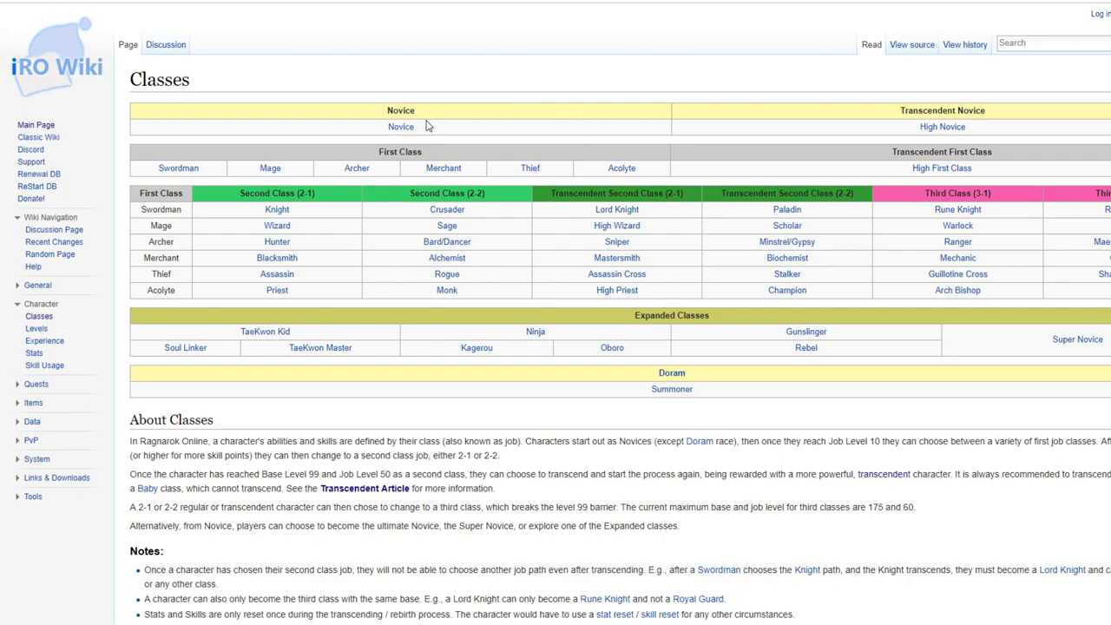
{"action": "mouse_move", "coordinate": [364, 124]}
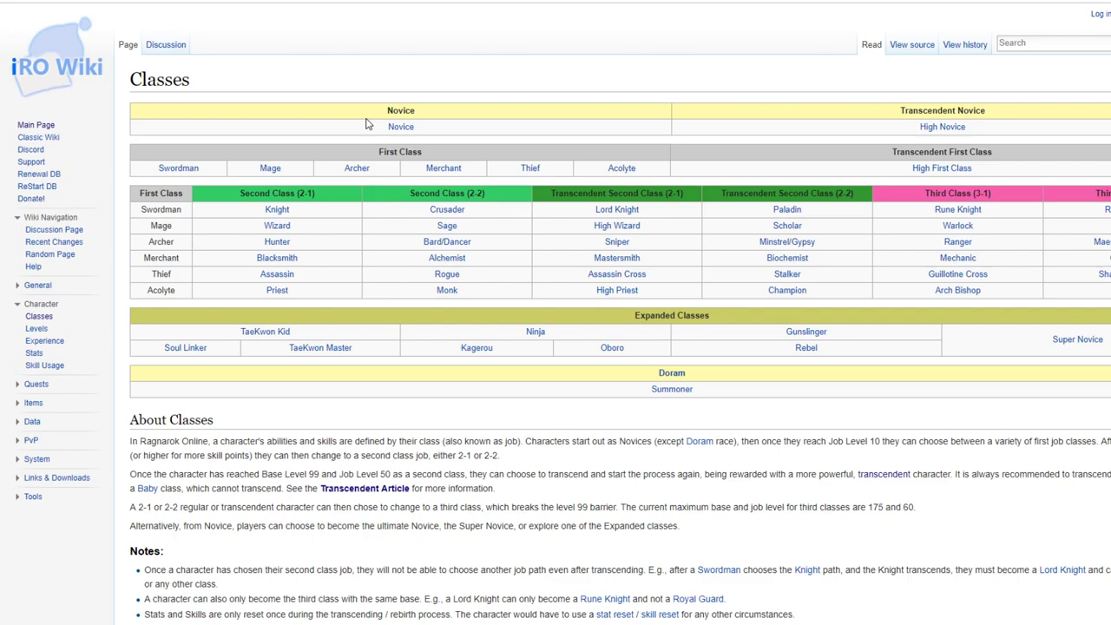
{"action": "mouse_move", "coordinate": [177, 166]}
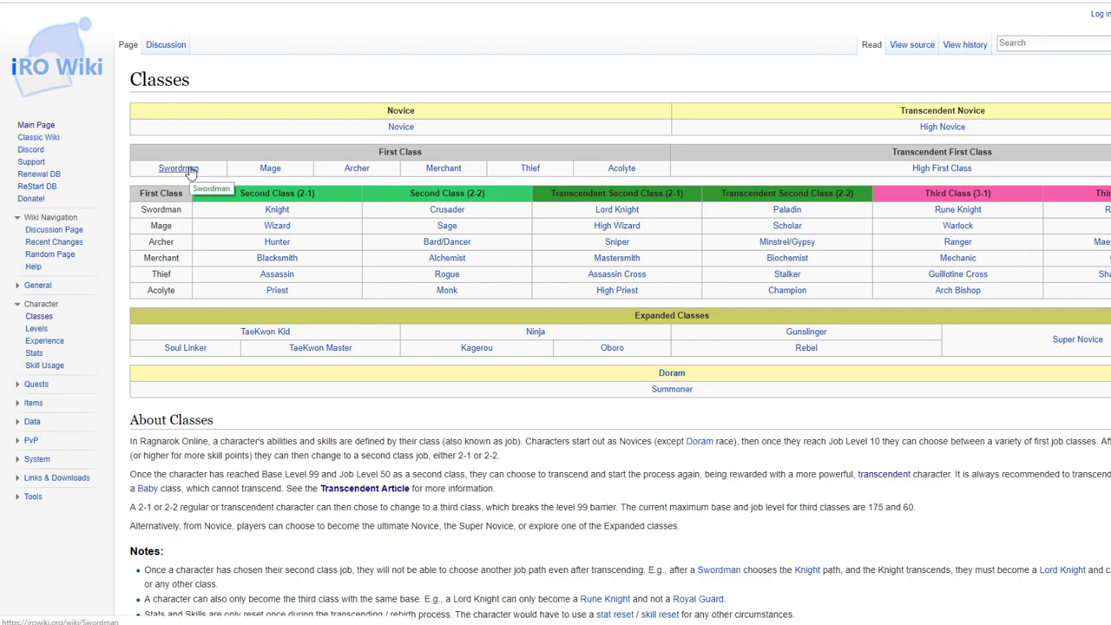
{"action": "mouse_move", "coordinate": [261, 168]}
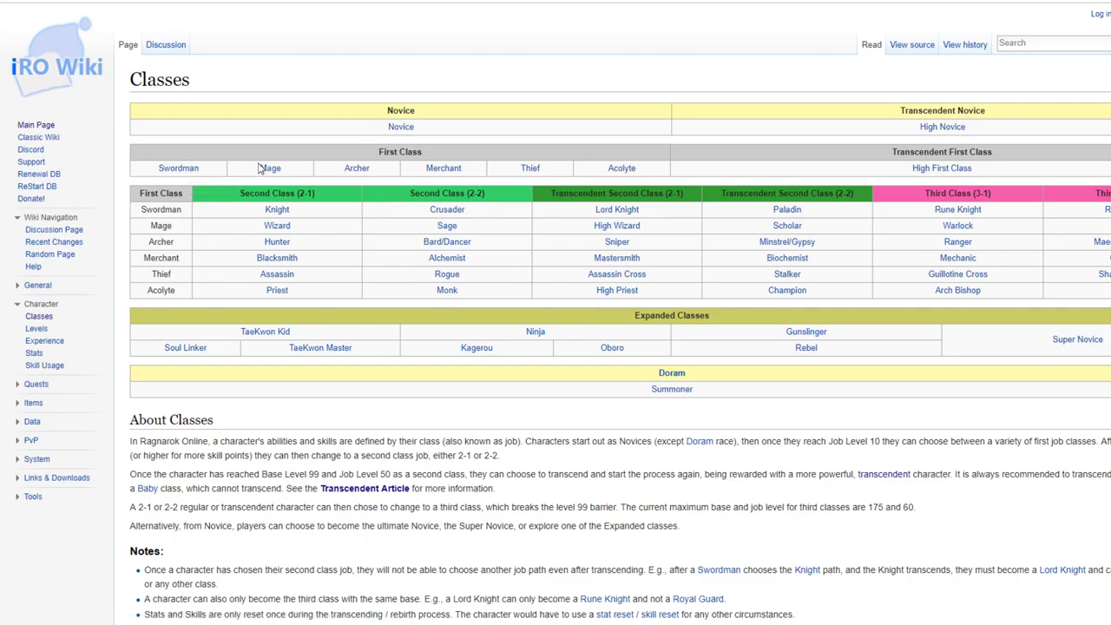
{"action": "mouse_move", "coordinate": [586, 164]}
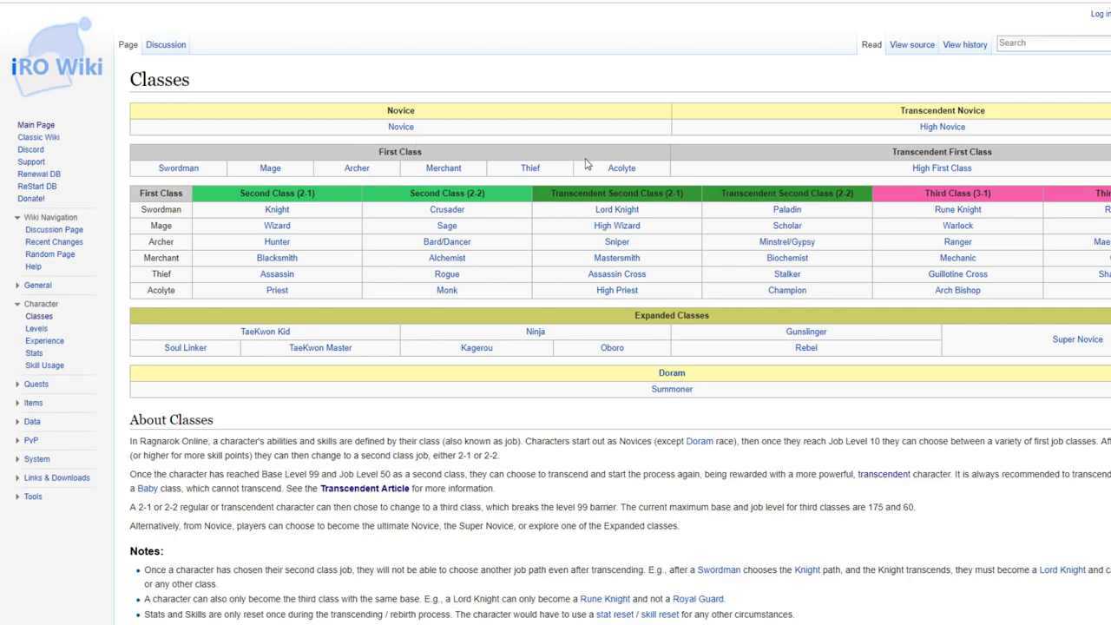
{"action": "mouse_move", "coordinate": [459, 161]}
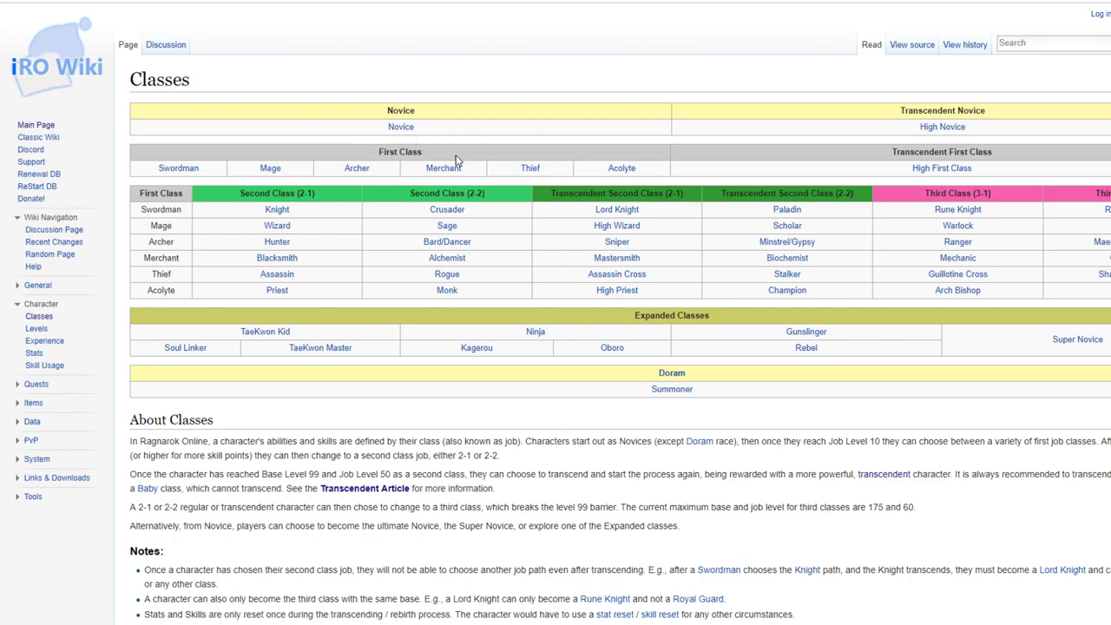
{"action": "mouse_move", "coordinate": [357, 167]}
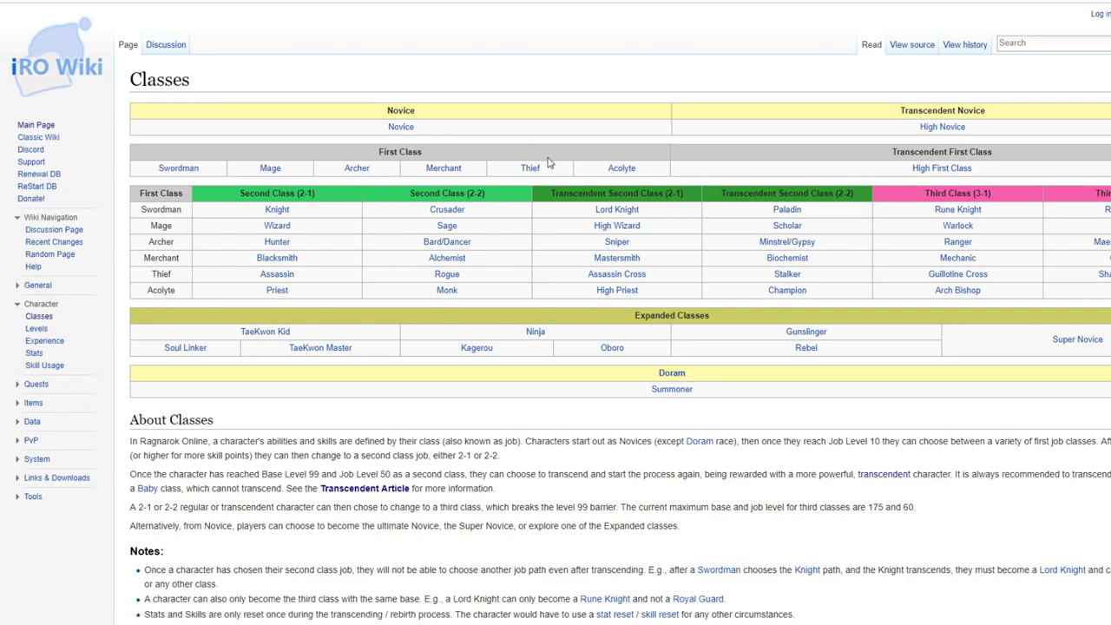
{"action": "mouse_move", "coordinate": [542, 172]}
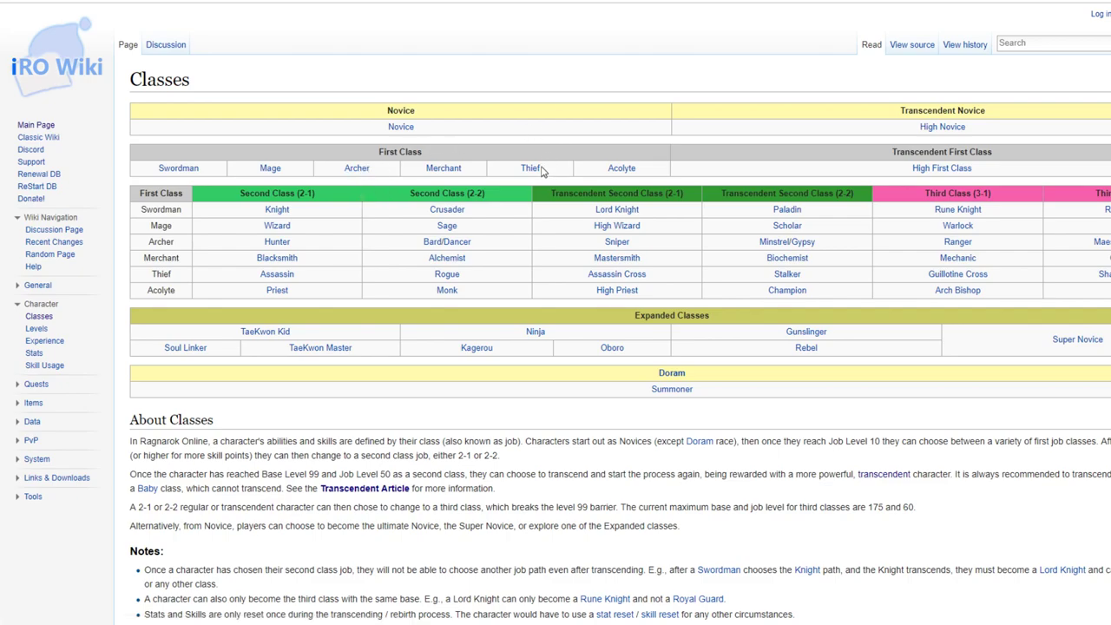
{"action": "mouse_move", "coordinate": [490, 166]}
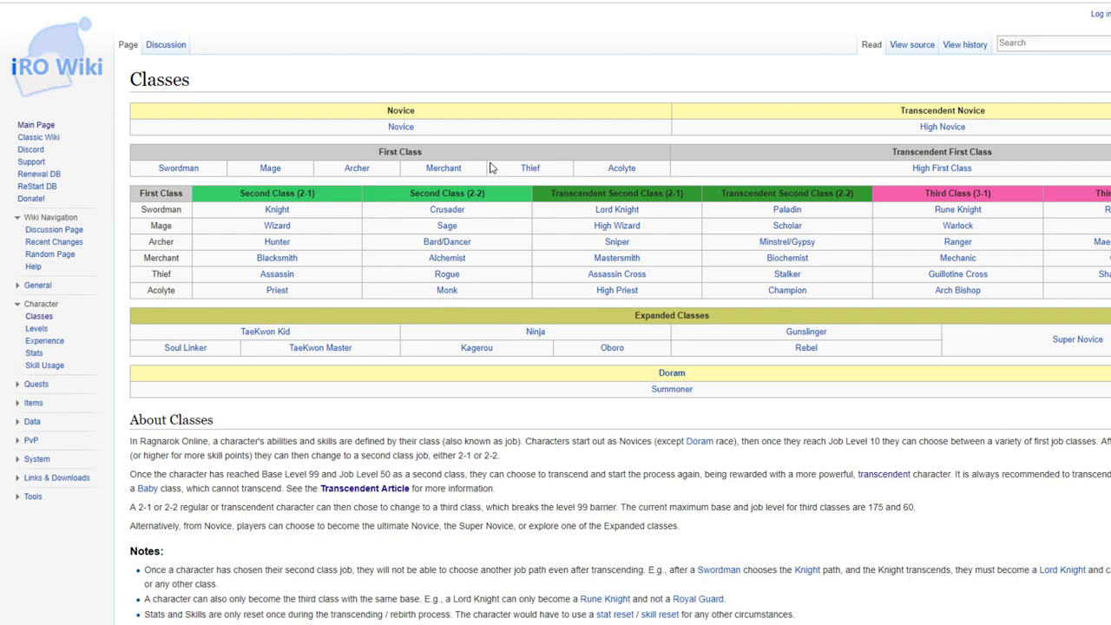
{"action": "mouse_move", "coordinate": [472, 174]}
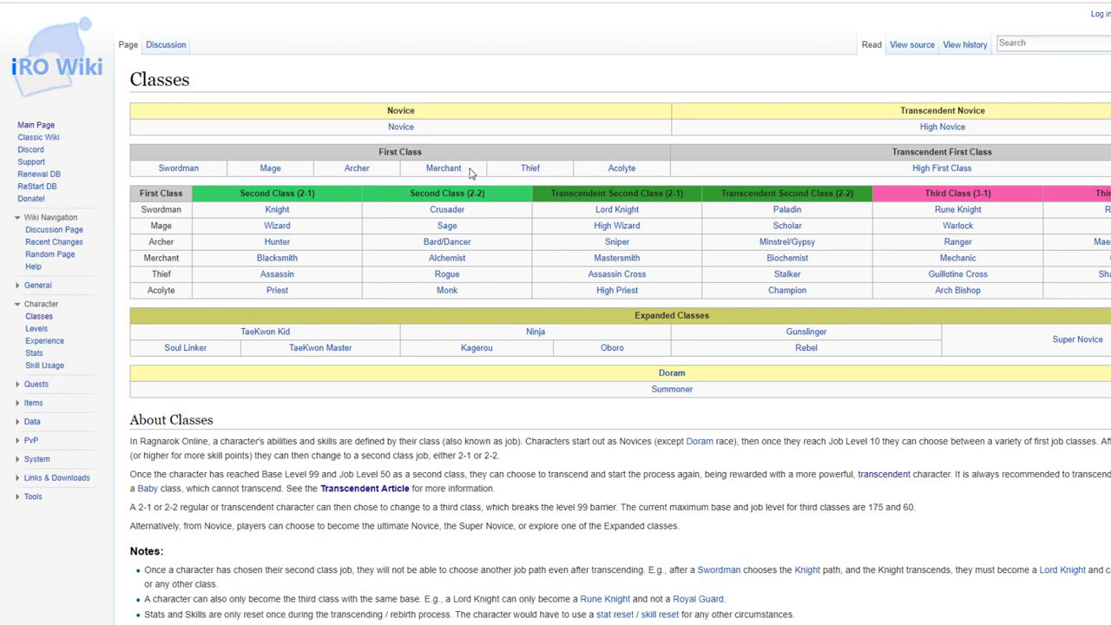
{"action": "mouse_move", "coordinate": [467, 165]}
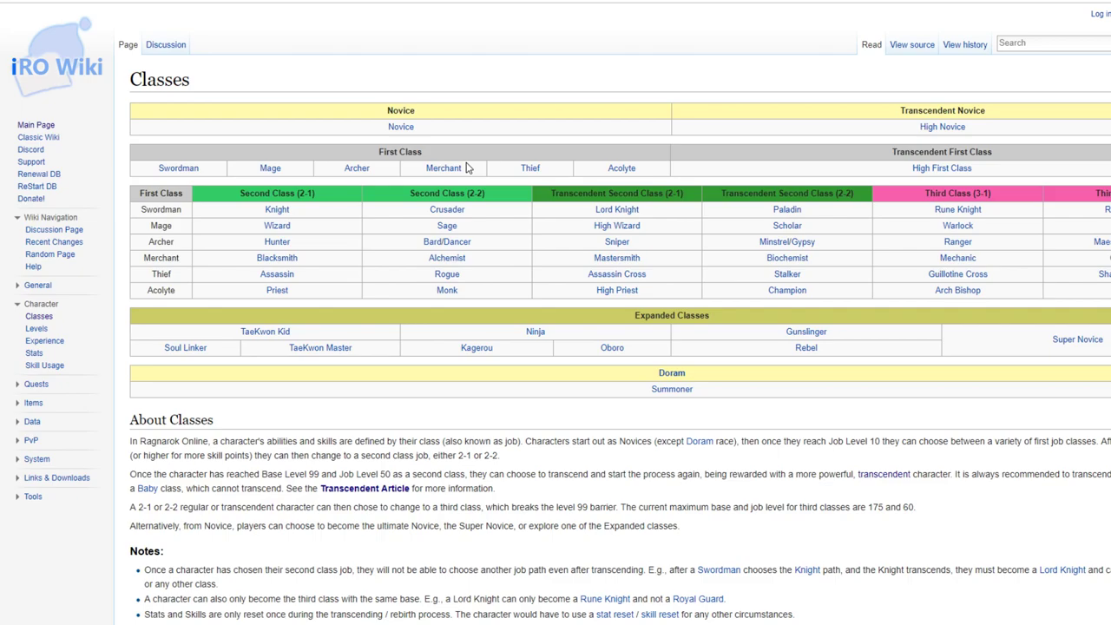
{"action": "mouse_move", "coordinate": [587, 167]}
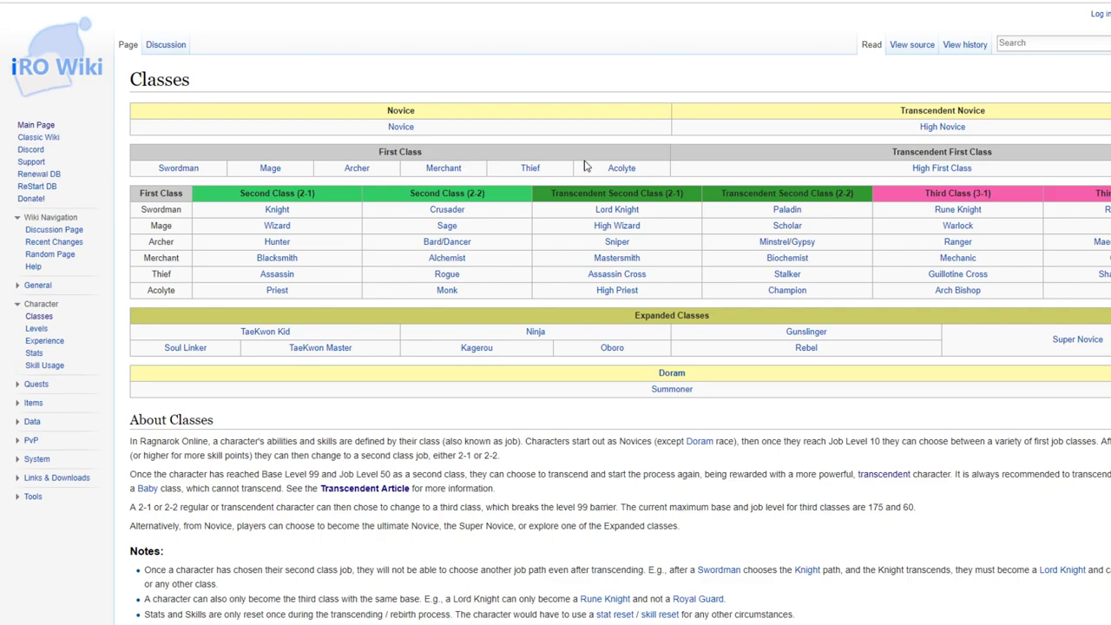
{"action": "mouse_move", "coordinate": [630, 306]}
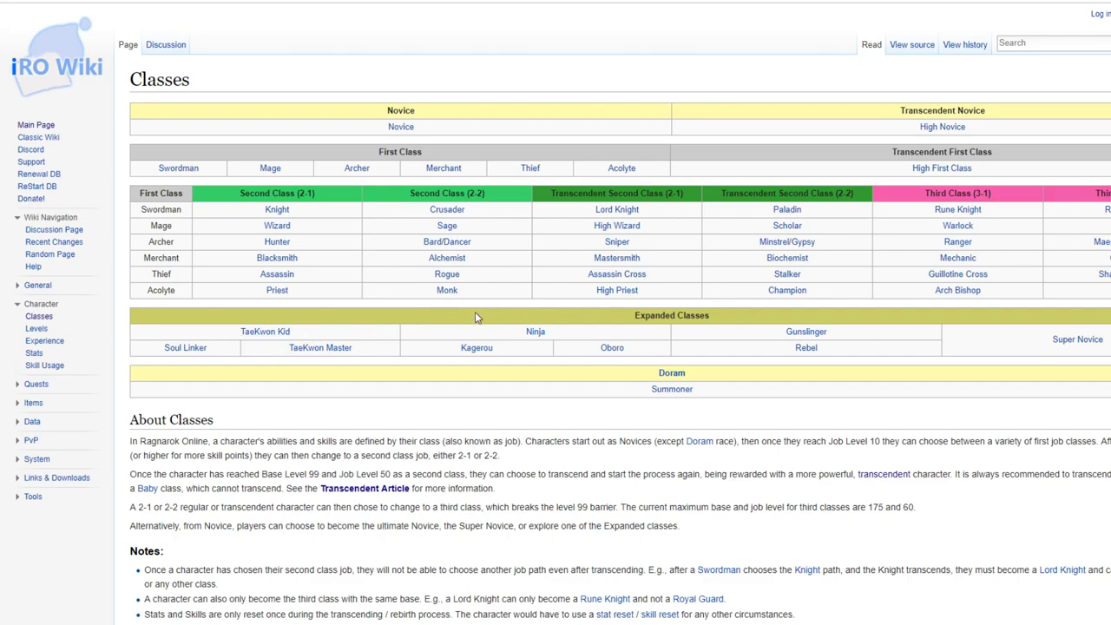
{"action": "mouse_move", "coordinate": [774, 406]}
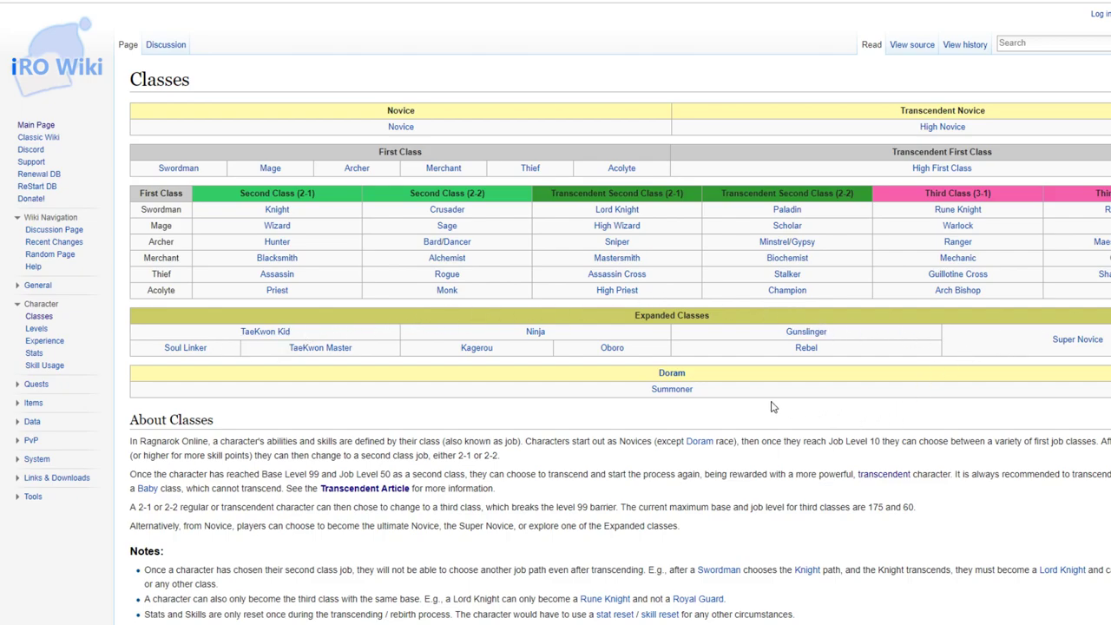
{"action": "mouse_move", "coordinate": [729, 422]}
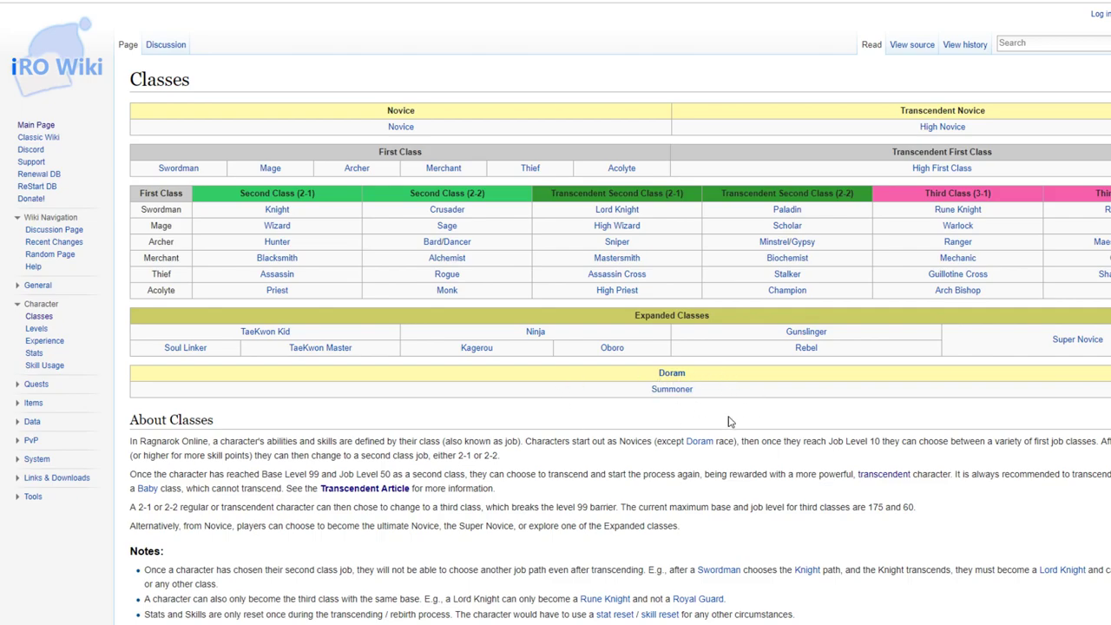
{"action": "mouse_move", "coordinate": [701, 424]}
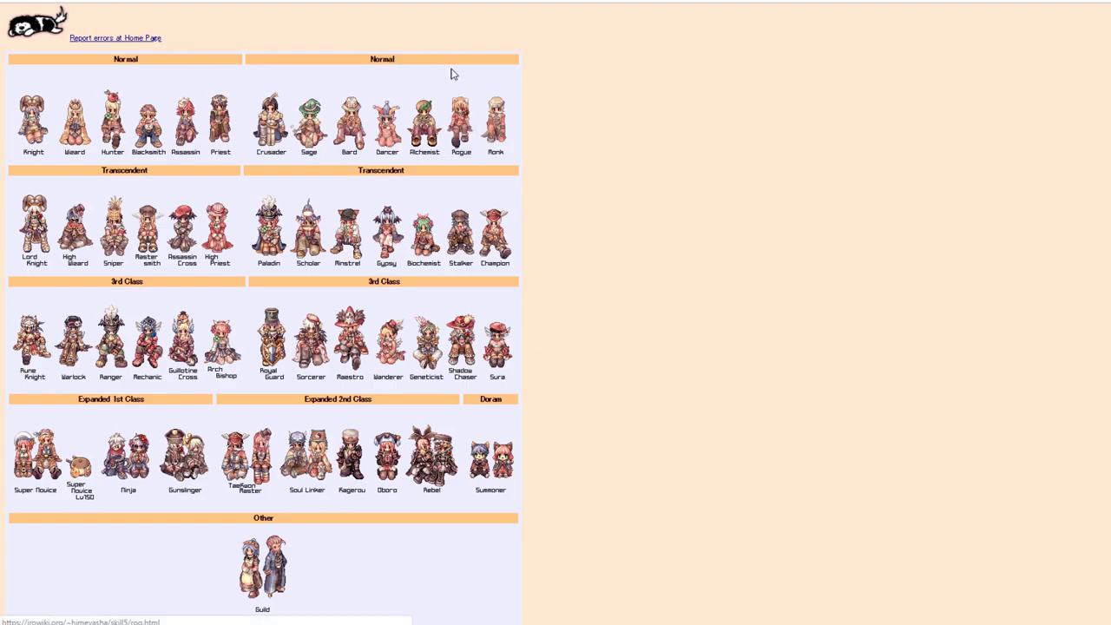
{"action": "mouse_move", "coordinate": [423, 63]}
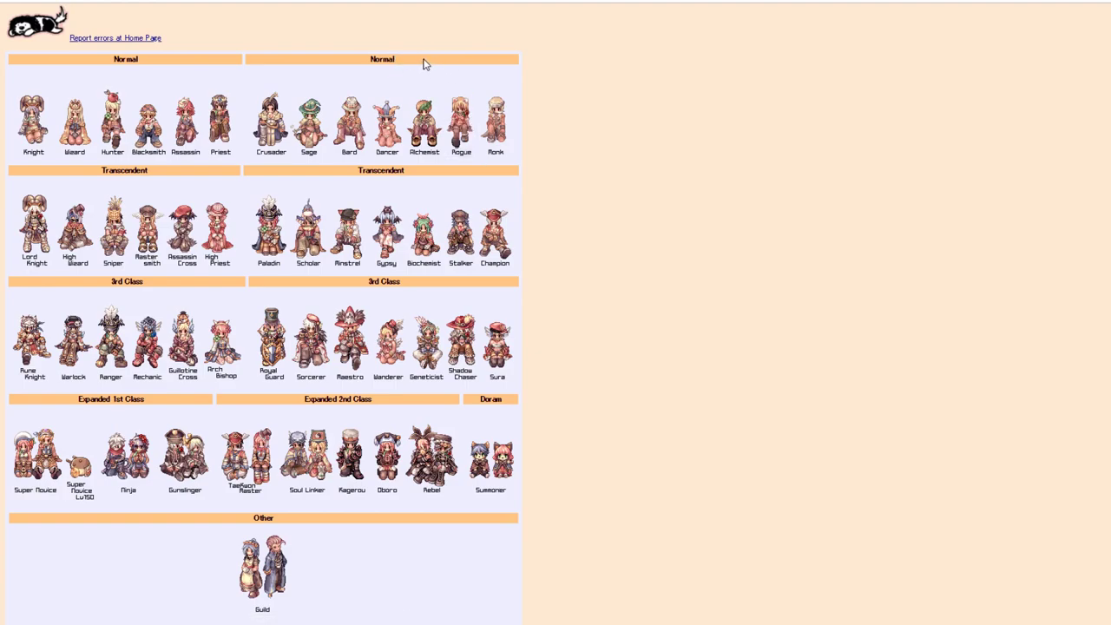
{"action": "mouse_move", "coordinate": [417, 59]}
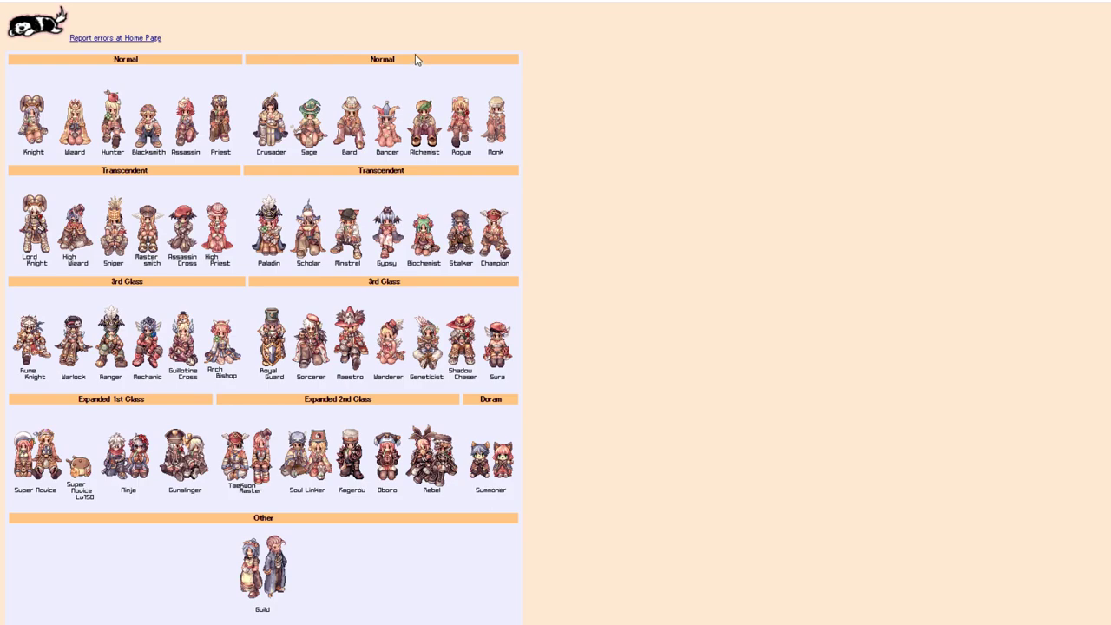
{"action": "mouse_move", "coordinate": [35, 118]}
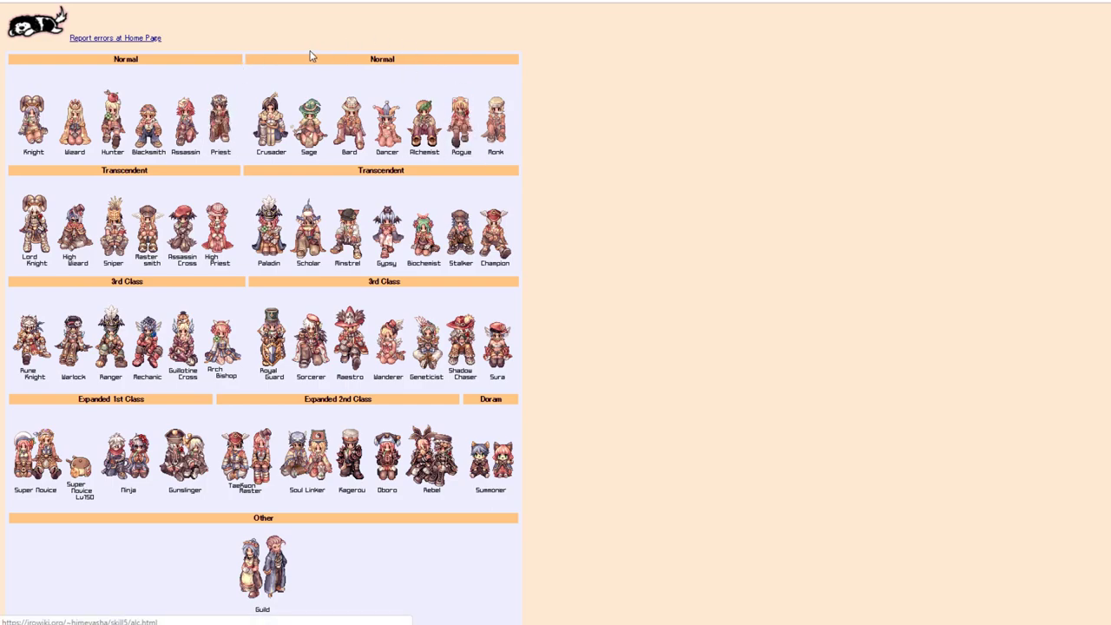
{"action": "mouse_move", "coordinate": [545, 108]}
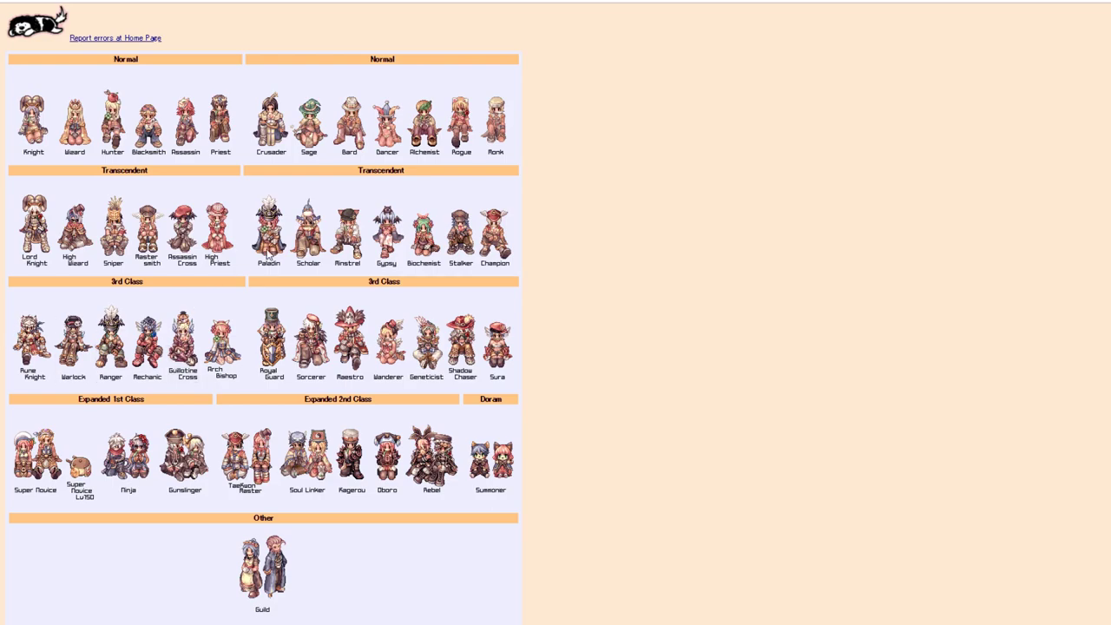
{"action": "mouse_move", "coordinate": [269, 253]}
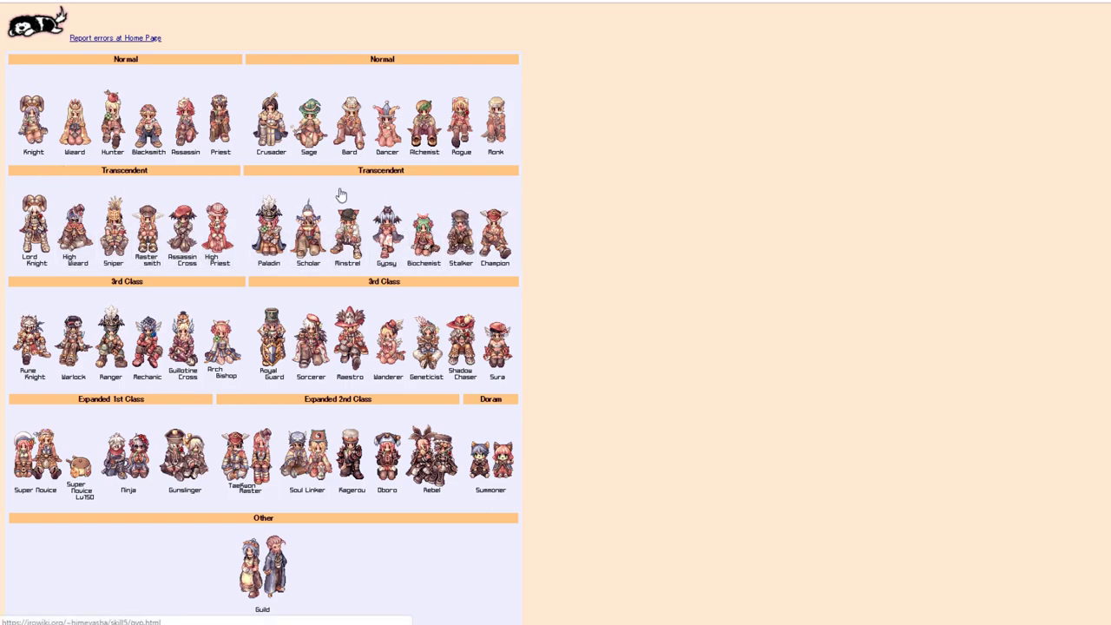
{"action": "mouse_move", "coordinate": [243, 188]}
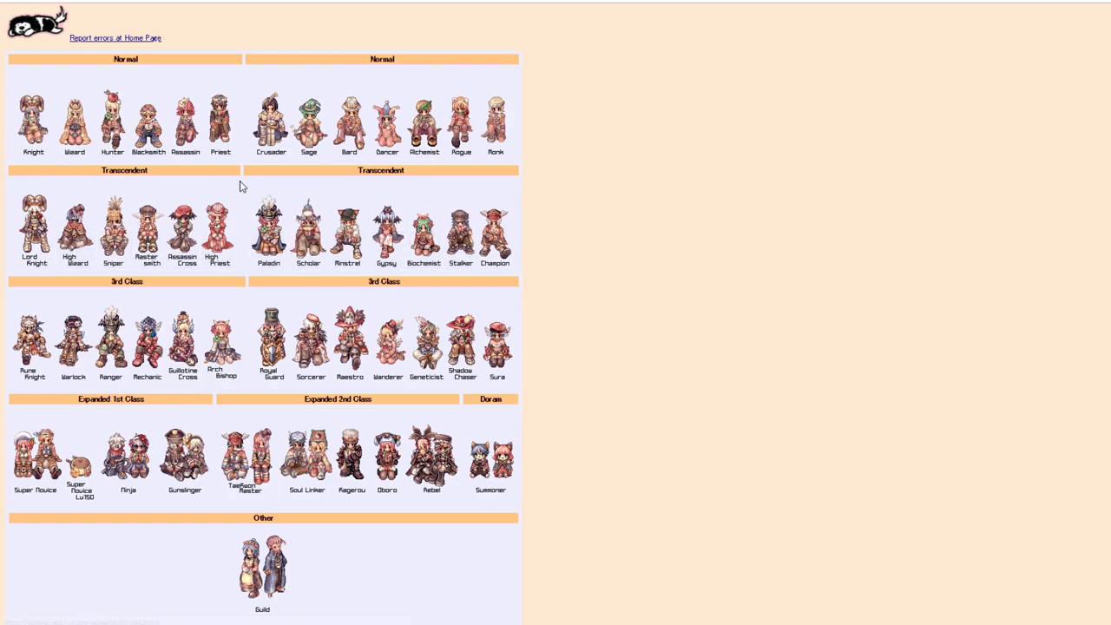
{"action": "mouse_move", "coordinate": [148, 229]}
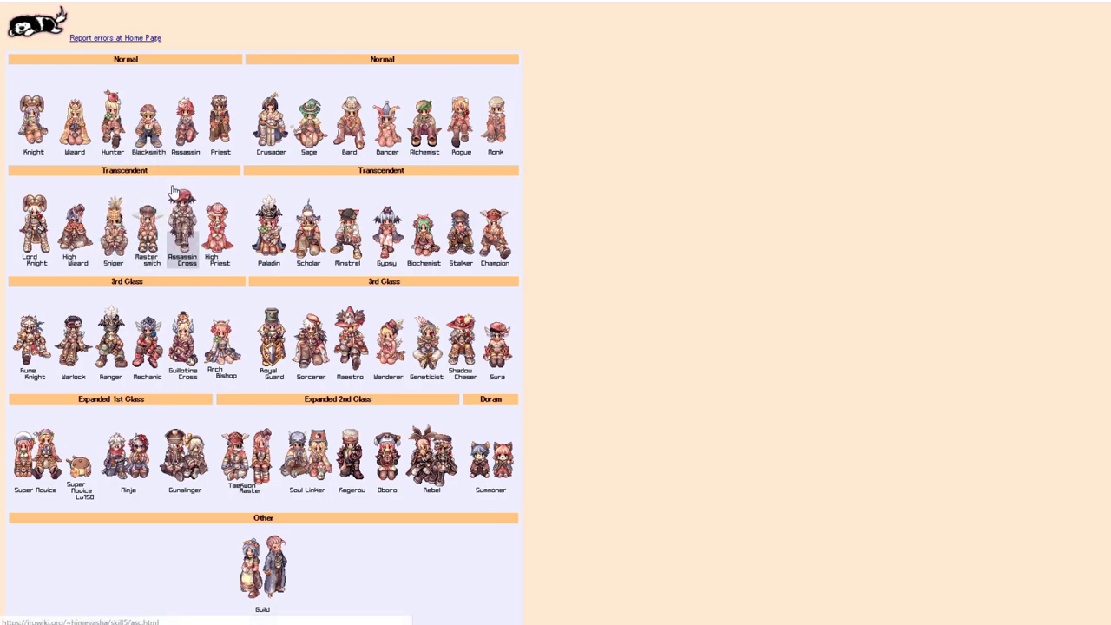
{"action": "mouse_move", "coordinate": [177, 183]}
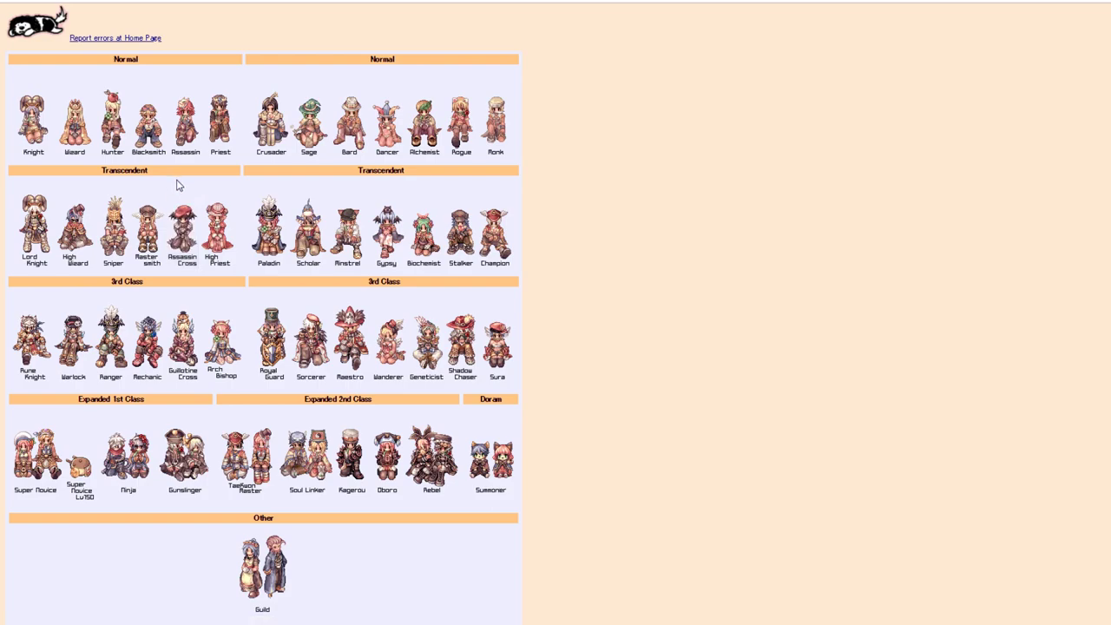
{"action": "mouse_move", "coordinate": [184, 224]}
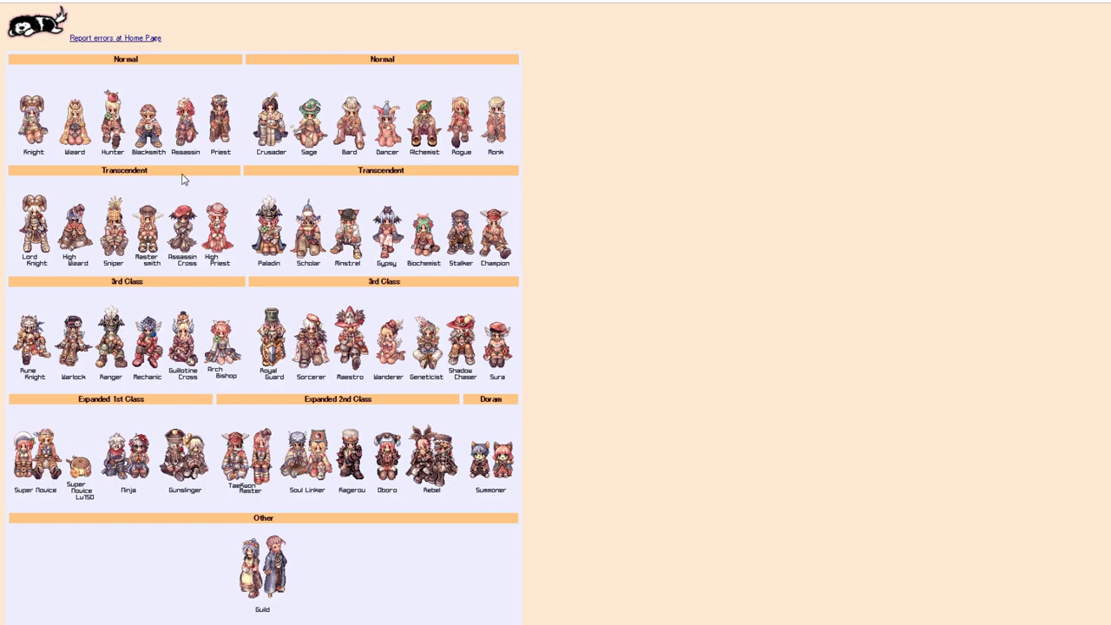
{"action": "mouse_move", "coordinate": [181, 177]}
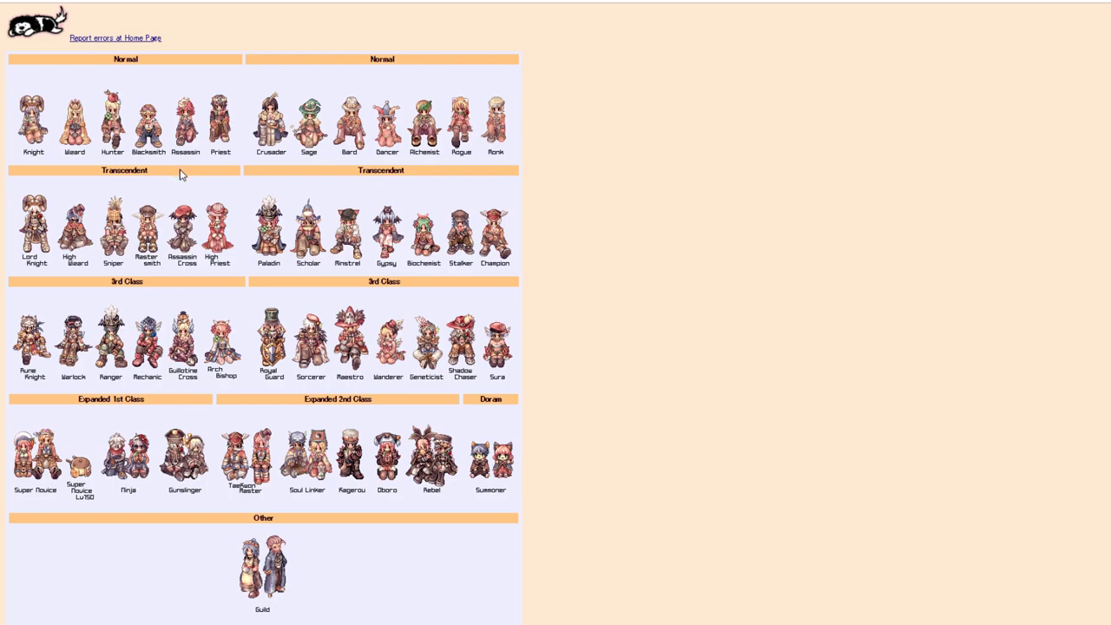
{"action": "mouse_move", "coordinate": [181, 177]}
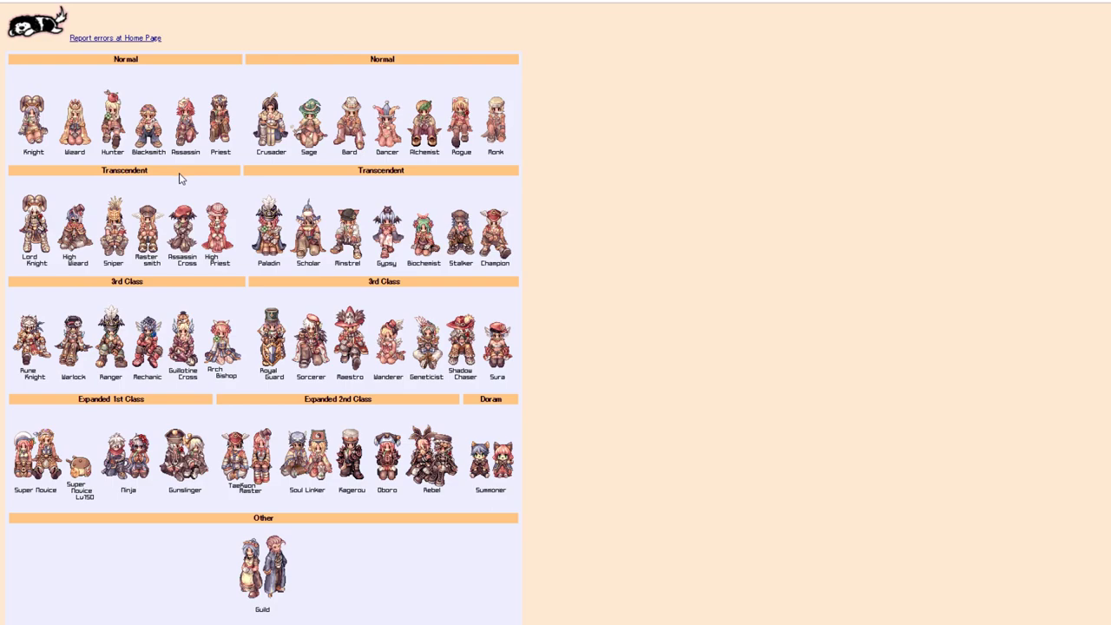
{"action": "mouse_move", "coordinate": [184, 224]}
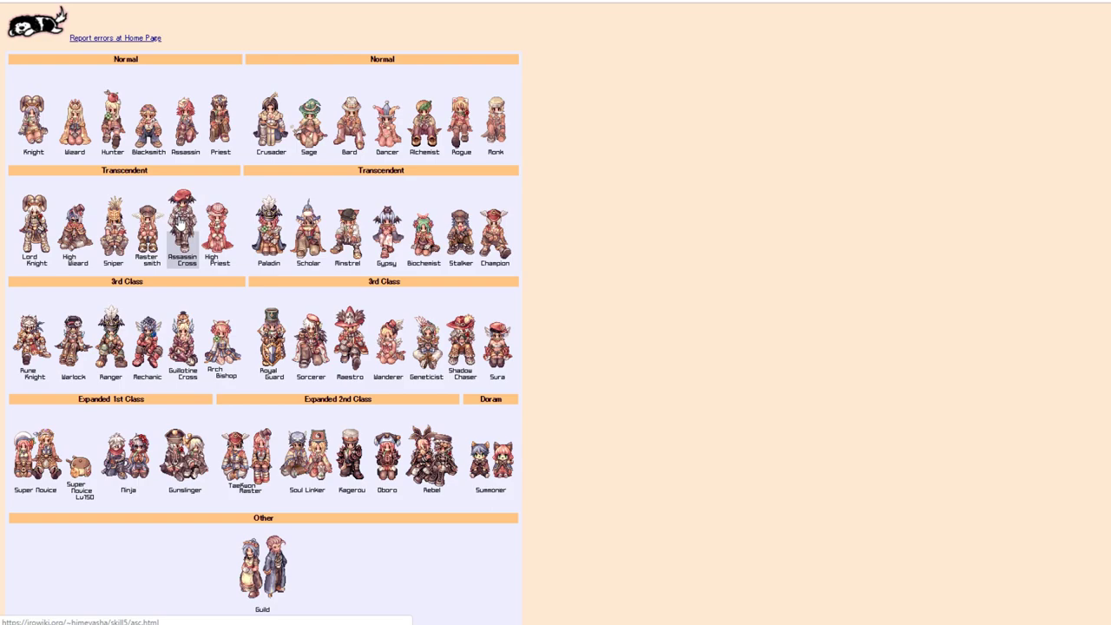
{"action": "mouse_move", "coordinate": [181, 226]}
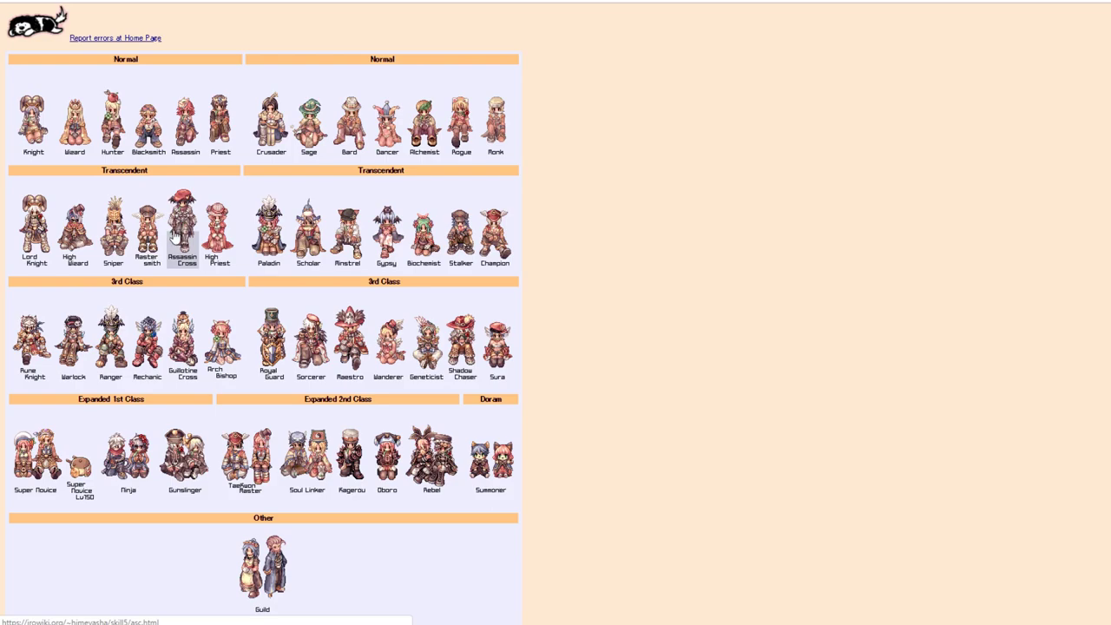
{"action": "mouse_move", "coordinate": [177, 247]}
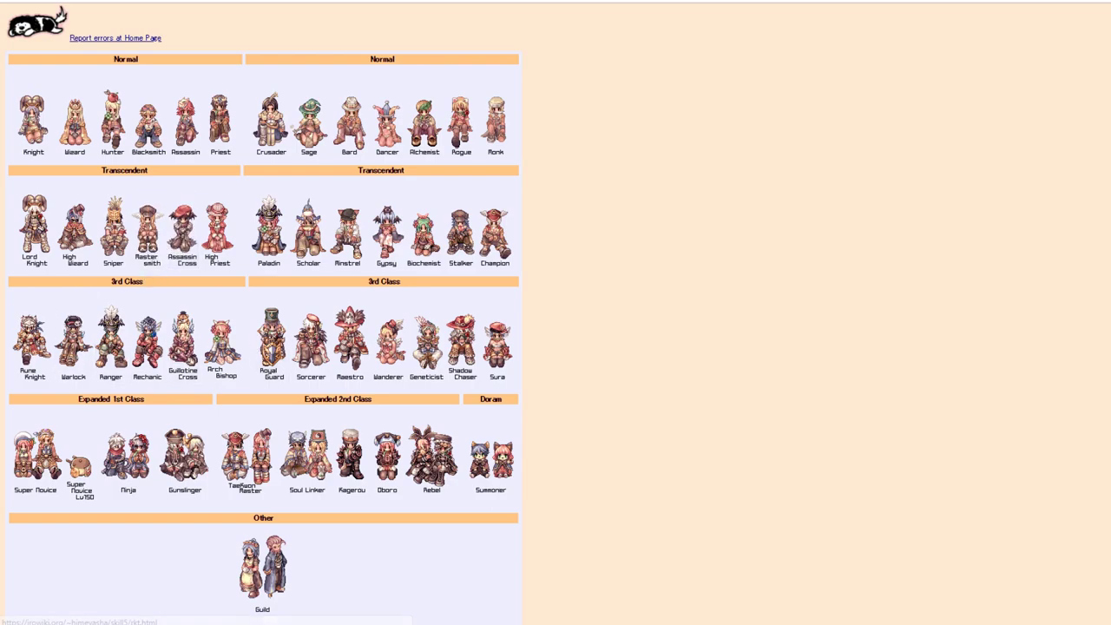
{"action": "mouse_move", "coordinate": [618, 382]}
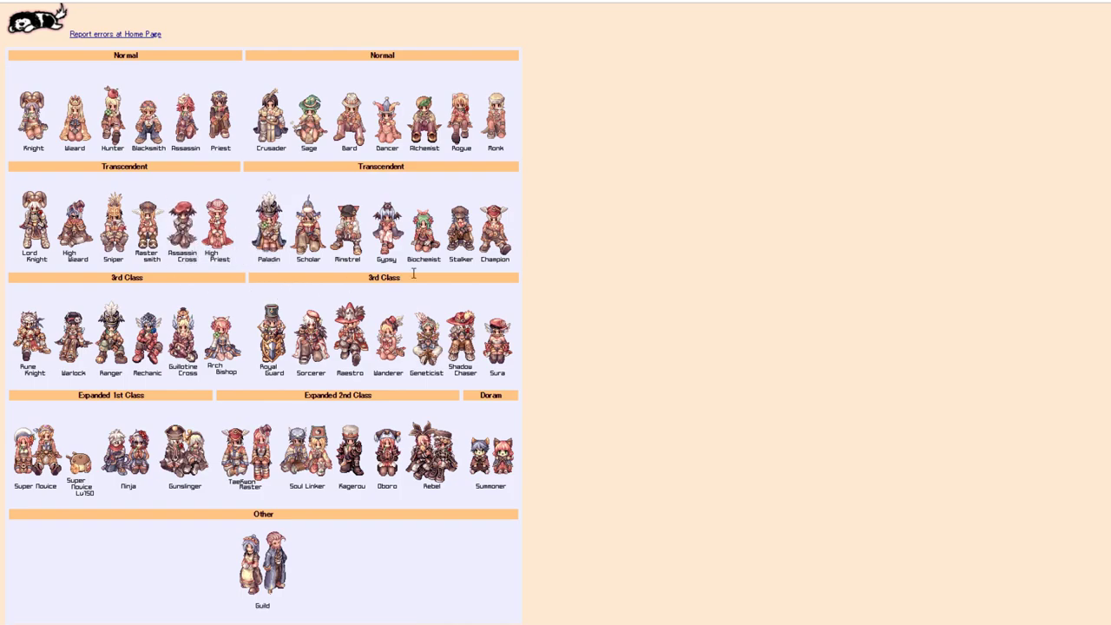
{"action": "mouse_move", "coordinate": [371, 334]}
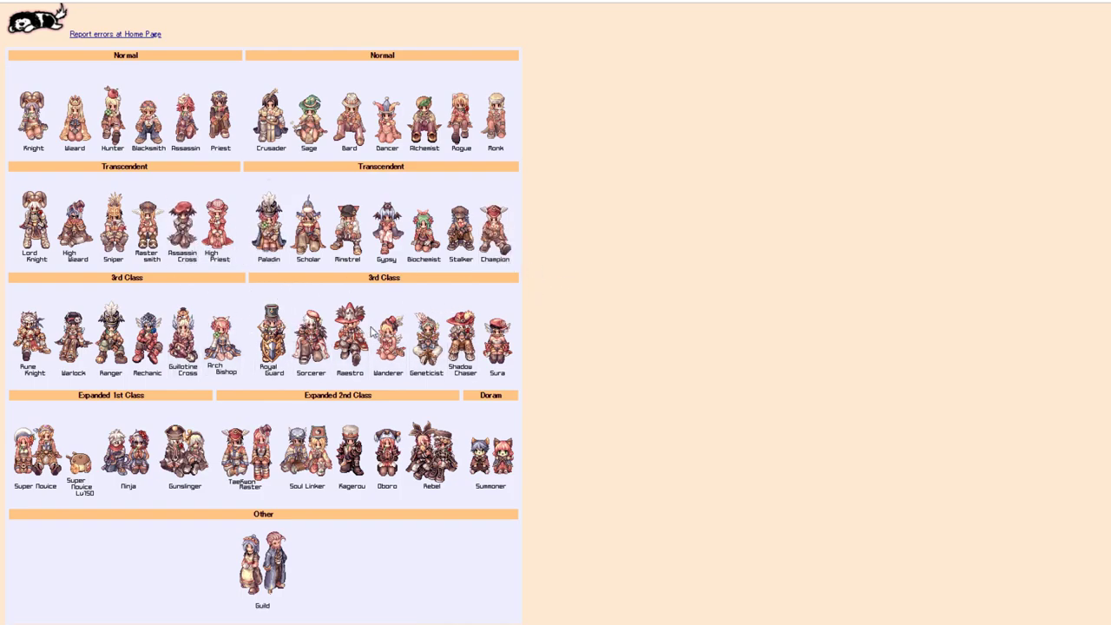
{"action": "mouse_move", "coordinate": [350, 333]}
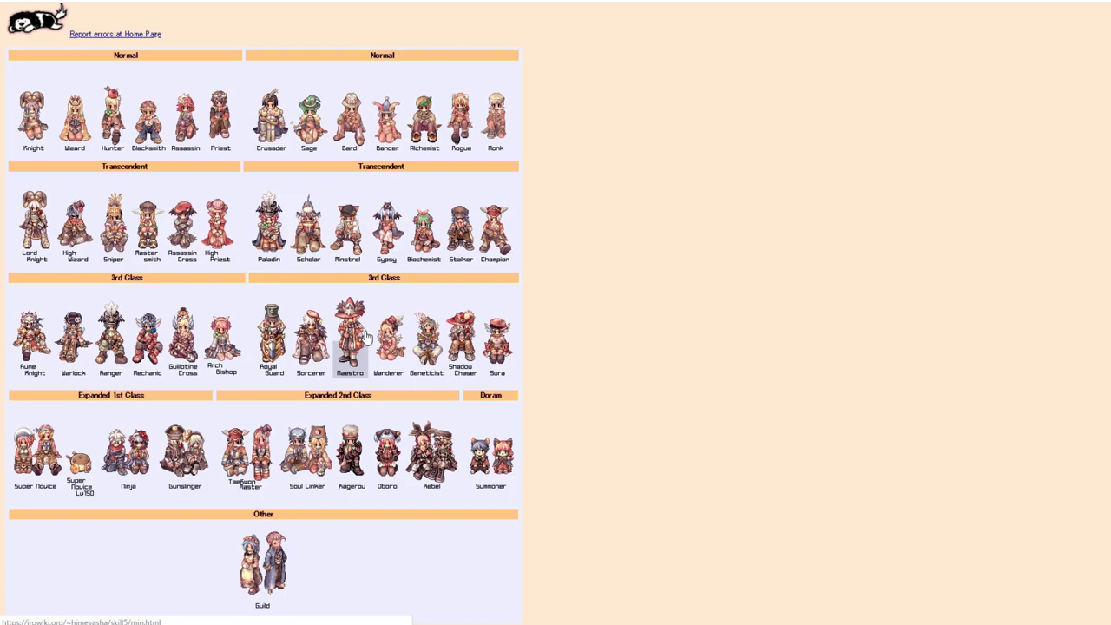
{"action": "mouse_move", "coordinate": [365, 335]}
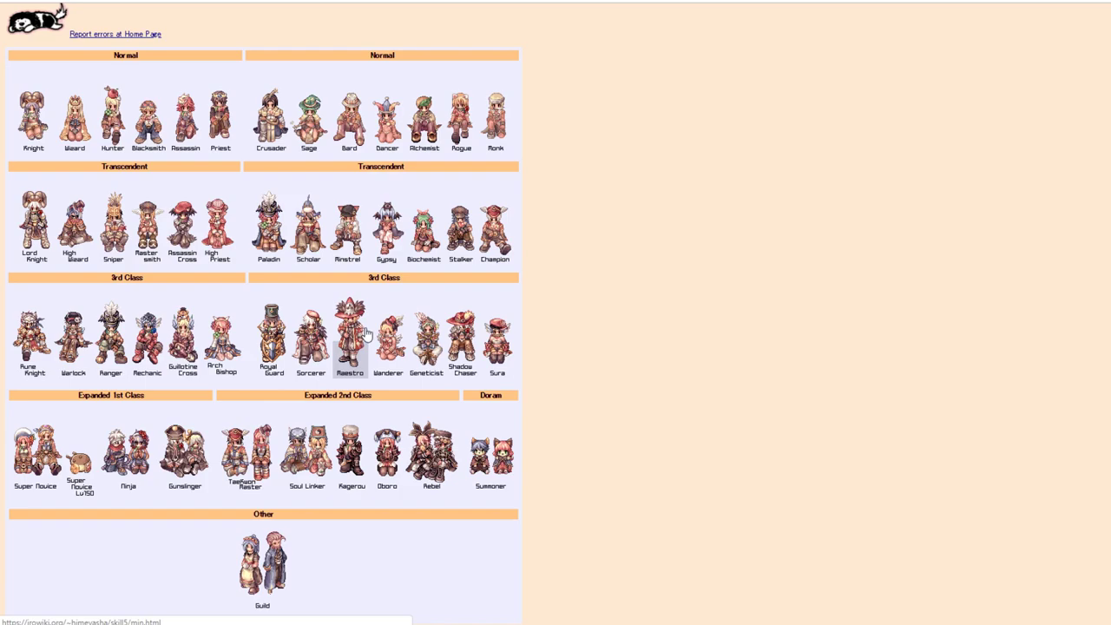
{"action": "mouse_move", "coordinate": [367, 335]}
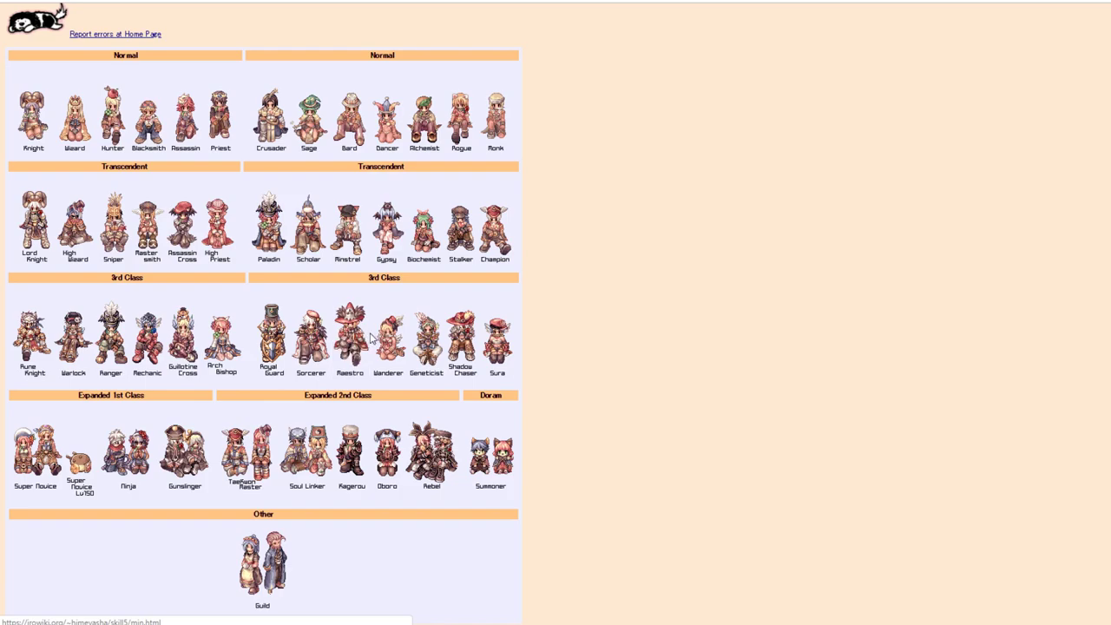
{"action": "mouse_move", "coordinate": [351, 334]}
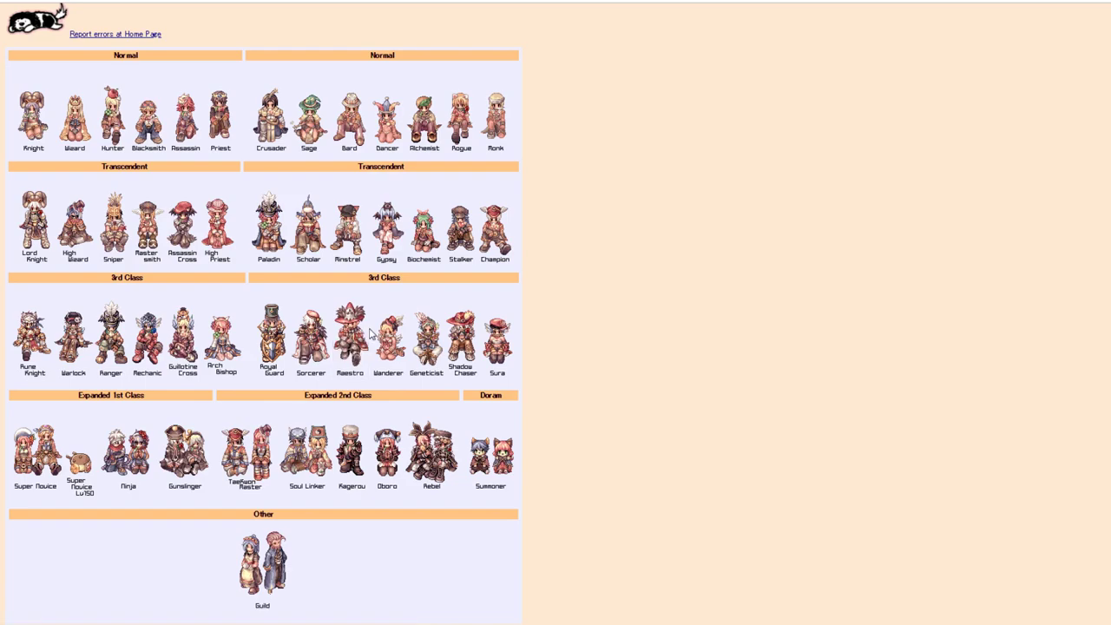
{"action": "mouse_move", "coordinate": [389, 338]}
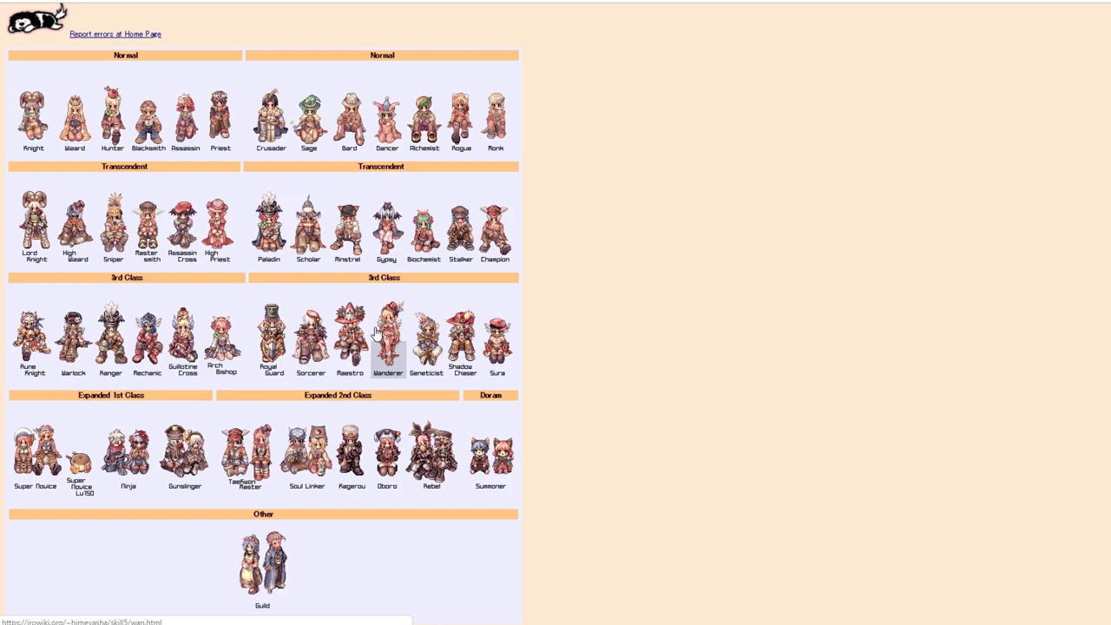
{"action": "mouse_move", "coordinate": [128, 328]}
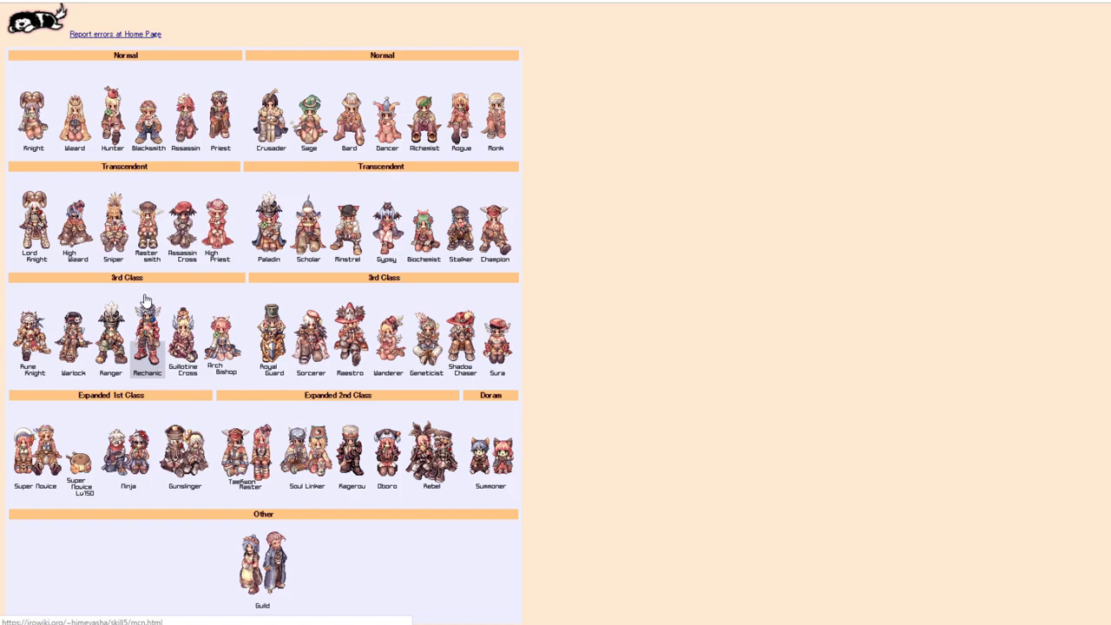
{"action": "mouse_move", "coordinate": [143, 318]}
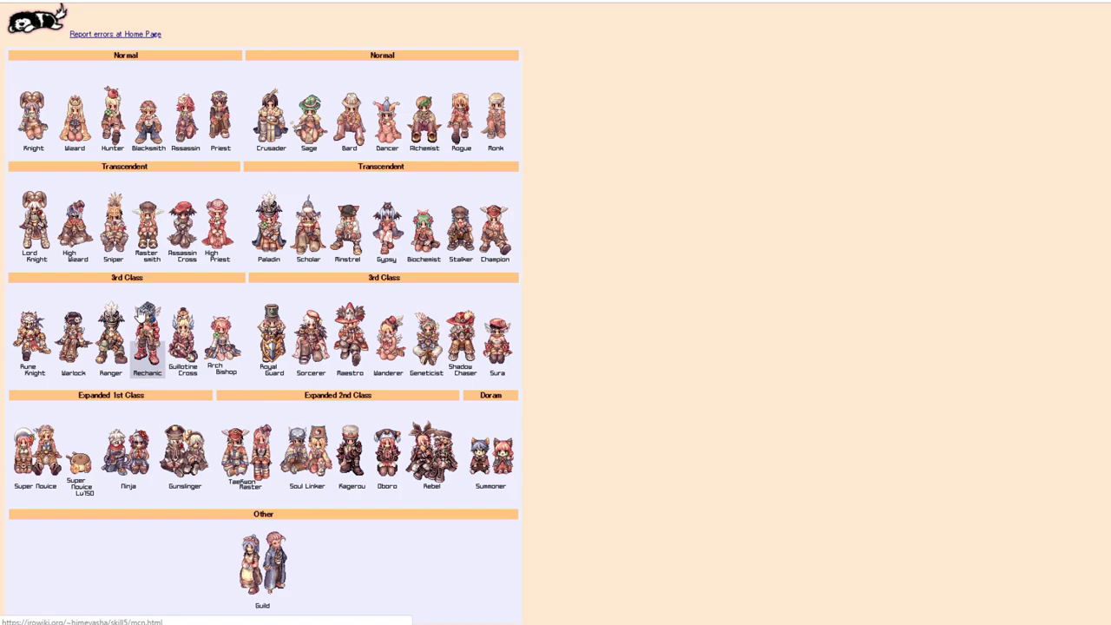
{"action": "mouse_move", "coordinate": [112, 334]}
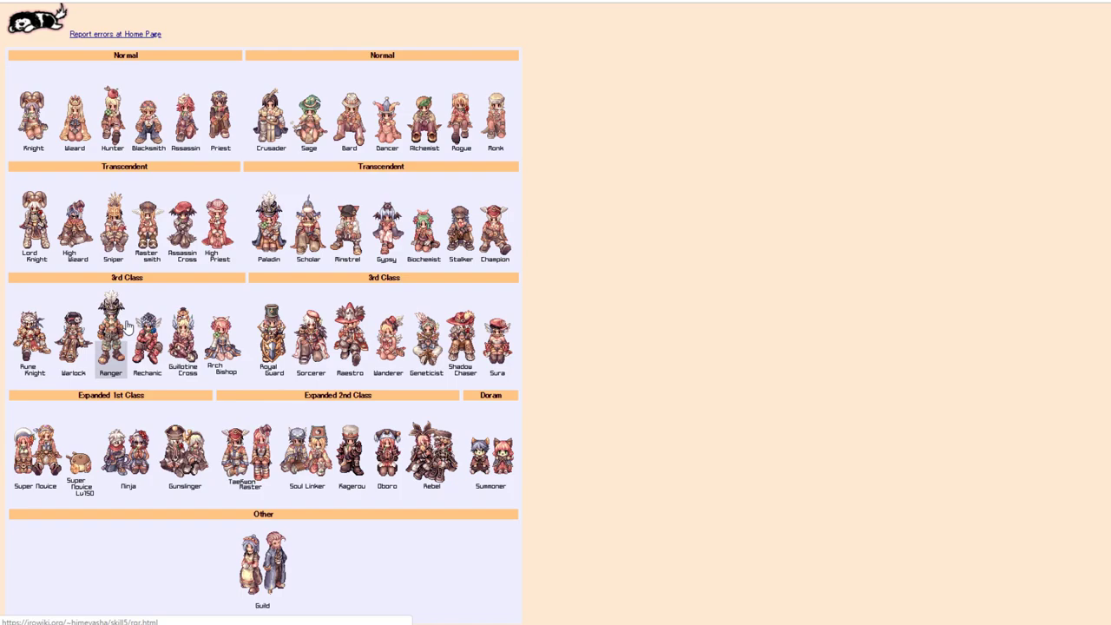
{"action": "mouse_move", "coordinate": [125, 341]}
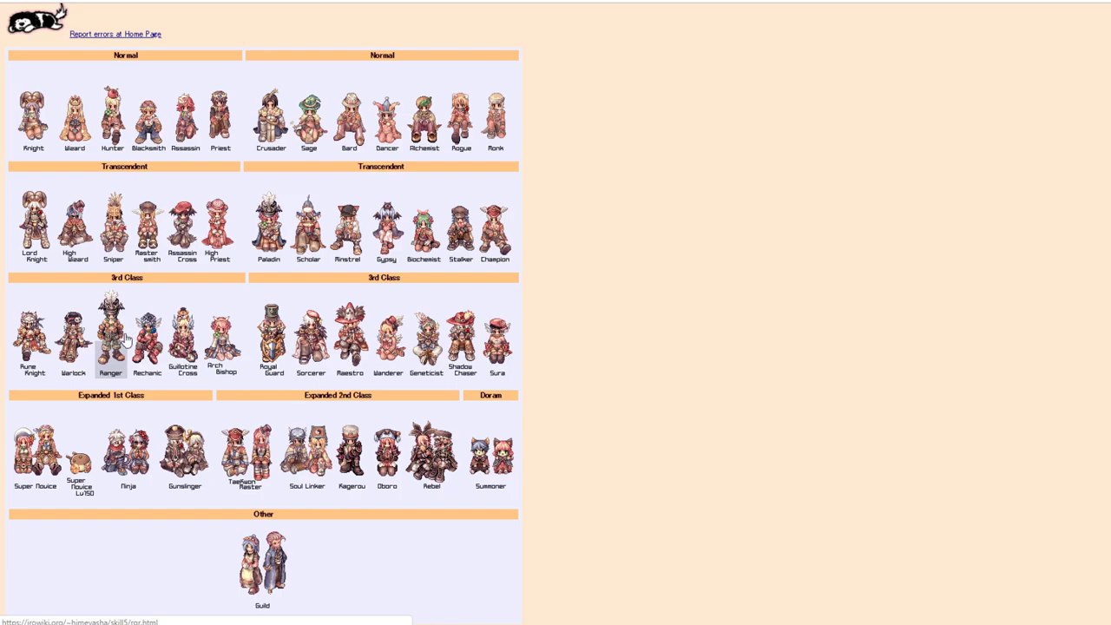
{"action": "mouse_move", "coordinate": [127, 344]}
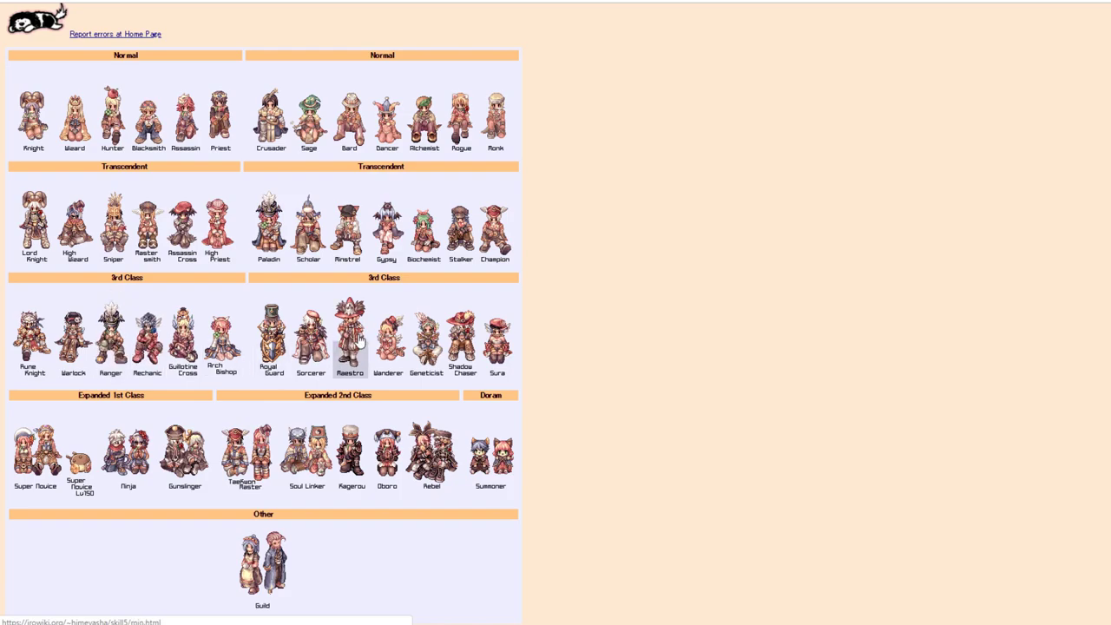
{"action": "mouse_move", "coordinate": [552, 345]}
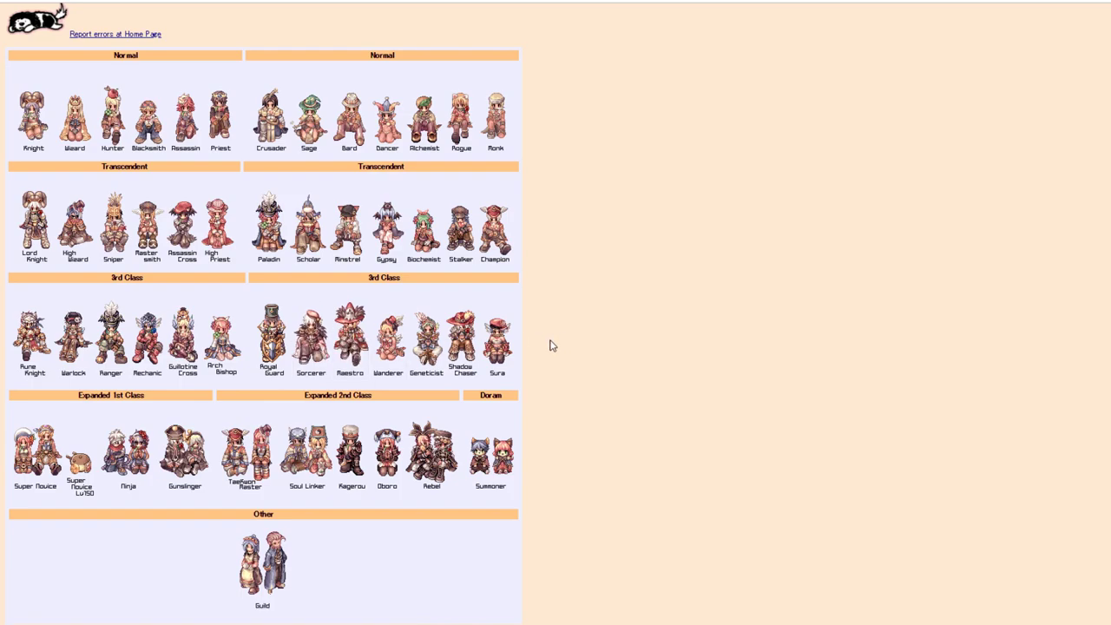
{"action": "mouse_move", "coordinate": [526, 356]}
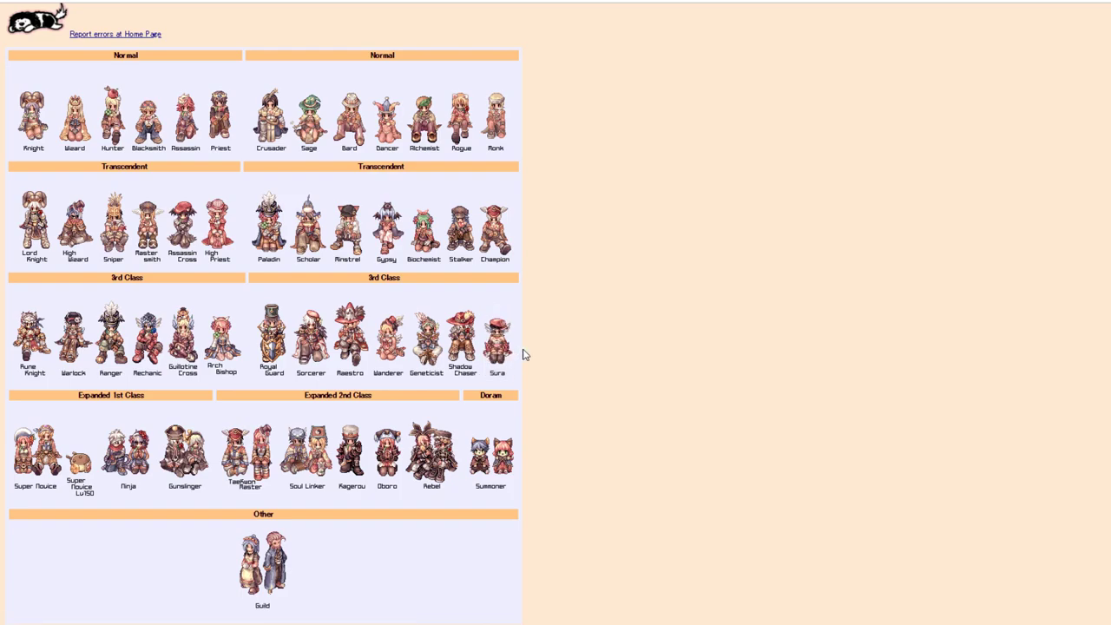
{"action": "mouse_move", "coordinate": [514, 350]}
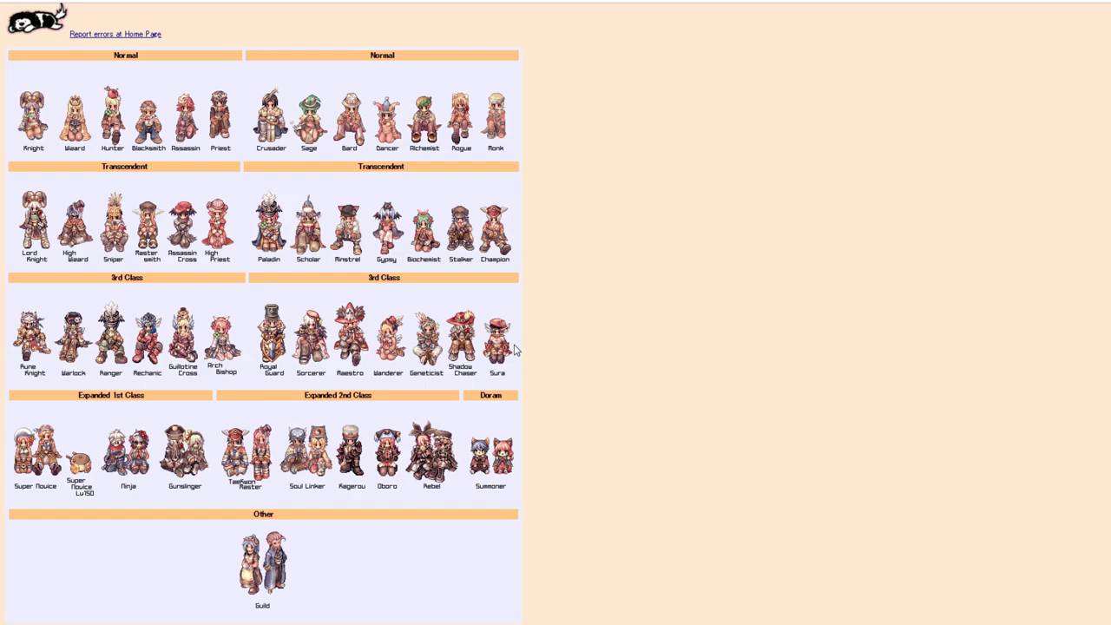
{"action": "mouse_move", "coordinate": [121, 394]}
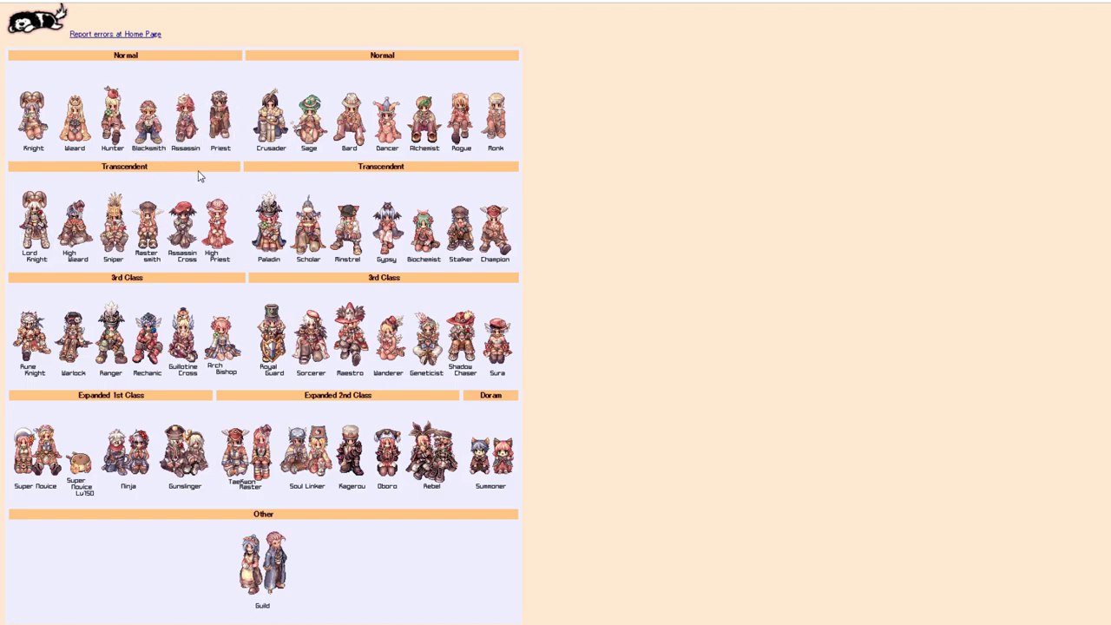
{"action": "mouse_move", "coordinate": [202, 179]}
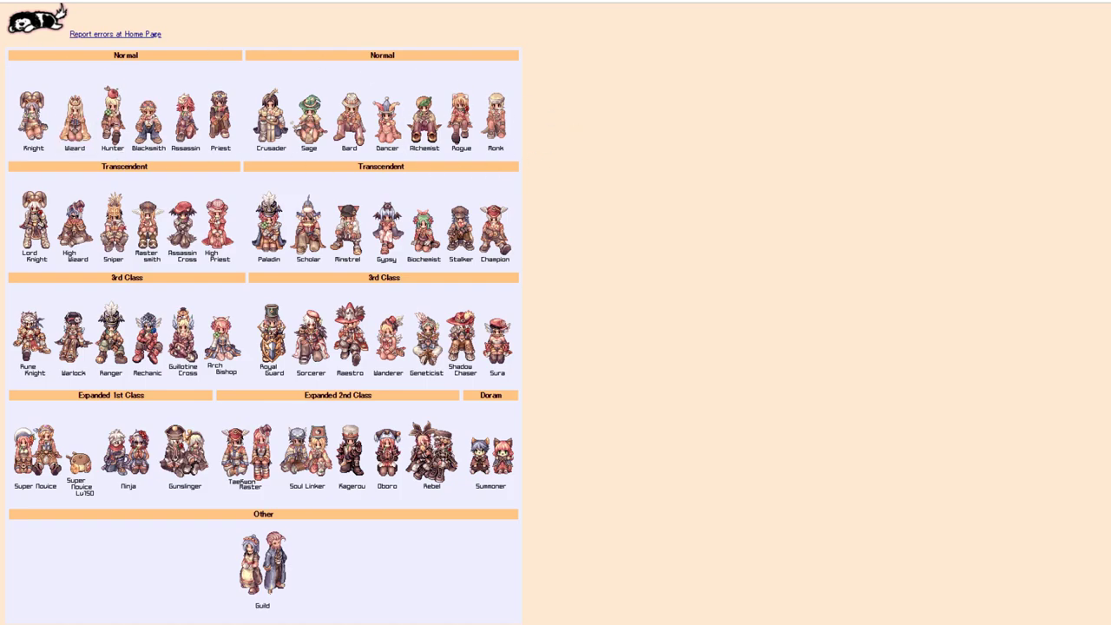
{"action": "mouse_move", "coordinate": [111, 118]}
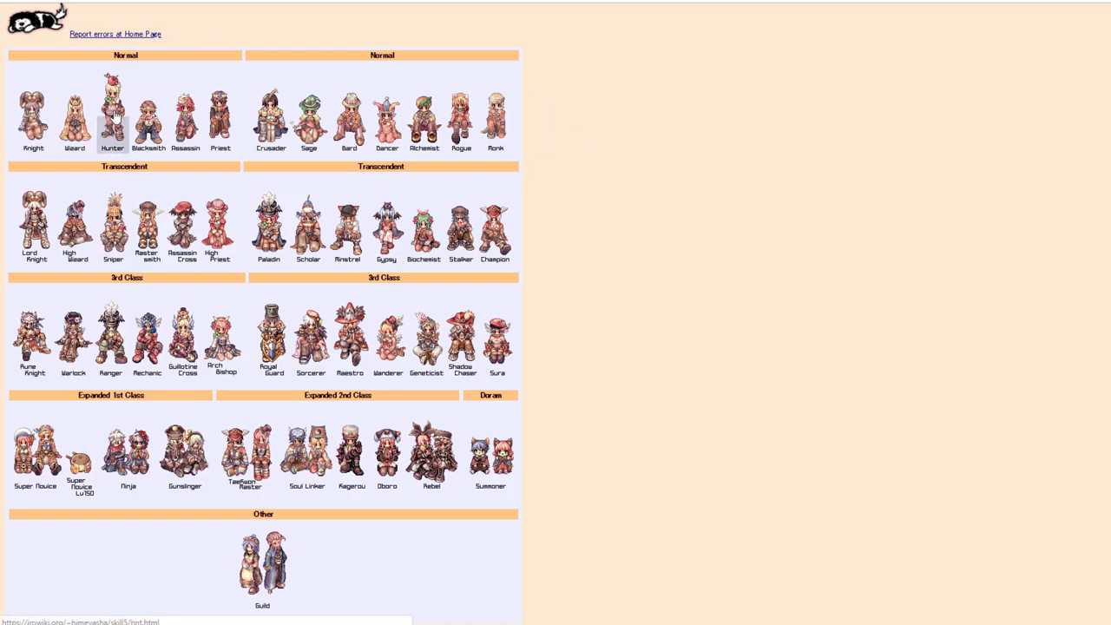
{"action": "mouse_move", "coordinate": [146, 333]}
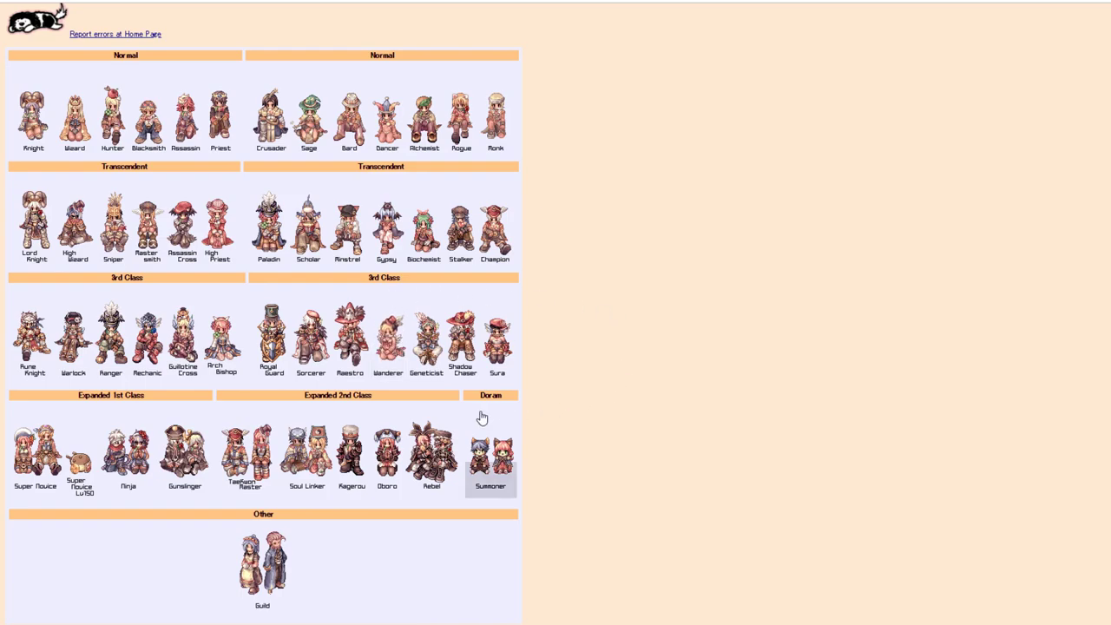
{"action": "mouse_move", "coordinate": [533, 318]}
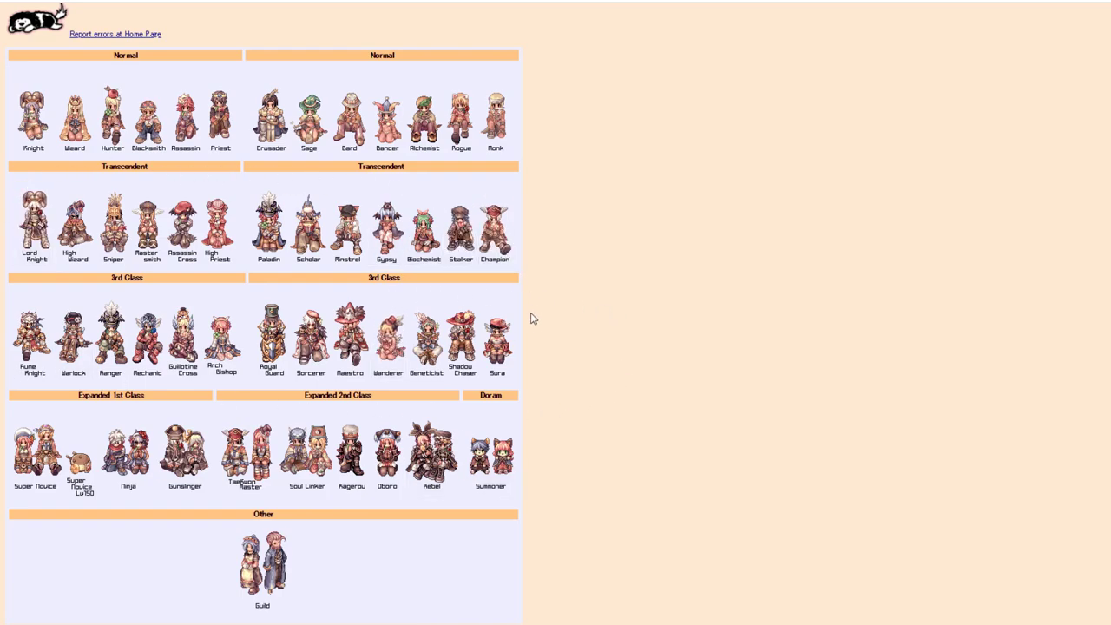
{"action": "mouse_move", "coordinate": [348, 229]}
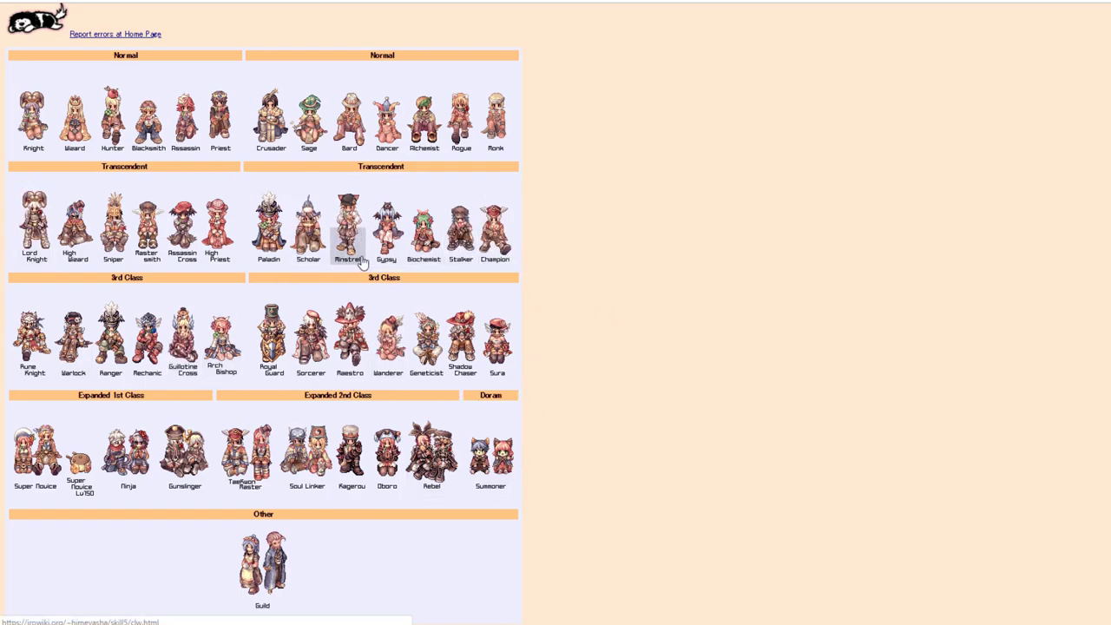
{"action": "mouse_move", "coordinate": [472, 271]}
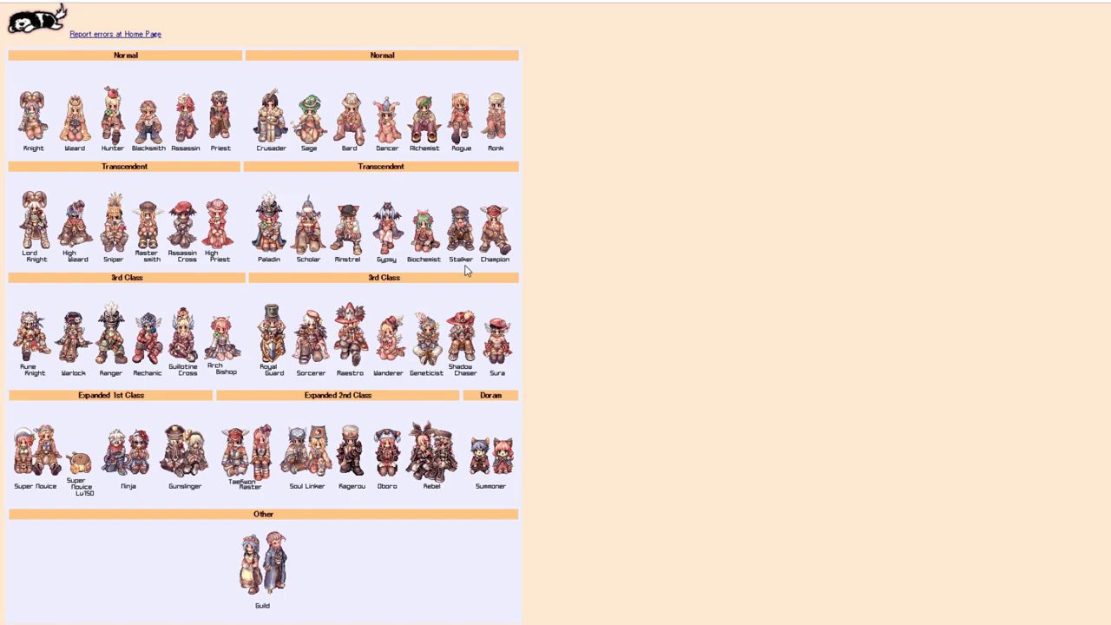
{"action": "mouse_move", "coordinate": [467, 271]}
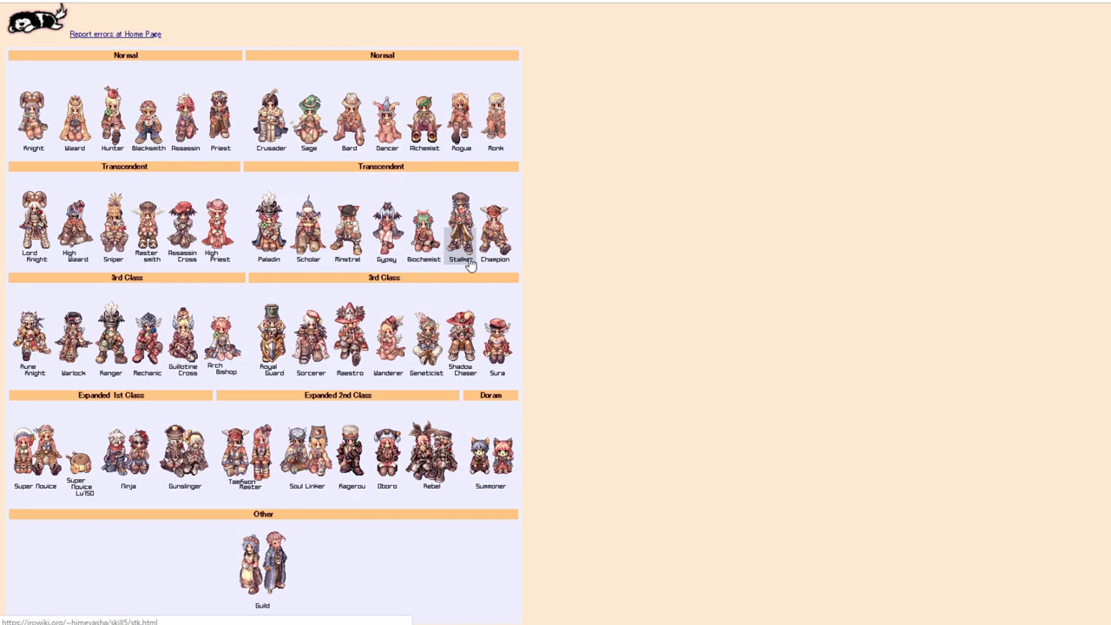
{"action": "mouse_move", "coordinate": [423, 225]}
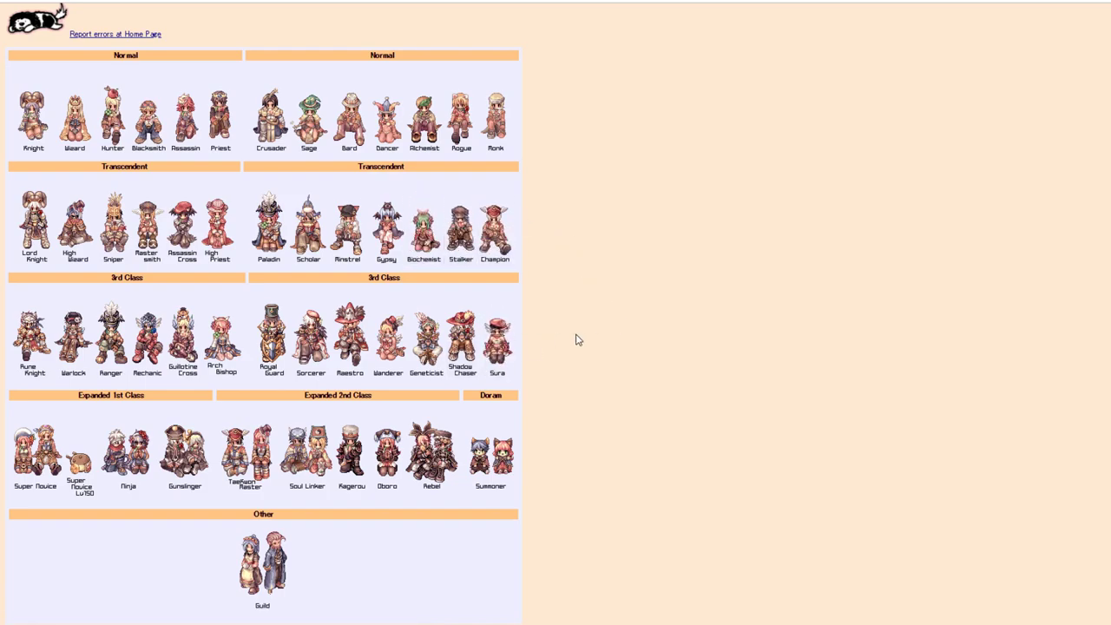
{"action": "mouse_move", "coordinate": [599, 337]}
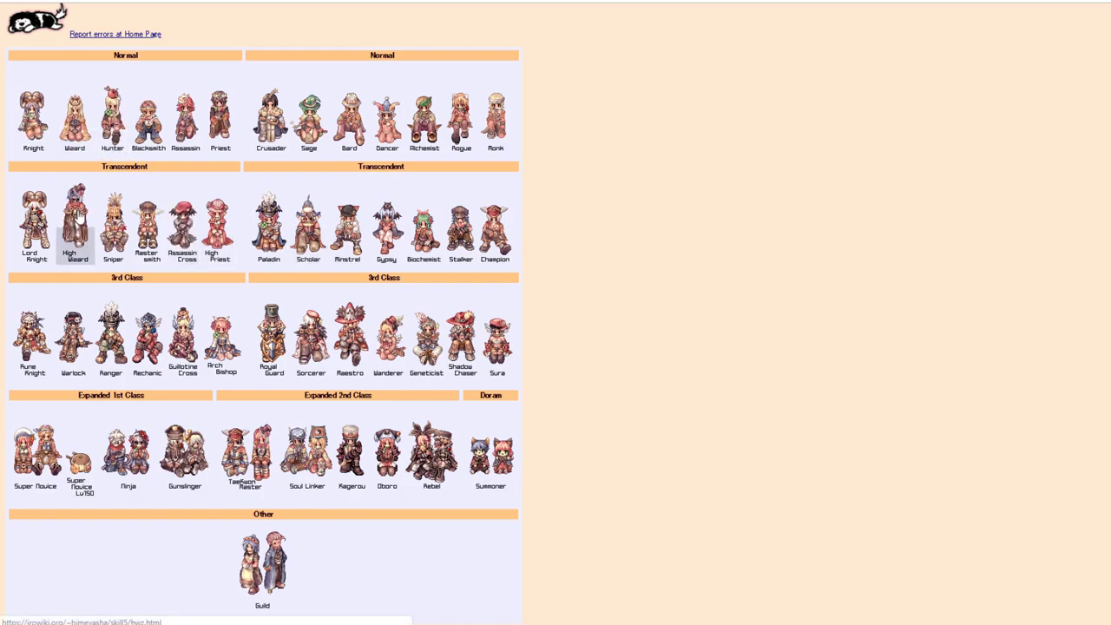
{"action": "mouse_move", "coordinate": [78, 246]}
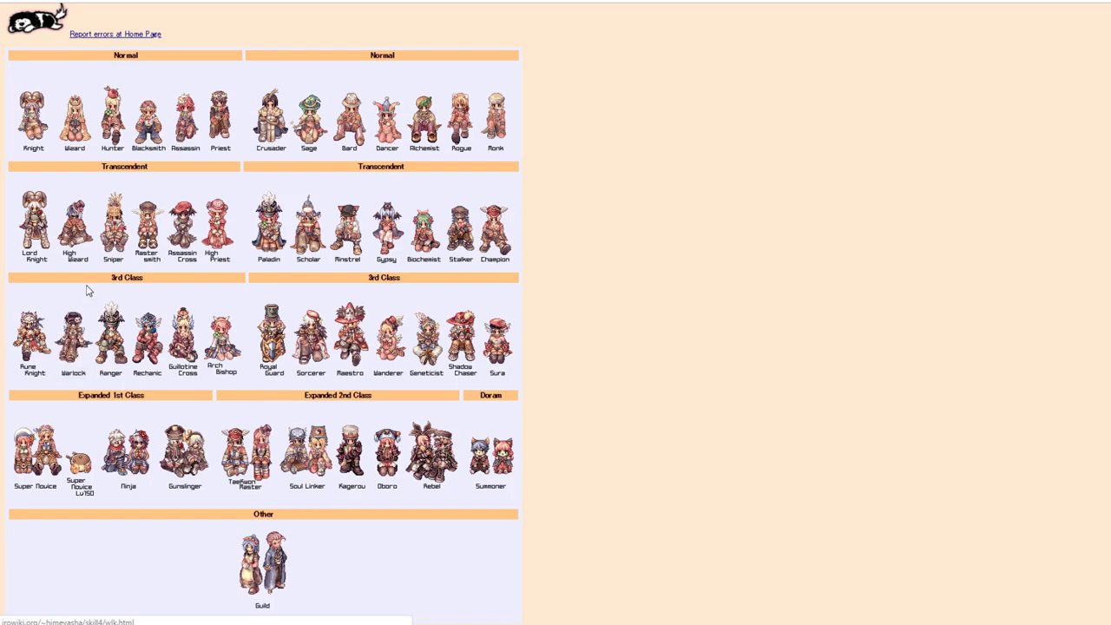
{"action": "mouse_move", "coordinate": [587, 236]}
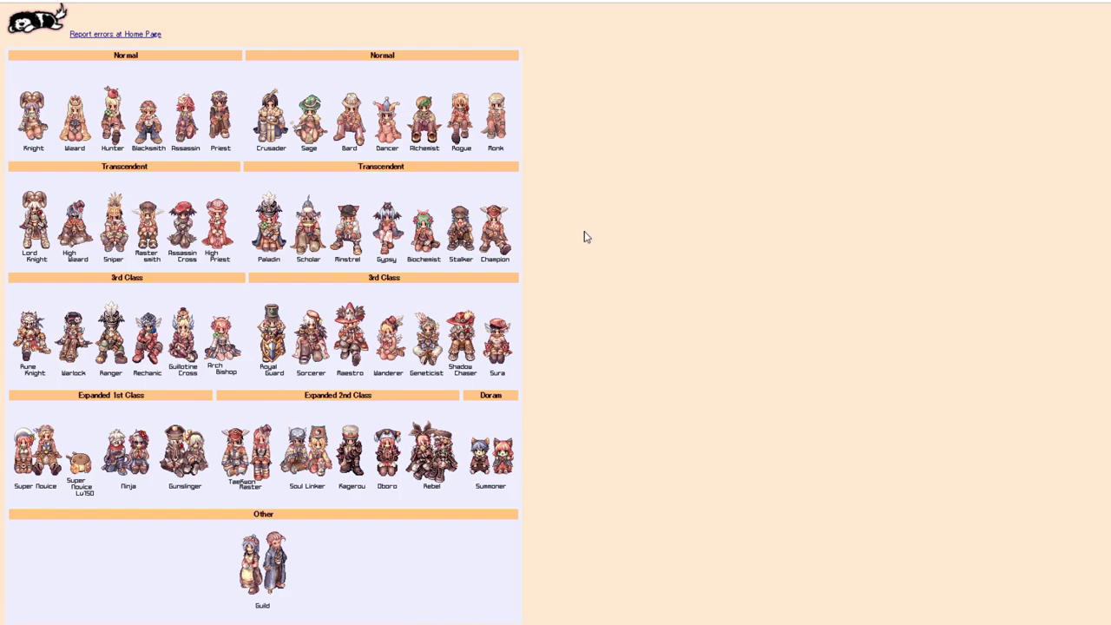
{"action": "mouse_move", "coordinate": [594, 239]}
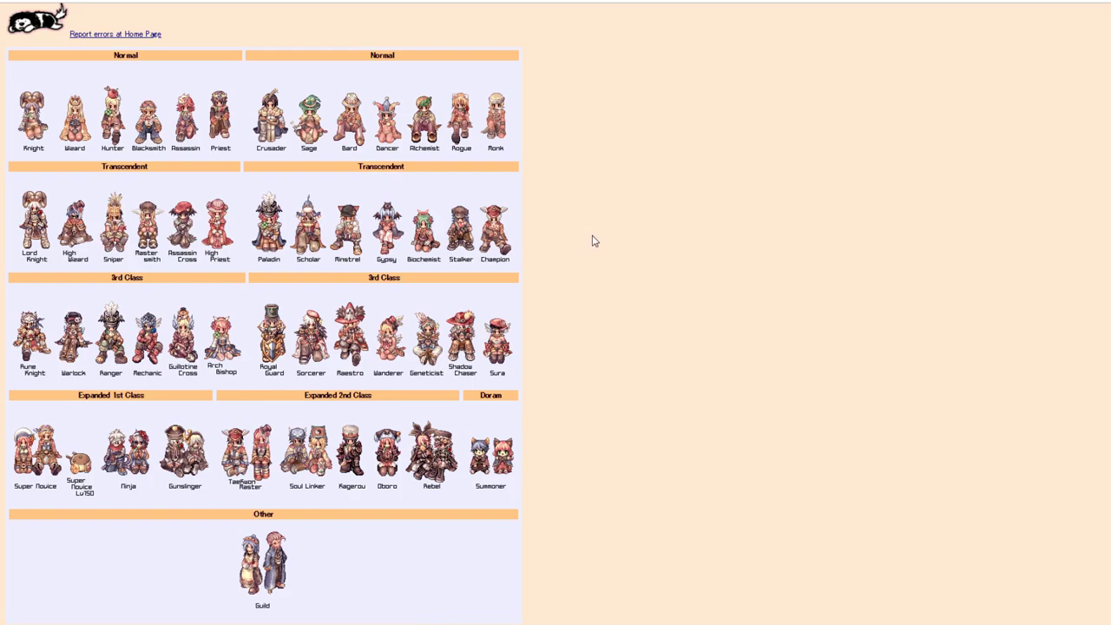
{"action": "mouse_move", "coordinate": [597, 250]}
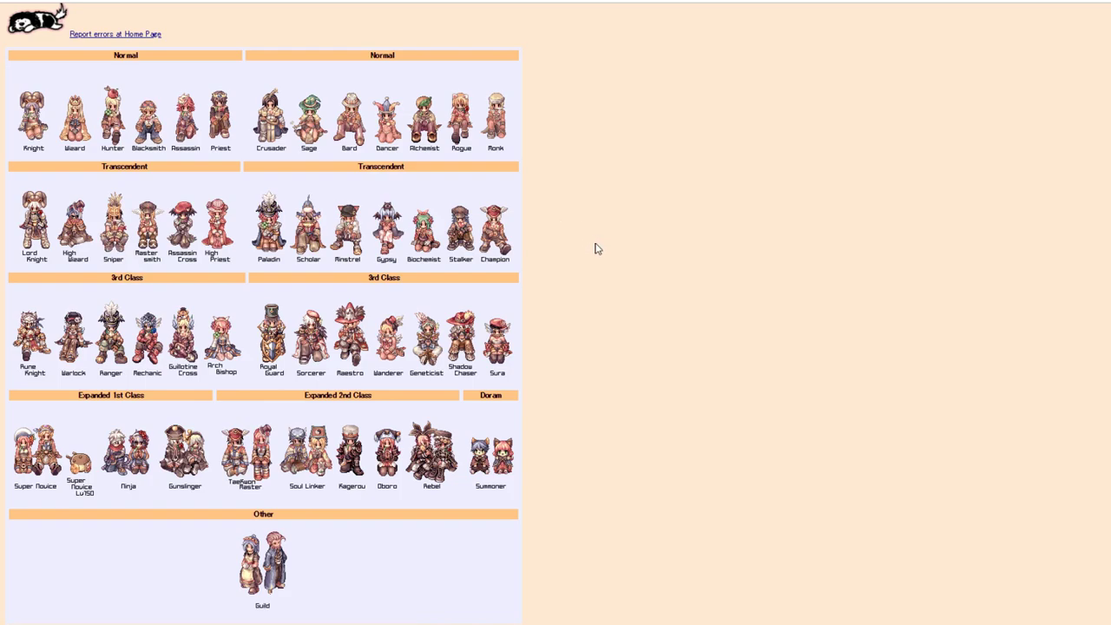
{"action": "mouse_move", "coordinate": [458, 62]}
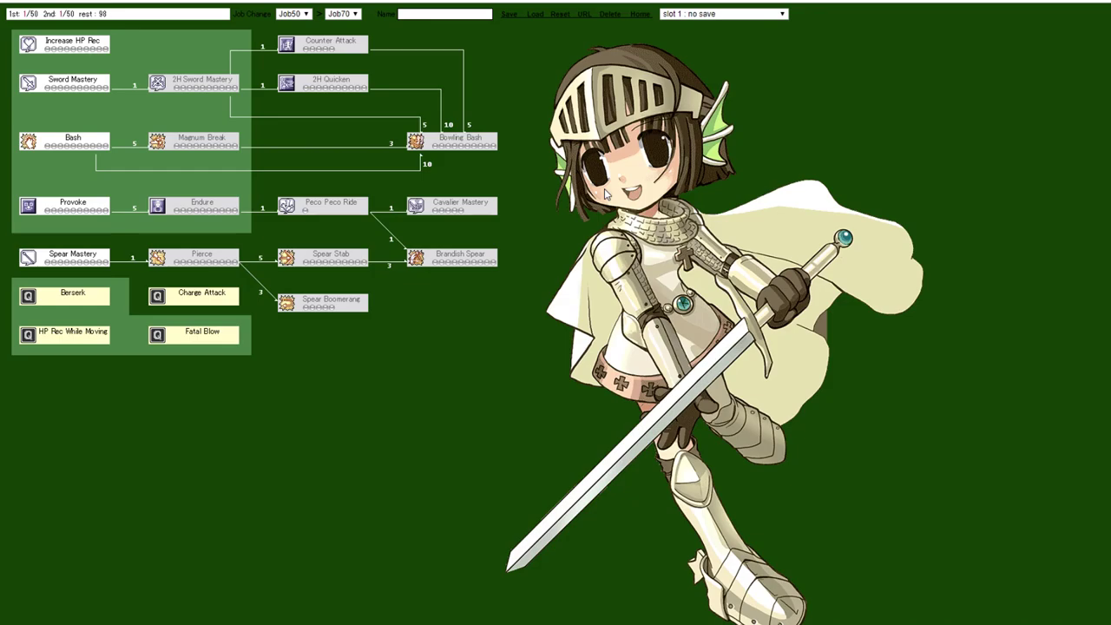
{"action": "mouse_move", "coordinate": [308, 113]}
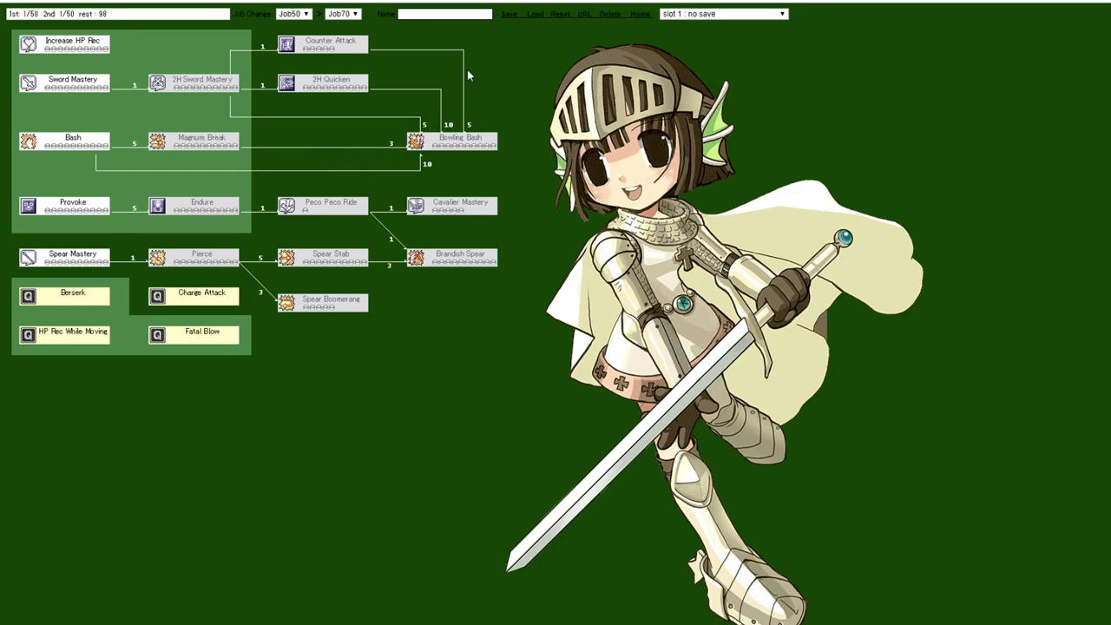
{"action": "mouse_move", "coordinate": [167, 237]}
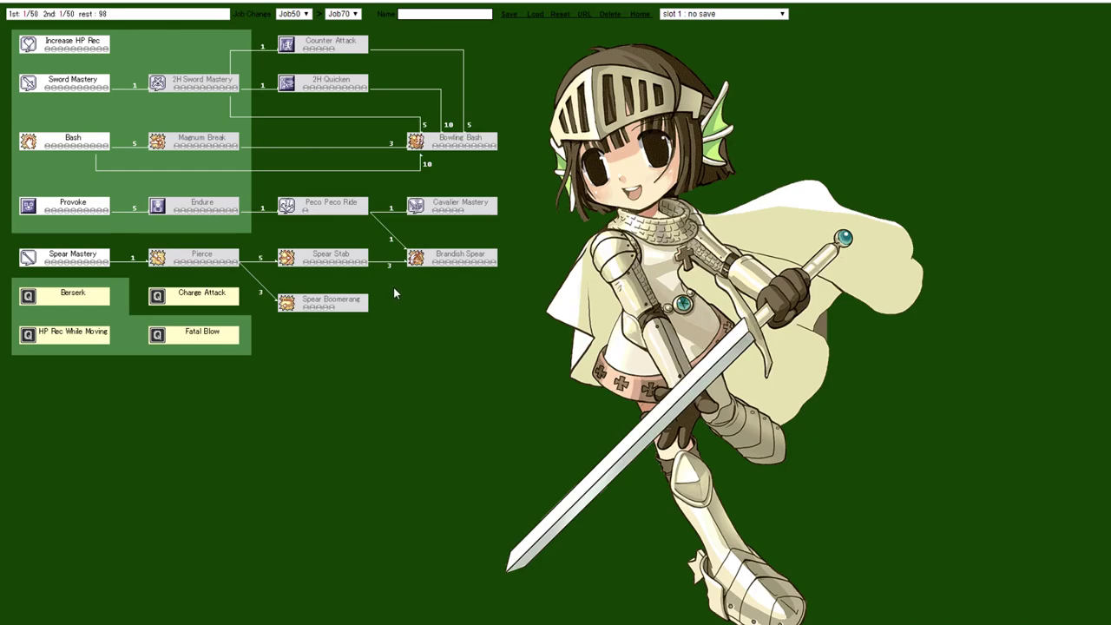
{"action": "mouse_move", "coordinate": [386, 302]}
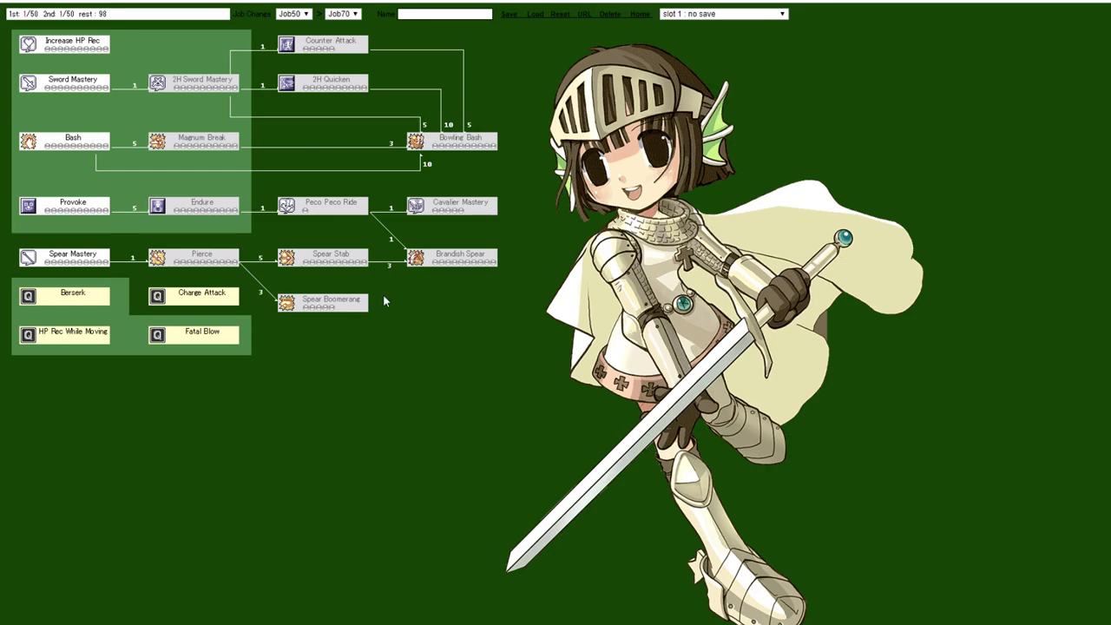
{"action": "mouse_move", "coordinate": [354, 269]}
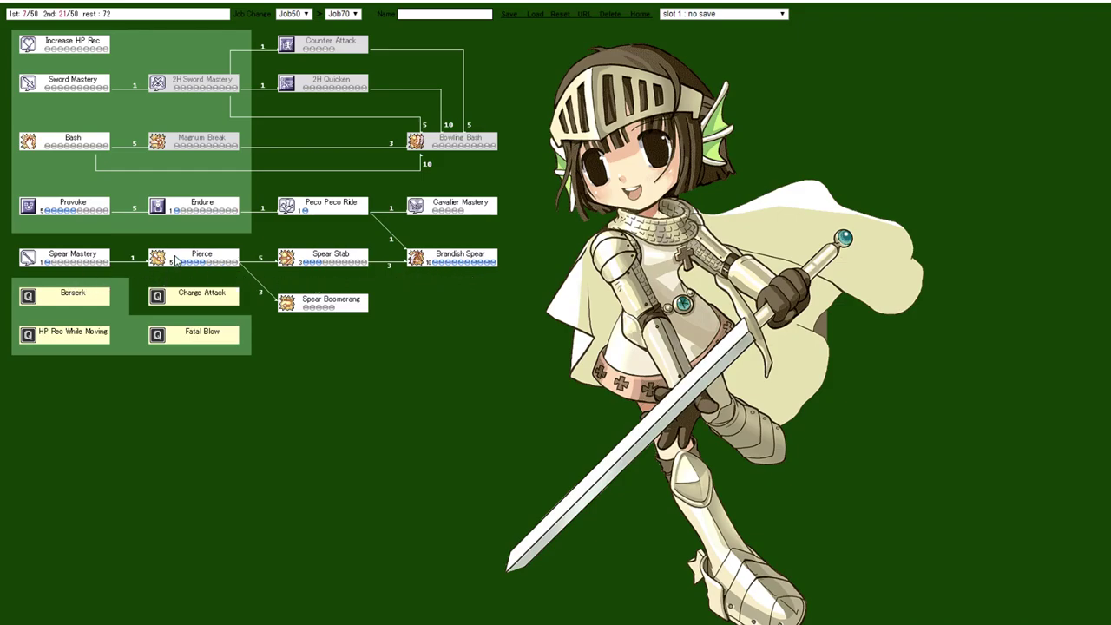
- Add more levels to the spear skills, including Spear Mastery, exceeding the point limit
{"action": "left_click", "coordinate": [201, 257]}
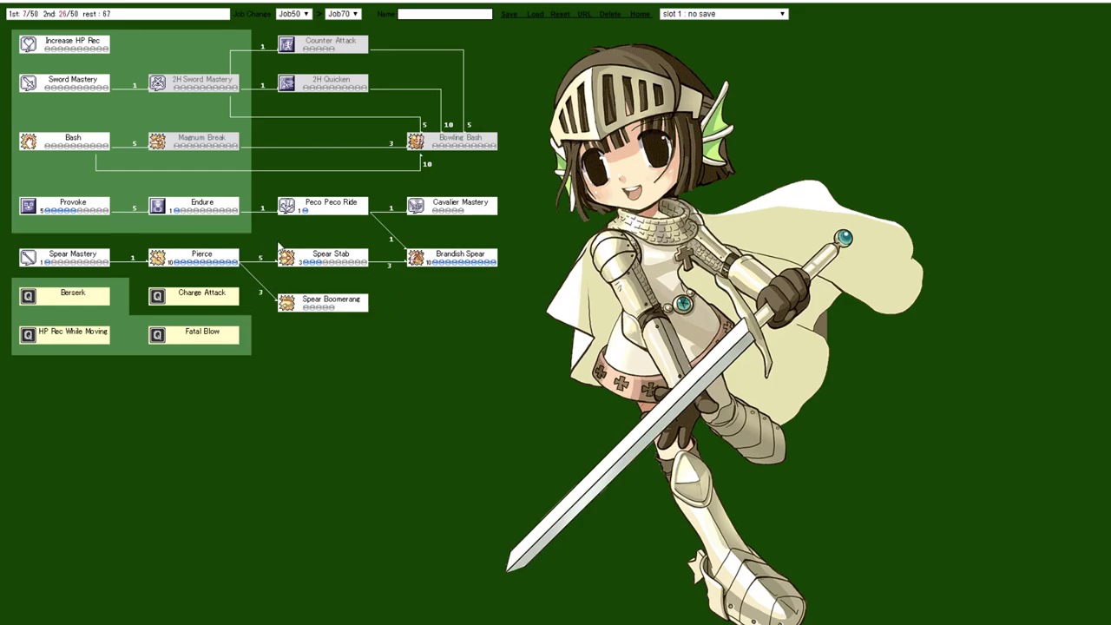
{"action": "left_click", "coordinate": [321, 309]}
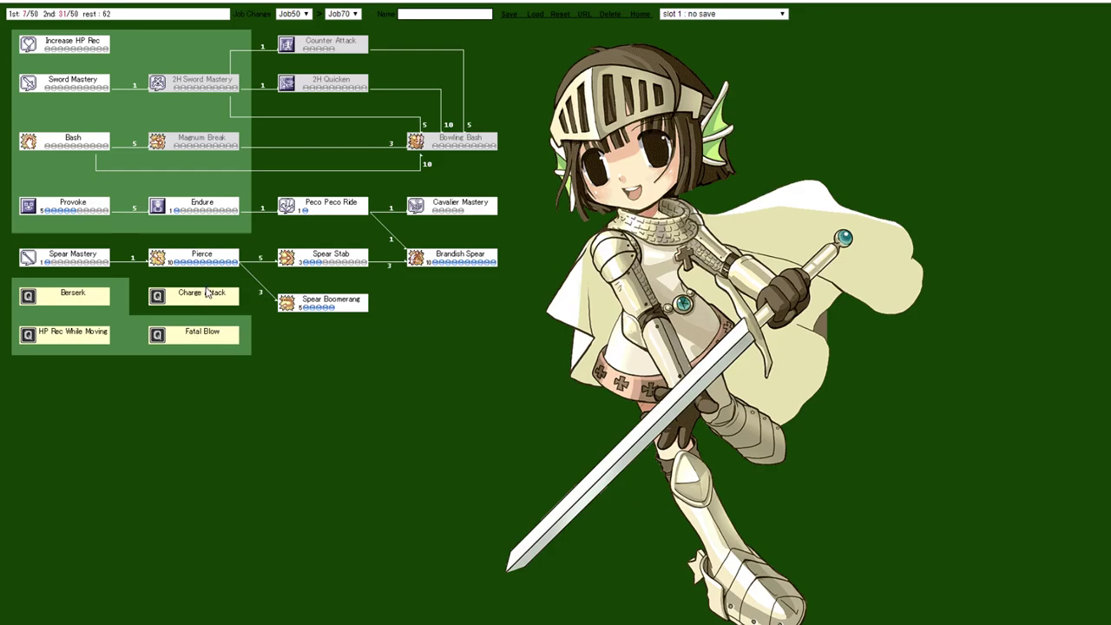
{"action": "mouse_move", "coordinate": [493, 149]}
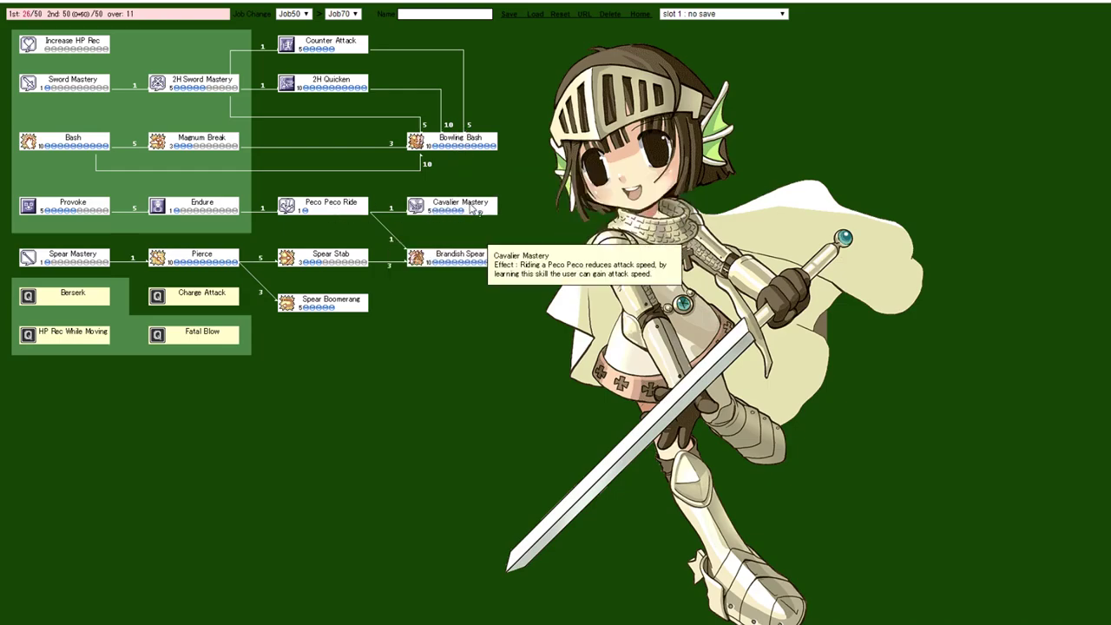
{"action": "mouse_move", "coordinate": [441, 240]}
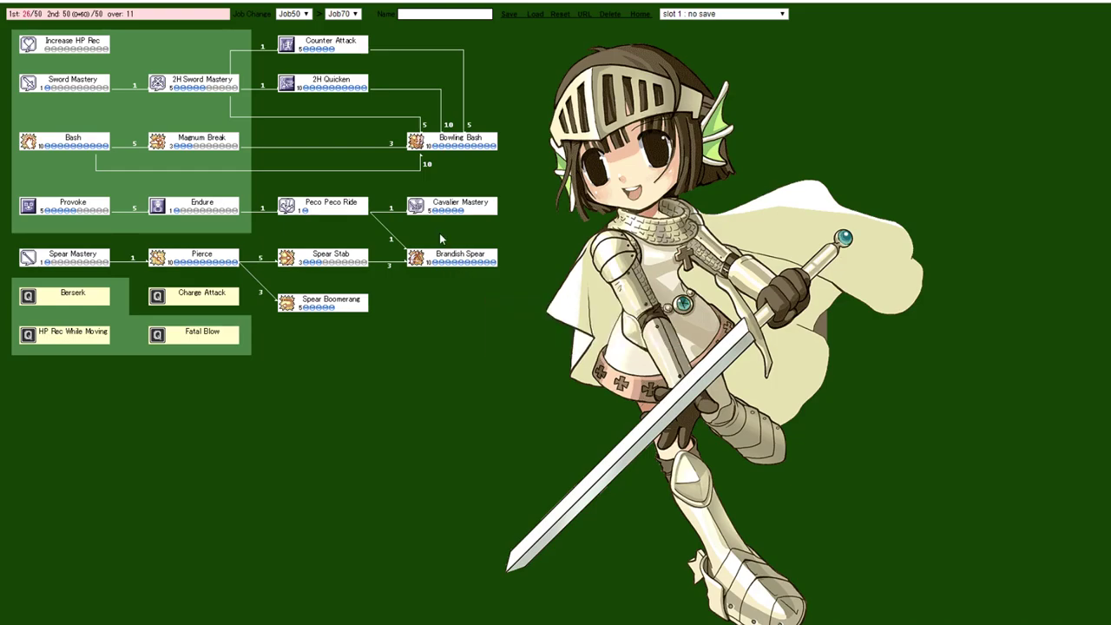
{"action": "mouse_move", "coordinate": [451, 143]}
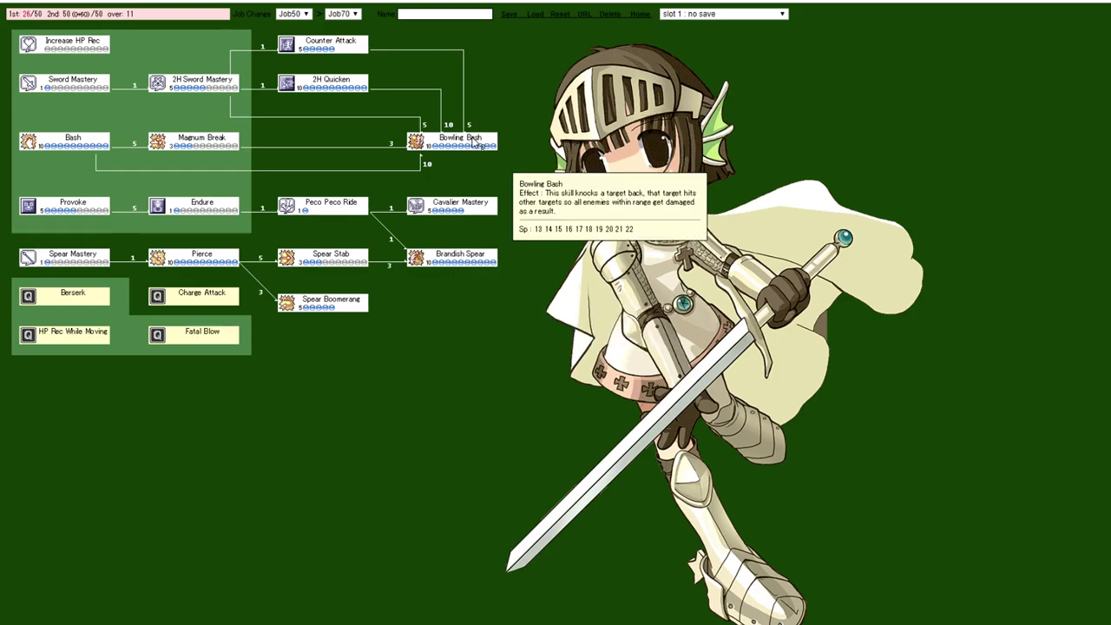
{"action": "mouse_move", "coordinate": [316, 115]}
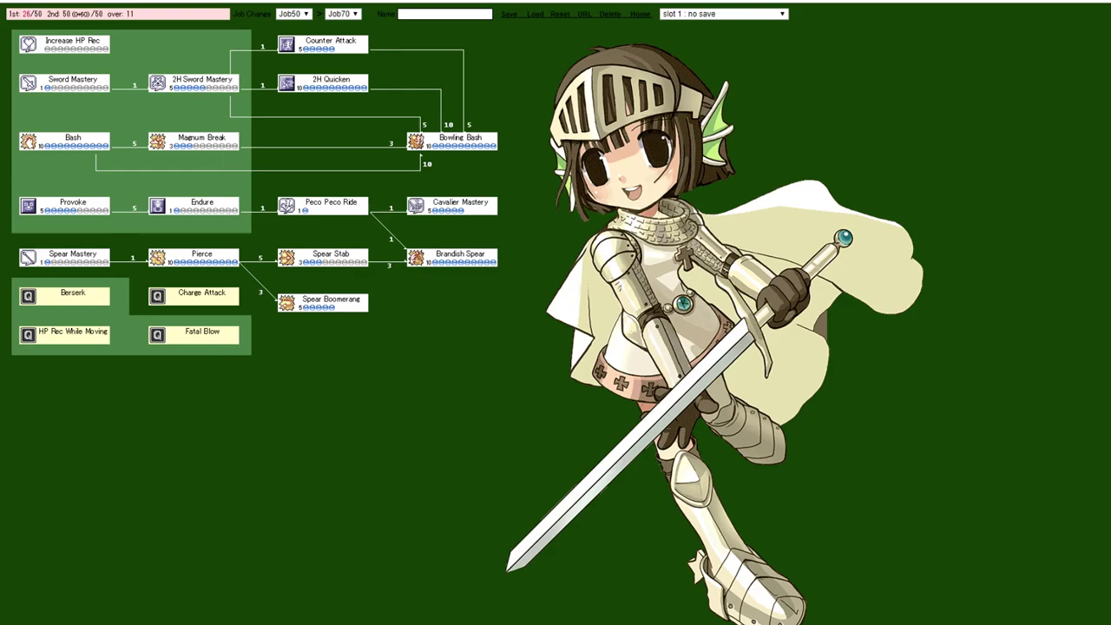
{"action": "mouse_move", "coordinate": [231, 208]}
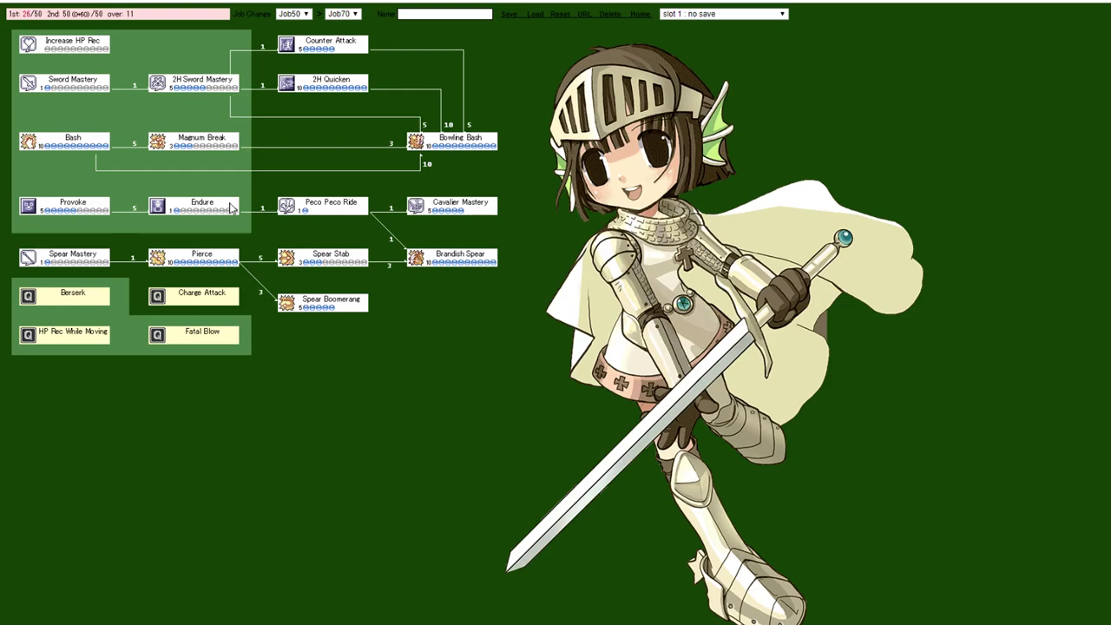
{"action": "mouse_move", "coordinate": [531, 316]}
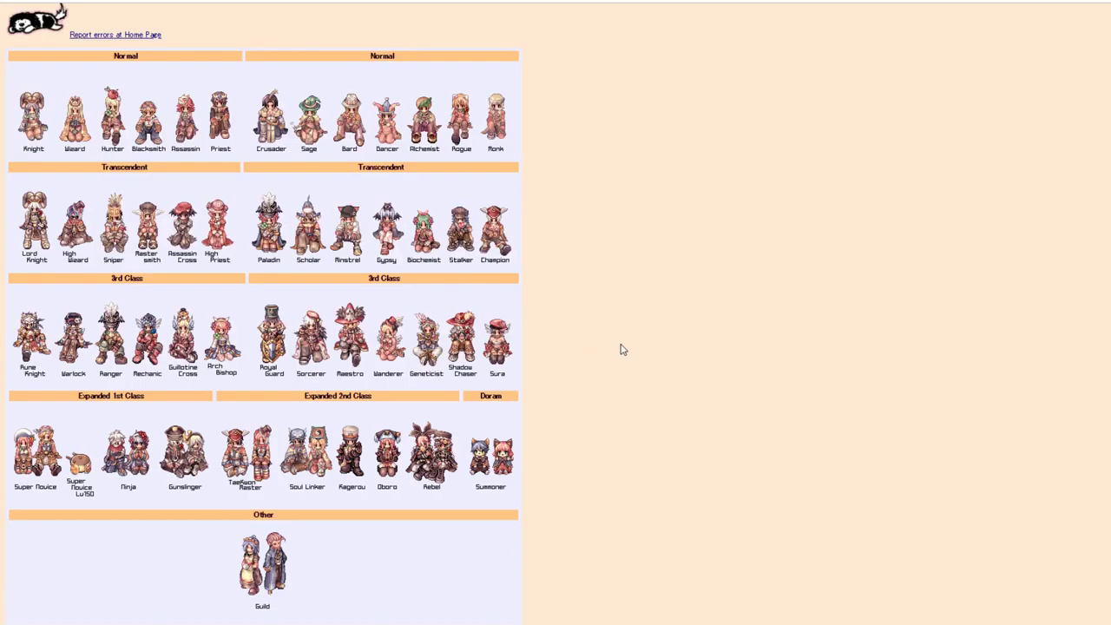
{"action": "mouse_move", "coordinate": [21, 298]}
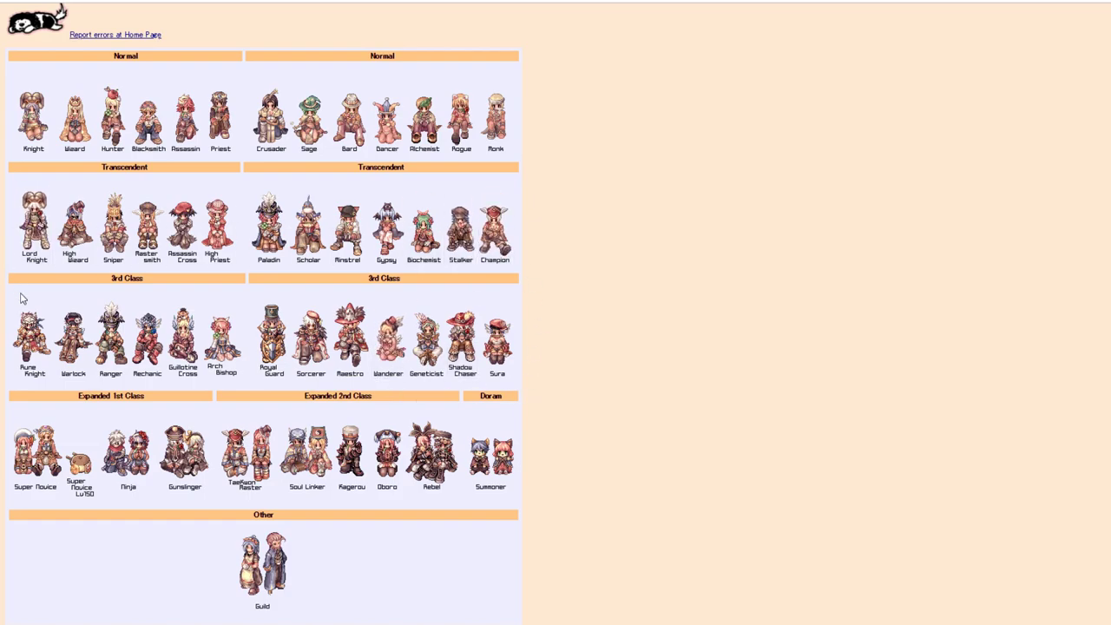
{"action": "mouse_move", "coordinate": [461, 333]}
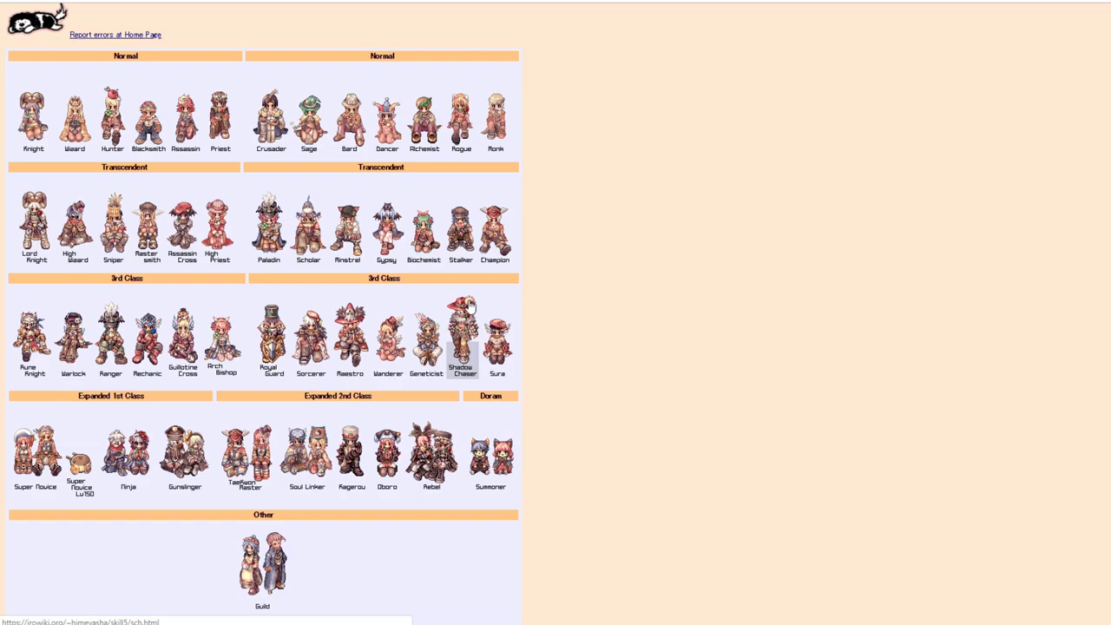
{"action": "mouse_move", "coordinate": [385, 229]}
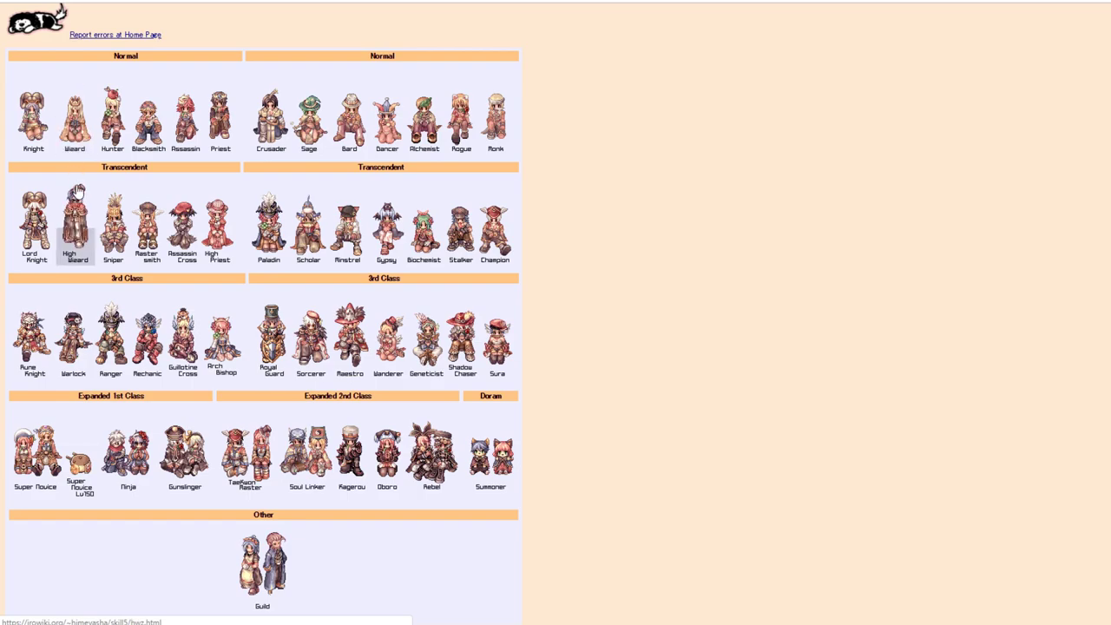
{"action": "mouse_move", "coordinate": [76, 211]}
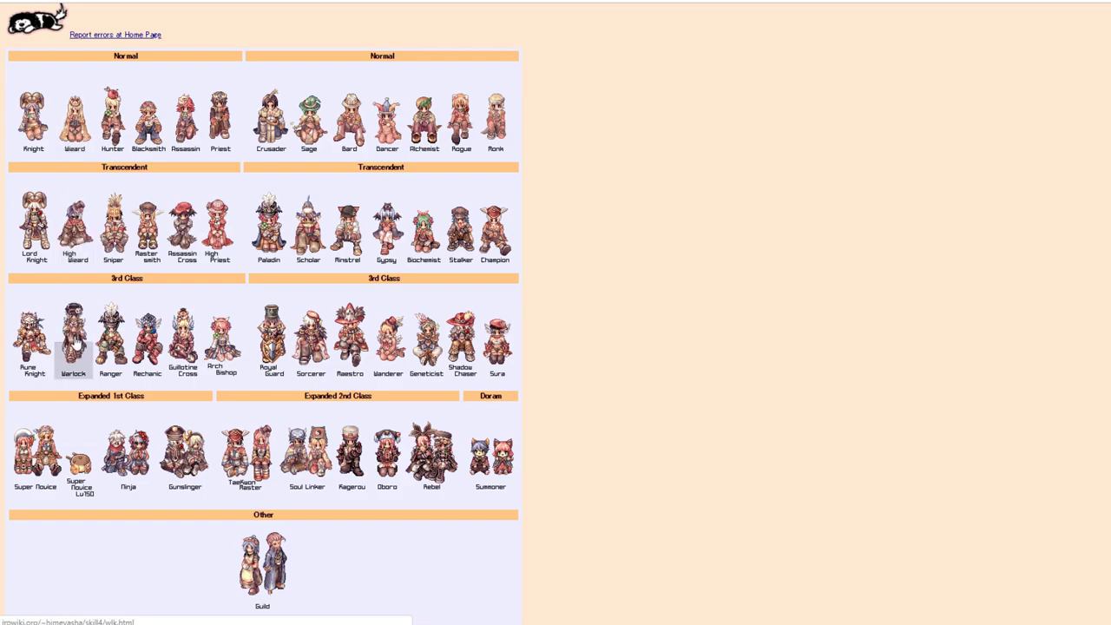
{"action": "mouse_move", "coordinate": [73, 118]}
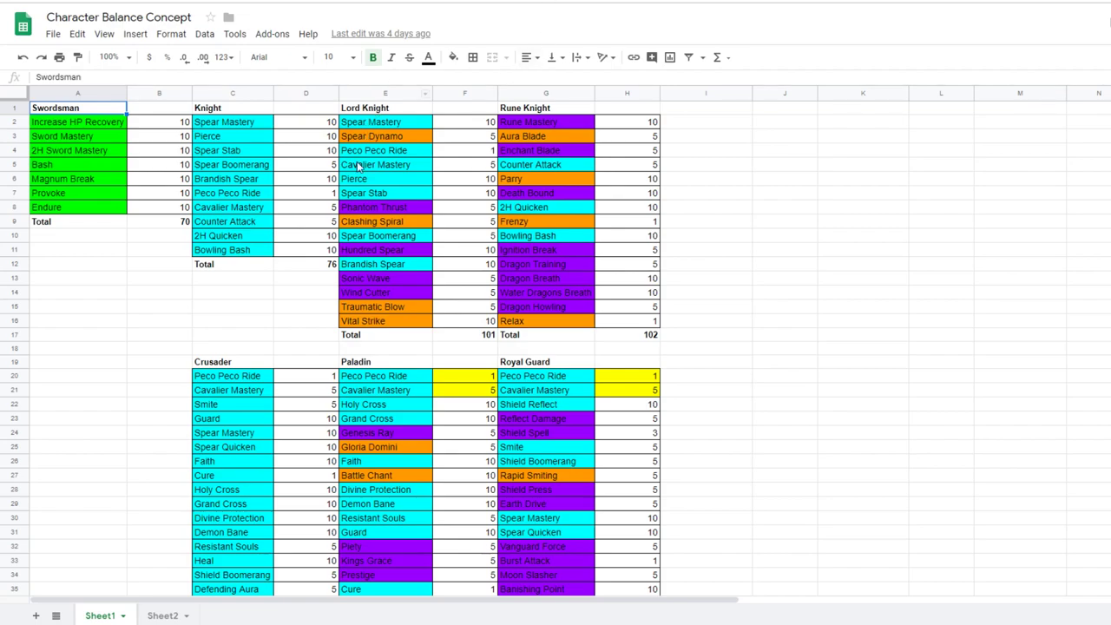
{"action": "mouse_move", "coordinate": [408, 229]}
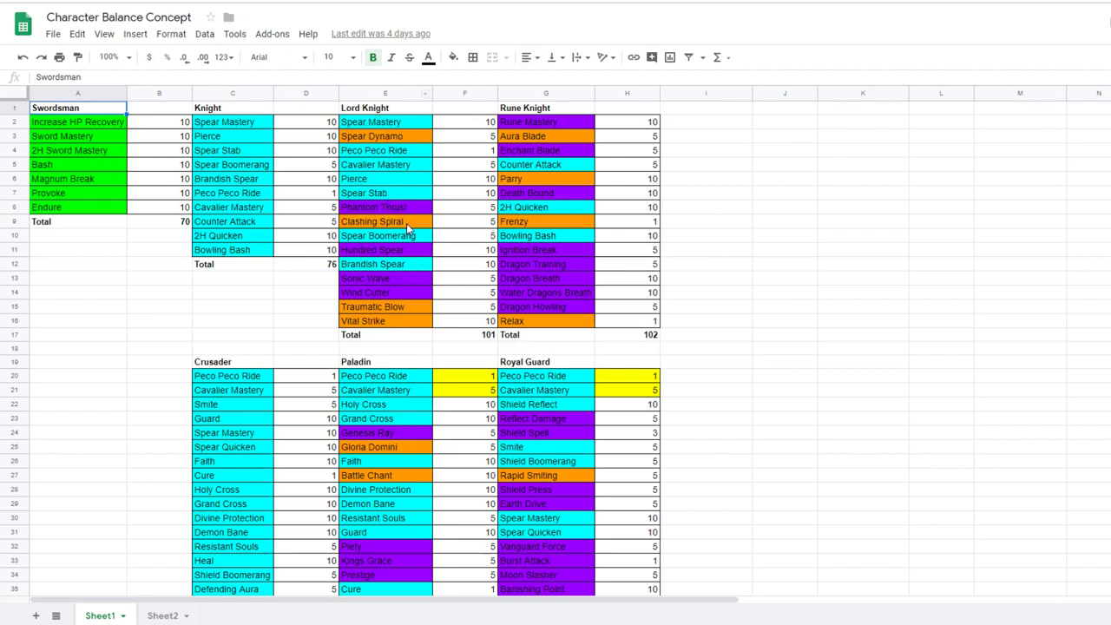
{"action": "mouse_move", "coordinate": [413, 224]}
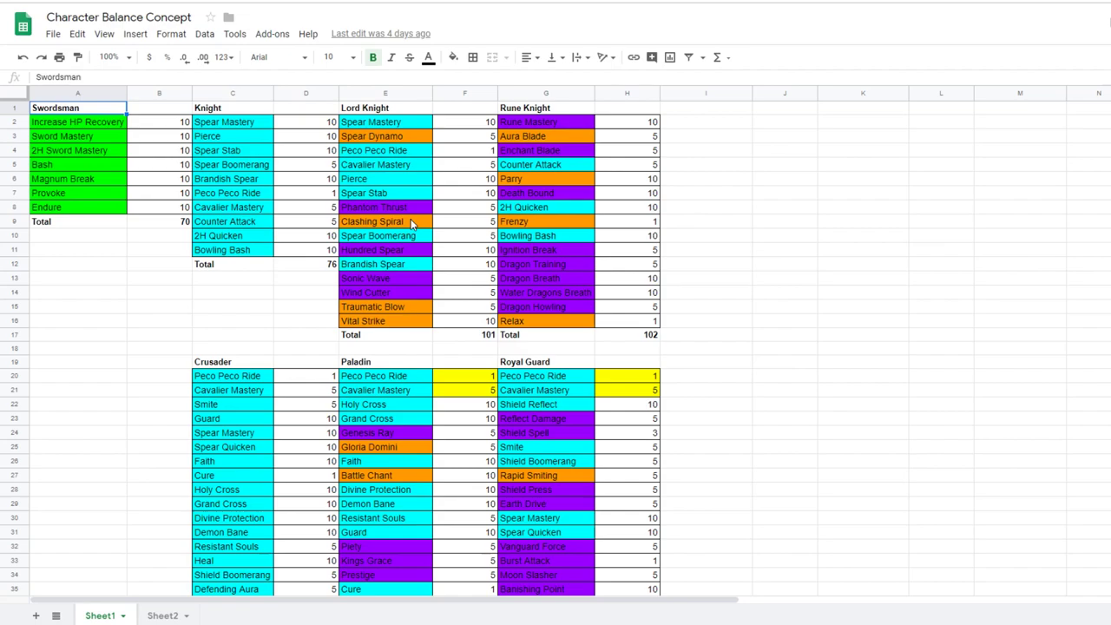
{"action": "mouse_move", "coordinate": [660, 161]}
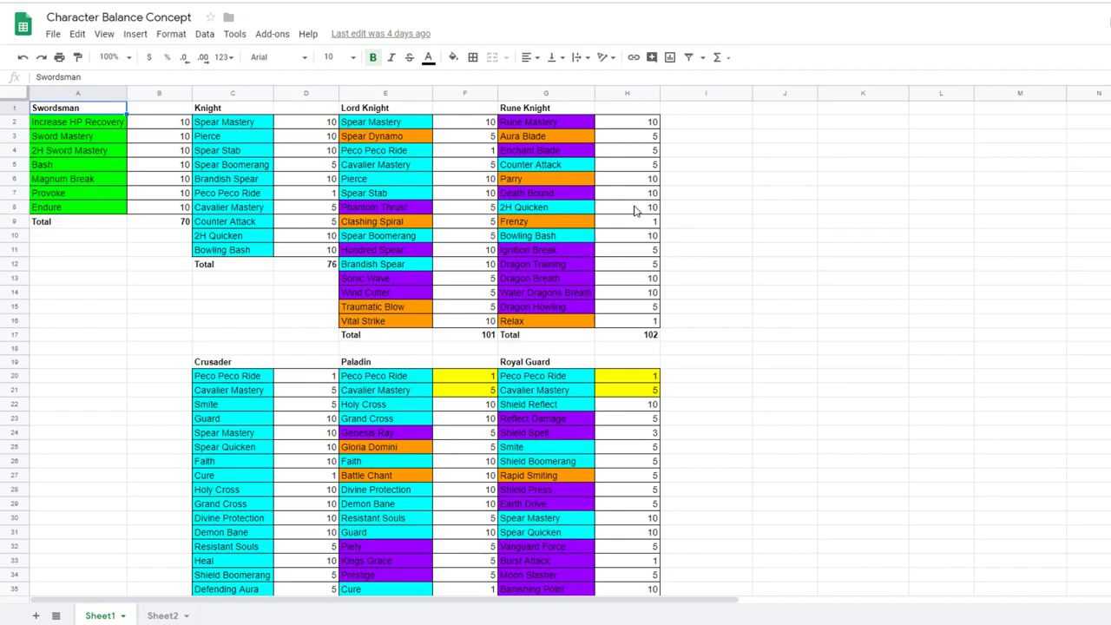
{"action": "mouse_move", "coordinate": [582, 222]}
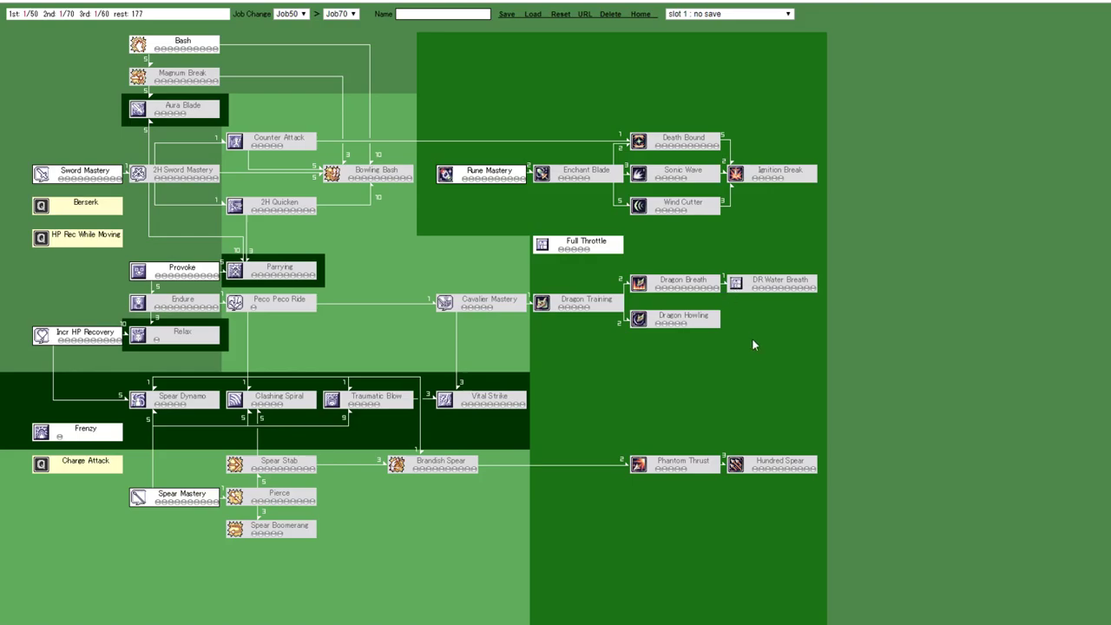
{"action": "mouse_move", "coordinate": [856, 444]}
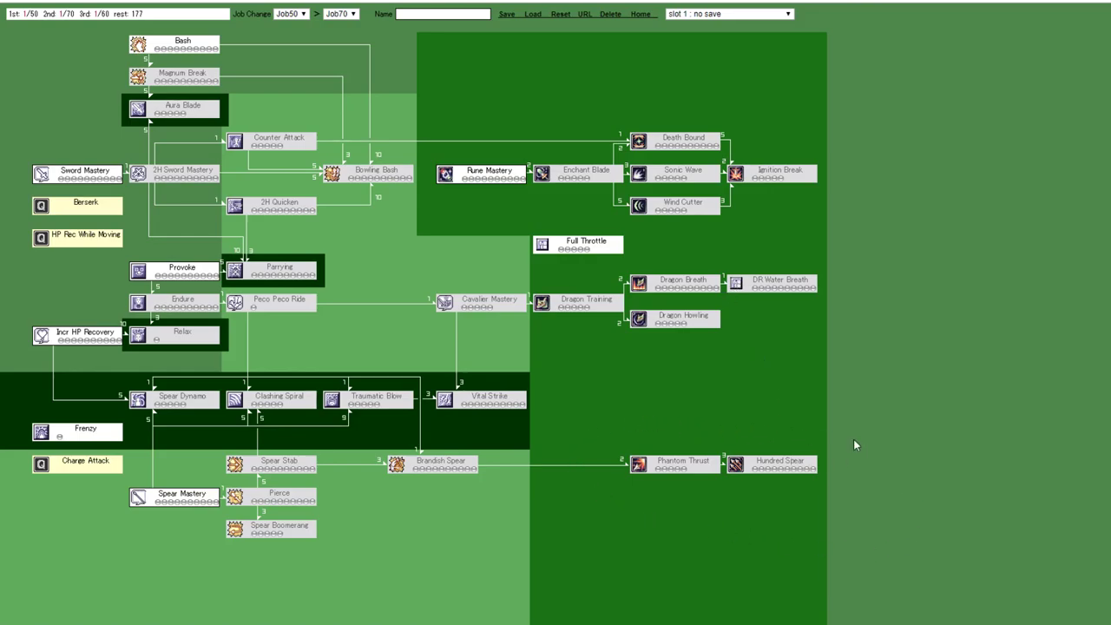
{"action": "mouse_move", "coordinate": [768, 381]}
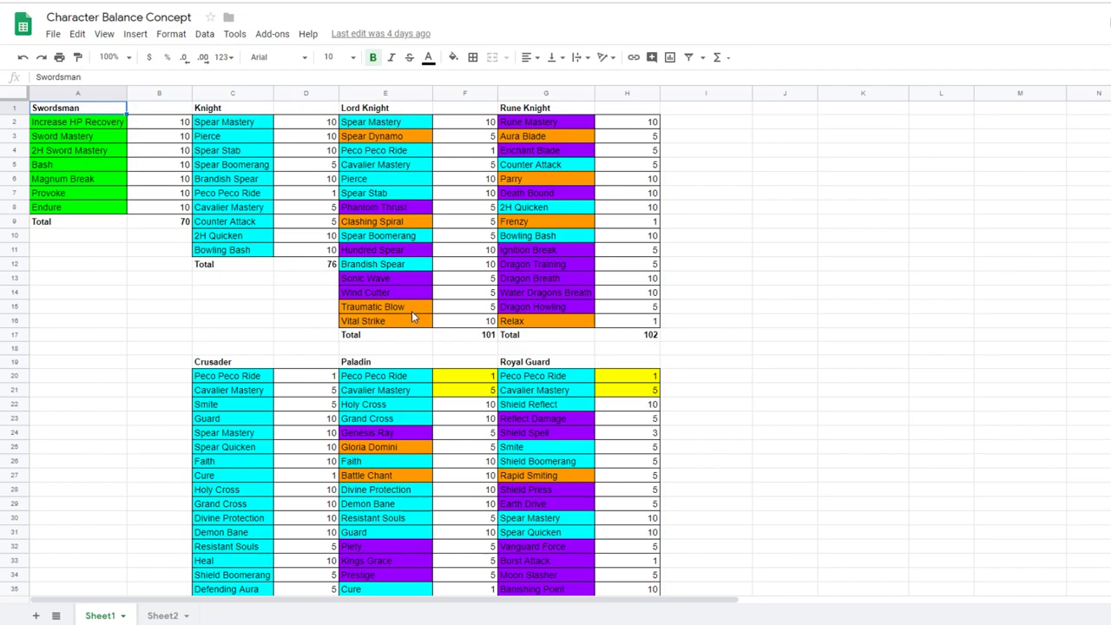
{"action": "mouse_move", "coordinate": [413, 316]}
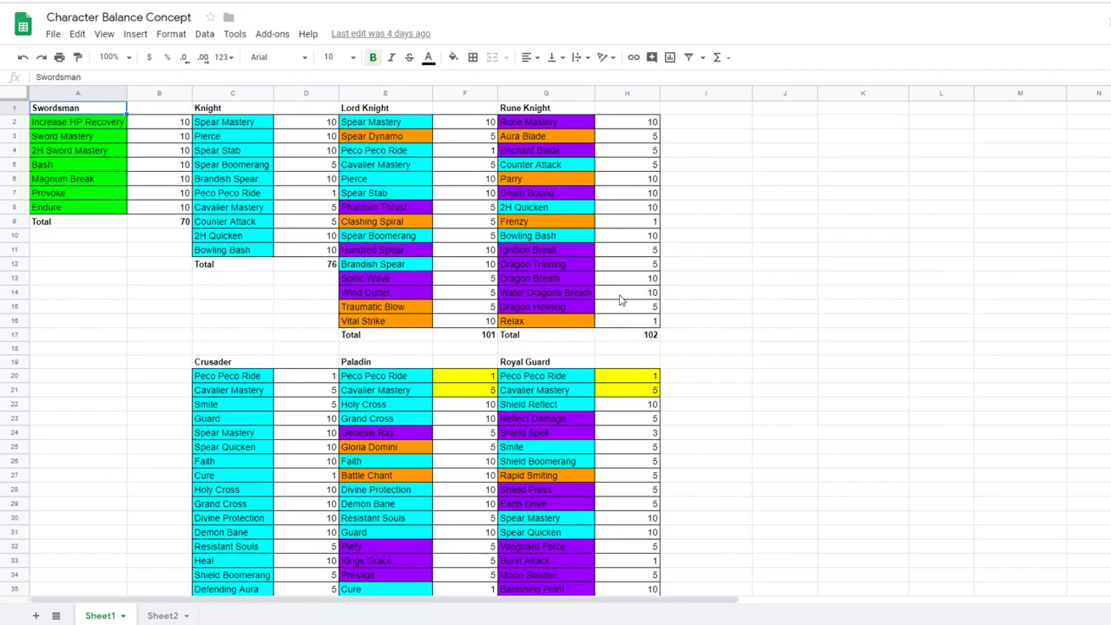
{"action": "mouse_move", "coordinate": [599, 227]}
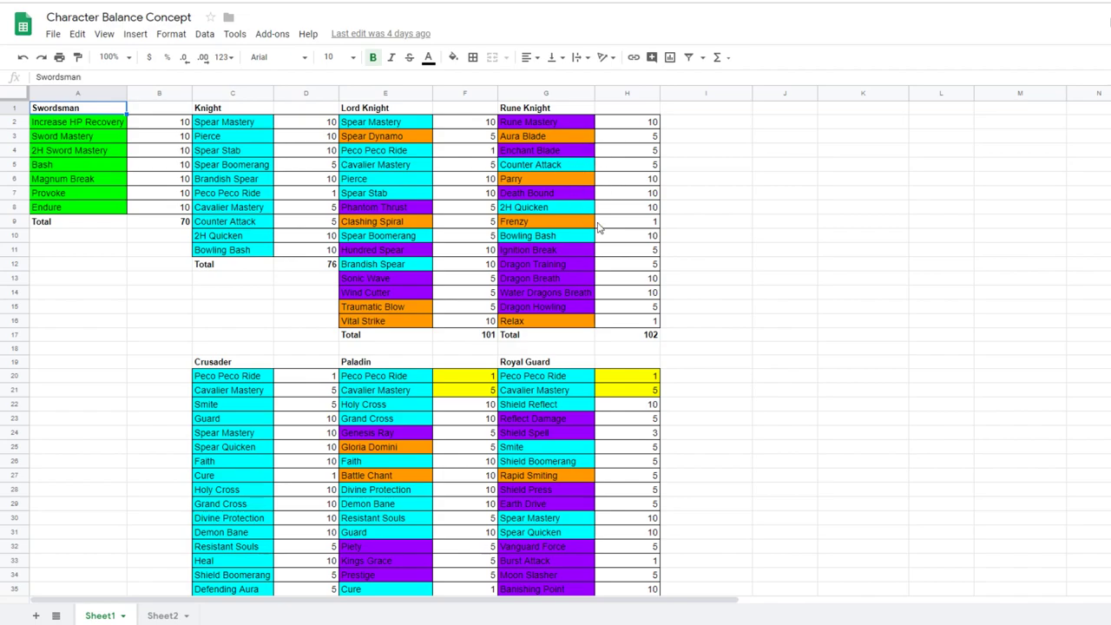
{"action": "mouse_move", "coordinate": [607, 254]}
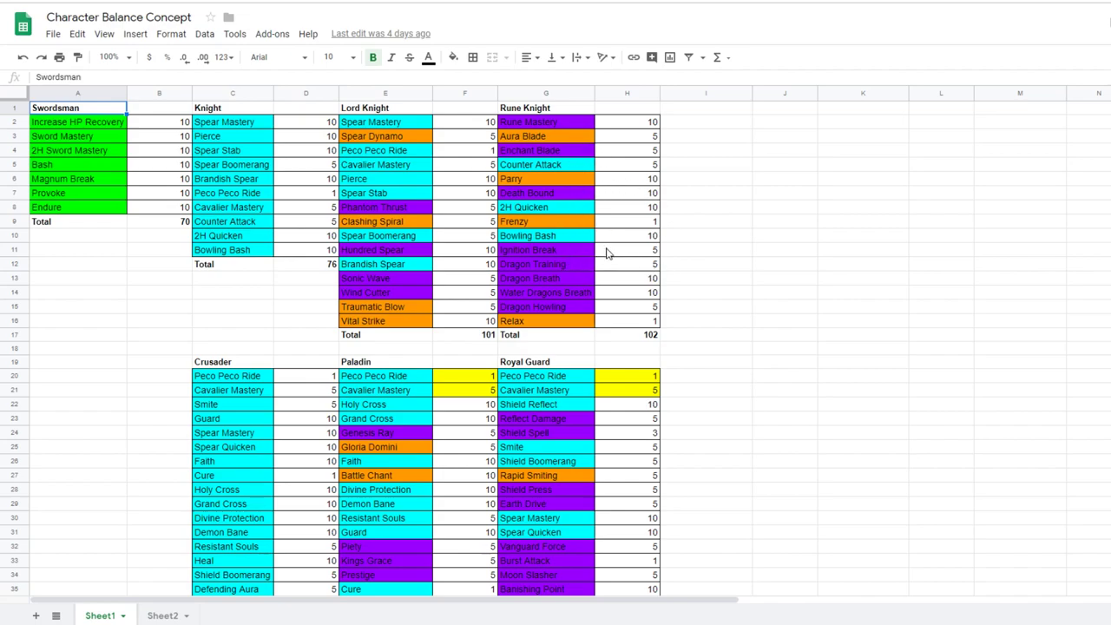
{"action": "mouse_move", "coordinate": [646, 250]}
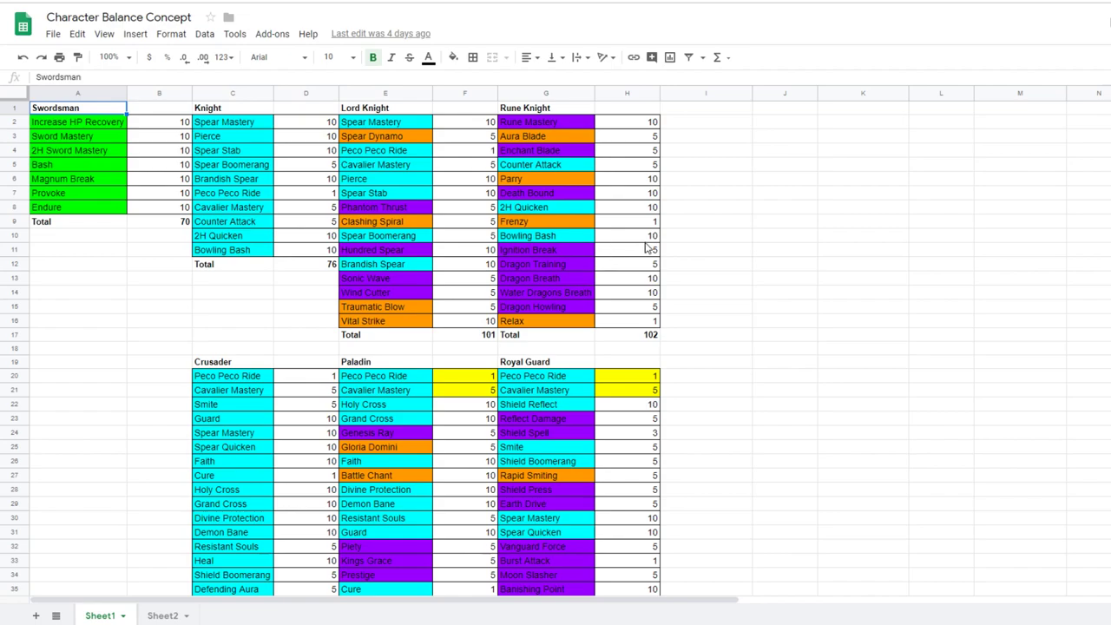
{"action": "mouse_move", "coordinate": [571, 212]}
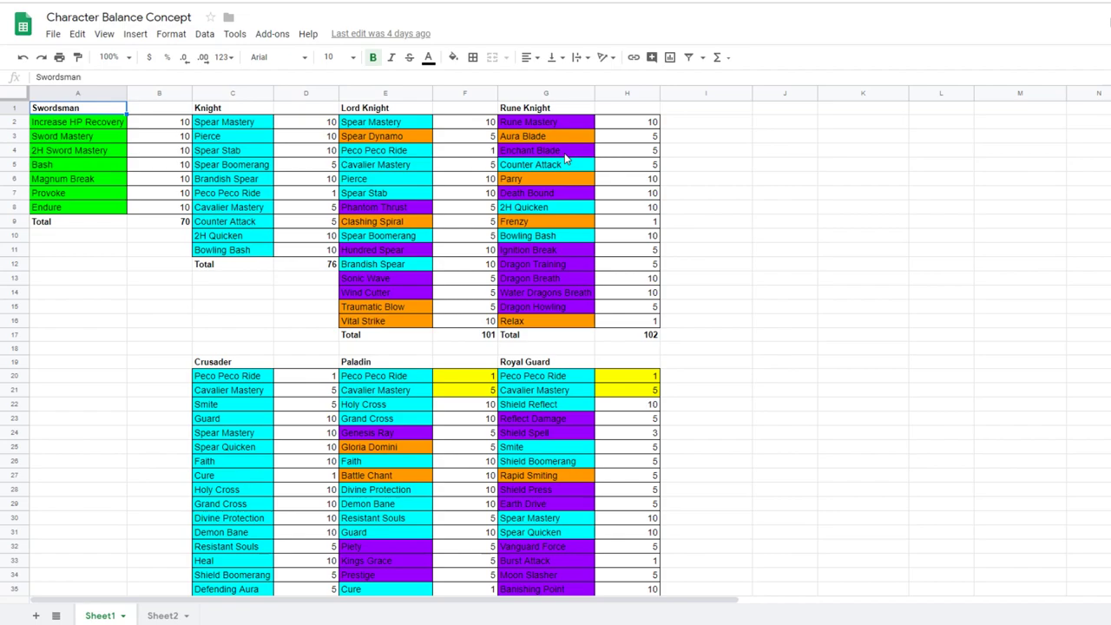
{"action": "scroll", "scroll_direction": "down", "scroll_amount": 3}
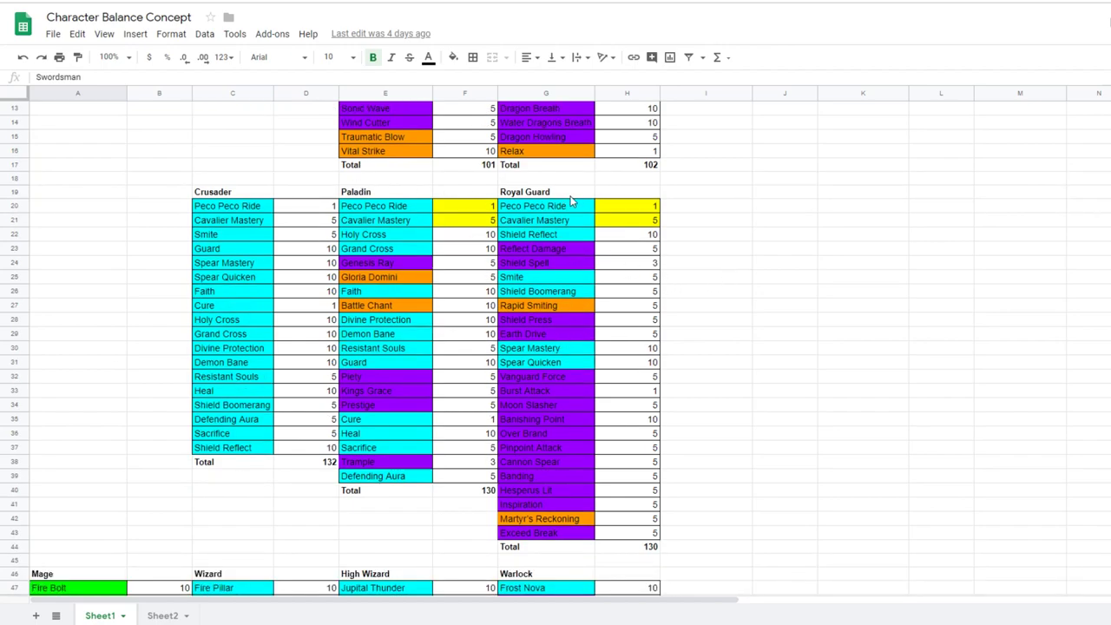
{"action": "mouse_move", "coordinate": [438, 333]}
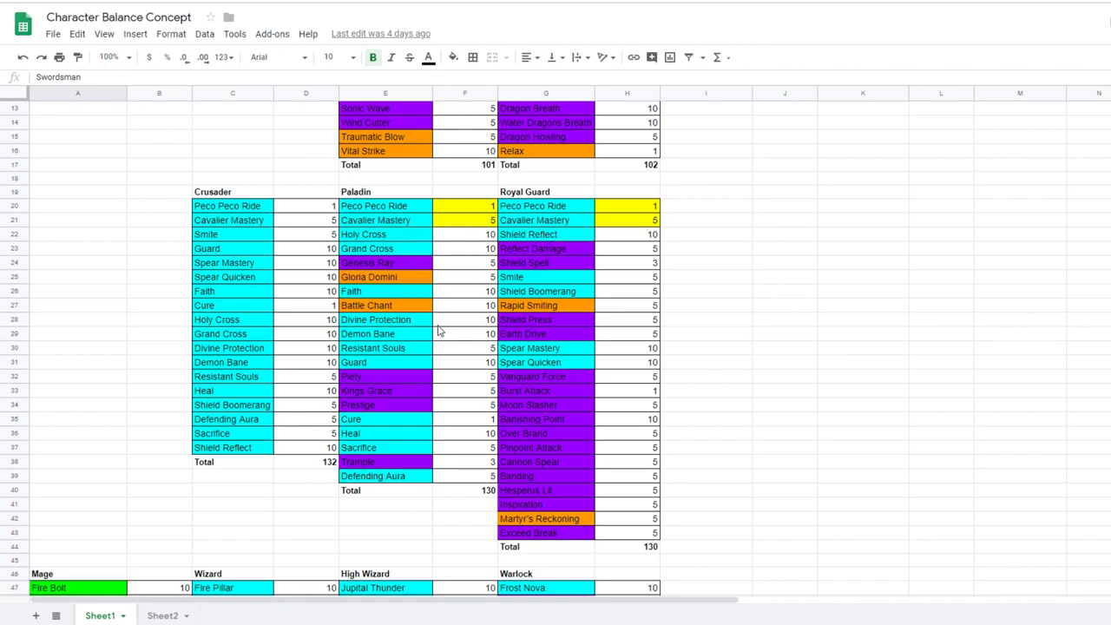
{"action": "mouse_move", "coordinate": [426, 309]}
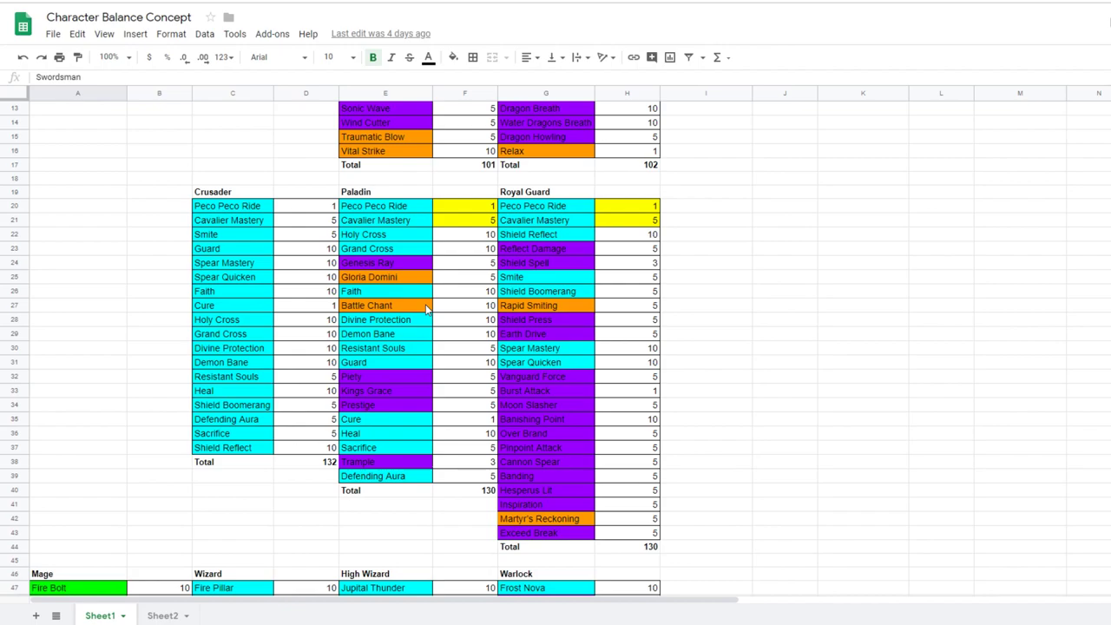
{"action": "mouse_move", "coordinate": [420, 306]}
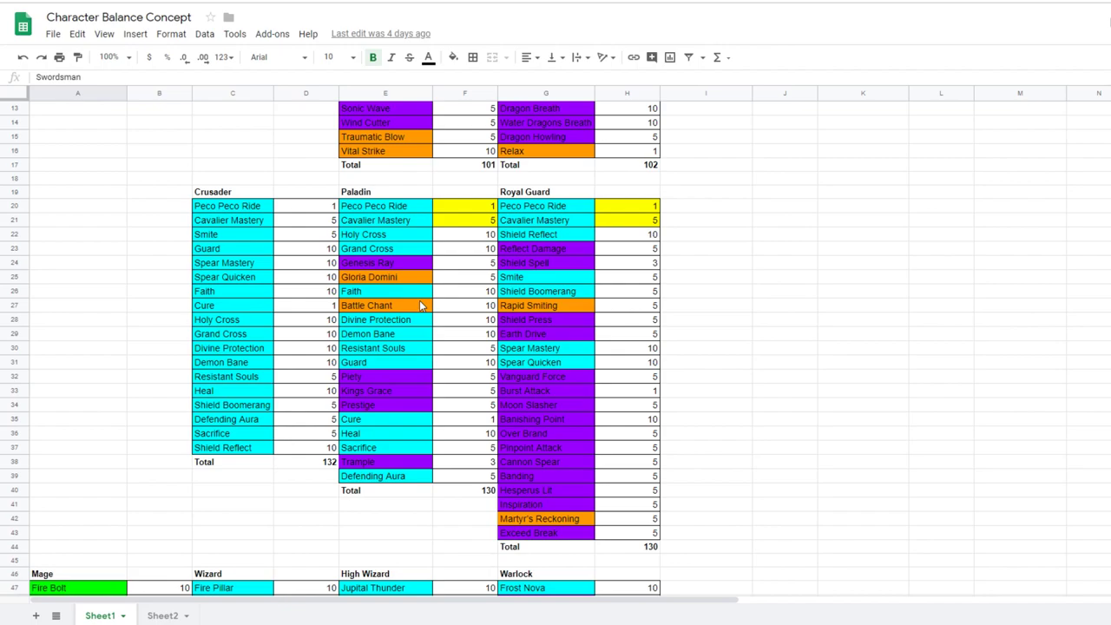
{"action": "mouse_move", "coordinate": [608, 318]}
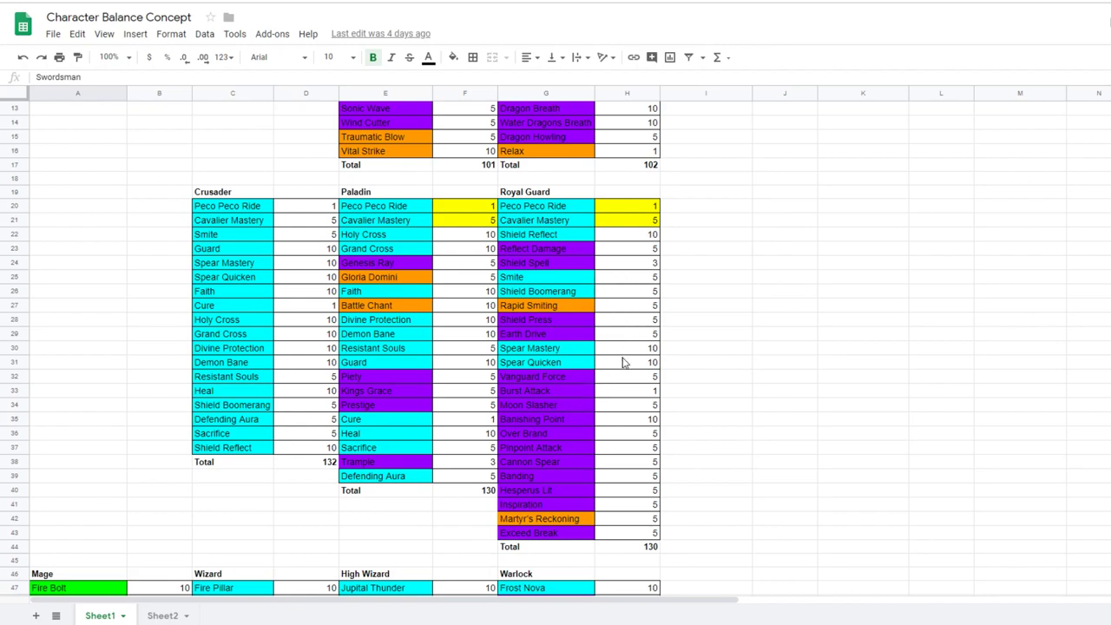
{"action": "mouse_move", "coordinate": [628, 369]}
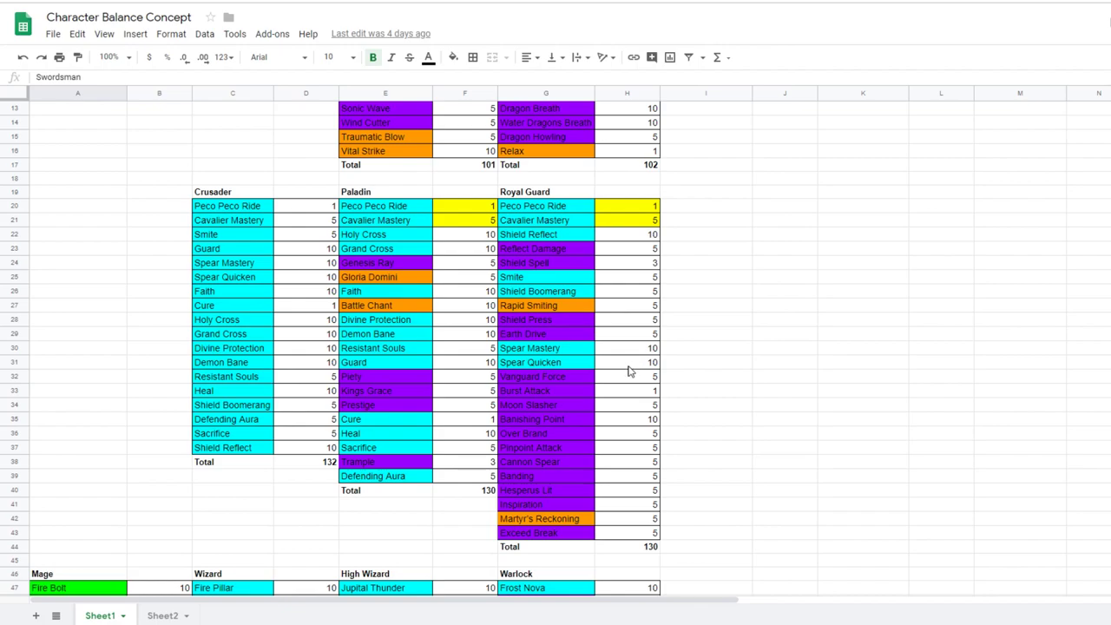
{"action": "mouse_move", "coordinate": [415, 271]}
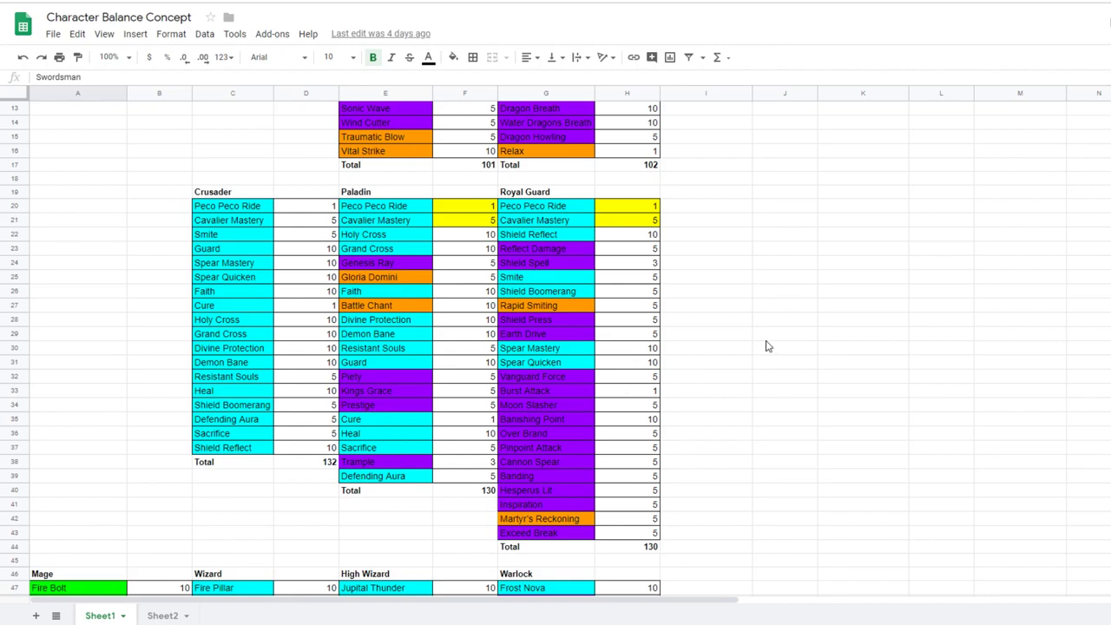
{"action": "mouse_move", "coordinate": [559, 315]}
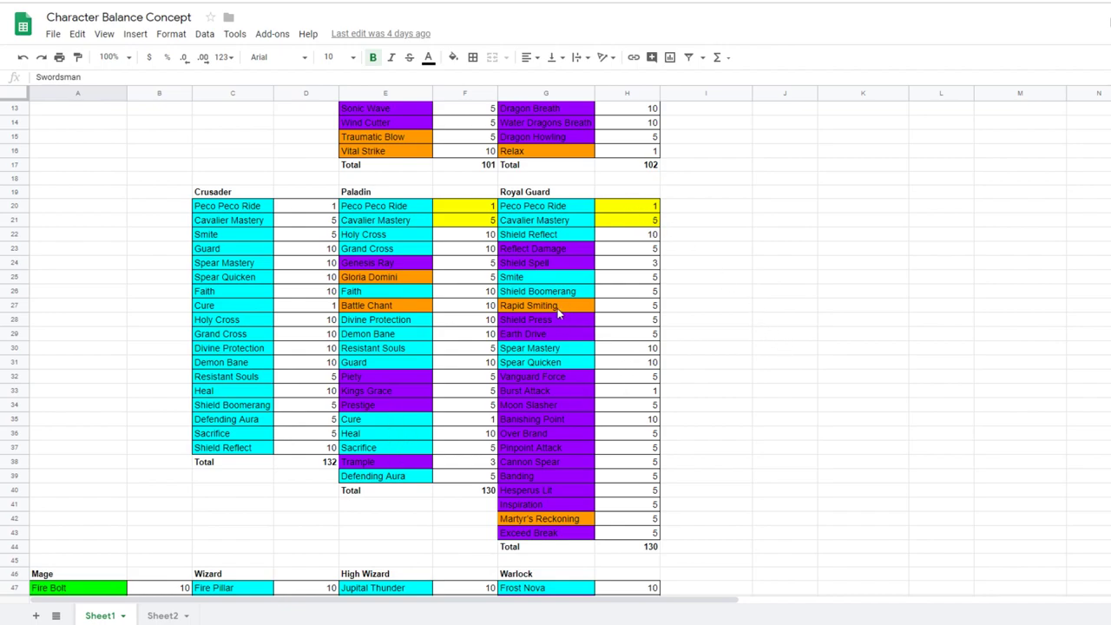
{"action": "mouse_move", "coordinate": [430, 450]}
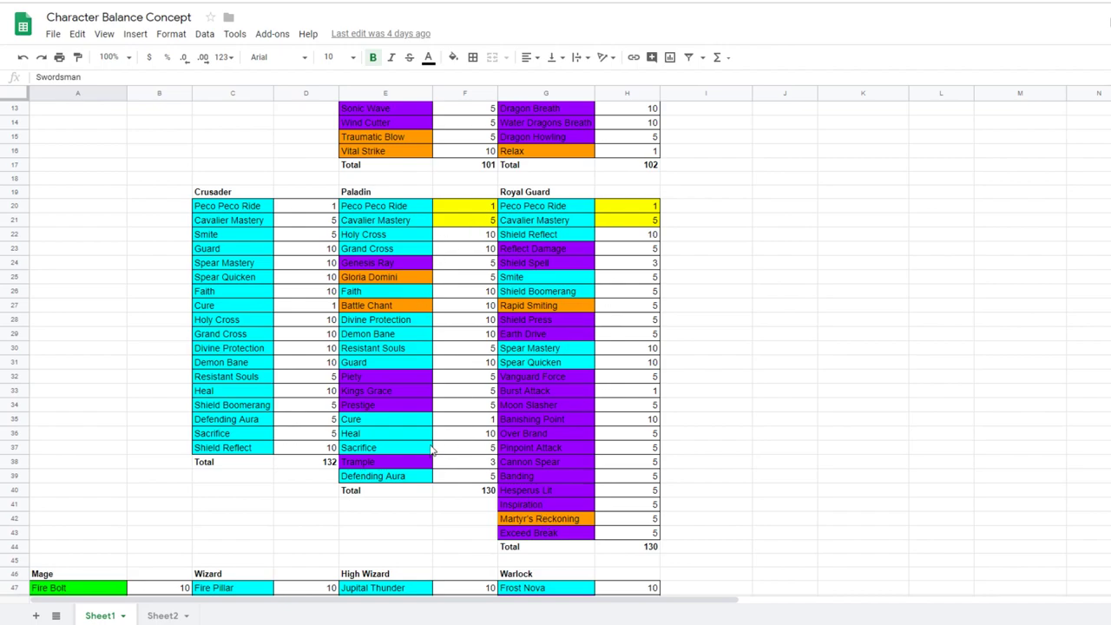
{"action": "mouse_move", "coordinate": [611, 545]}
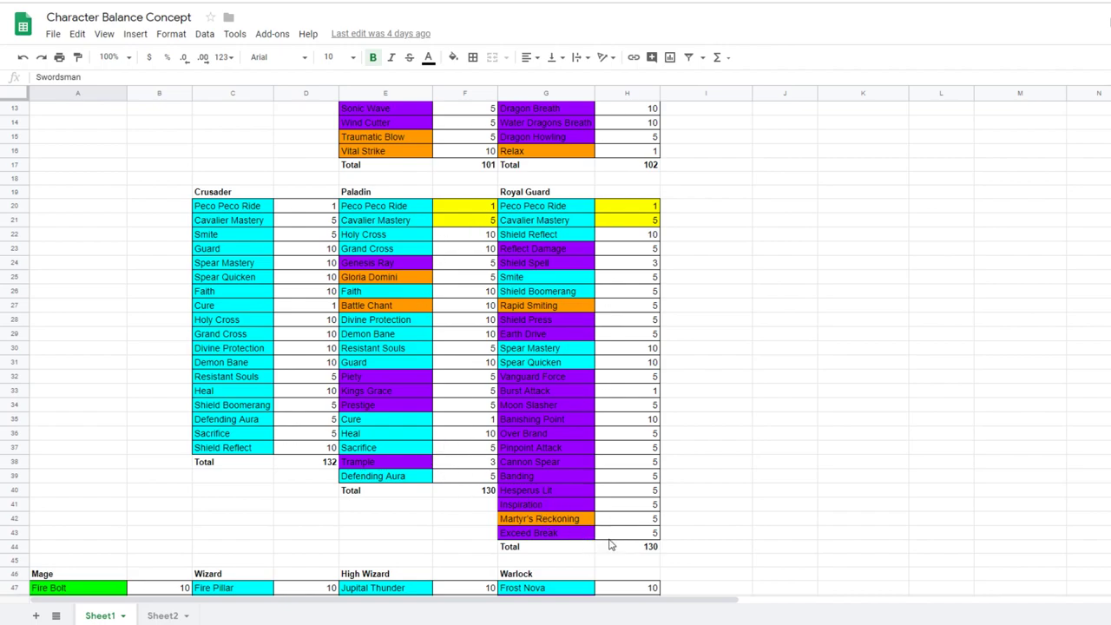
{"action": "mouse_move", "coordinate": [623, 549]}
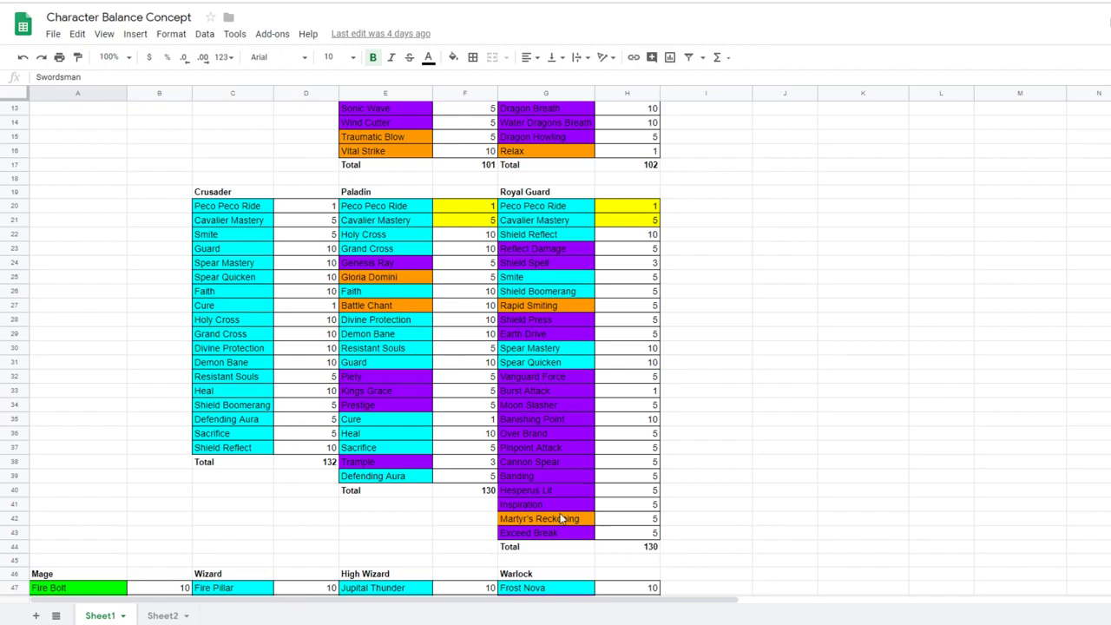
{"action": "mouse_move", "coordinate": [459, 448]}
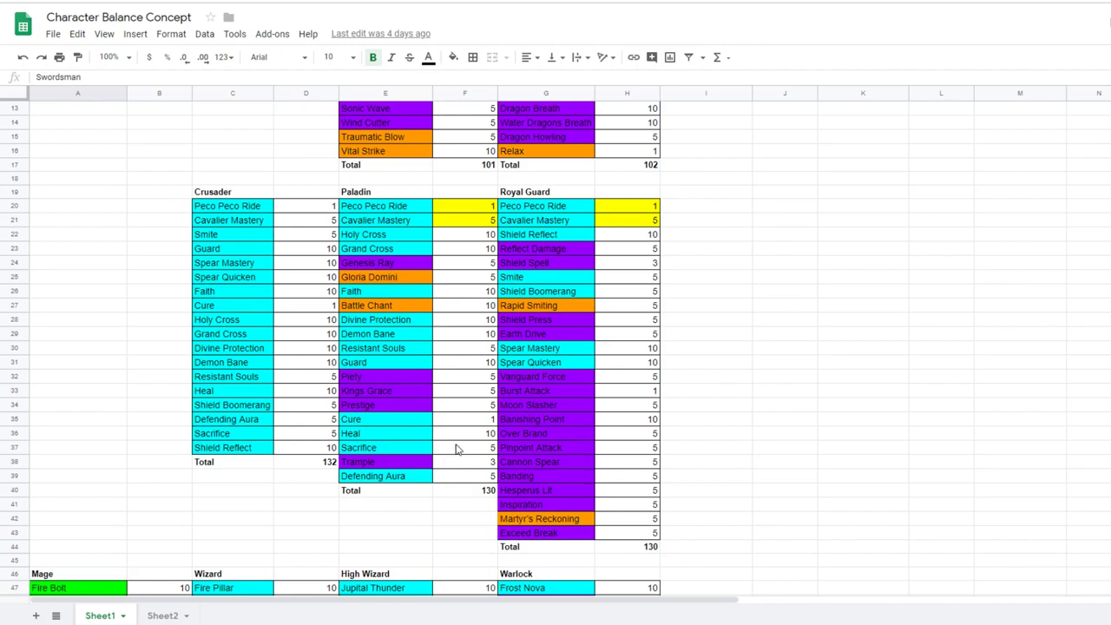
{"action": "mouse_move", "coordinate": [445, 533]}
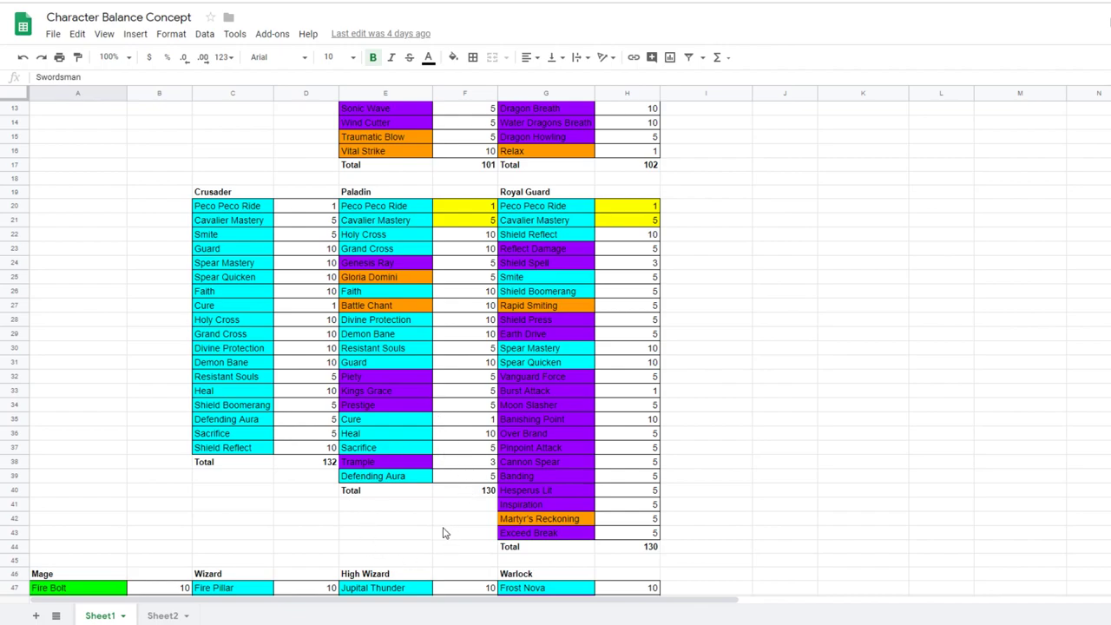
{"action": "mouse_move", "coordinate": [646, 562]}
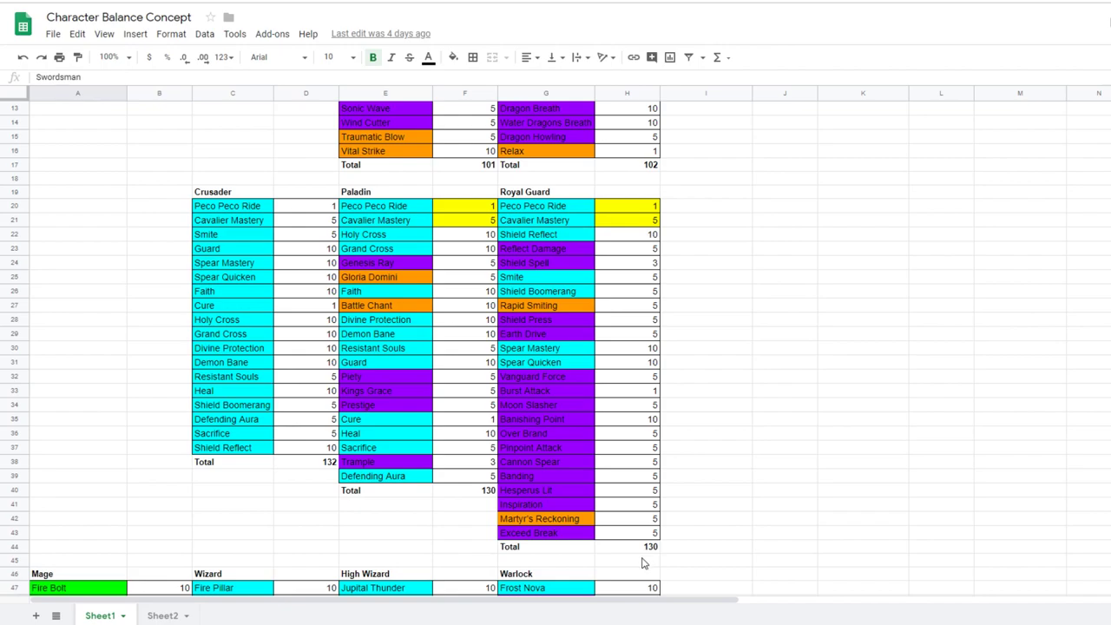
- Scroll to the Mage-line tables showing totals 121, 101, 115 and 125
{"action": "scroll", "scroll_direction": "down", "scroll_amount": 3}
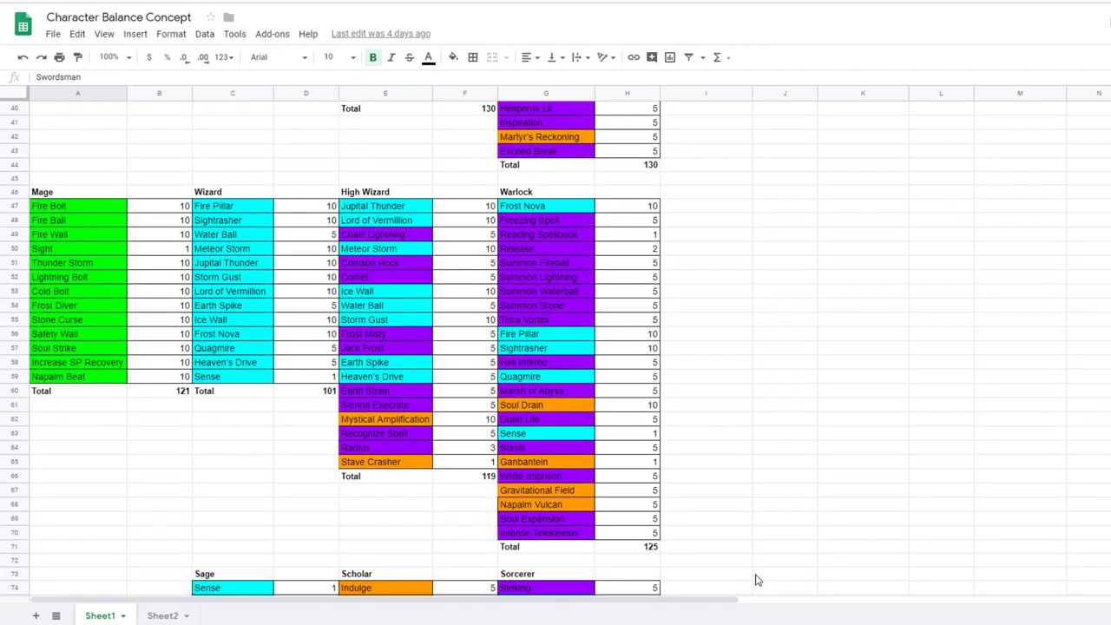
{"action": "mouse_move", "coordinate": [680, 555]}
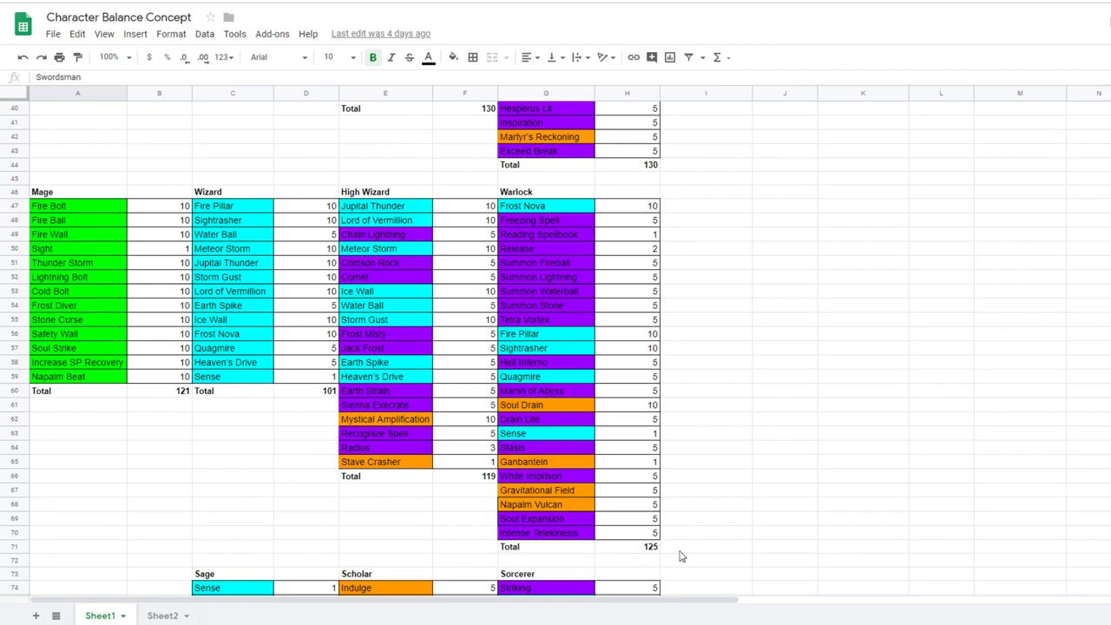
{"action": "mouse_move", "coordinate": [389, 276]}
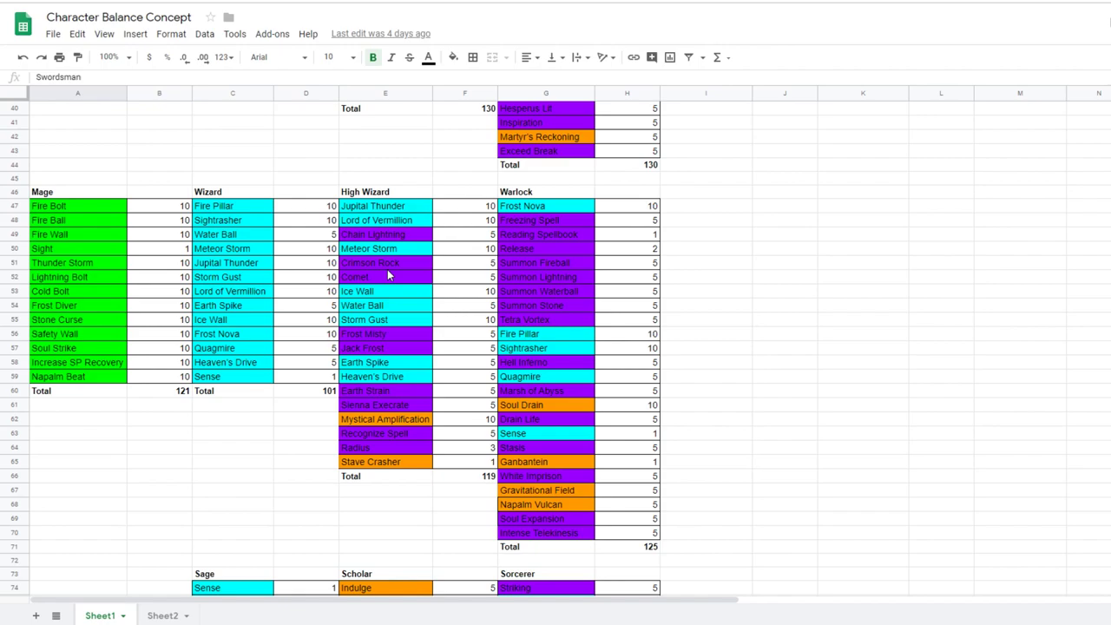
{"action": "mouse_move", "coordinate": [435, 255]}
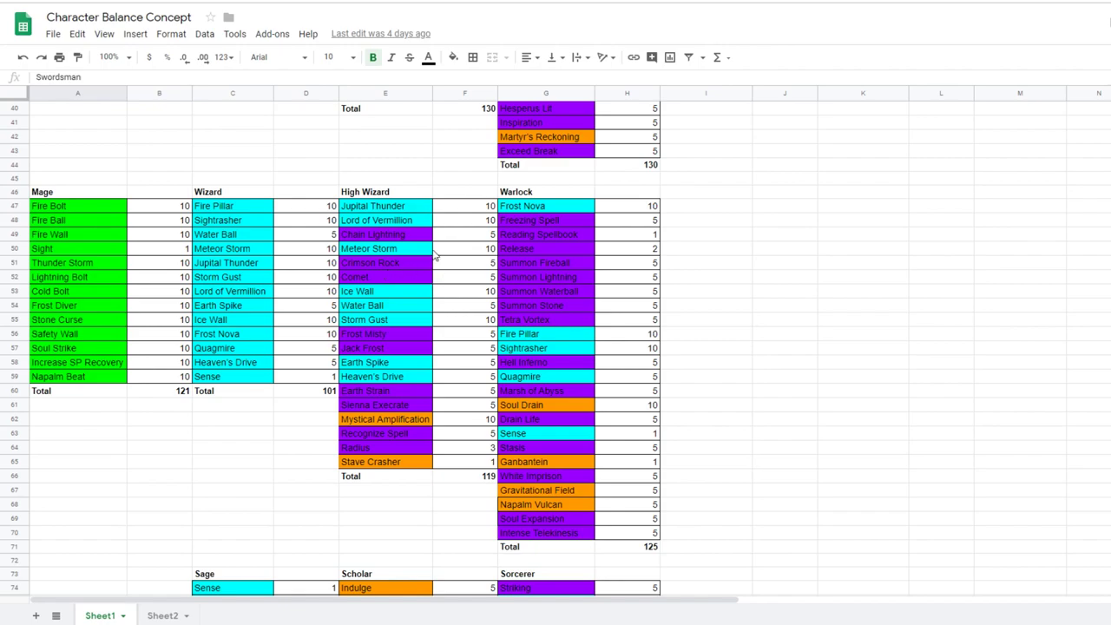
{"action": "mouse_move", "coordinate": [419, 271]}
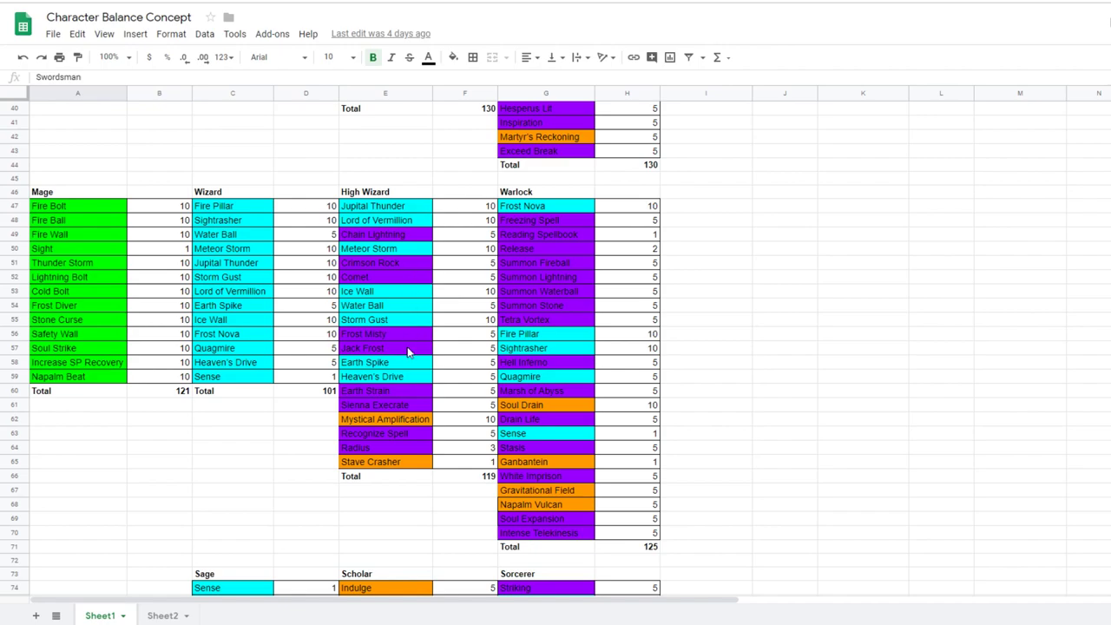
{"action": "mouse_move", "coordinate": [402, 413]}
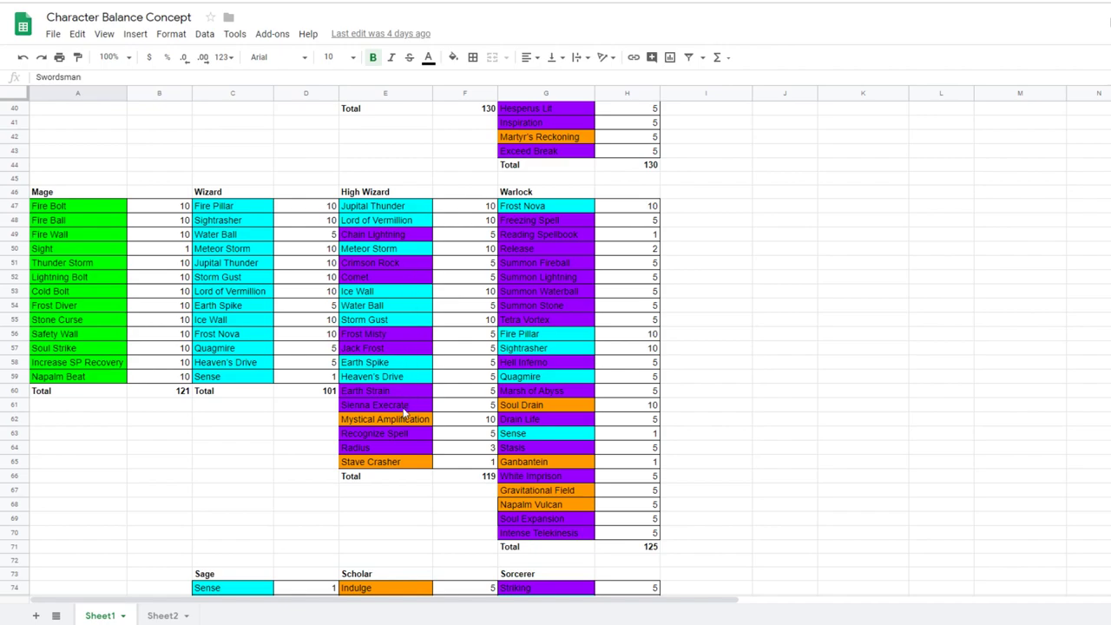
{"action": "mouse_move", "coordinate": [403, 441]}
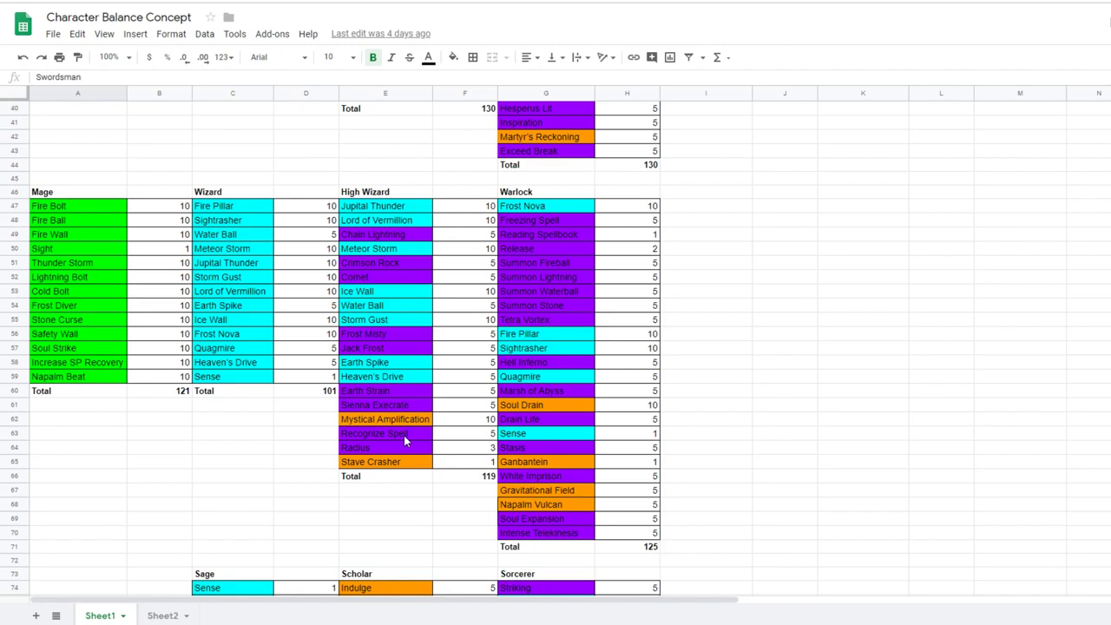
{"action": "mouse_move", "coordinate": [398, 448]}
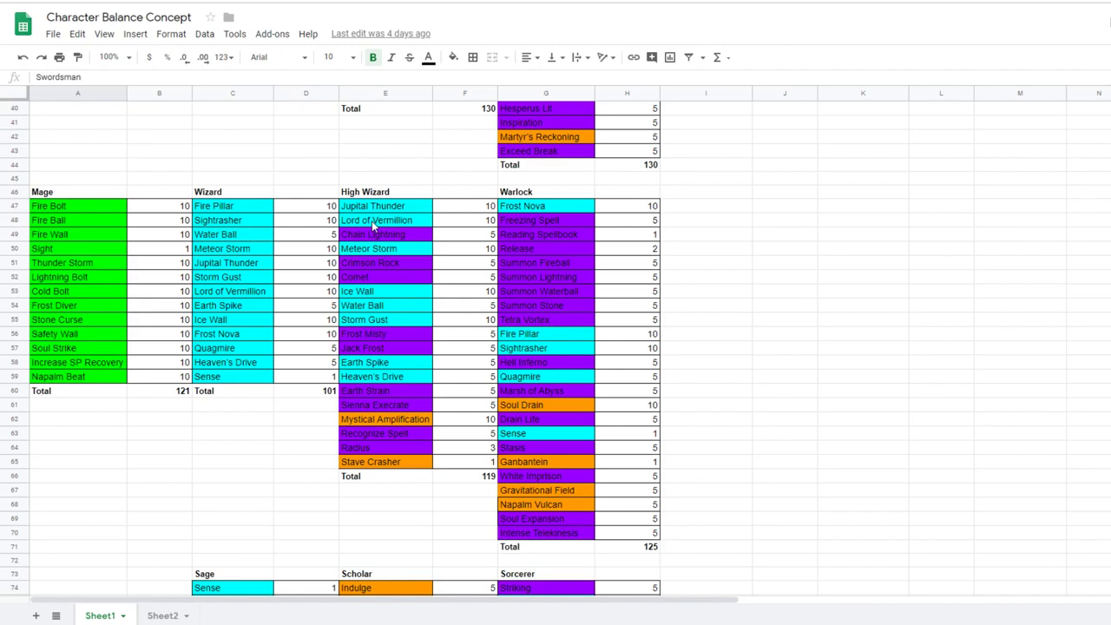
{"action": "mouse_move", "coordinate": [388, 391]}
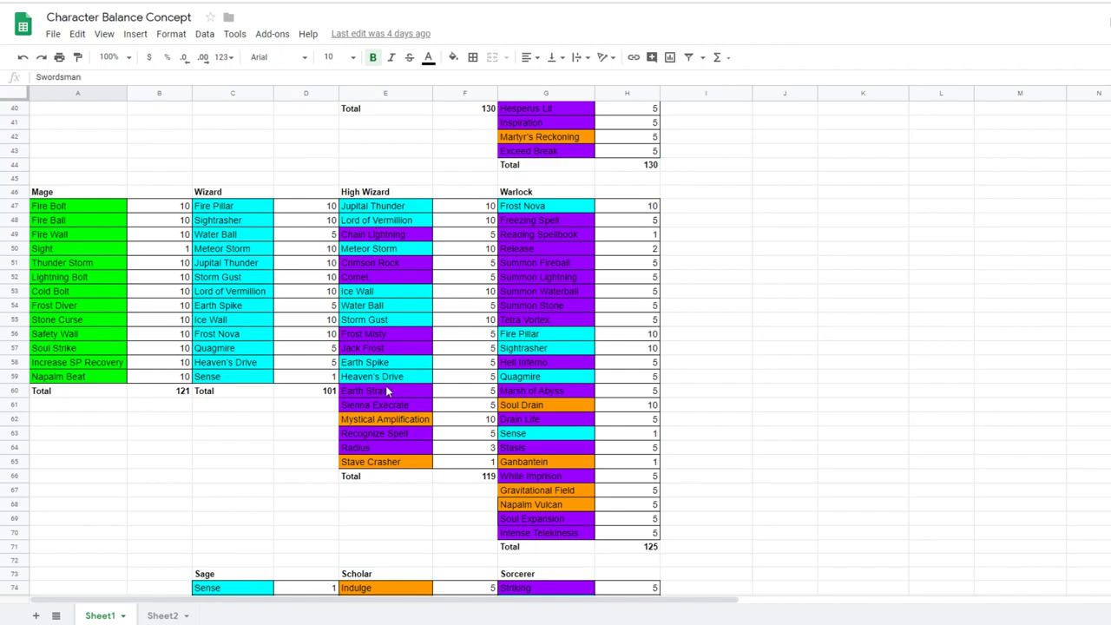
{"action": "mouse_move", "coordinate": [386, 425]}
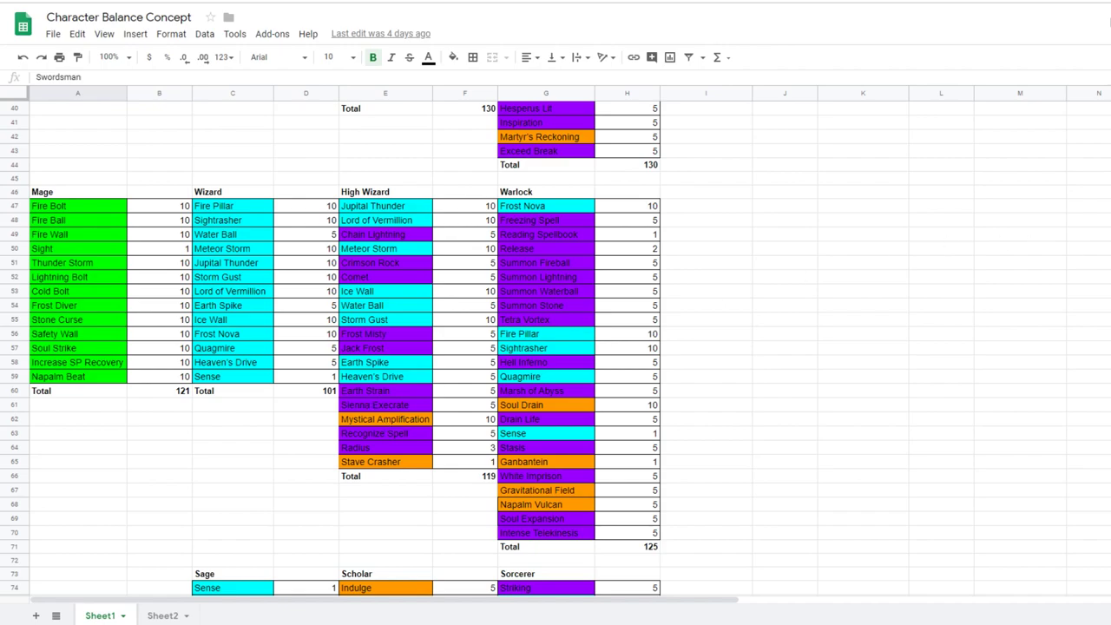
{"action": "mouse_move", "coordinate": [566, 469]}
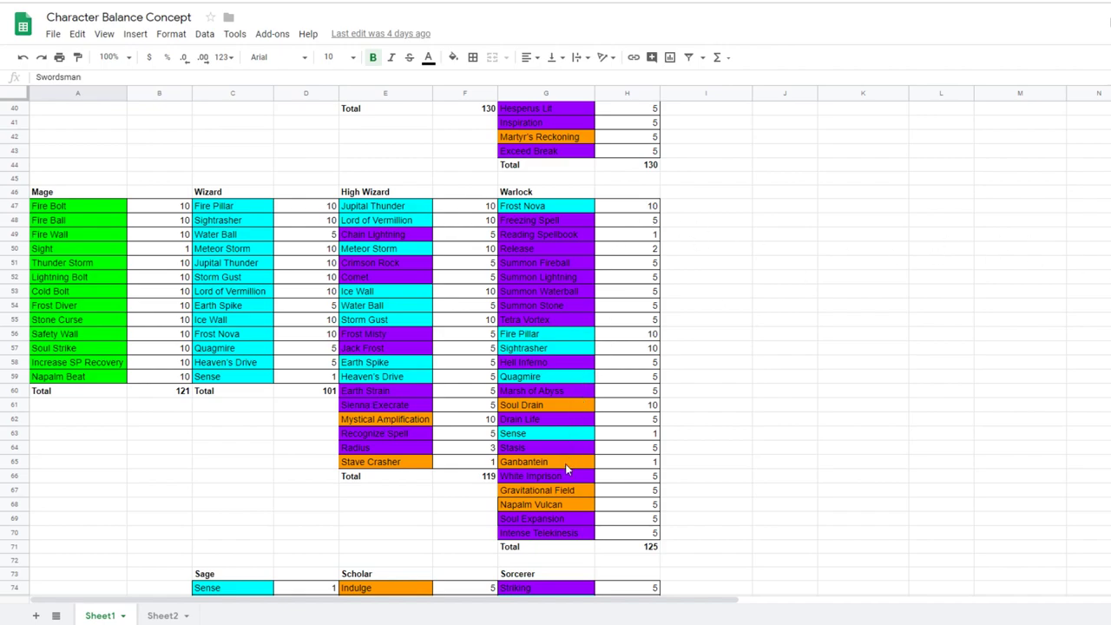
{"action": "mouse_move", "coordinate": [570, 514]}
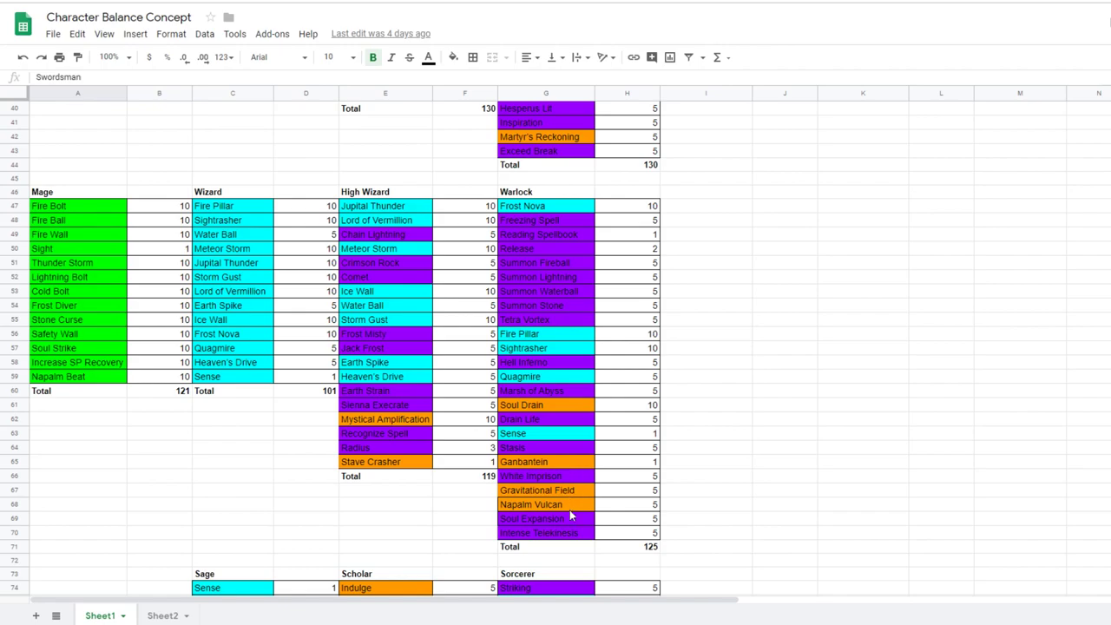
{"action": "mouse_move", "coordinate": [668, 484]}
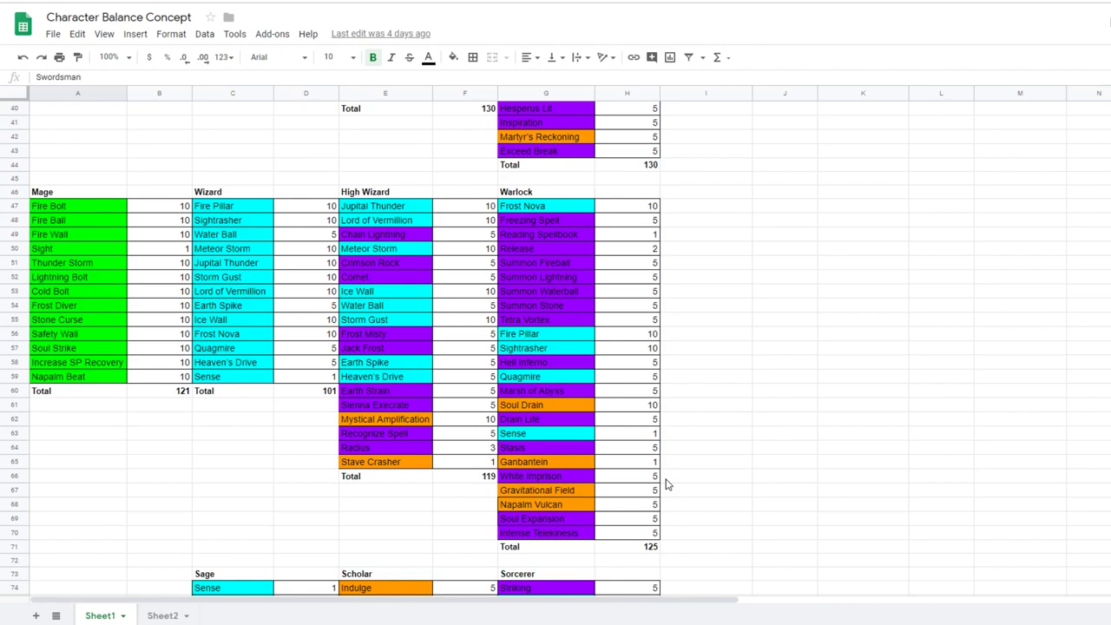
{"action": "mouse_move", "coordinate": [545, 528]}
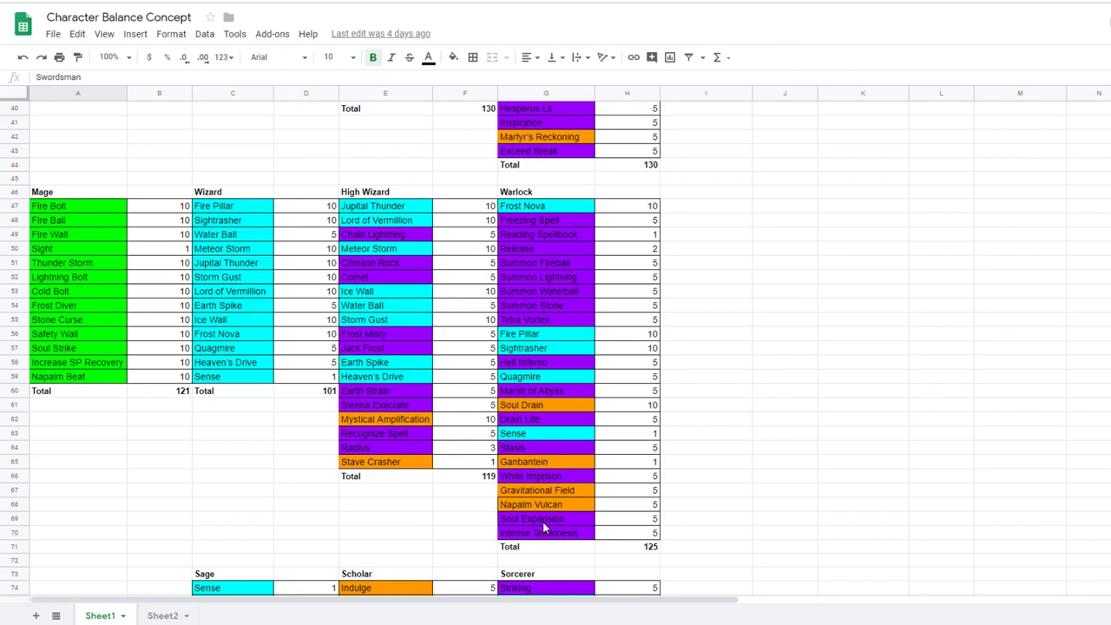
{"action": "mouse_move", "coordinate": [442, 280]}
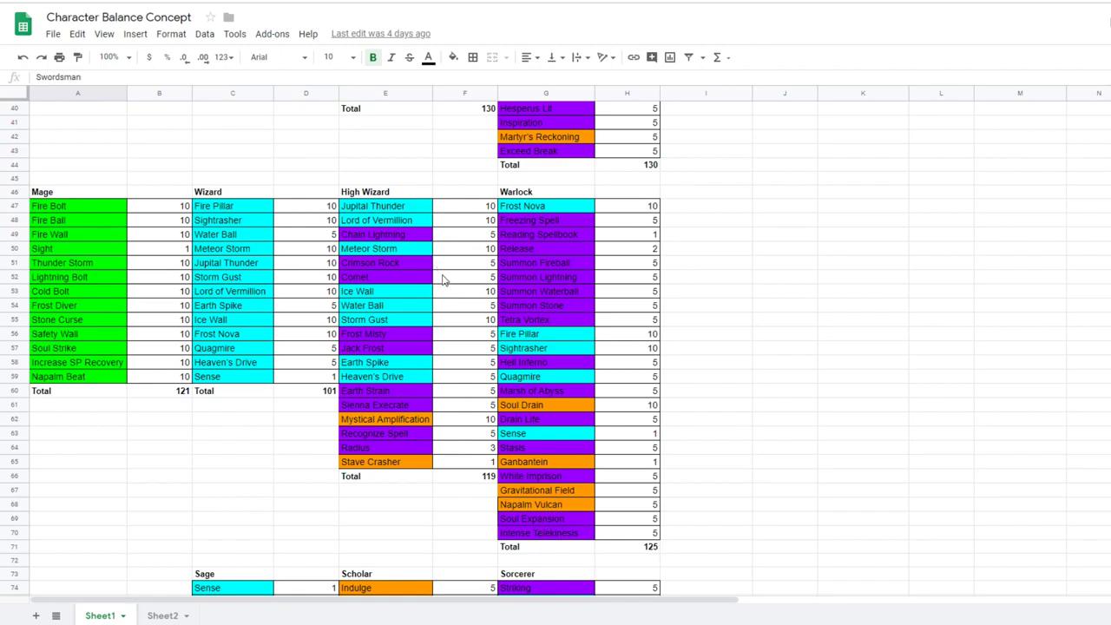
{"action": "mouse_move", "coordinate": [425, 309]}
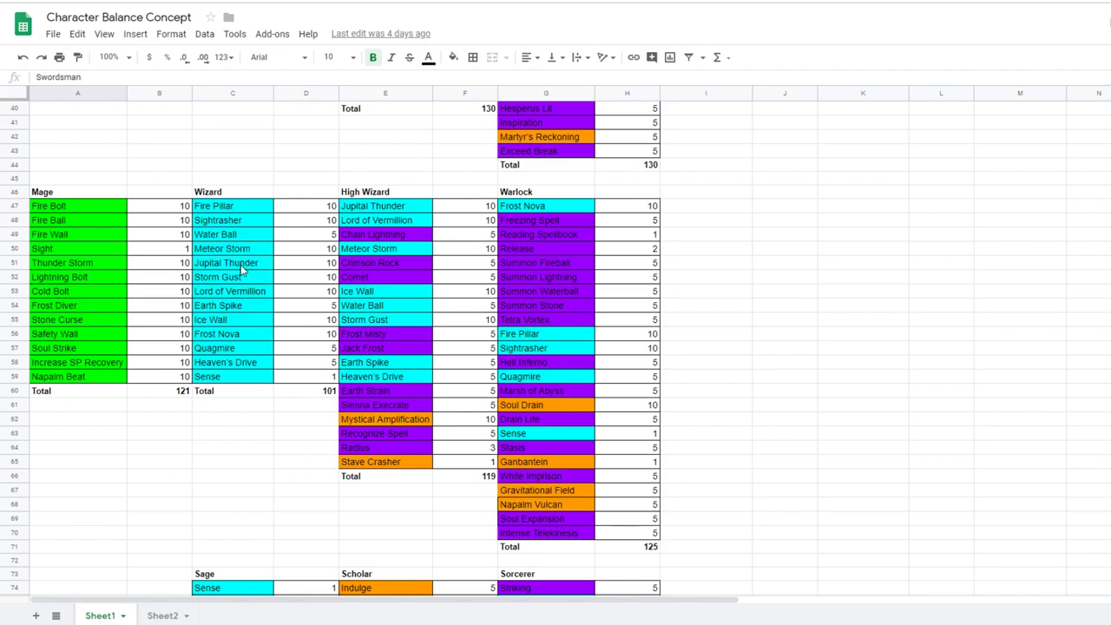
{"action": "mouse_move", "coordinate": [462, 467]}
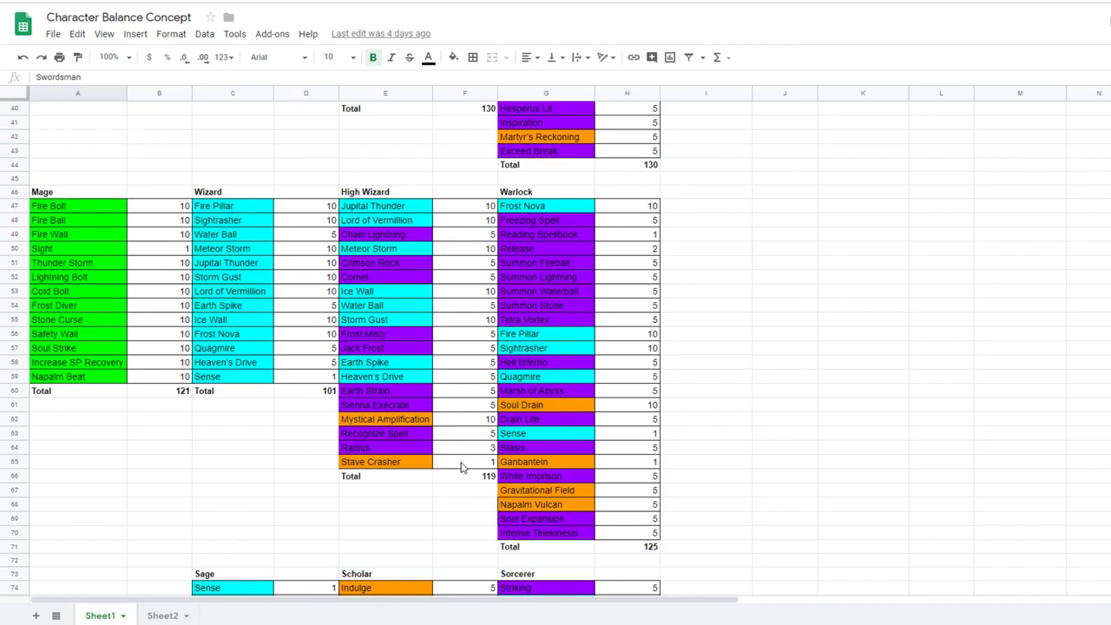
{"action": "mouse_move", "coordinate": [452, 486]}
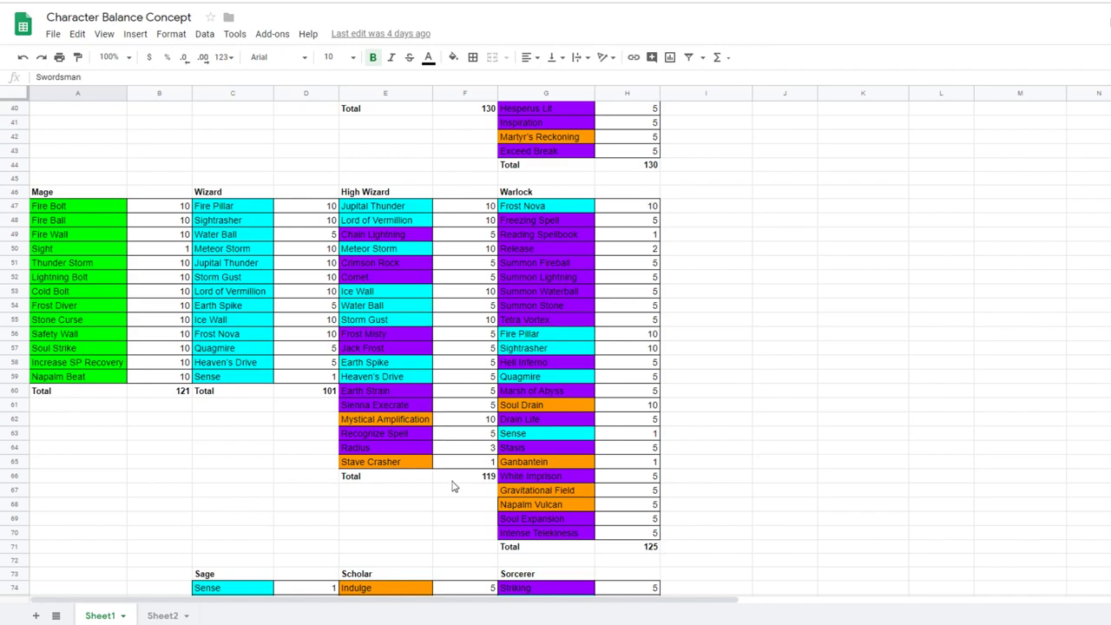
{"action": "mouse_move", "coordinate": [472, 472]}
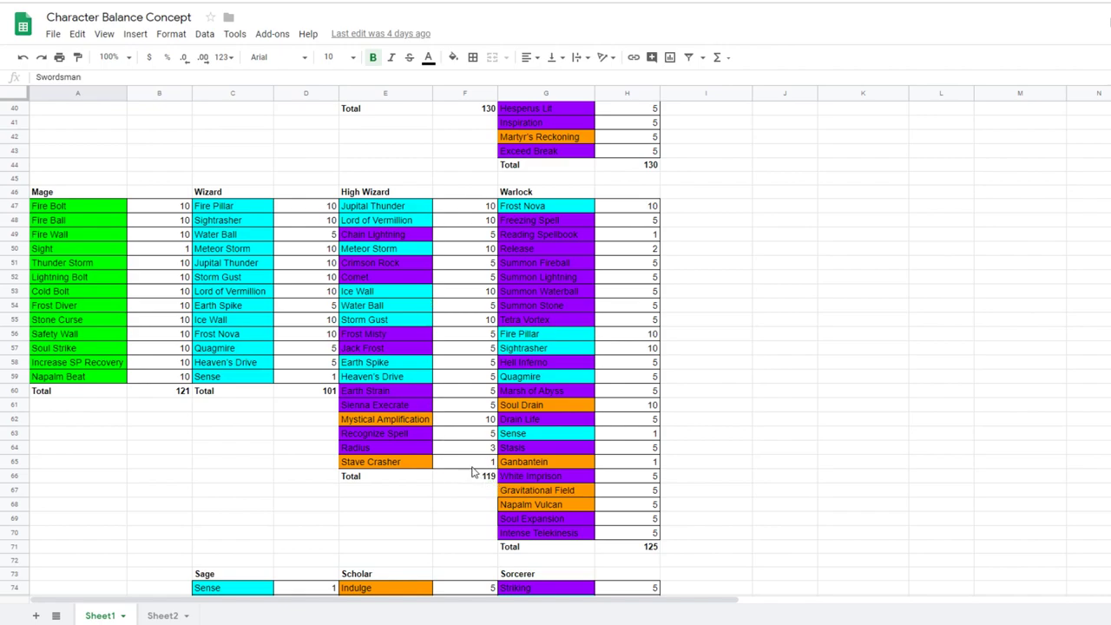
{"action": "mouse_move", "coordinate": [418, 241]}
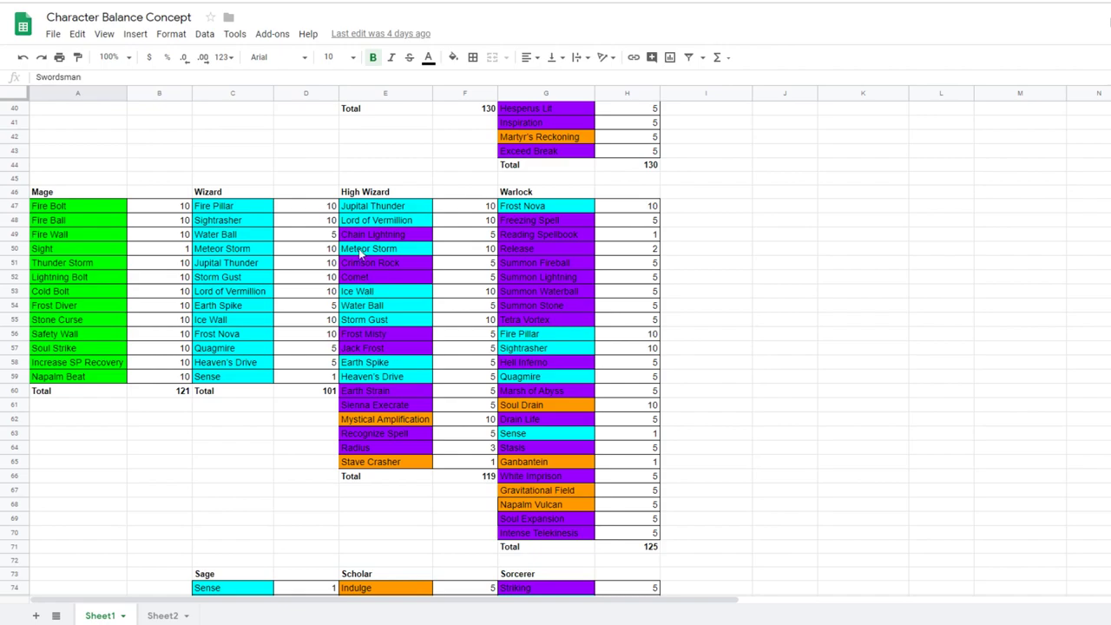
{"action": "mouse_move", "coordinate": [549, 306]}
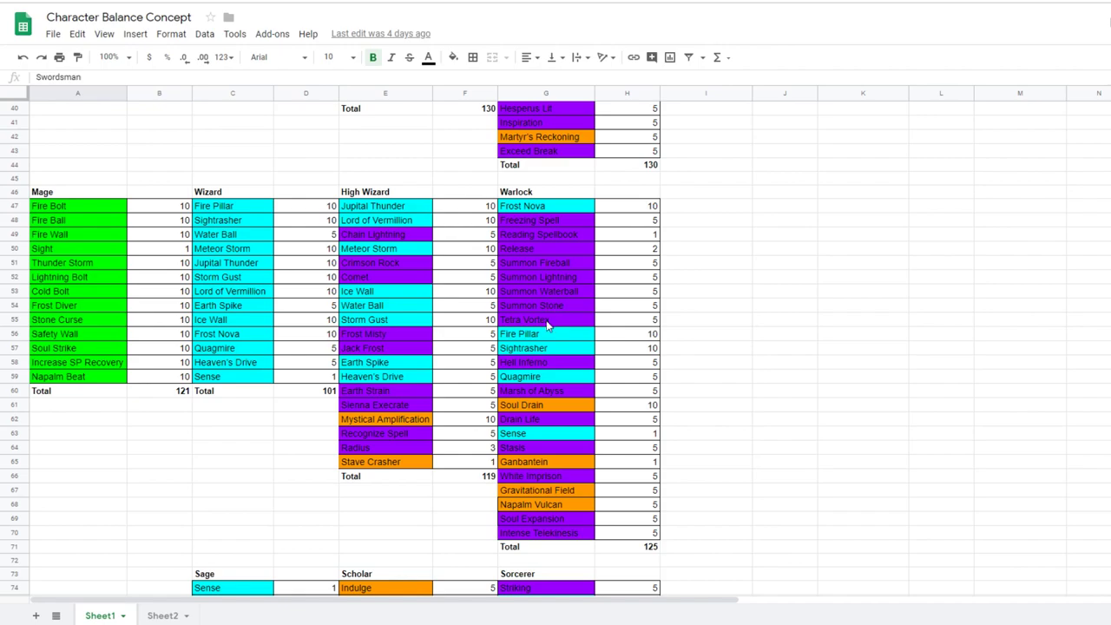
{"action": "mouse_move", "coordinate": [573, 507]}
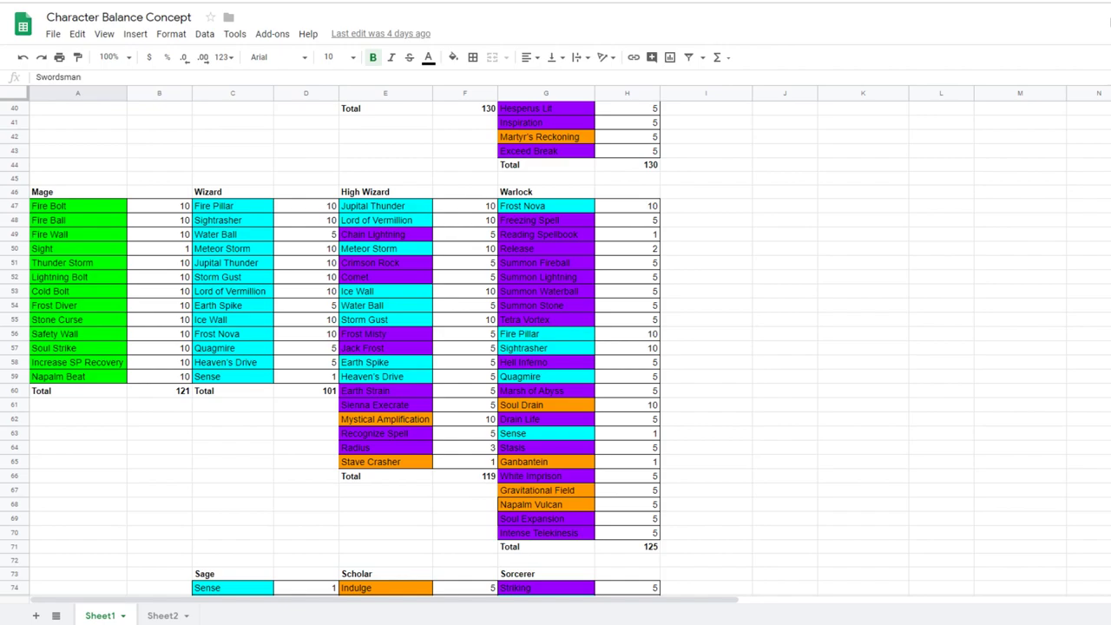
- Scroll past the Sage, Scholar and Sorcerer tables to the Archer, Hunter, Sniper and Ranger tables
{"action": "scroll", "scroll_direction": "down", "scroll_amount": 3}
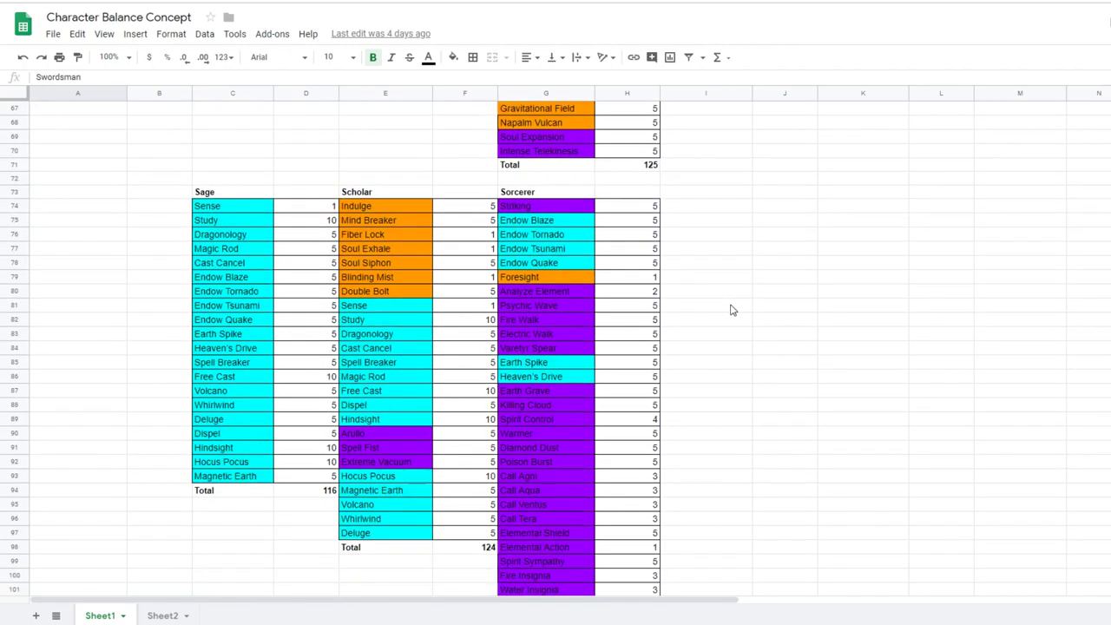
{"action": "scroll", "scroll_direction": "down", "scroll_amount": 3}
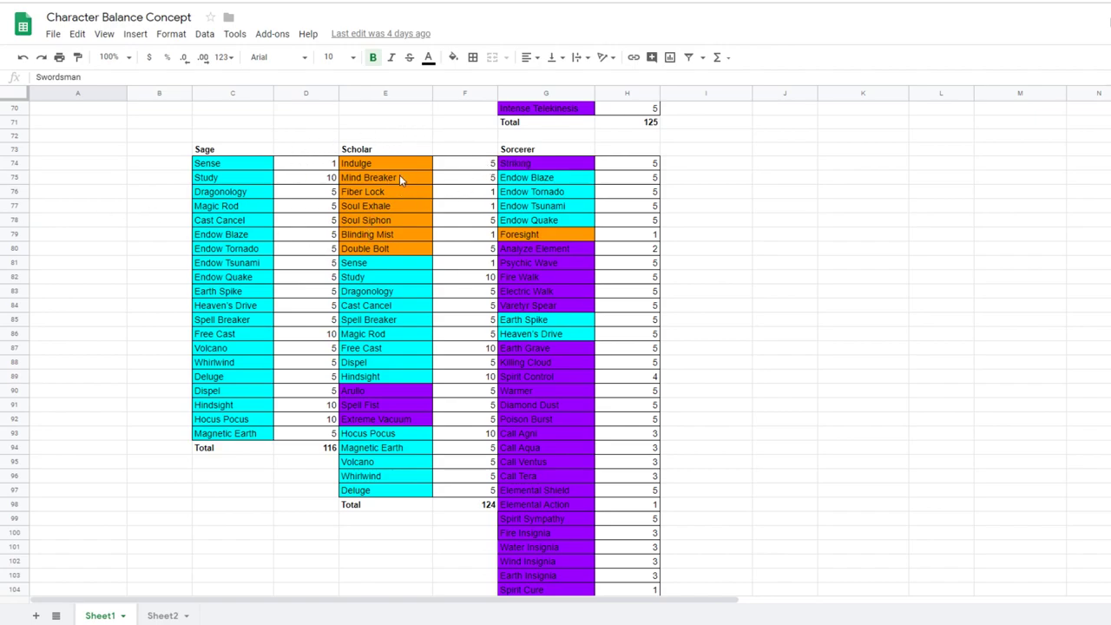
{"action": "mouse_move", "coordinate": [402, 191]}
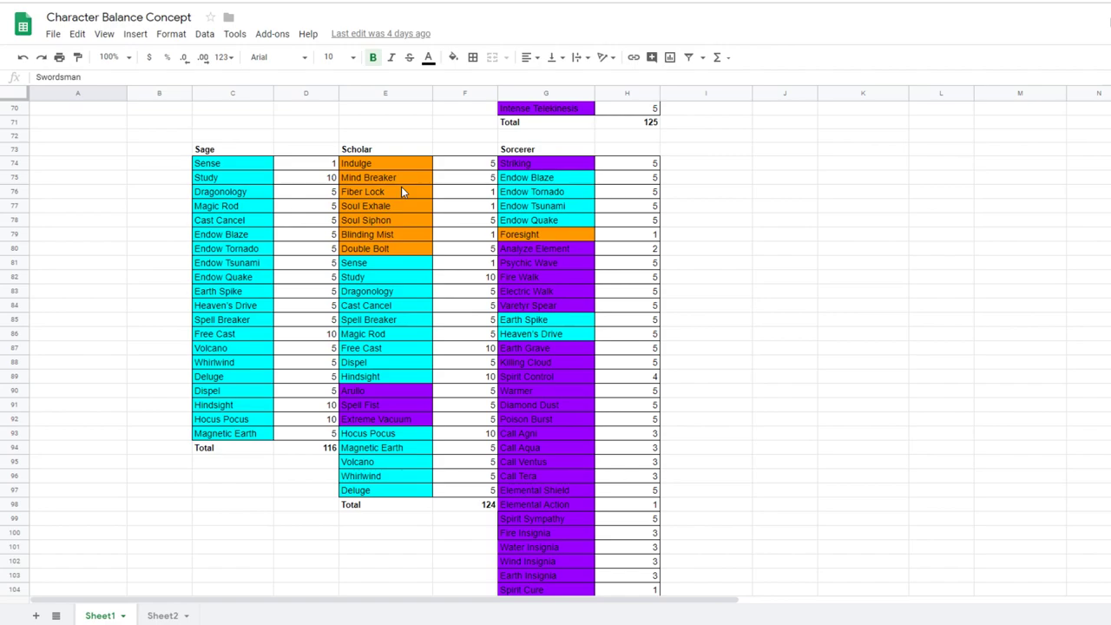
{"action": "mouse_move", "coordinate": [396, 170]}
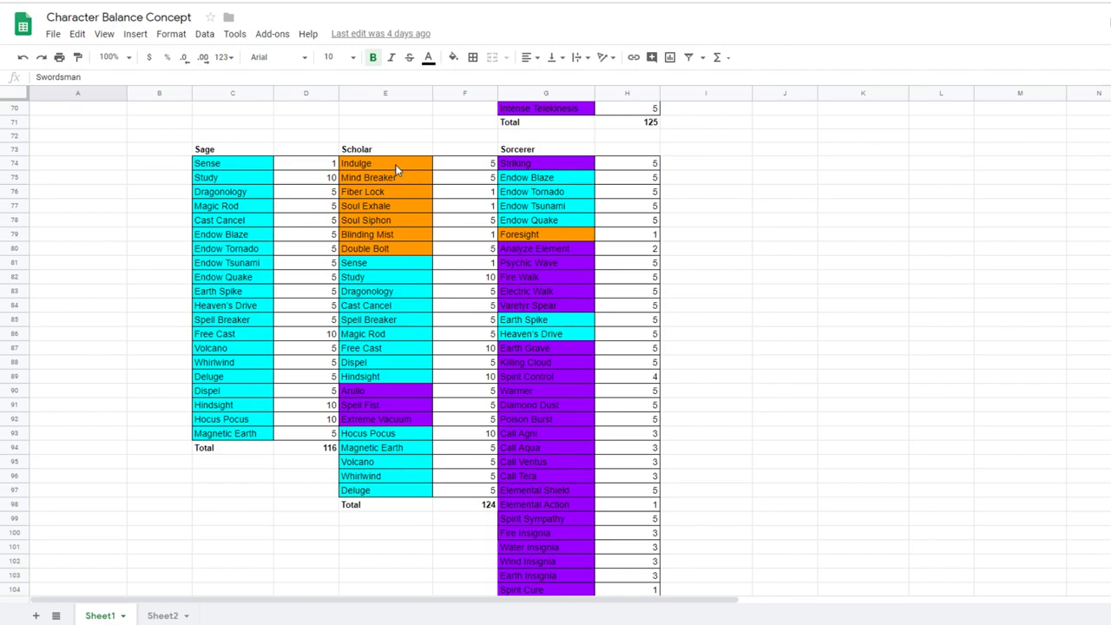
{"action": "mouse_move", "coordinate": [588, 299]}
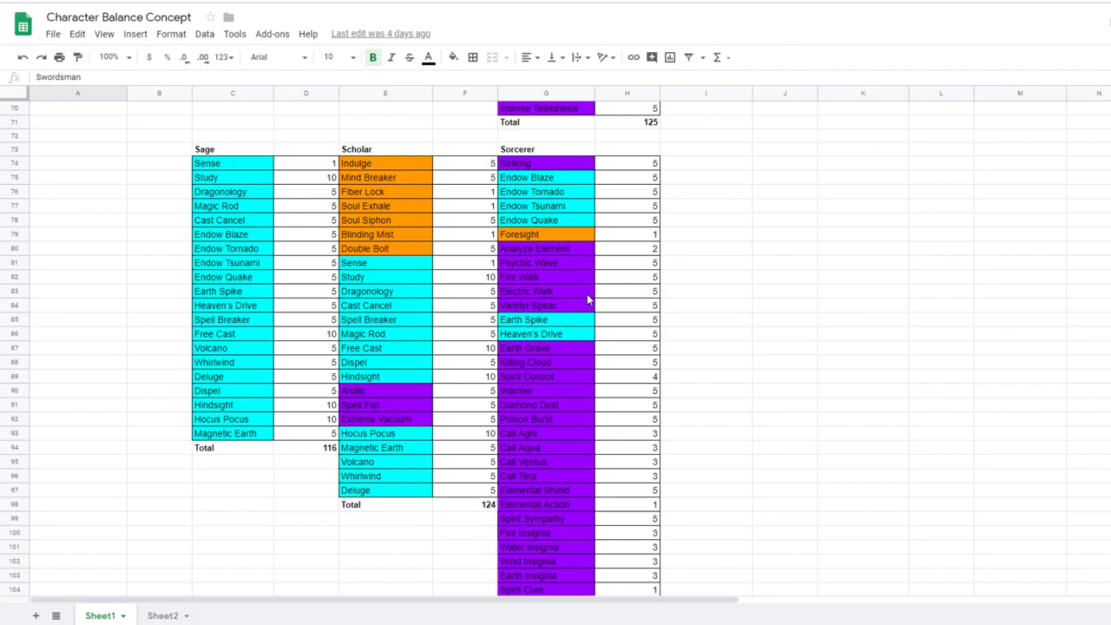
{"action": "mouse_move", "coordinate": [584, 328]}
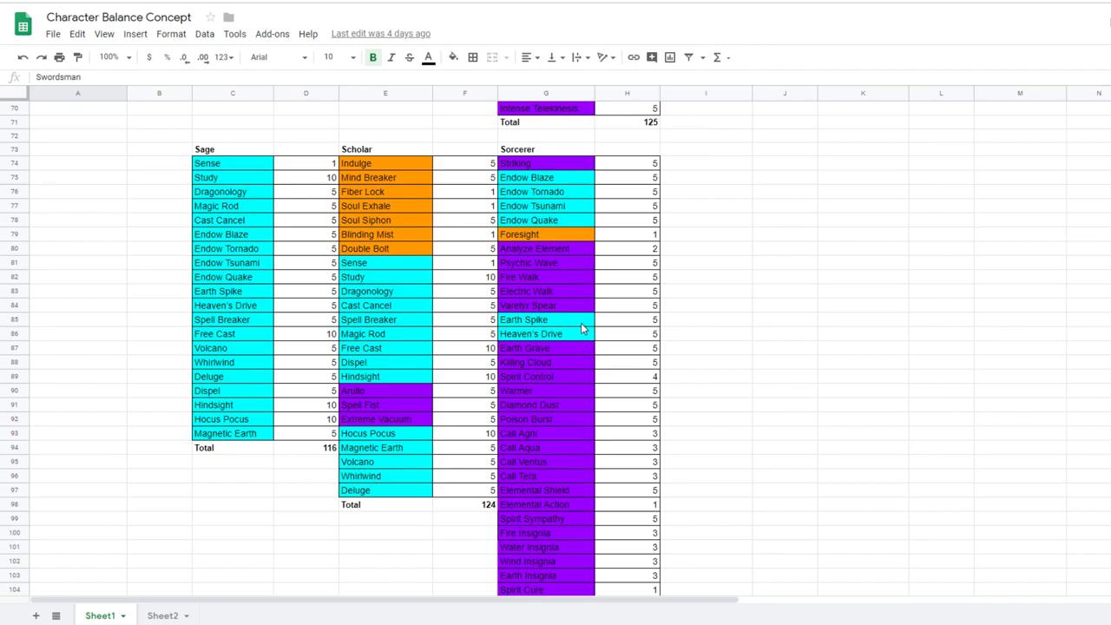
{"action": "mouse_move", "coordinate": [580, 334]}
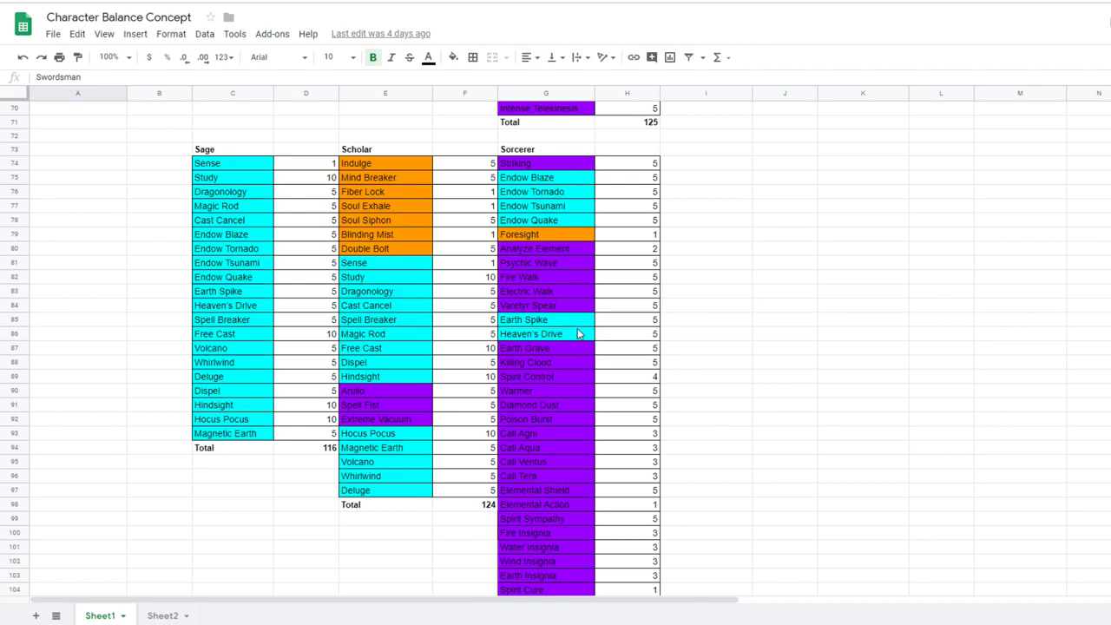
{"action": "mouse_move", "coordinate": [584, 344]}
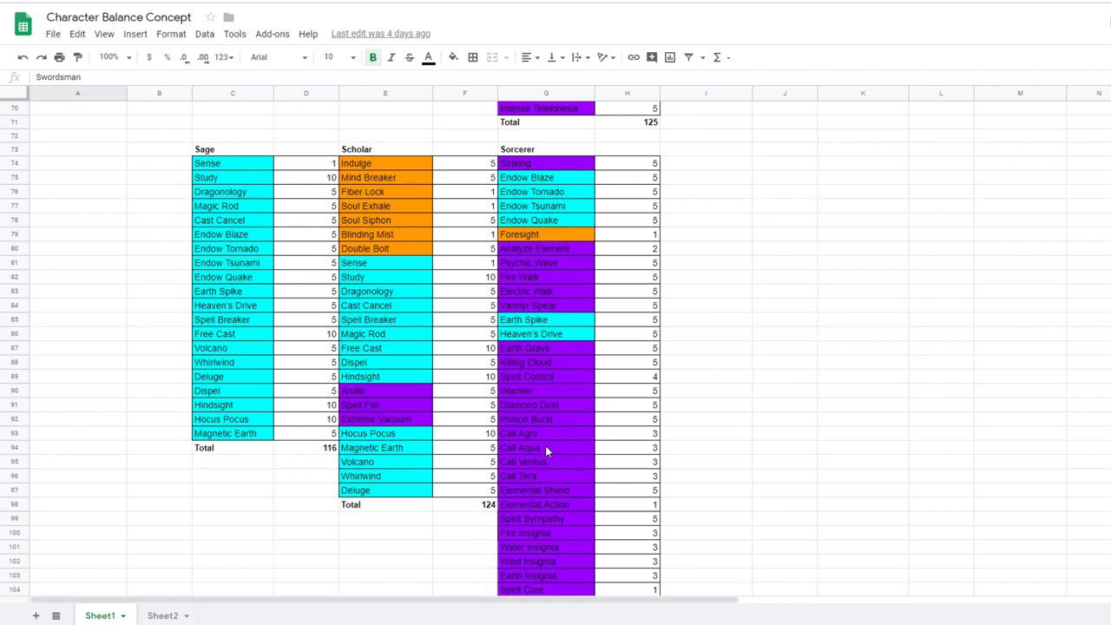
{"action": "mouse_move", "coordinate": [538, 269]}
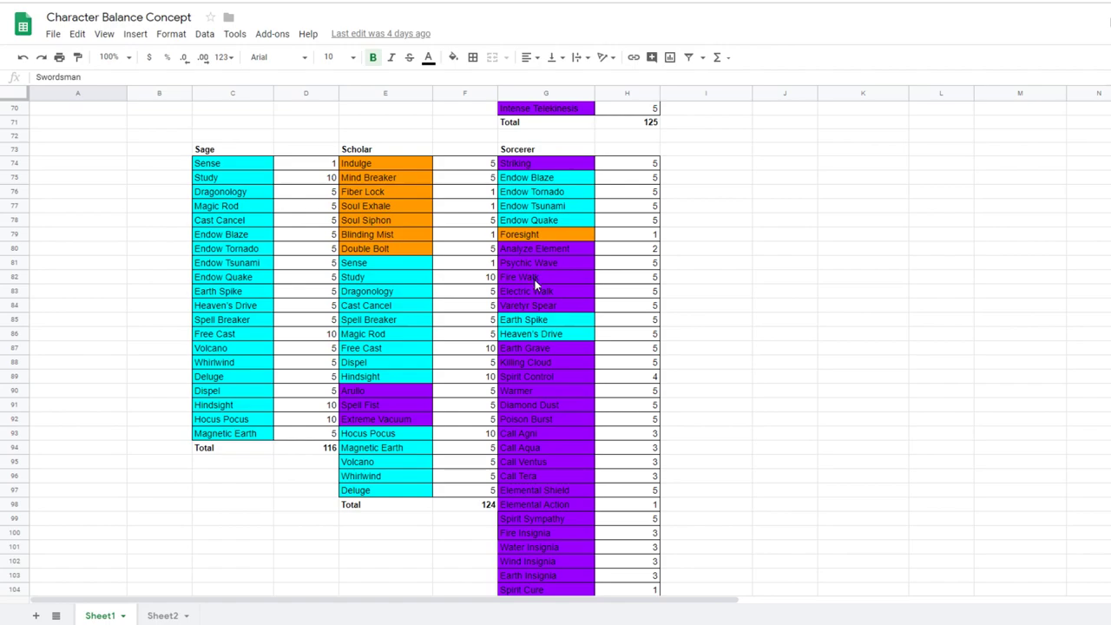
{"action": "mouse_move", "coordinate": [489, 293]}
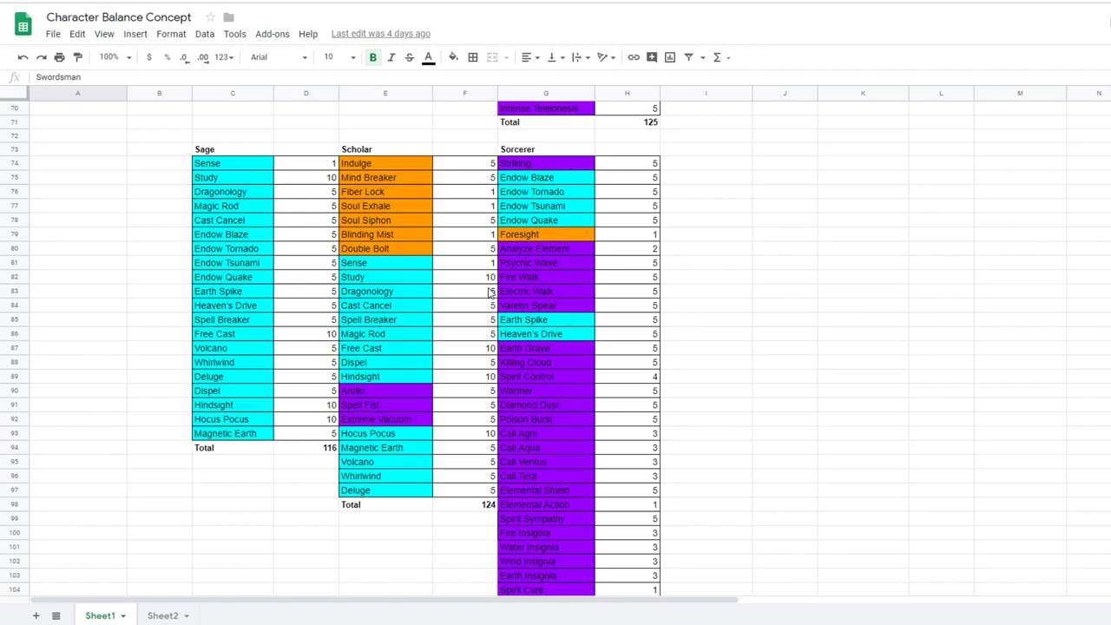
{"action": "mouse_move", "coordinate": [386, 219]}
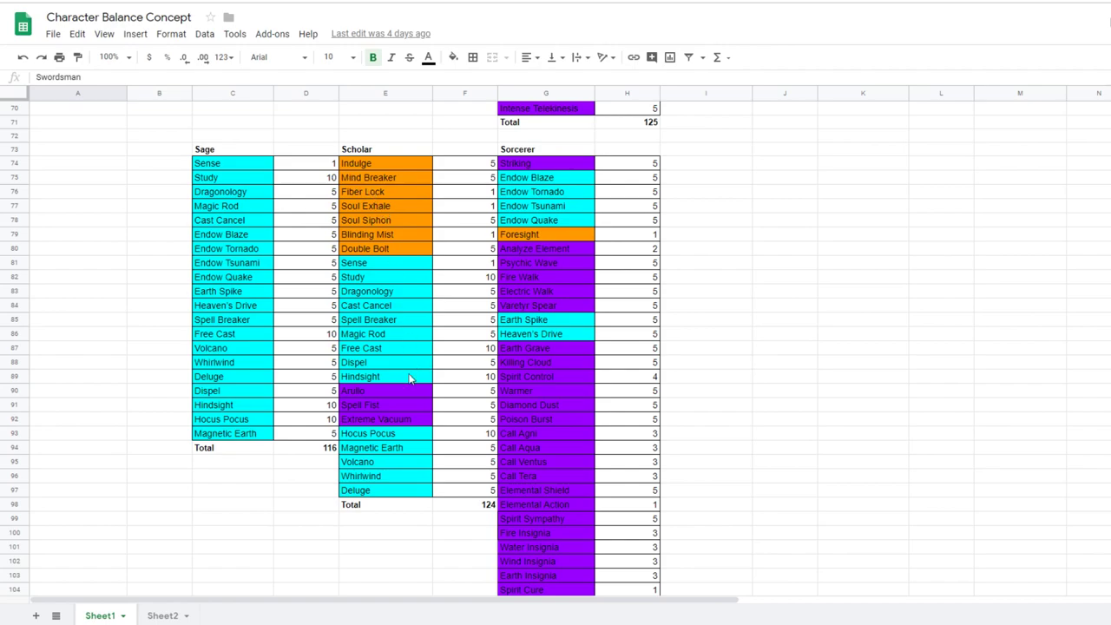
{"action": "mouse_move", "coordinate": [406, 419]}
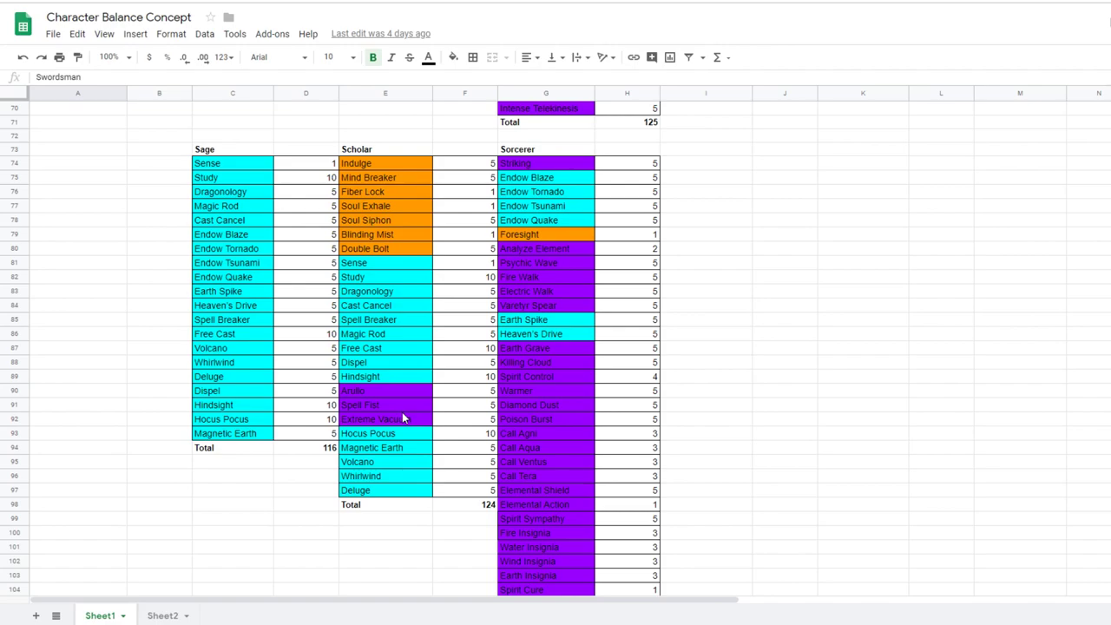
{"action": "mouse_move", "coordinate": [559, 241]}
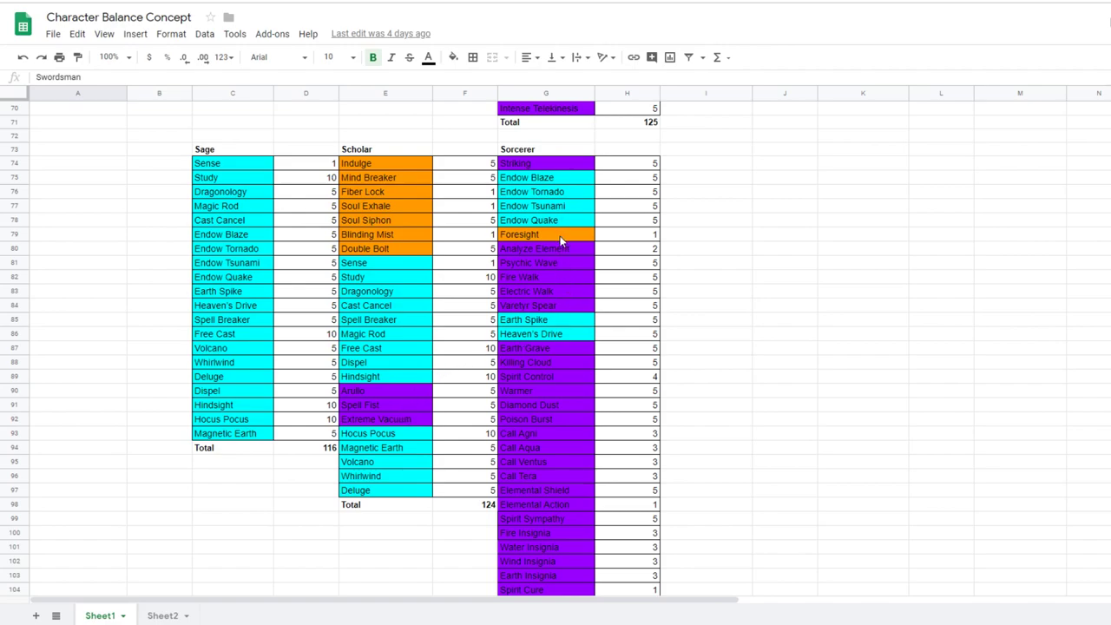
{"action": "mouse_move", "coordinate": [510, 253]}
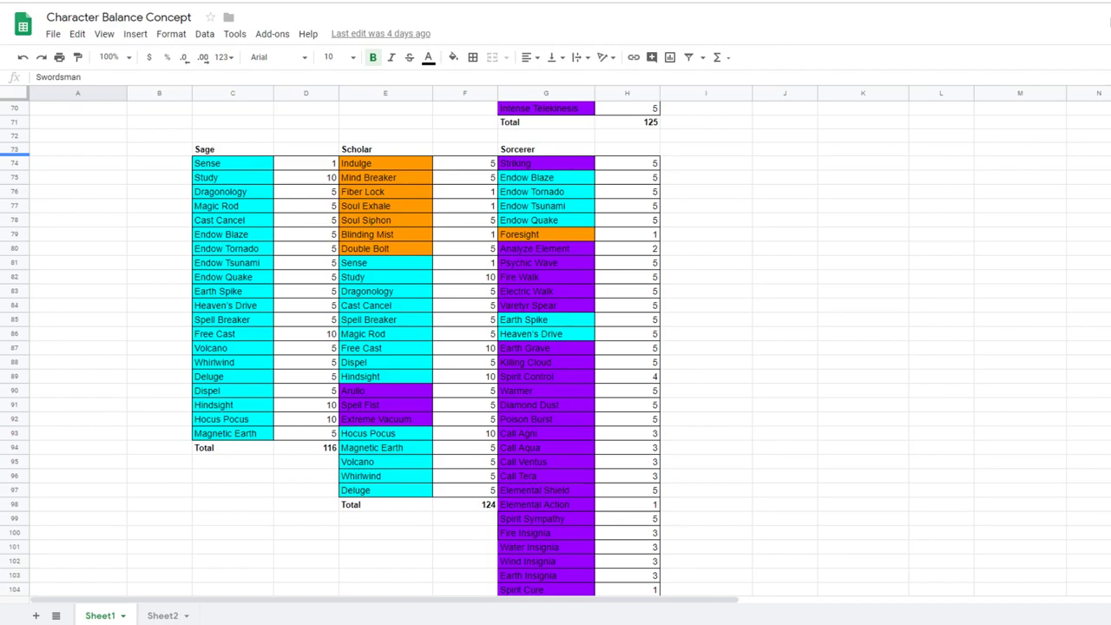
{"action": "scroll", "scroll_direction": "down", "scroll_amount": 3}
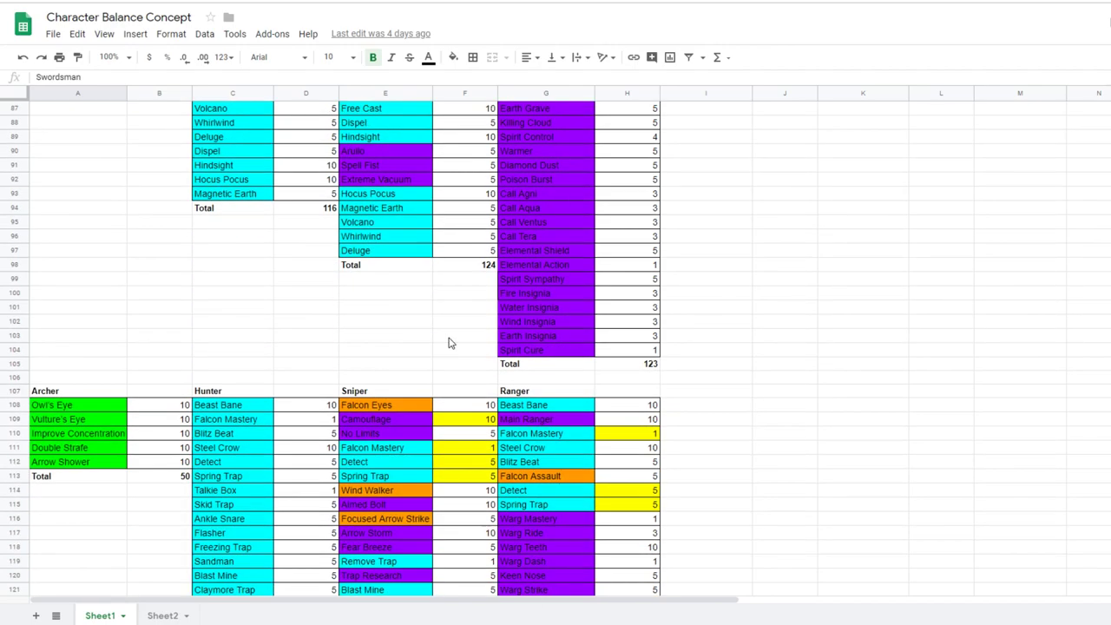
{"action": "scroll", "scroll_direction": "down", "scroll_amount": 3}
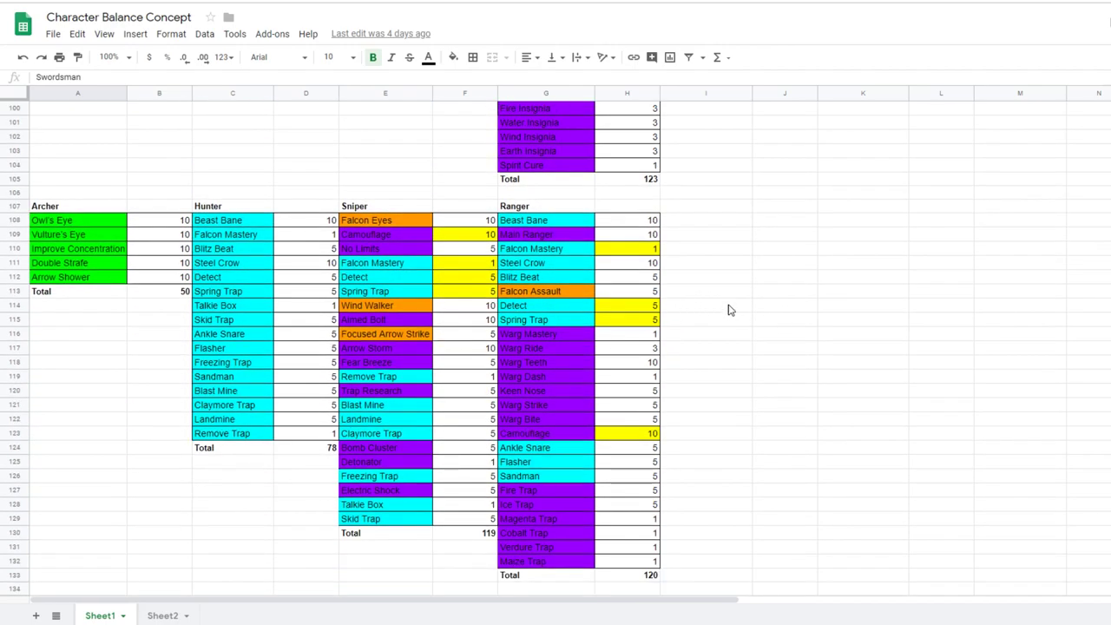
{"action": "mouse_move", "coordinate": [486, 229]}
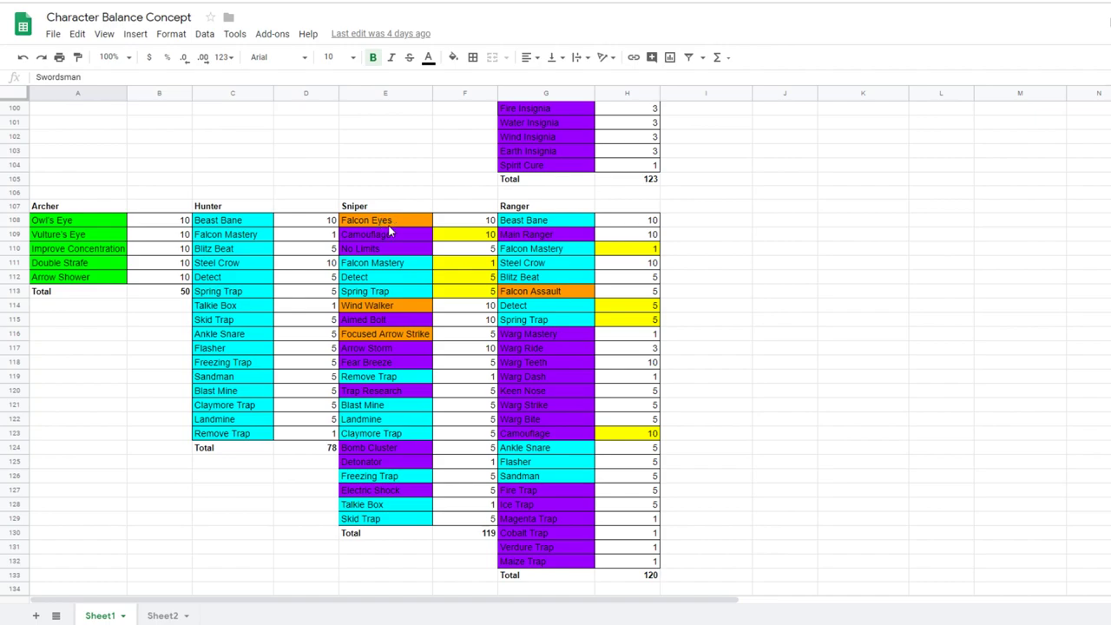
{"action": "mouse_move", "coordinate": [649, 222]}
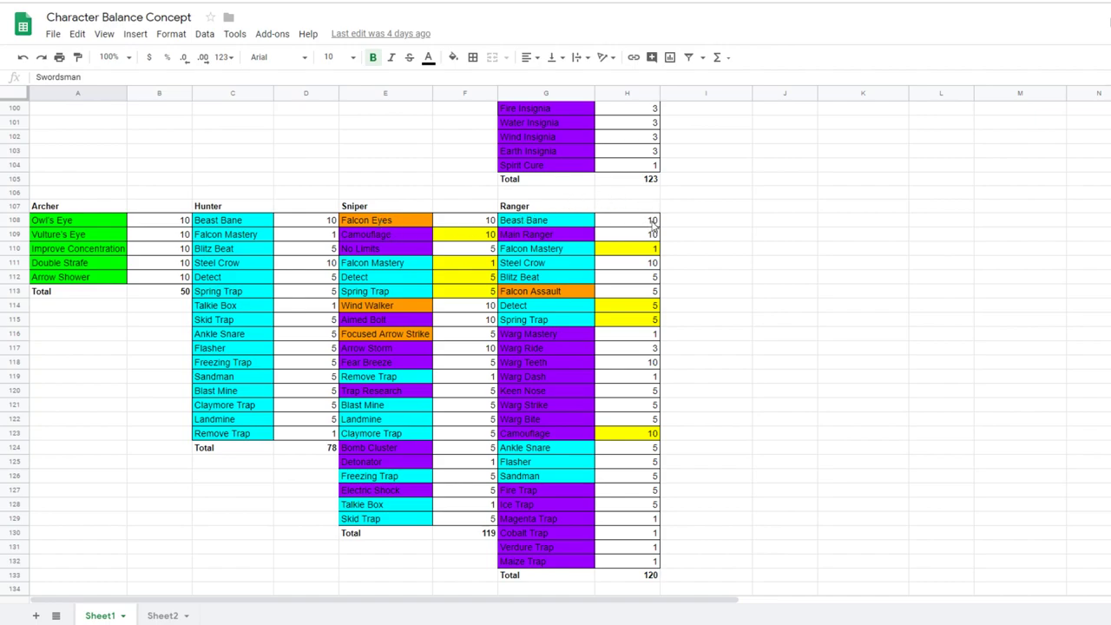
{"action": "mouse_move", "coordinate": [639, 279]}
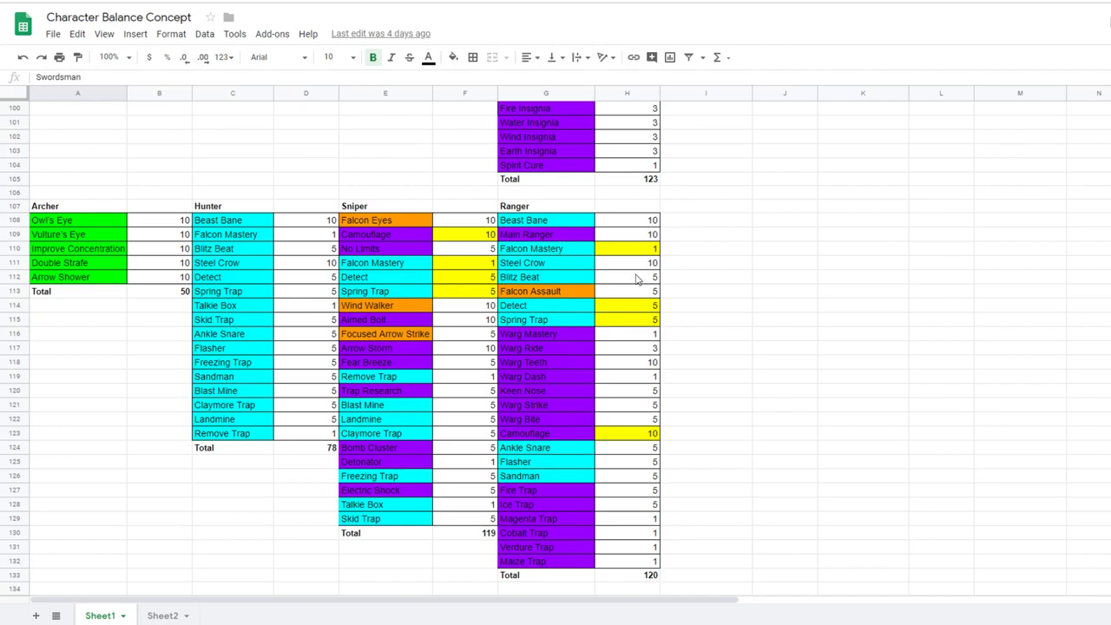
{"action": "mouse_move", "coordinate": [639, 278]}
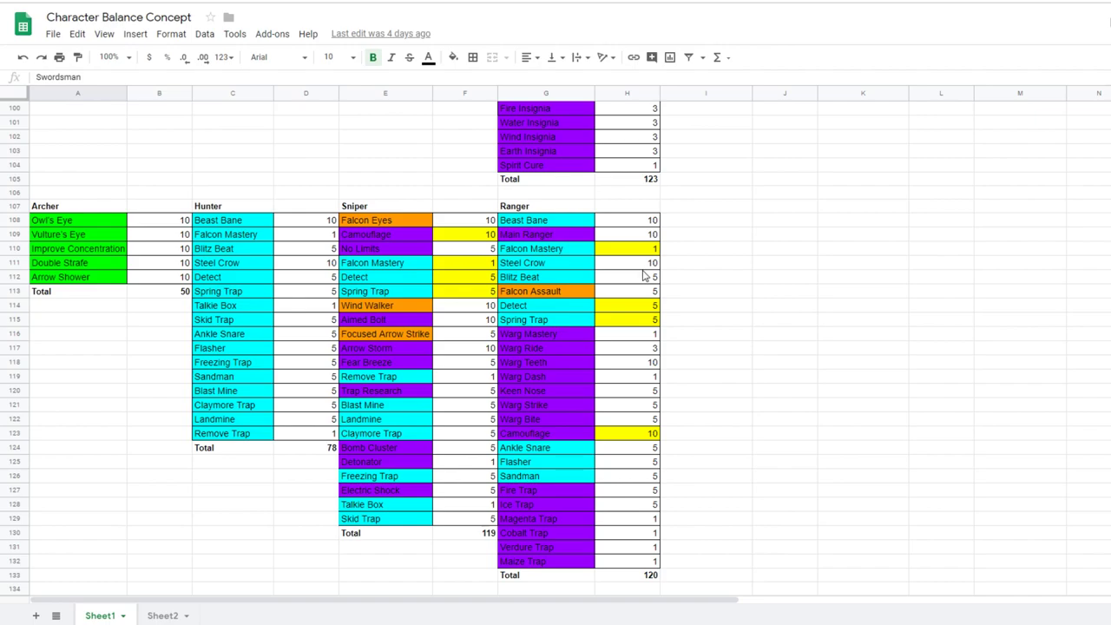
{"action": "mouse_move", "coordinate": [684, 262]}
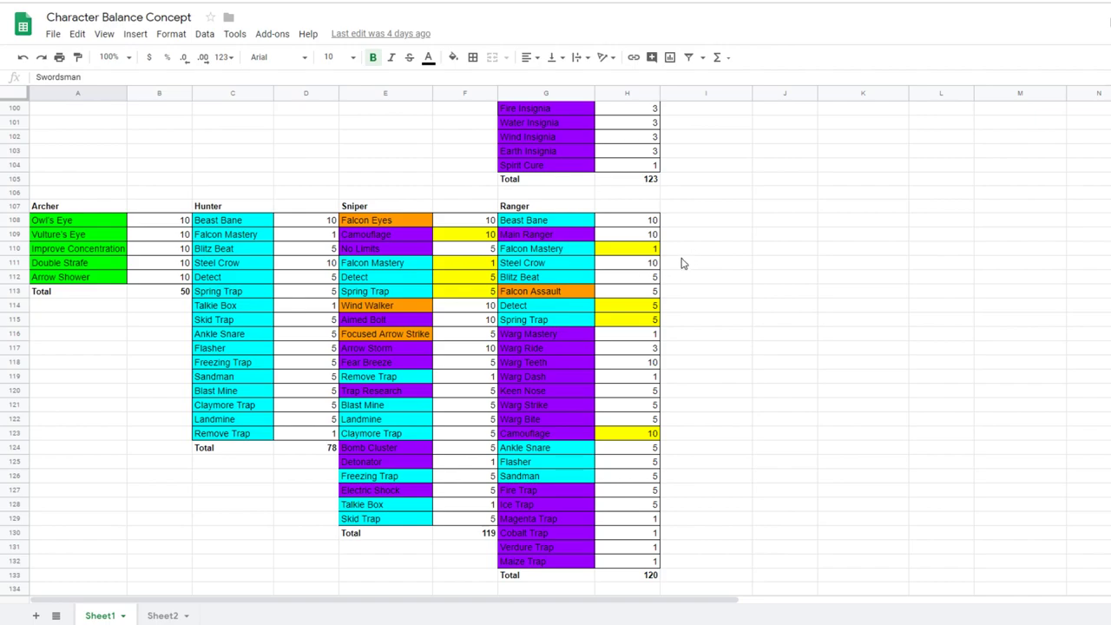
{"action": "mouse_move", "coordinate": [677, 267]}
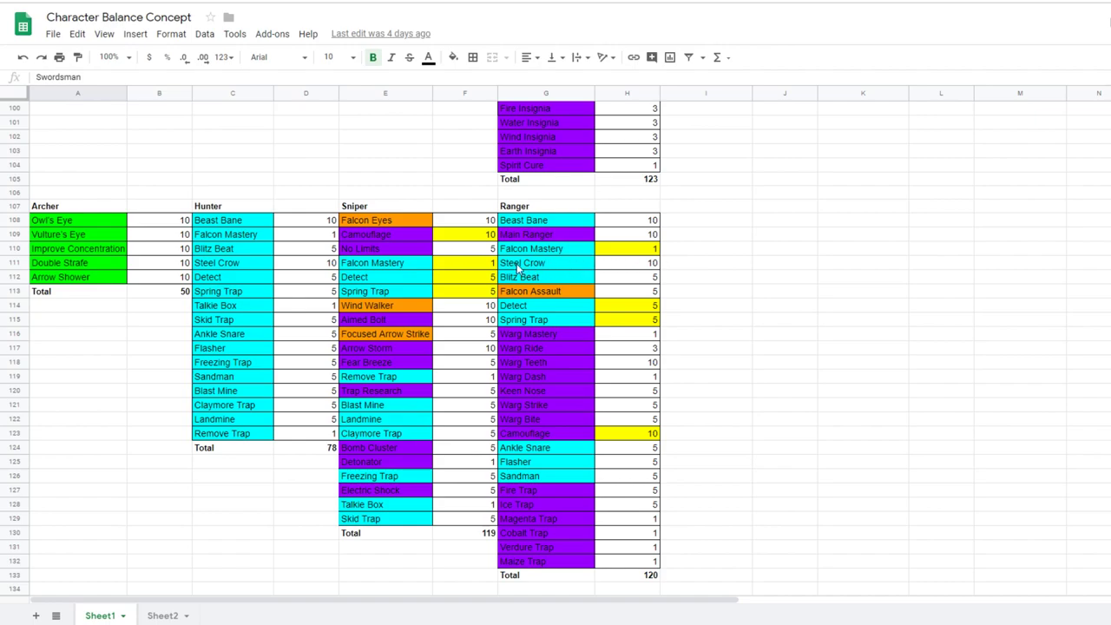
{"action": "mouse_move", "coordinate": [608, 472]}
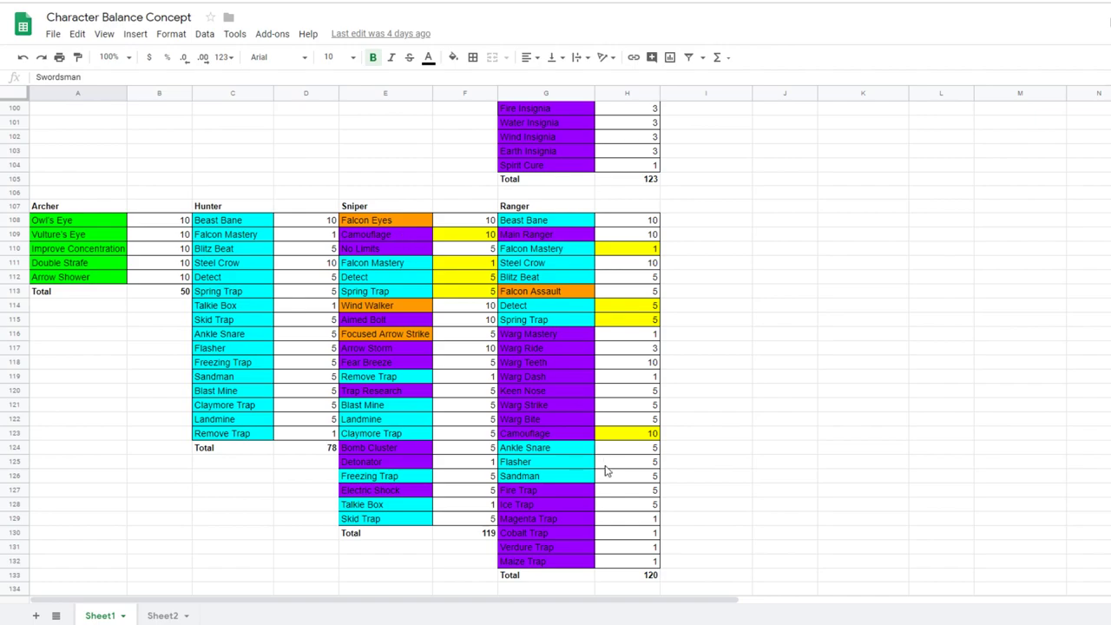
{"action": "mouse_move", "coordinate": [535, 572]}
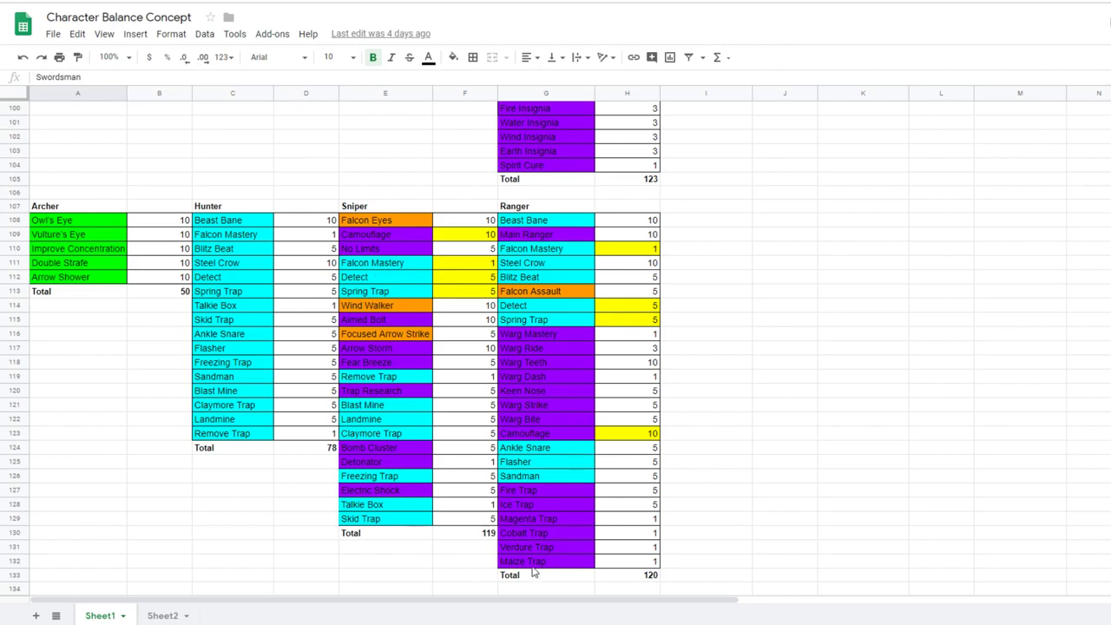
{"action": "mouse_move", "coordinate": [452, 531]}
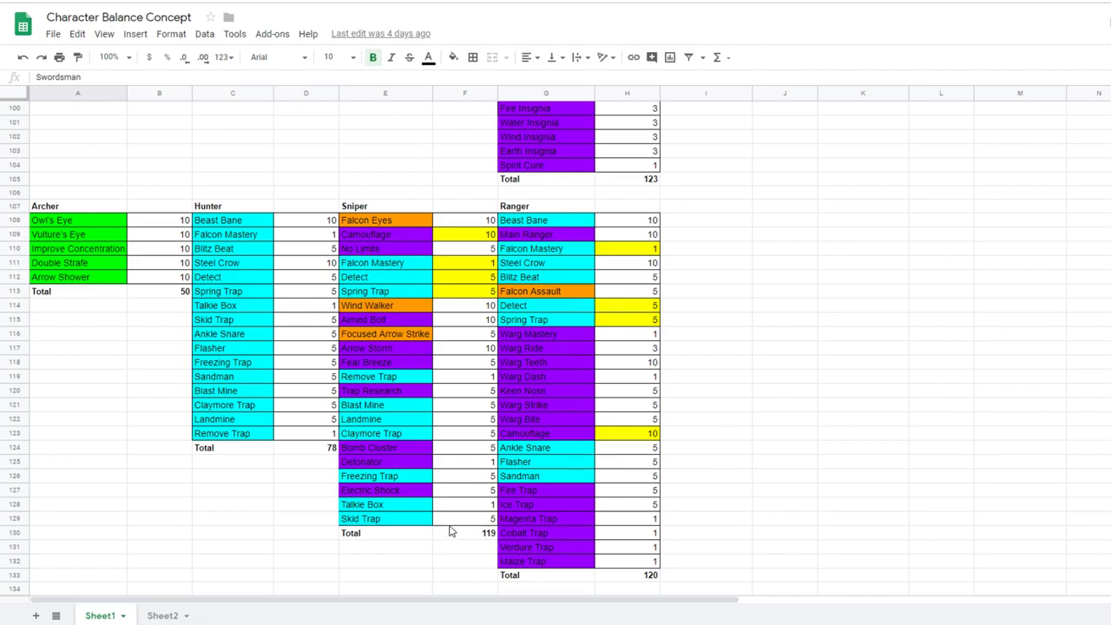
{"action": "mouse_move", "coordinate": [383, 459]}
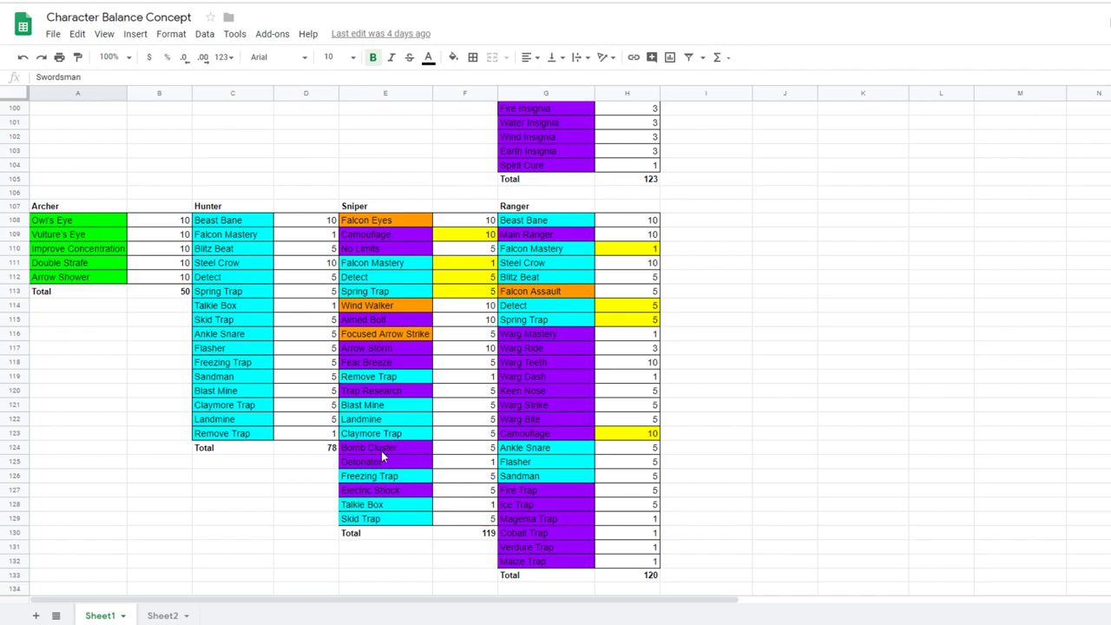
{"action": "left_click", "coordinate": [385, 462]}
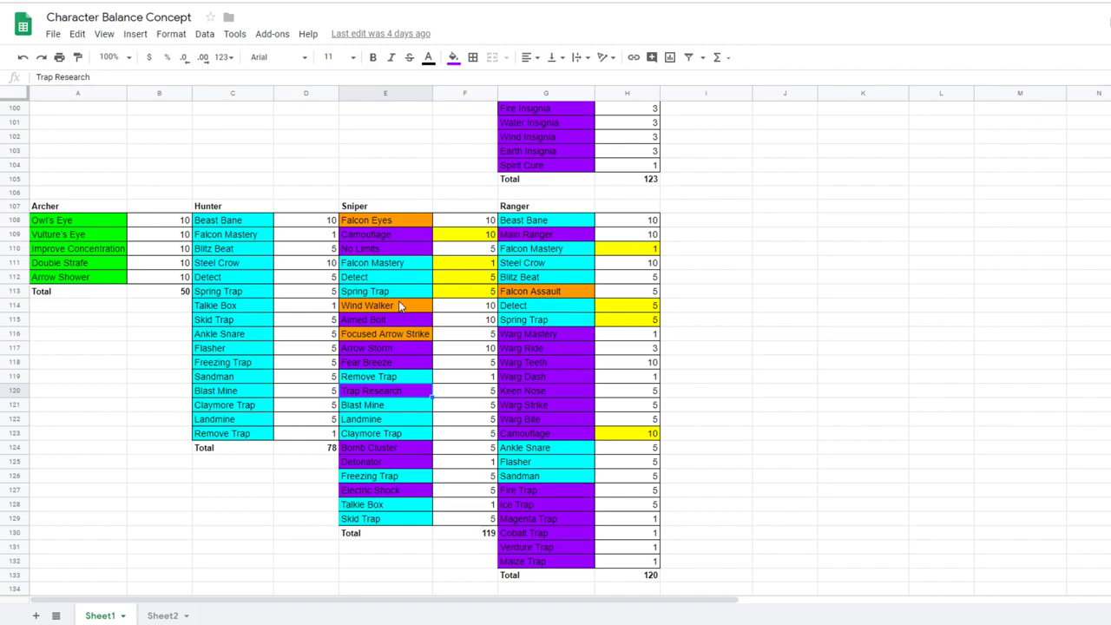
{"action": "mouse_move", "coordinate": [417, 363]}
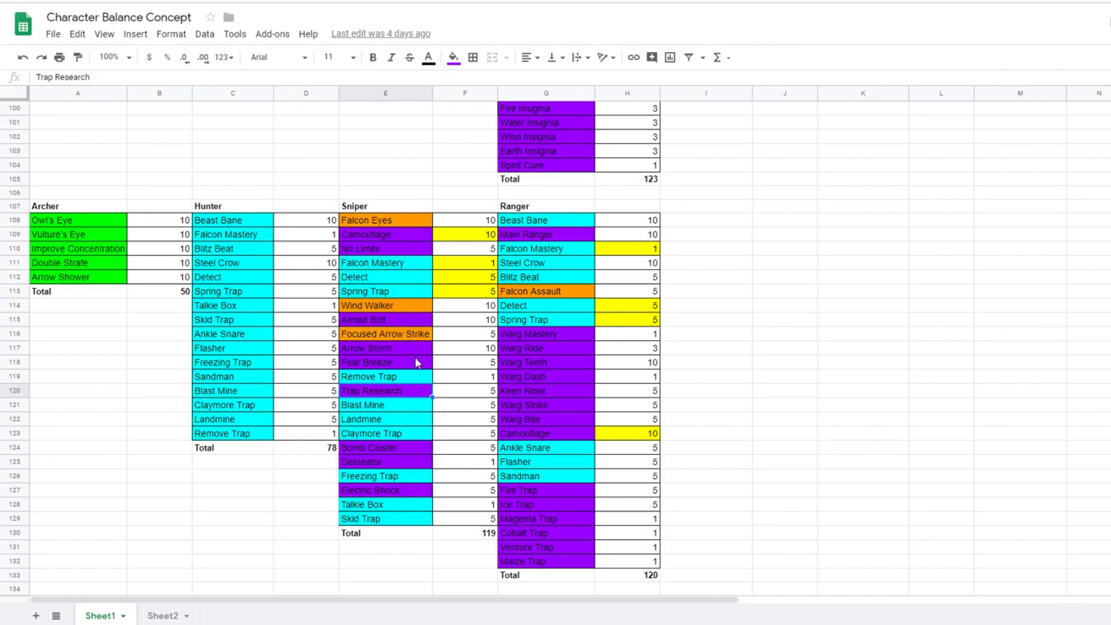
{"action": "mouse_move", "coordinate": [486, 375]}
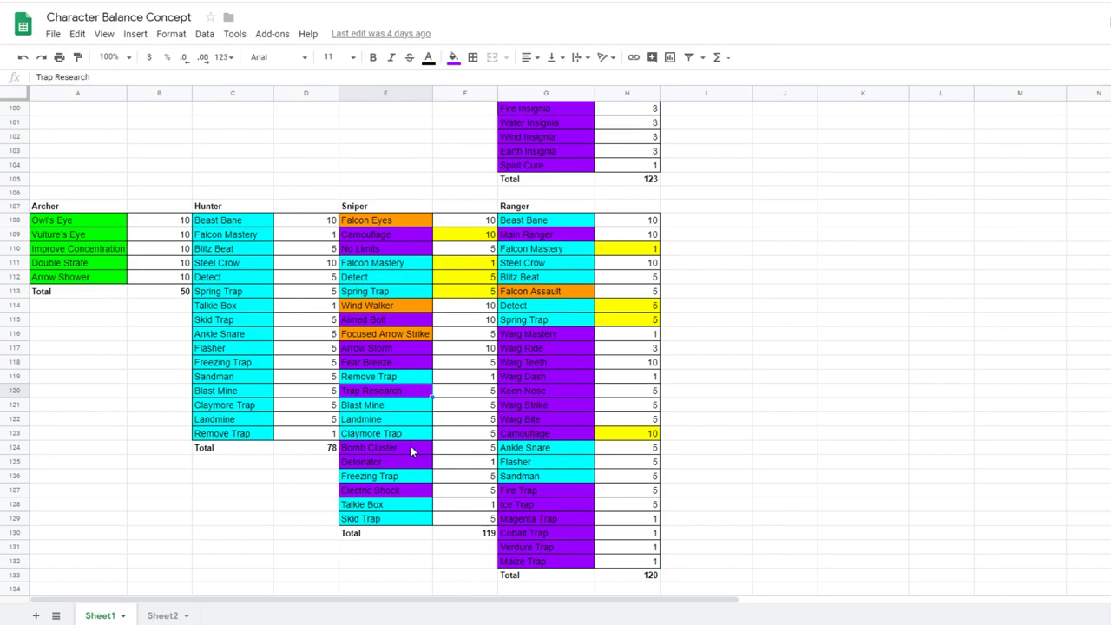
{"action": "mouse_move", "coordinate": [561, 406]}
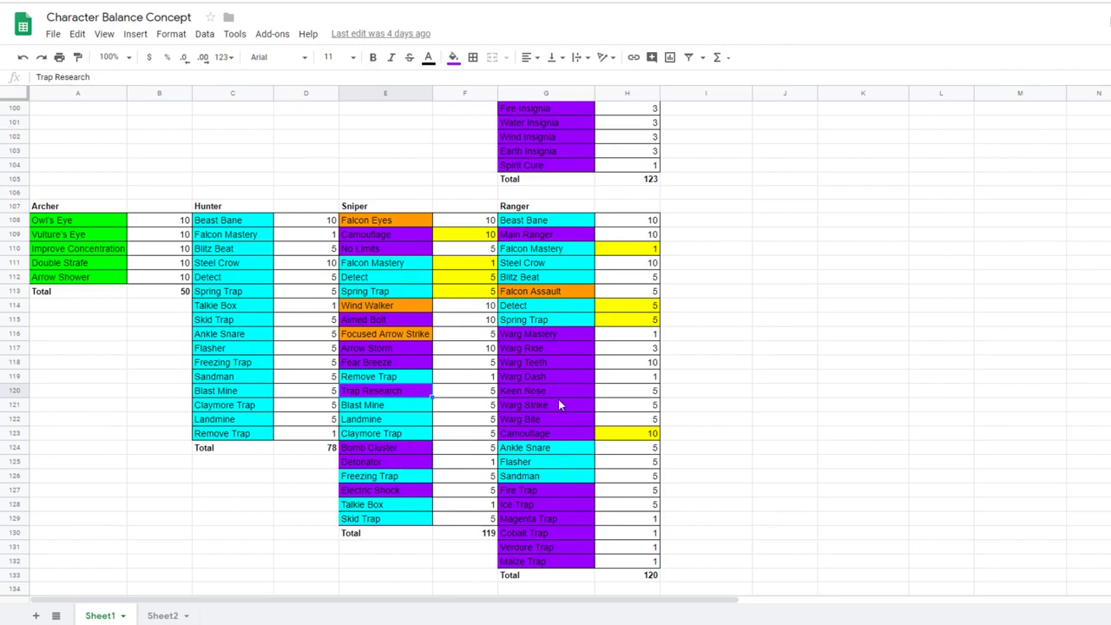
{"action": "mouse_move", "coordinate": [538, 413]}
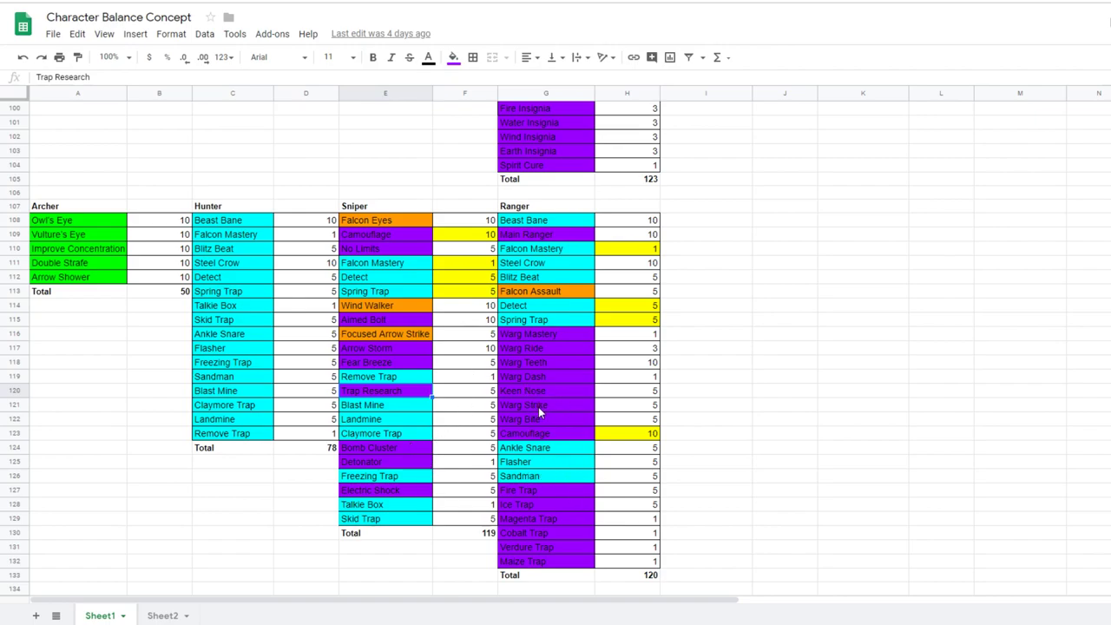
{"action": "mouse_move", "coordinate": [513, 389]}
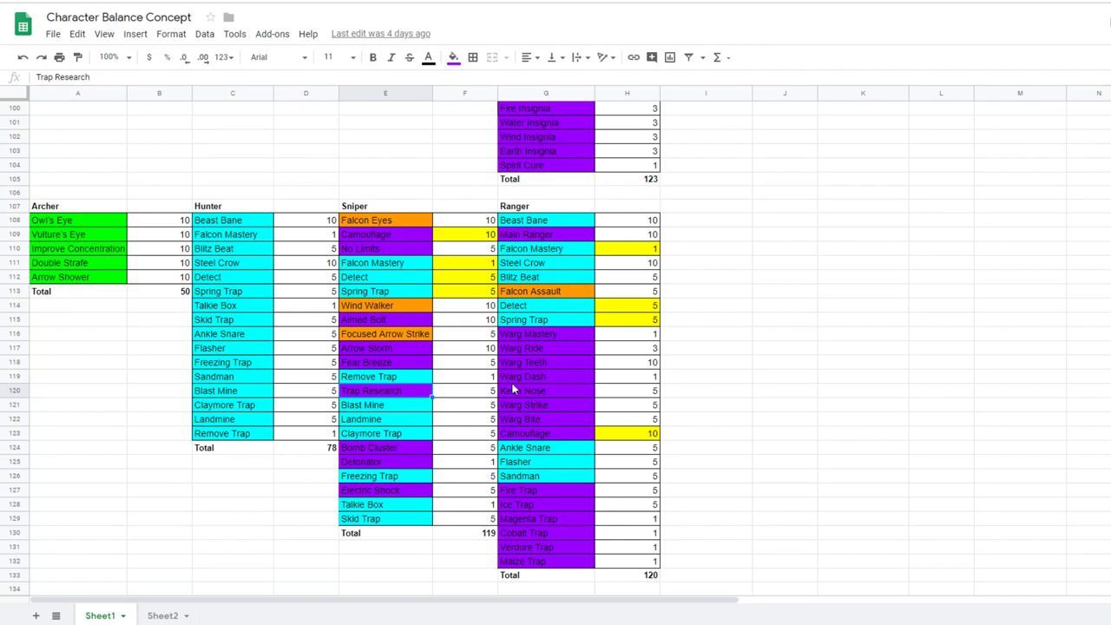
{"action": "mouse_move", "coordinate": [434, 365]}
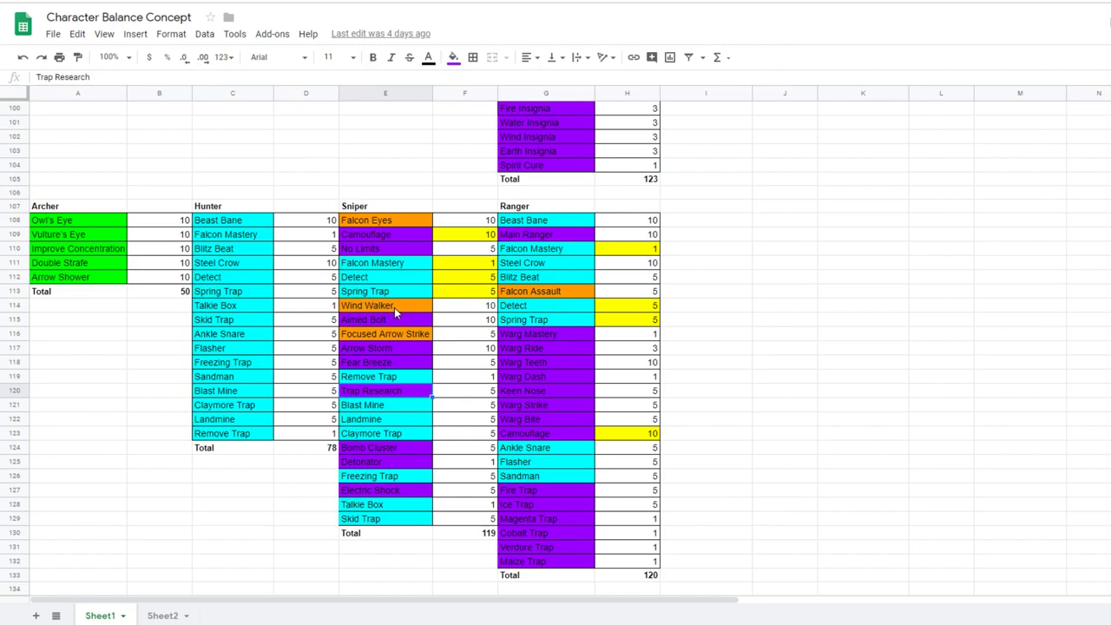
{"action": "mouse_move", "coordinate": [564, 267]}
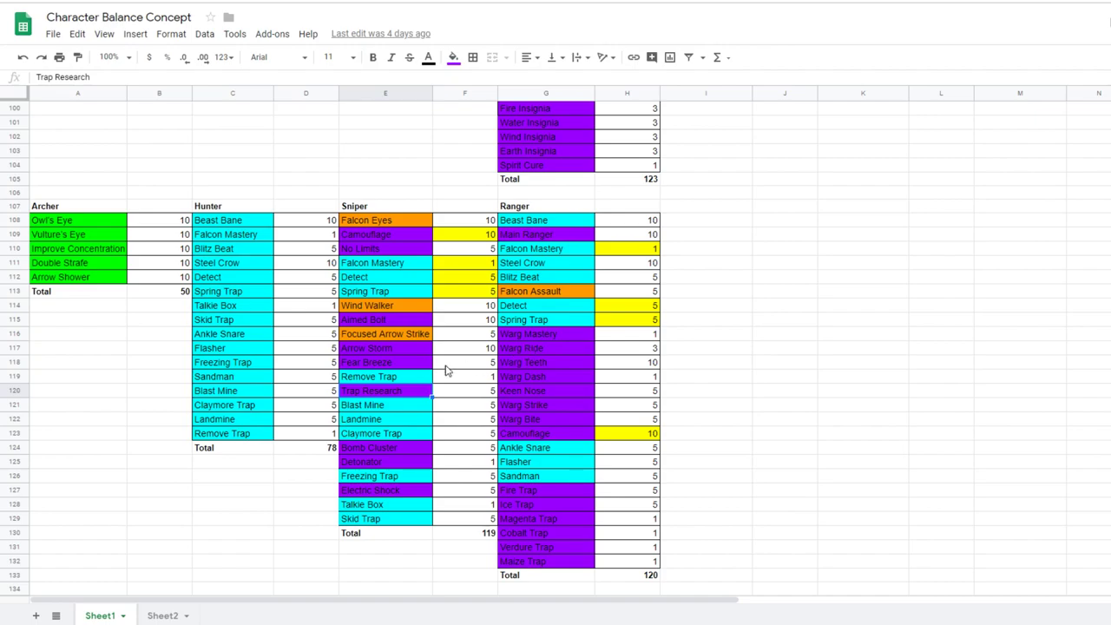
{"action": "scroll", "scroll_direction": "down", "scroll_amount": 3}
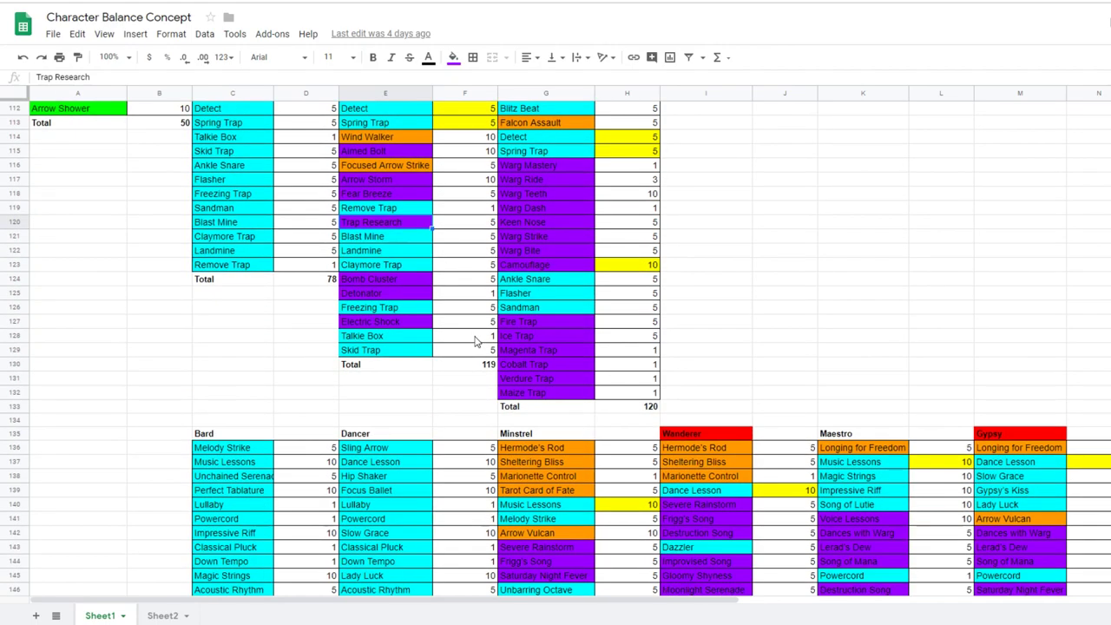
{"action": "scroll", "scroll_direction": "down", "scroll_amount": 3}
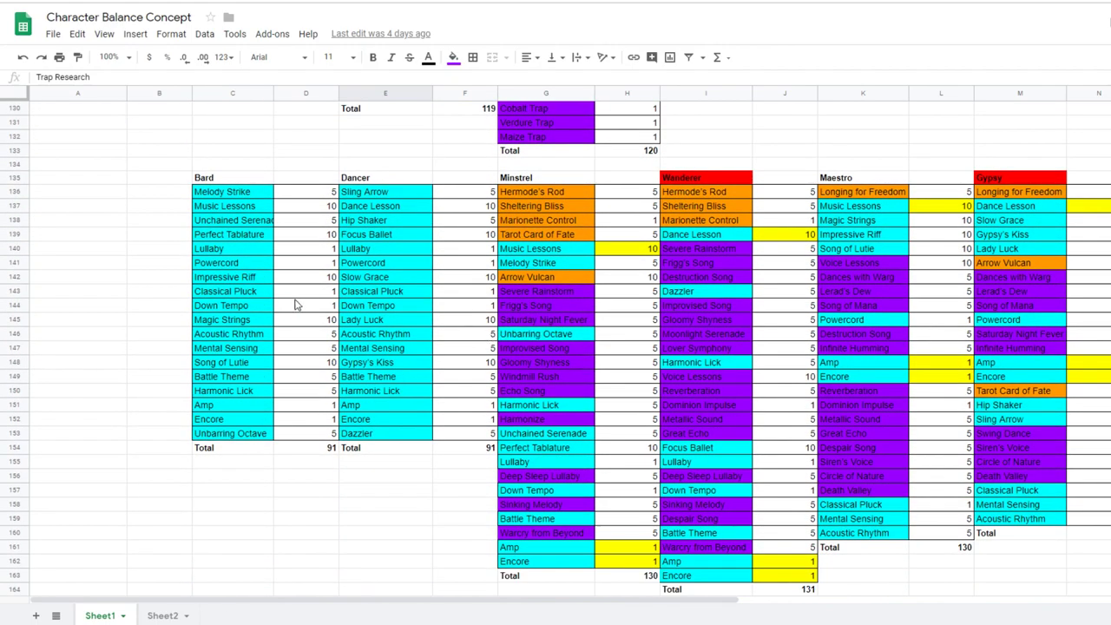
{"action": "mouse_move", "coordinate": [351, 263]}
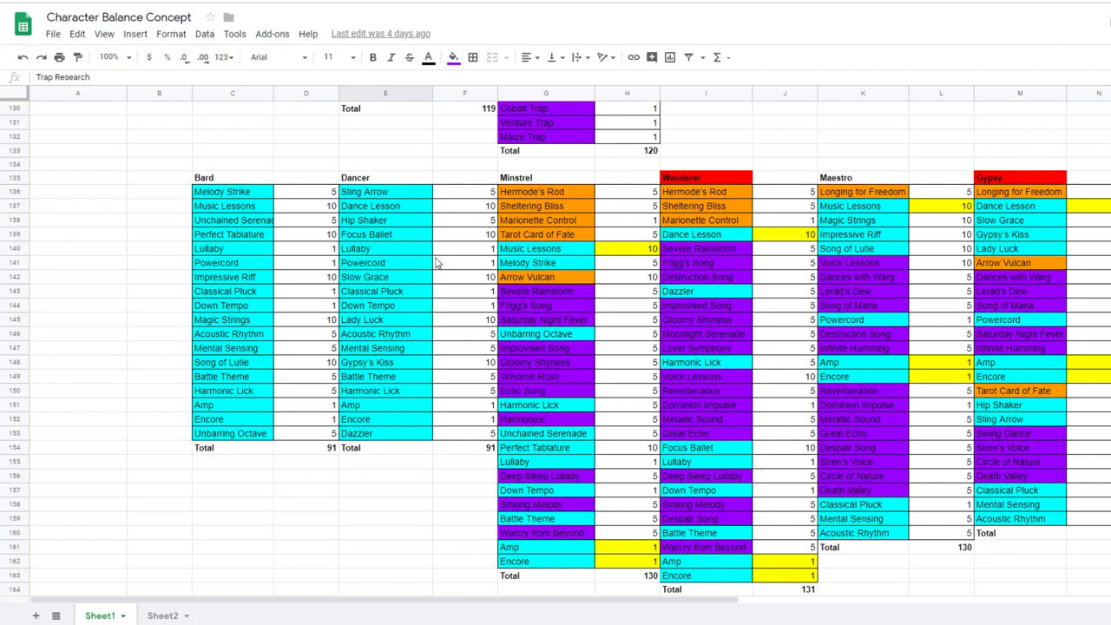
{"action": "mouse_move", "coordinate": [460, 264]}
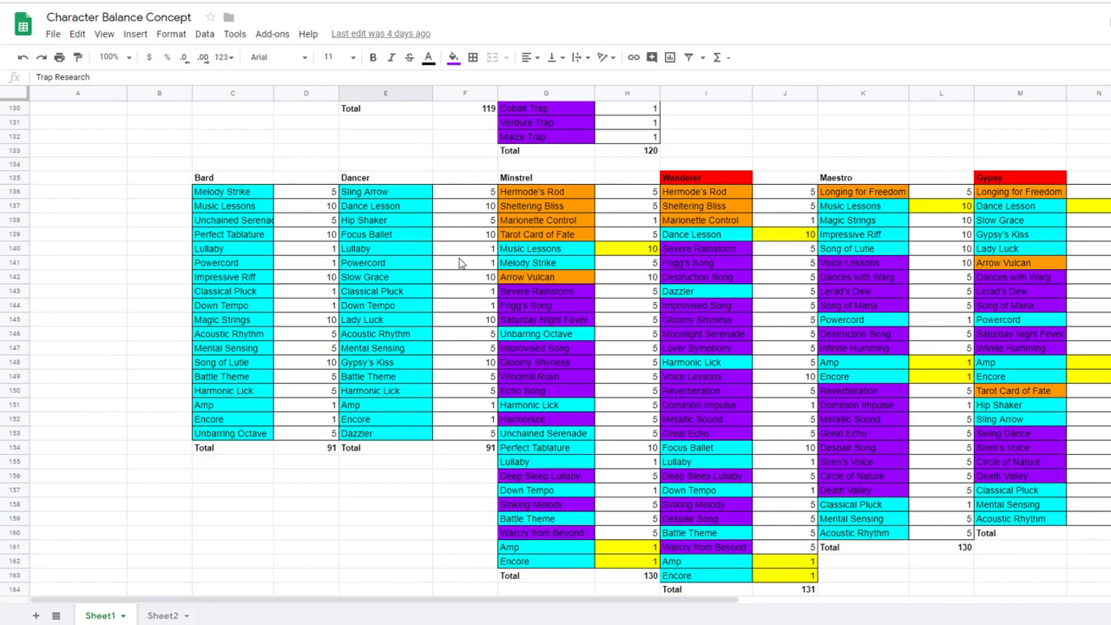
{"action": "mouse_move", "coordinate": [607, 277]}
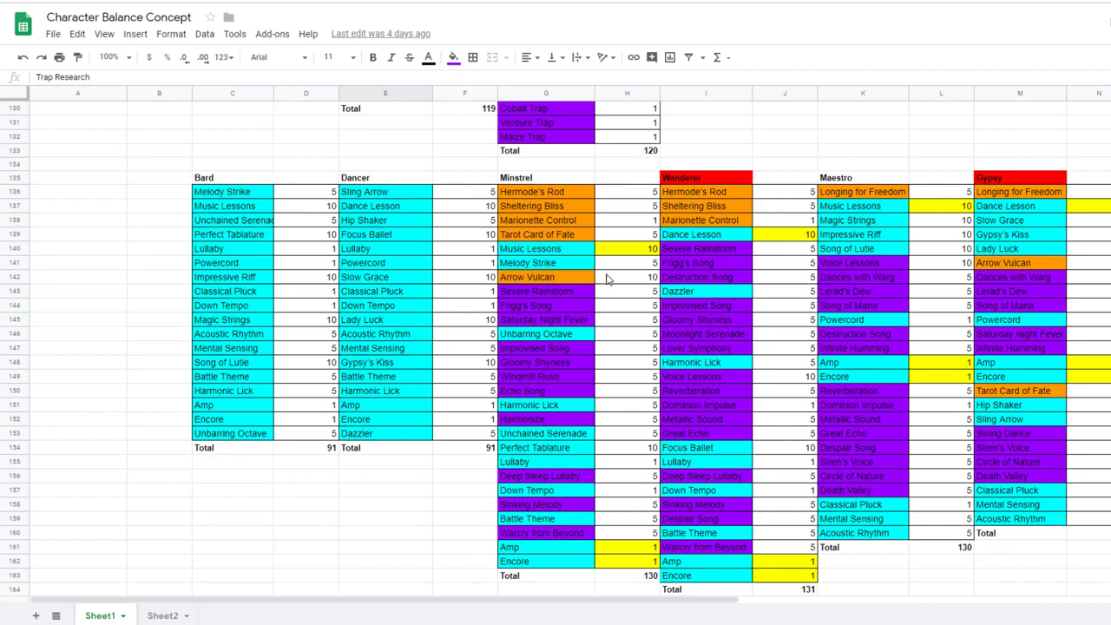
{"action": "mouse_move", "coordinate": [608, 280]}
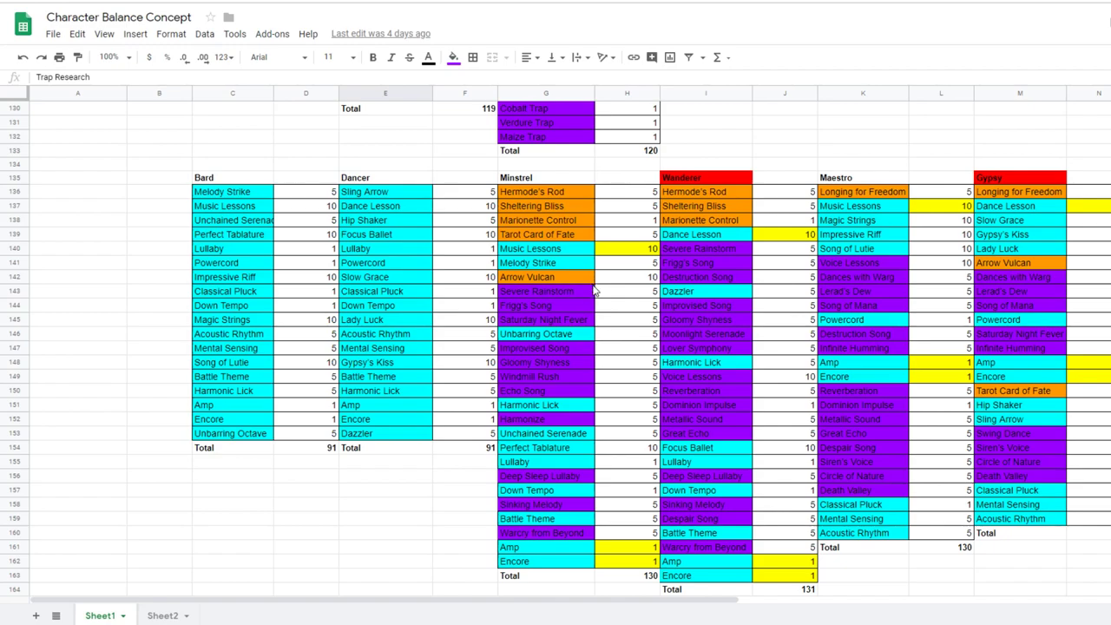
{"action": "mouse_move", "coordinate": [616, 285]}
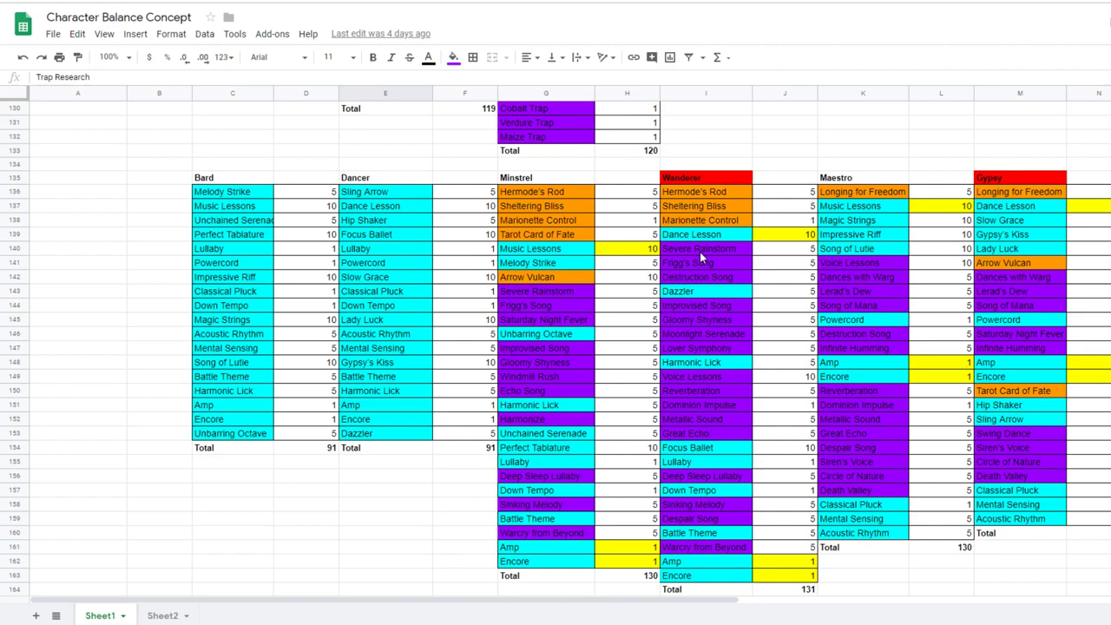
{"action": "mouse_move", "coordinate": [684, 264]}
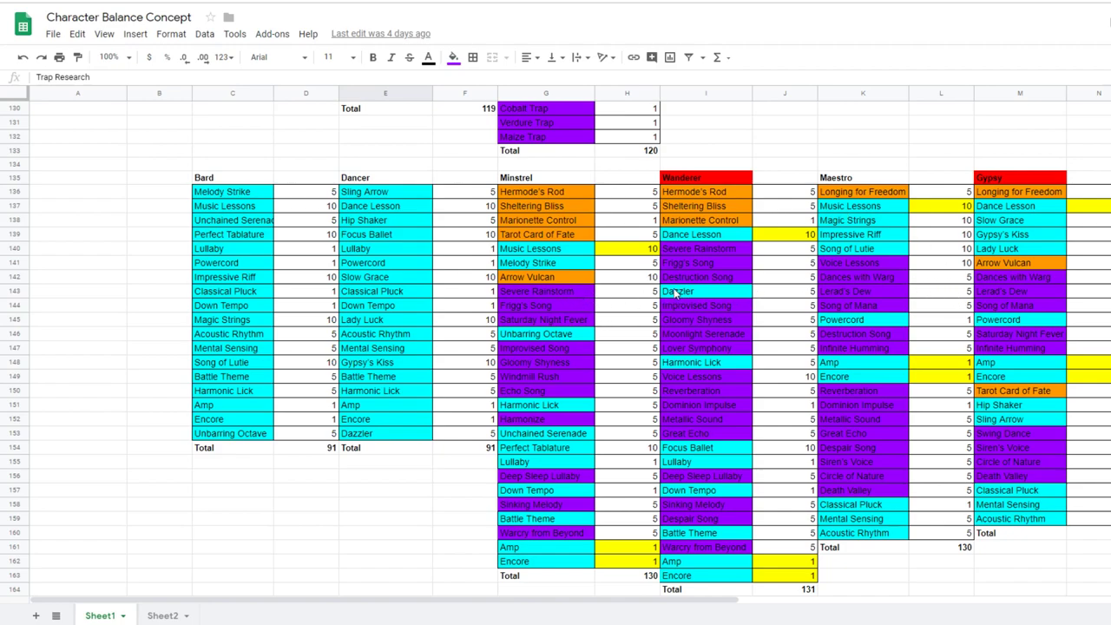
{"action": "mouse_move", "coordinate": [511, 257]}
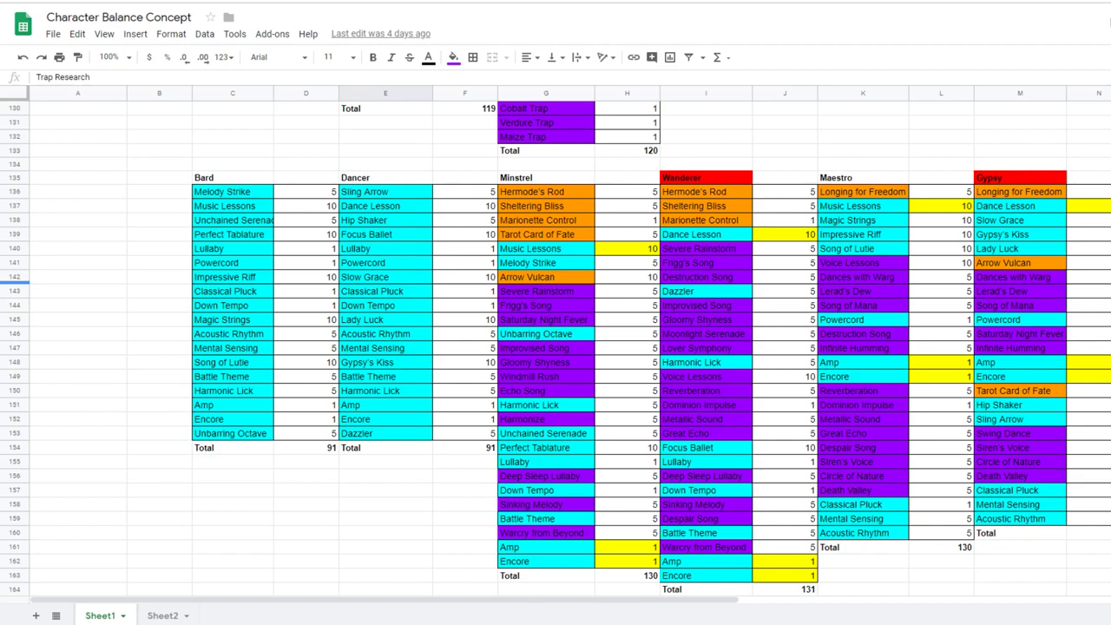
{"action": "scroll", "scroll_direction": "down", "scroll_amount": 3}
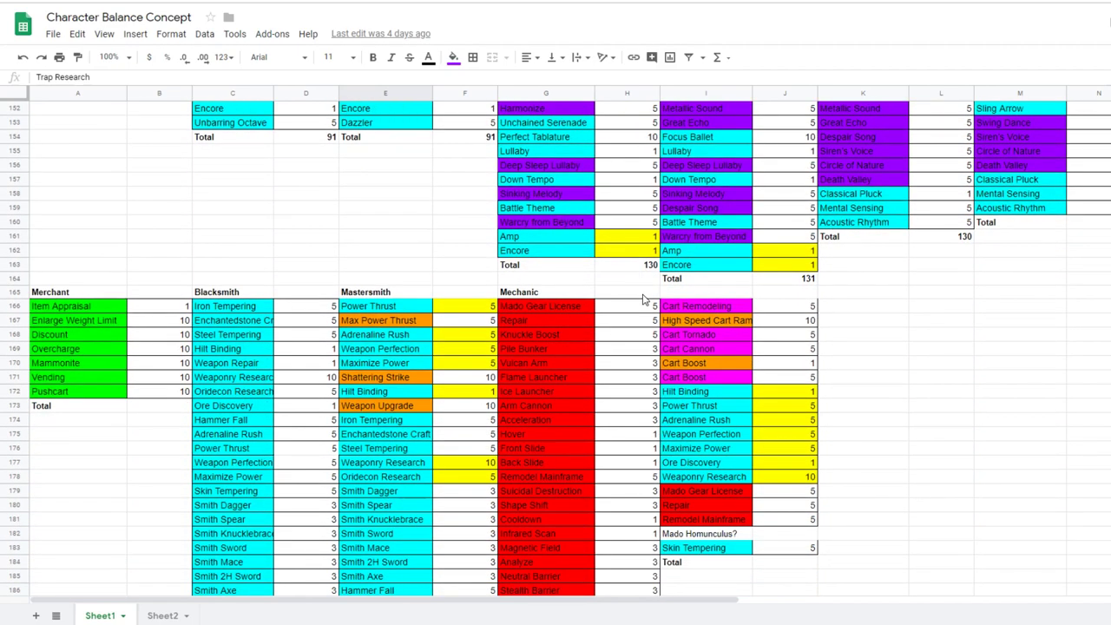
{"action": "scroll", "scroll_direction": "down", "scroll_amount": 3}
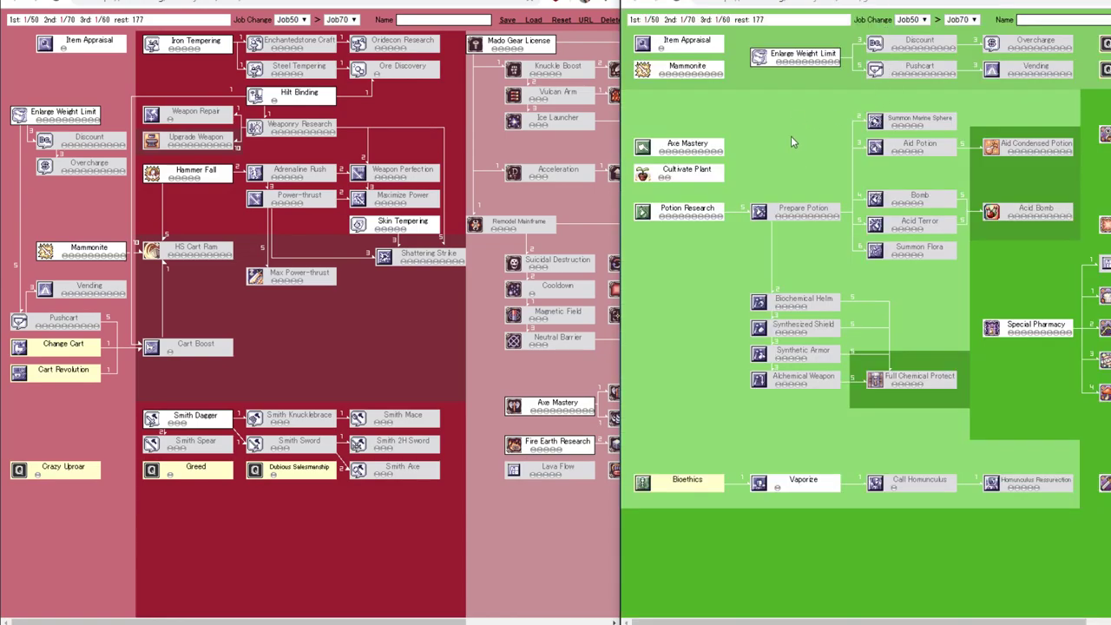
{"action": "mouse_move", "coordinate": [403, 170]}
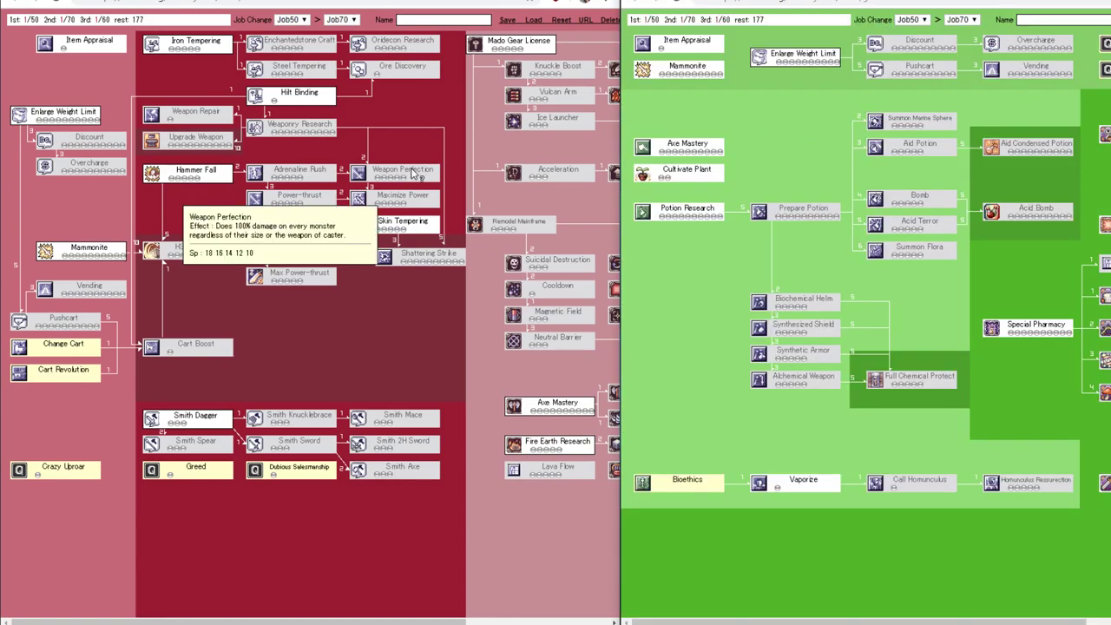
{"action": "mouse_move", "coordinate": [434, 135]}
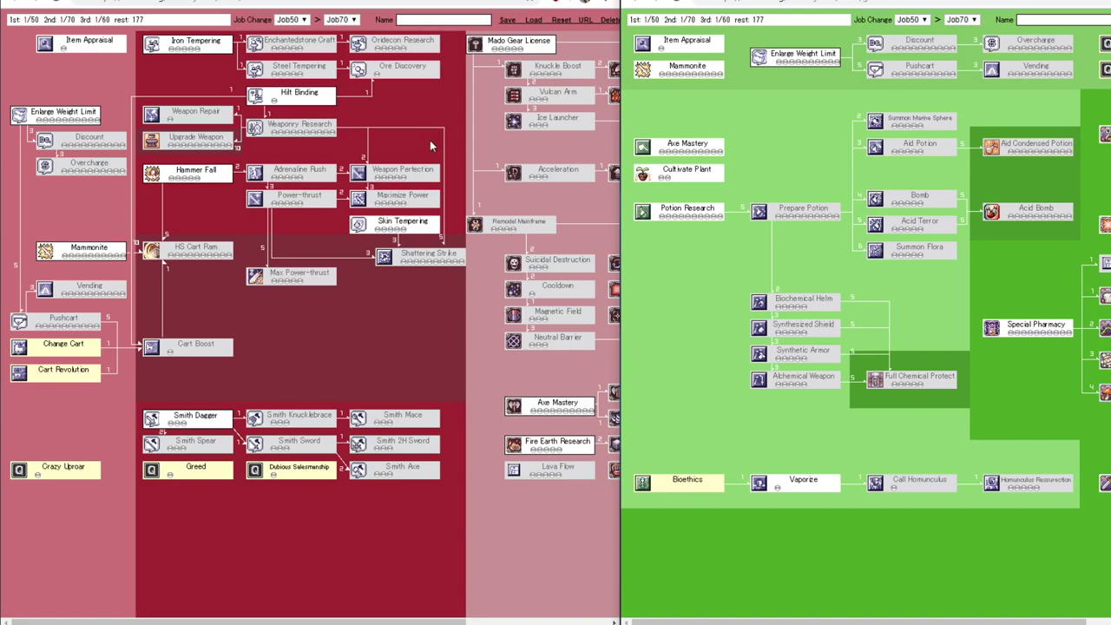
{"action": "mouse_move", "coordinate": [420, 156]}
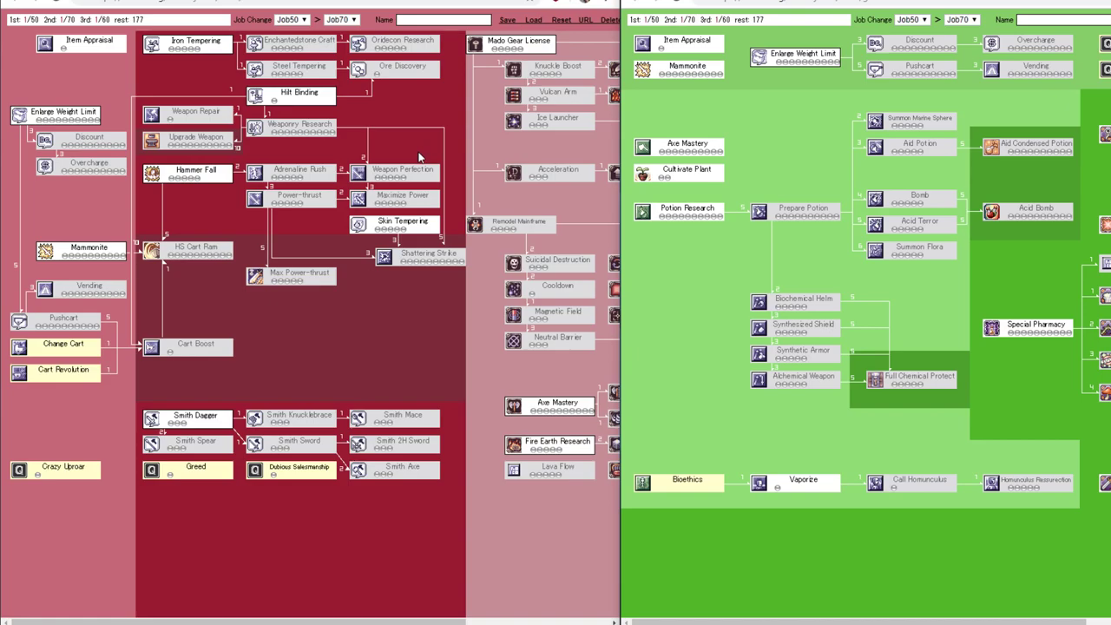
{"action": "mouse_move", "coordinate": [371, 198]}
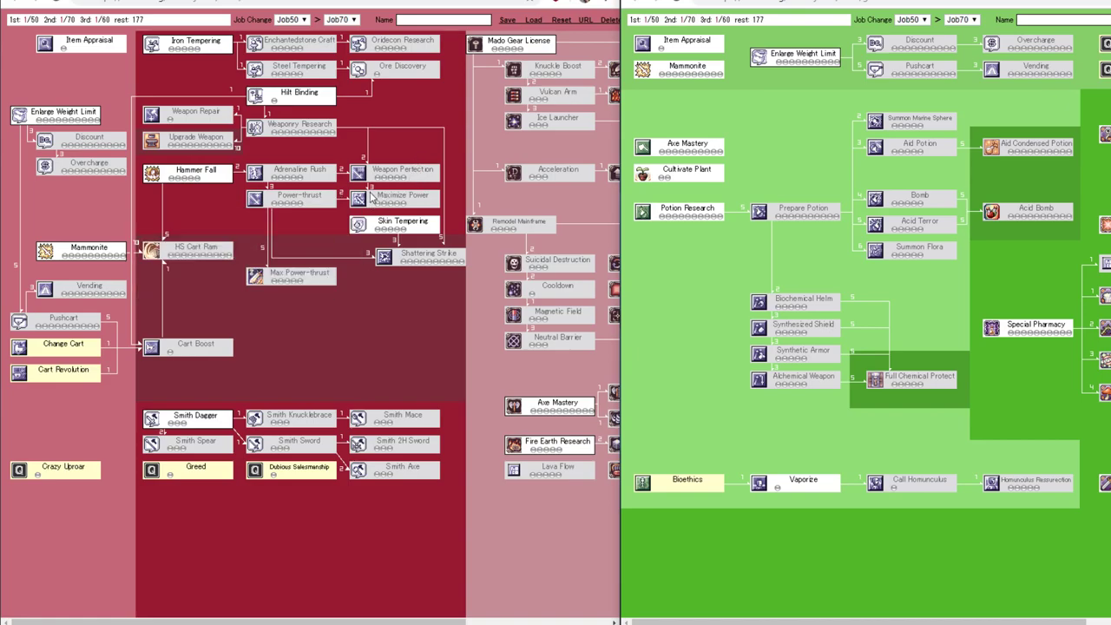
{"action": "mouse_move", "coordinate": [716, 154]}
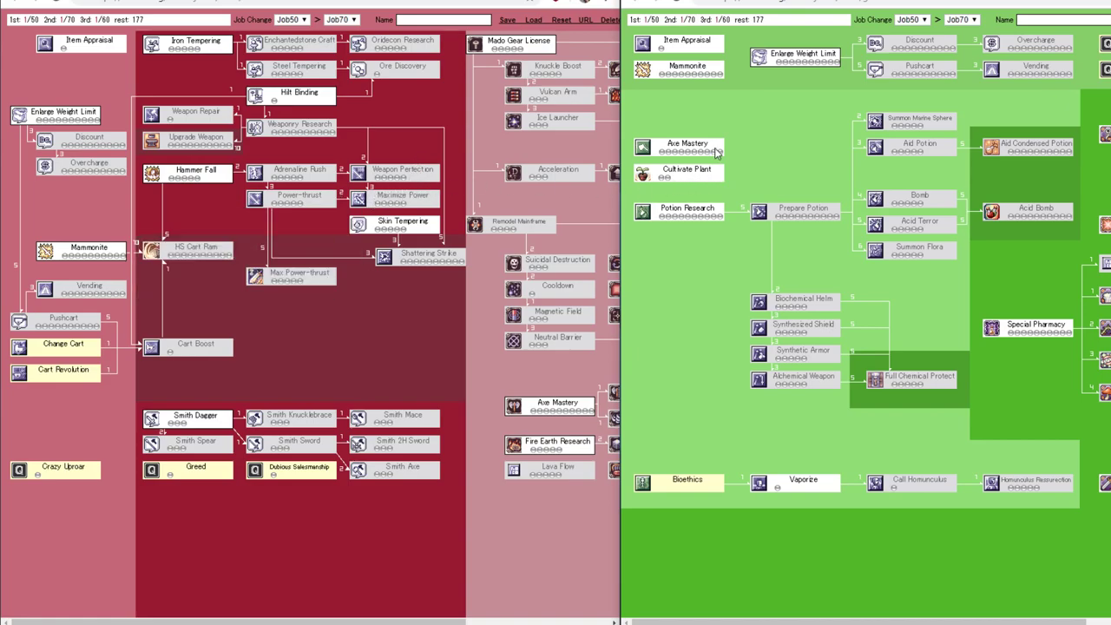
{"action": "mouse_move", "coordinate": [677, 109]}
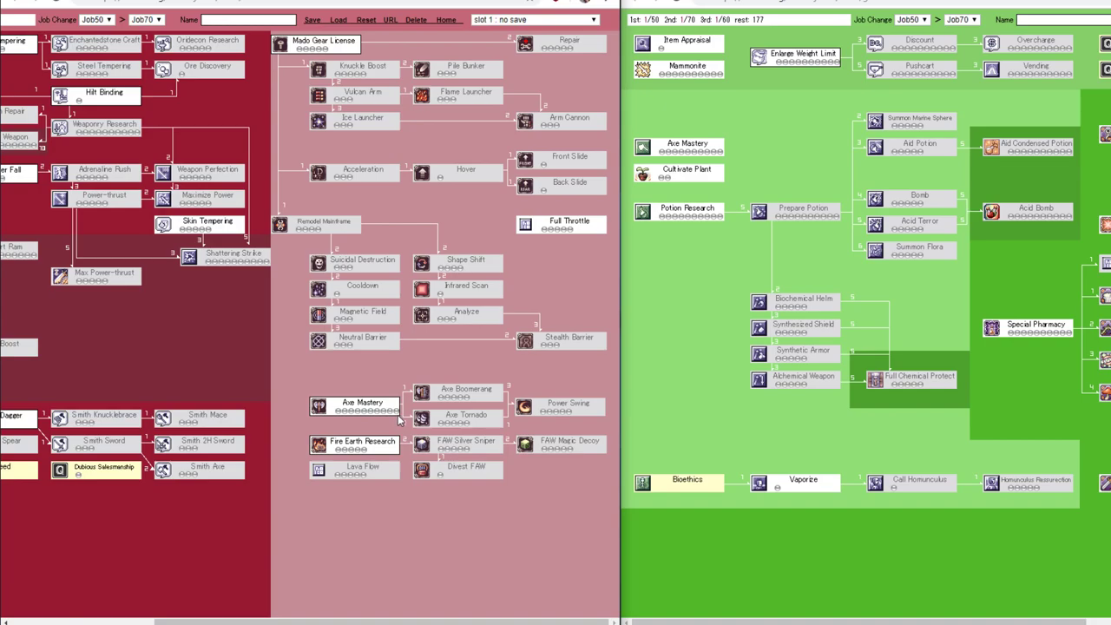
{"action": "mouse_move", "coordinate": [399, 422]}
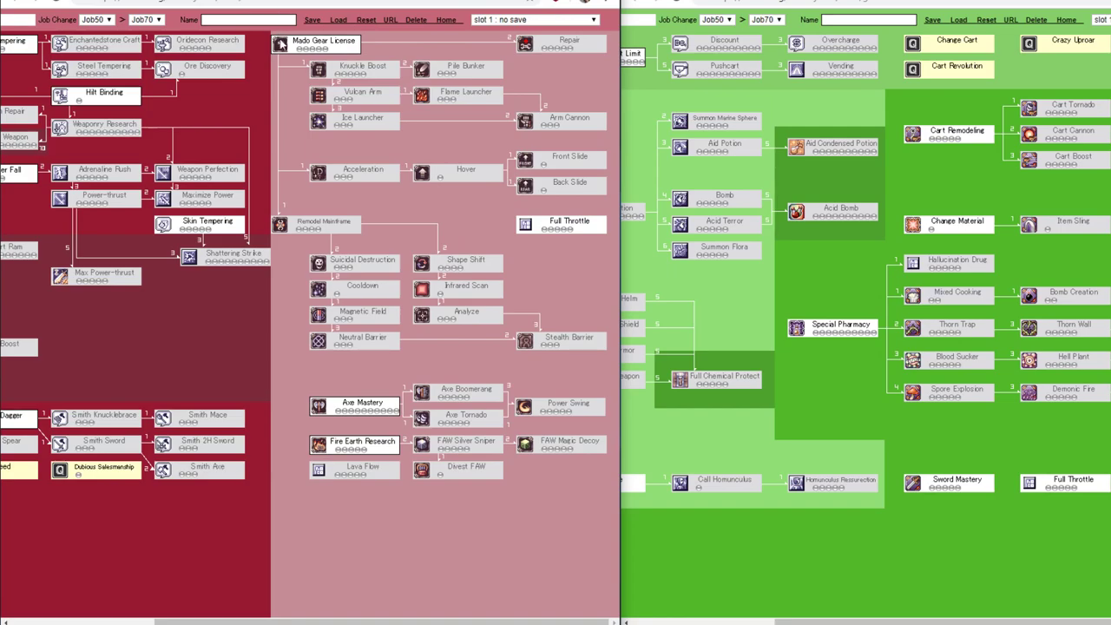
{"action": "mouse_move", "coordinate": [594, 356]}
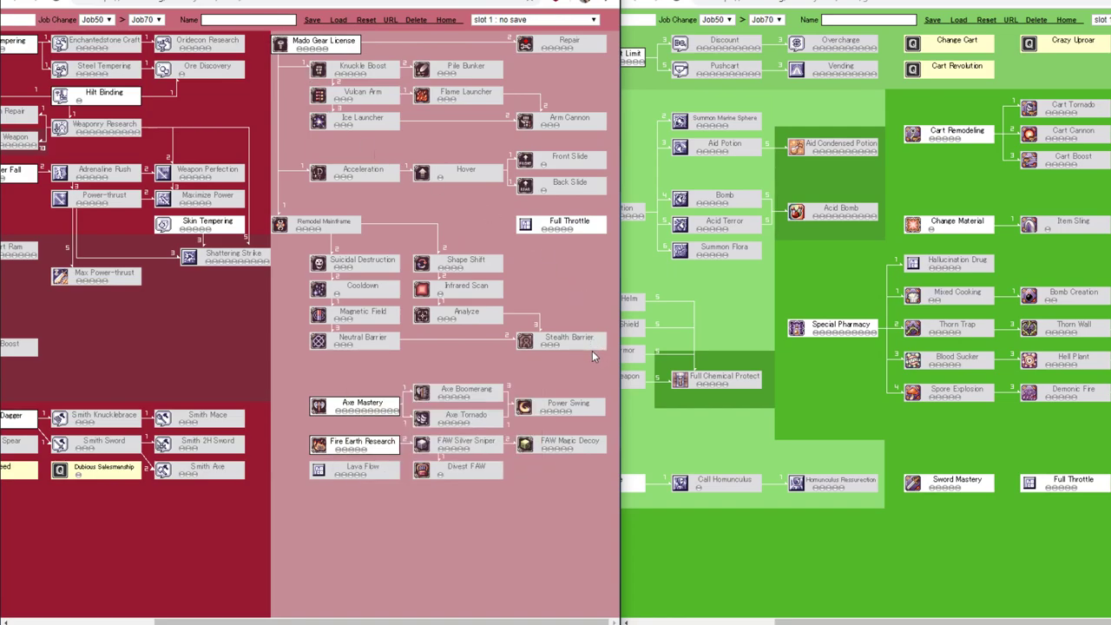
{"action": "mouse_move", "coordinate": [521, 292]}
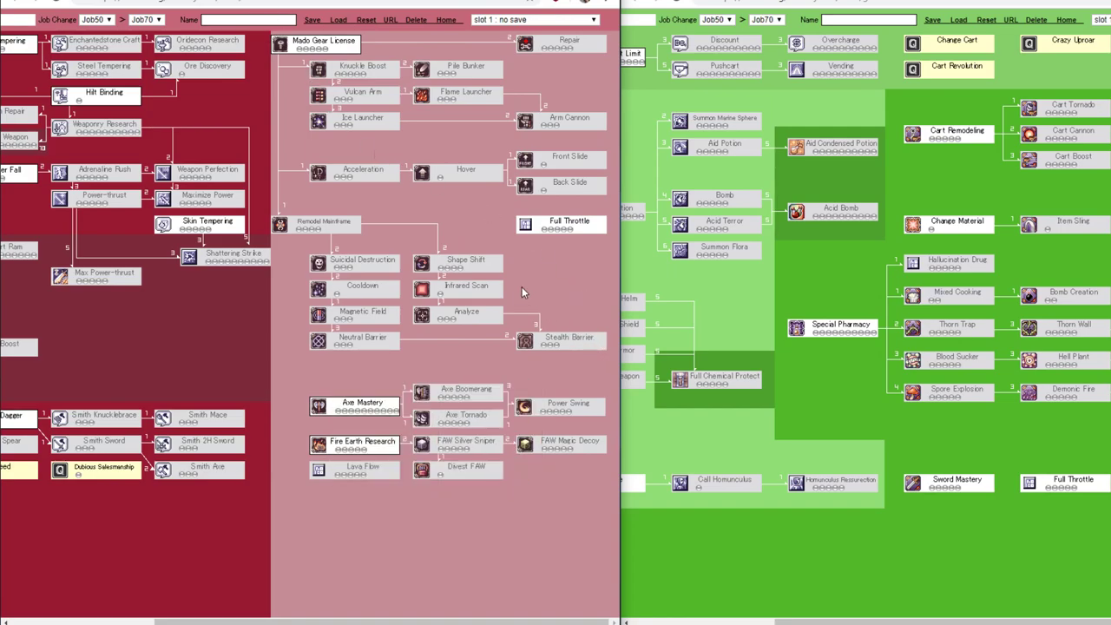
{"action": "mouse_move", "coordinate": [435, 184]}
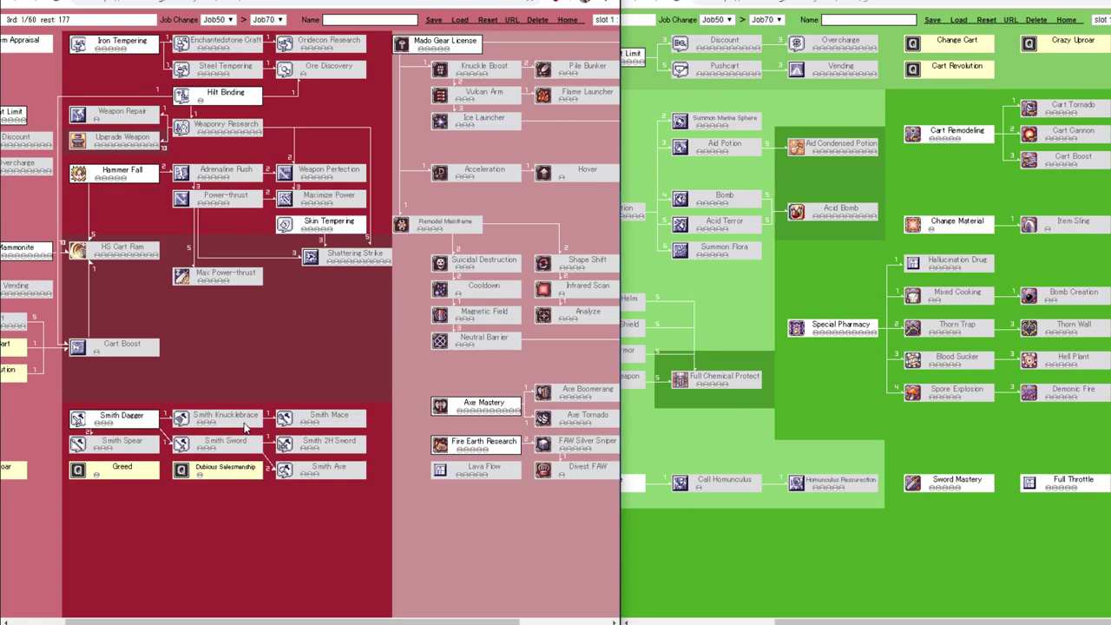
{"action": "mouse_move", "coordinate": [247, 427]}
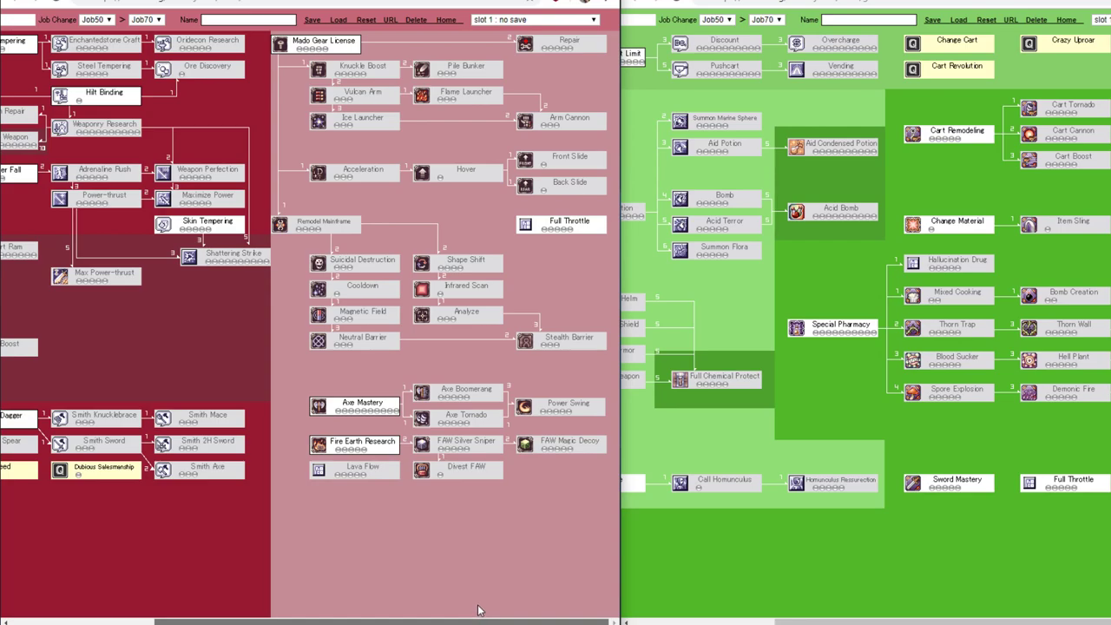
{"action": "mouse_move", "coordinate": [475, 608]}
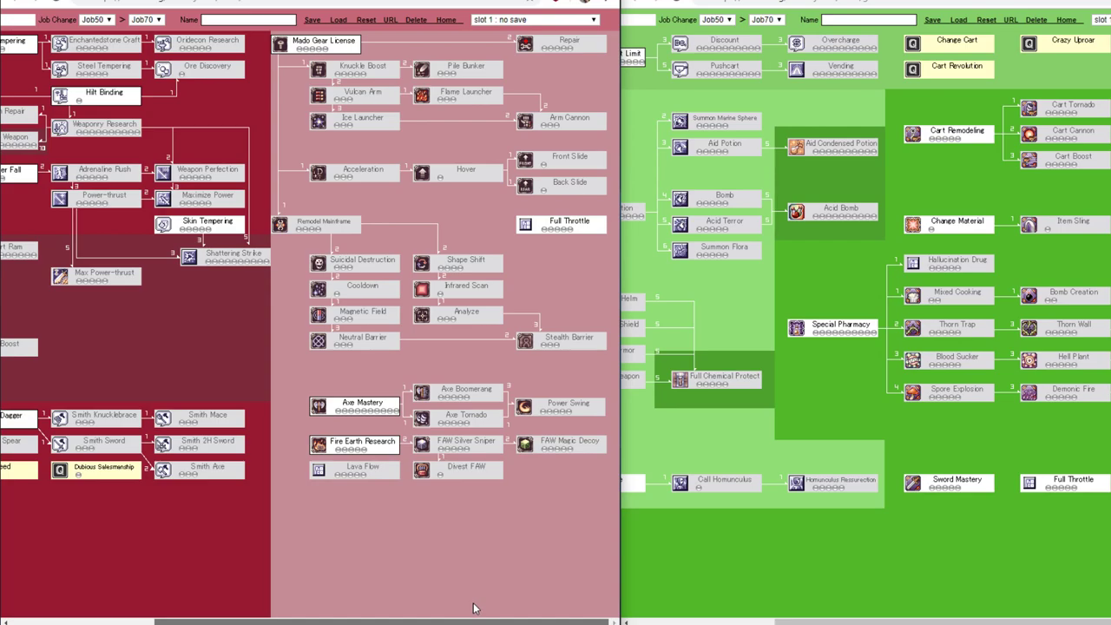
{"action": "mouse_move", "coordinate": [475, 566]}
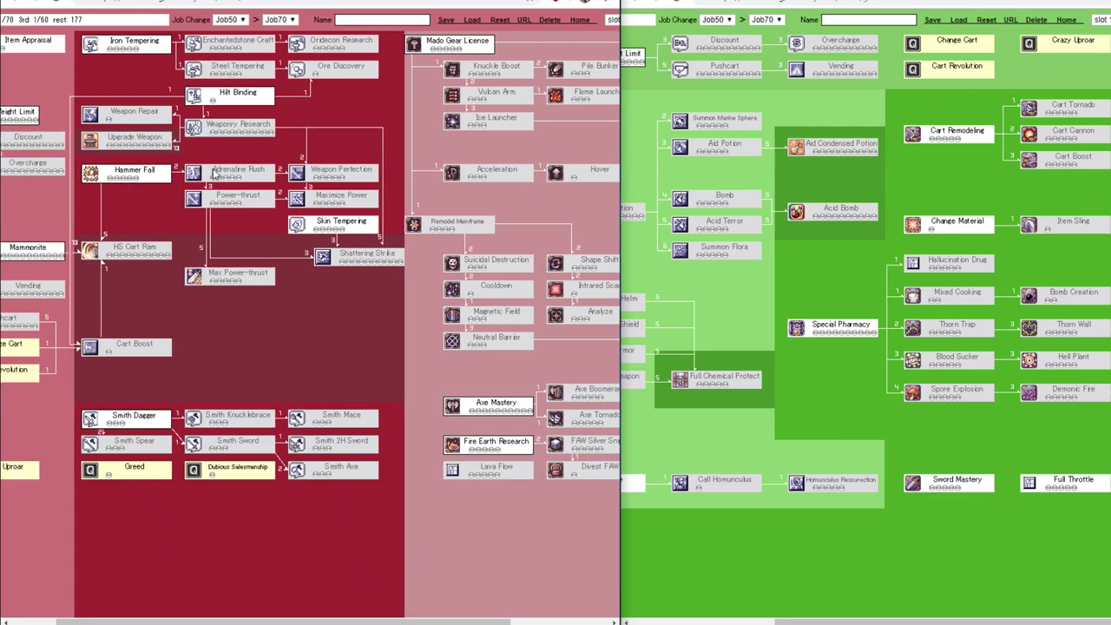
{"action": "mouse_move", "coordinate": [122, 246]}
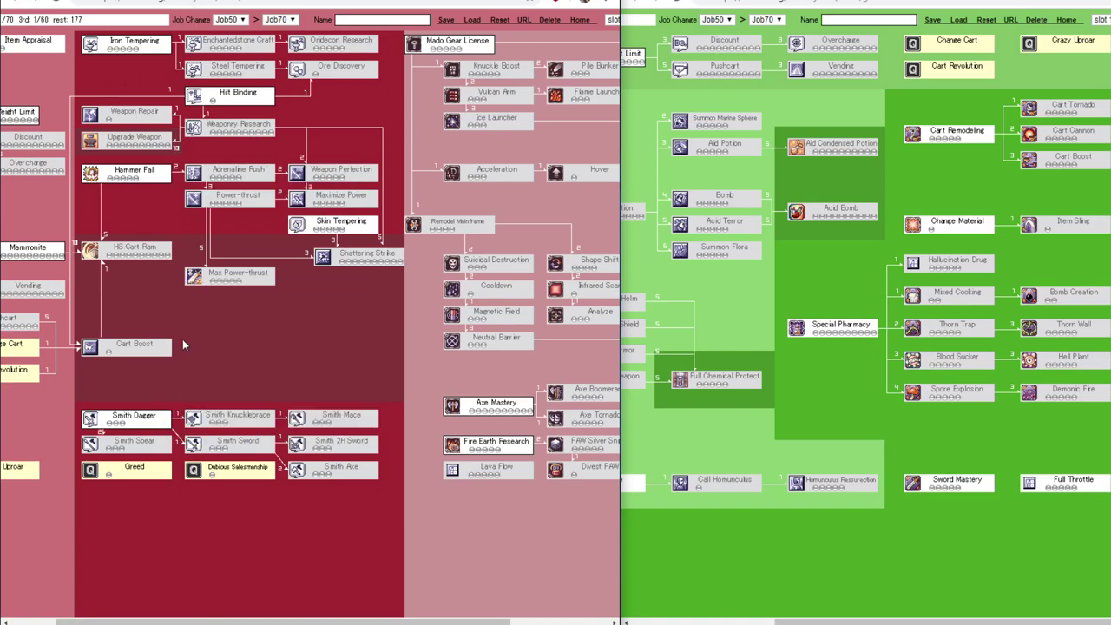
{"action": "mouse_move", "coordinate": [143, 341]}
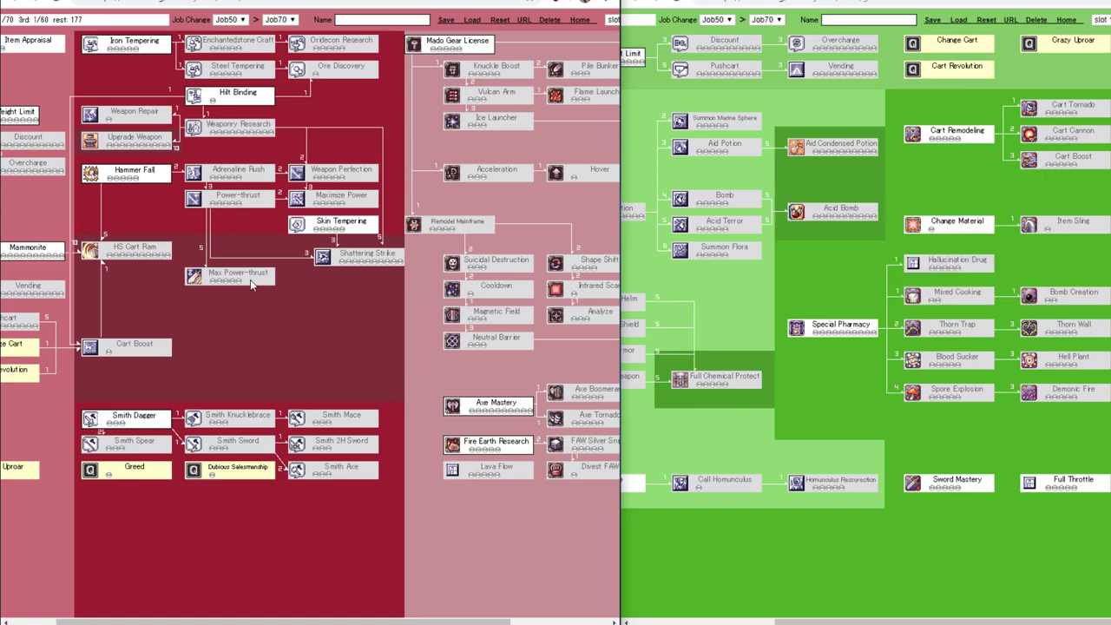
{"action": "mouse_move", "coordinate": [239, 276]}
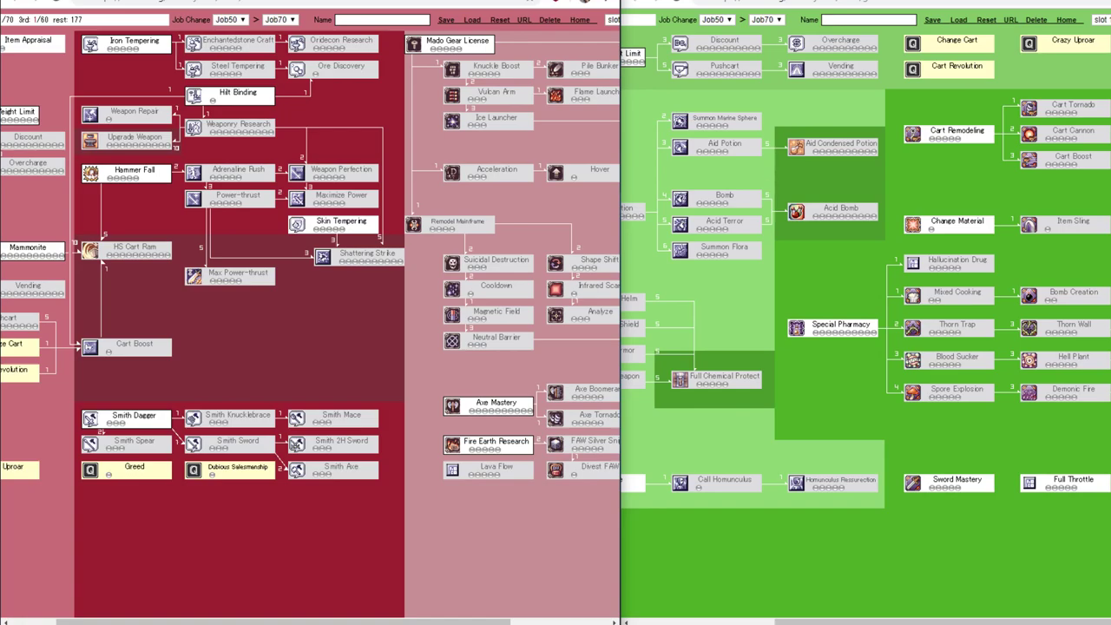
{"action": "mouse_move", "coordinate": [320, 296]}
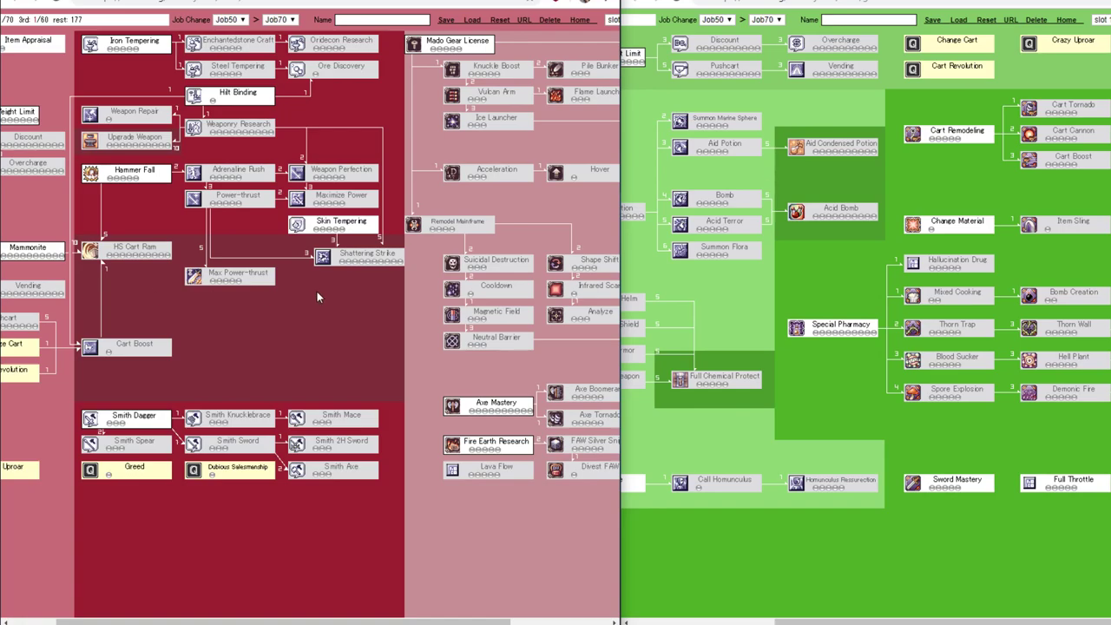
{"action": "mouse_move", "coordinate": [416, 112]}
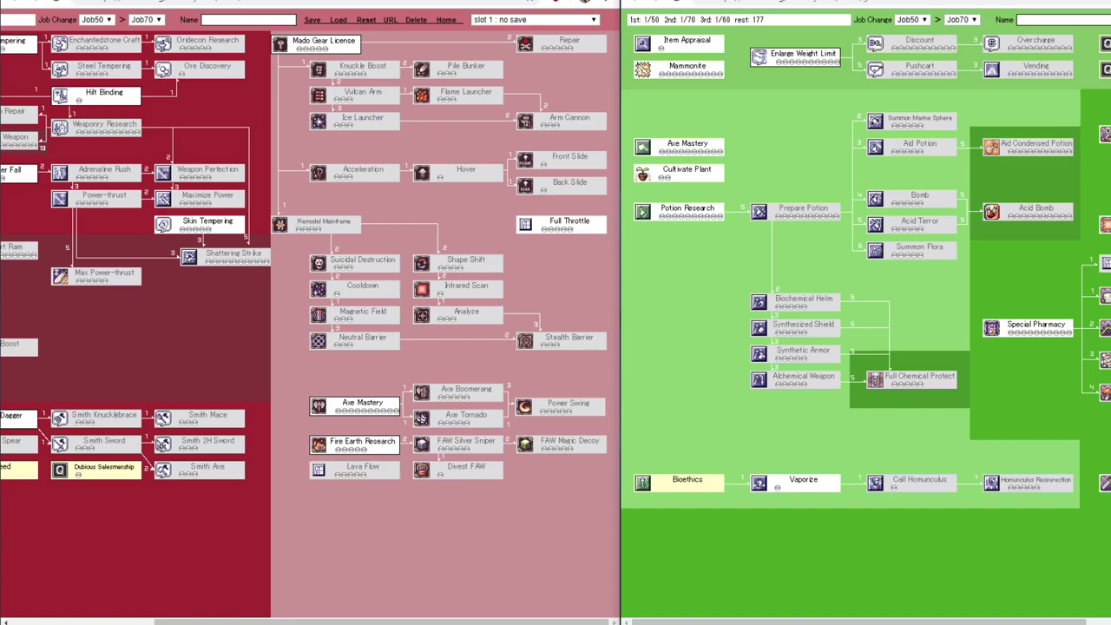
{"action": "mouse_move", "coordinate": [216, 153]}
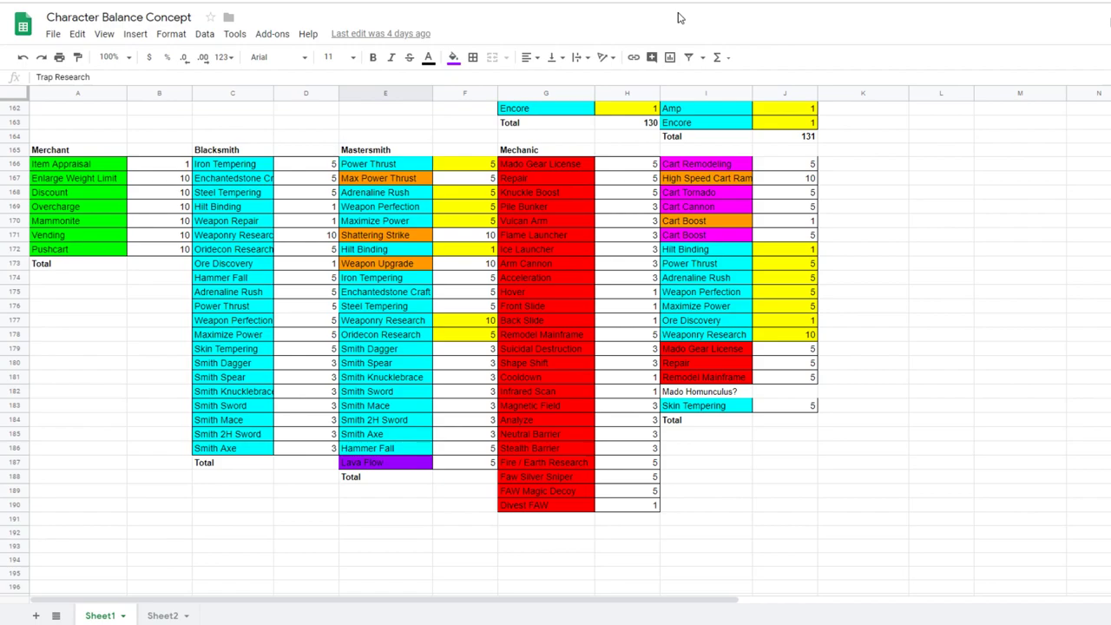
{"action": "mouse_move", "coordinate": [368, 250]}
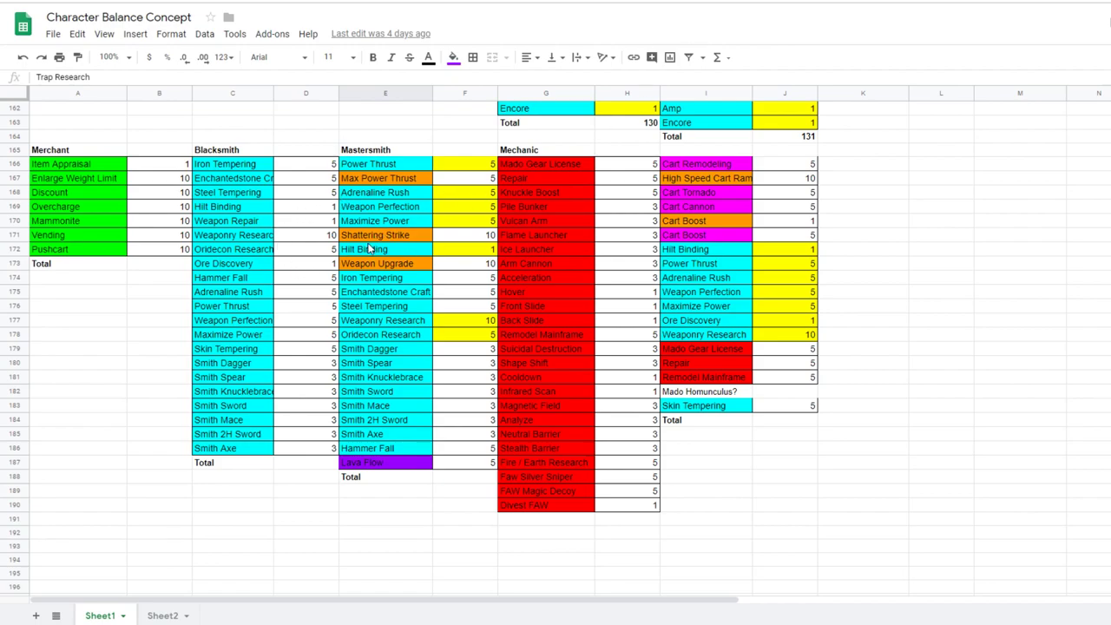
- Scroll to the Alchemist/Biochemist/Geneticist tables and select the Biochemist axe skill values
{"action": "scroll", "scroll_direction": "down", "scroll_amount": 3}
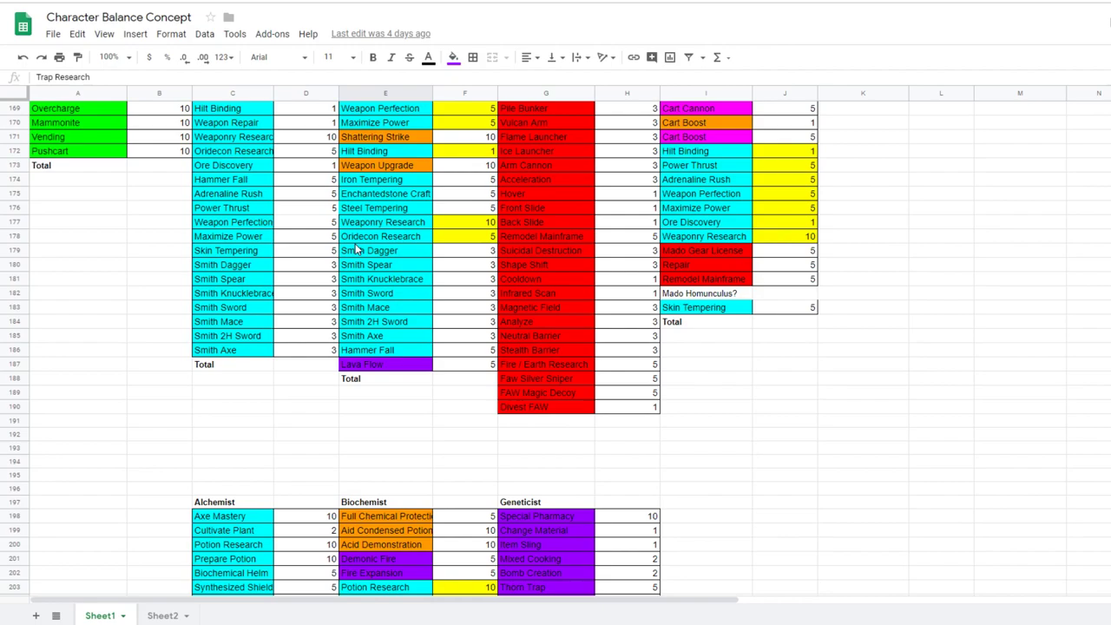
{"action": "scroll", "scroll_direction": "down", "scroll_amount": 3}
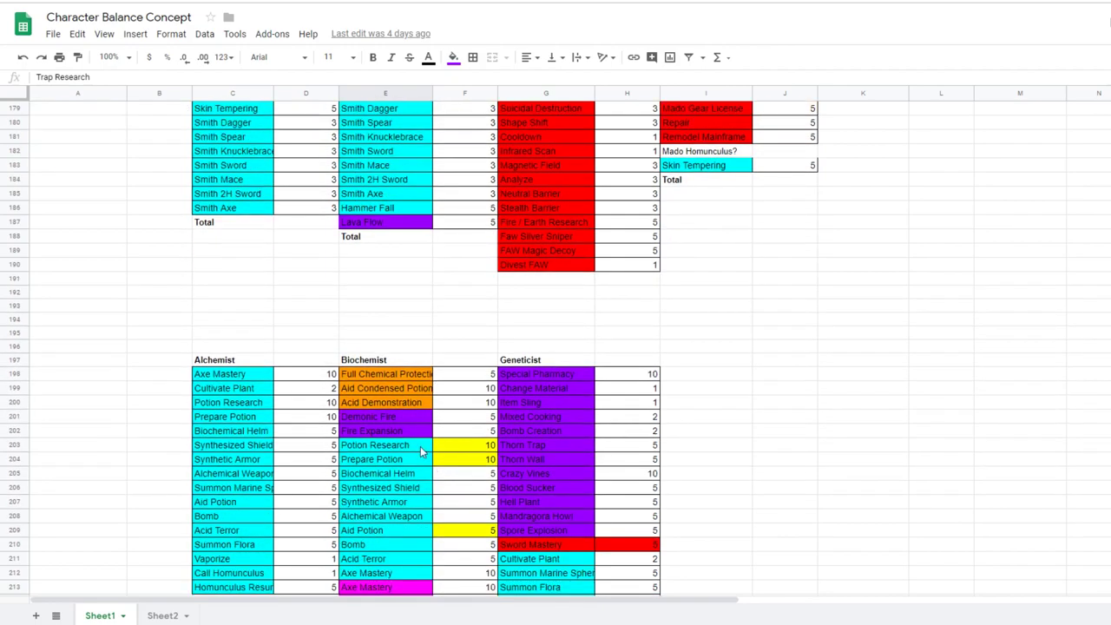
{"action": "scroll", "scroll_direction": "down", "scroll_amount": 3}
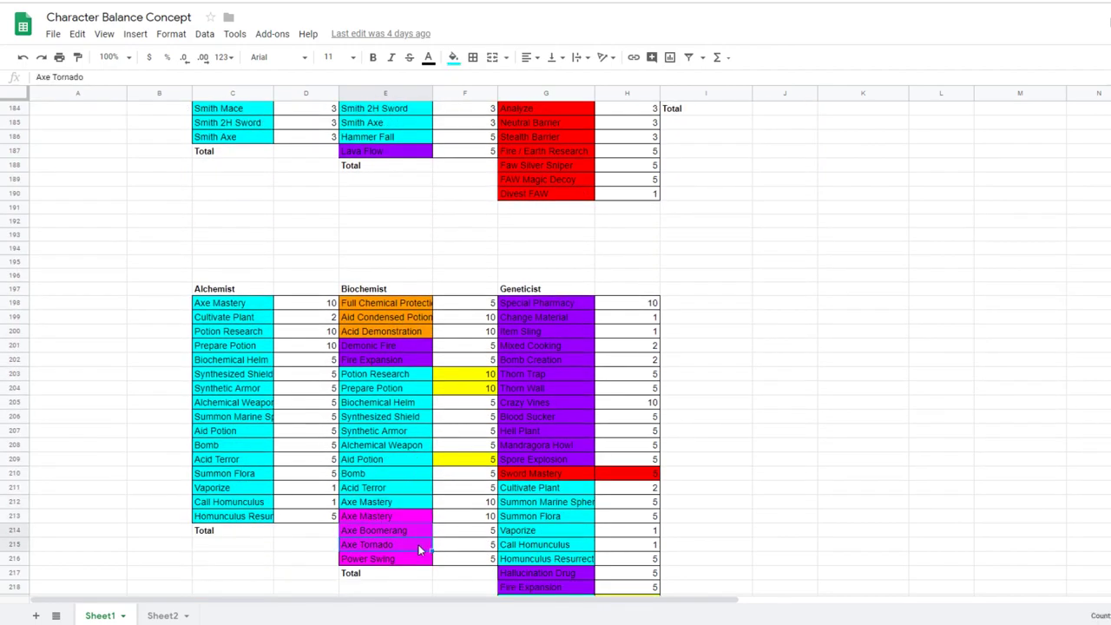
{"action": "left_click", "coordinate": [367, 515]}
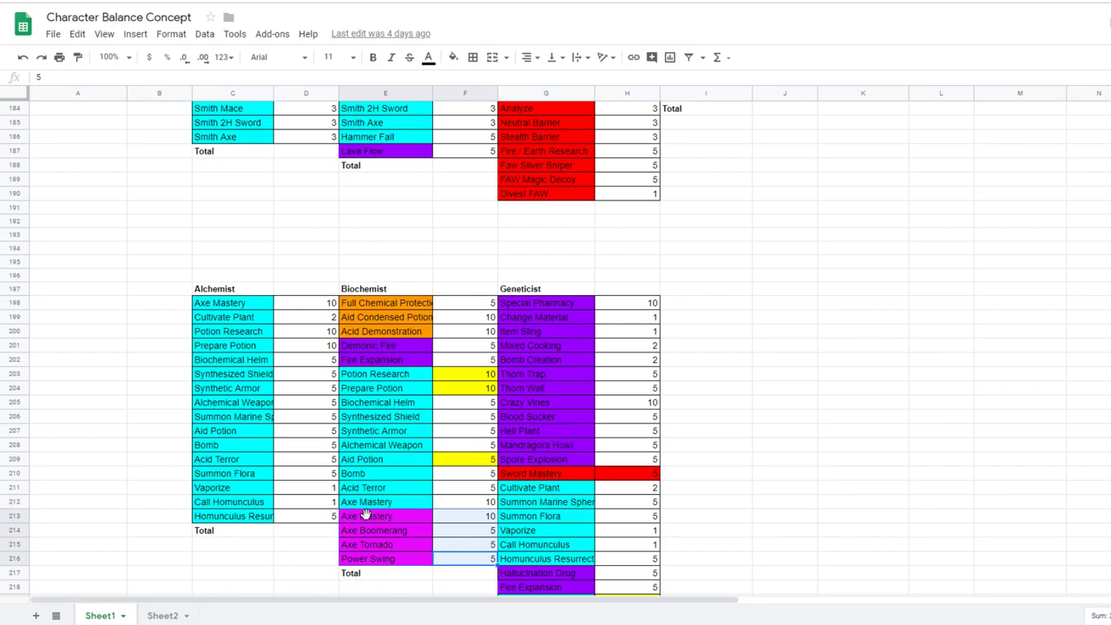
{"action": "mouse_move", "coordinate": [401, 550]}
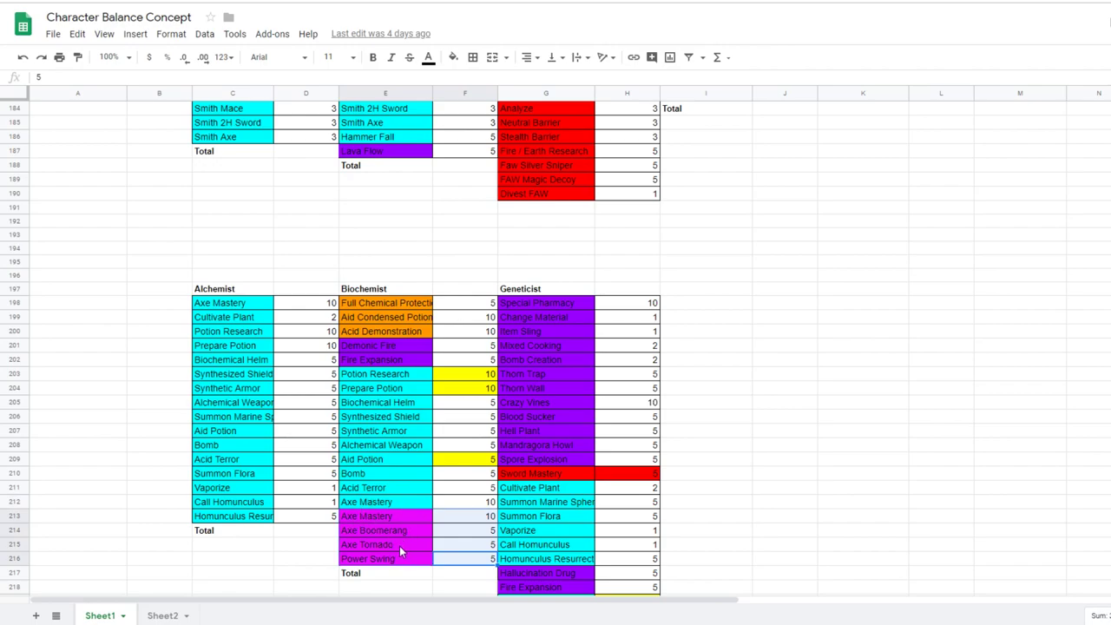
{"action": "mouse_move", "coordinate": [399, 524]}
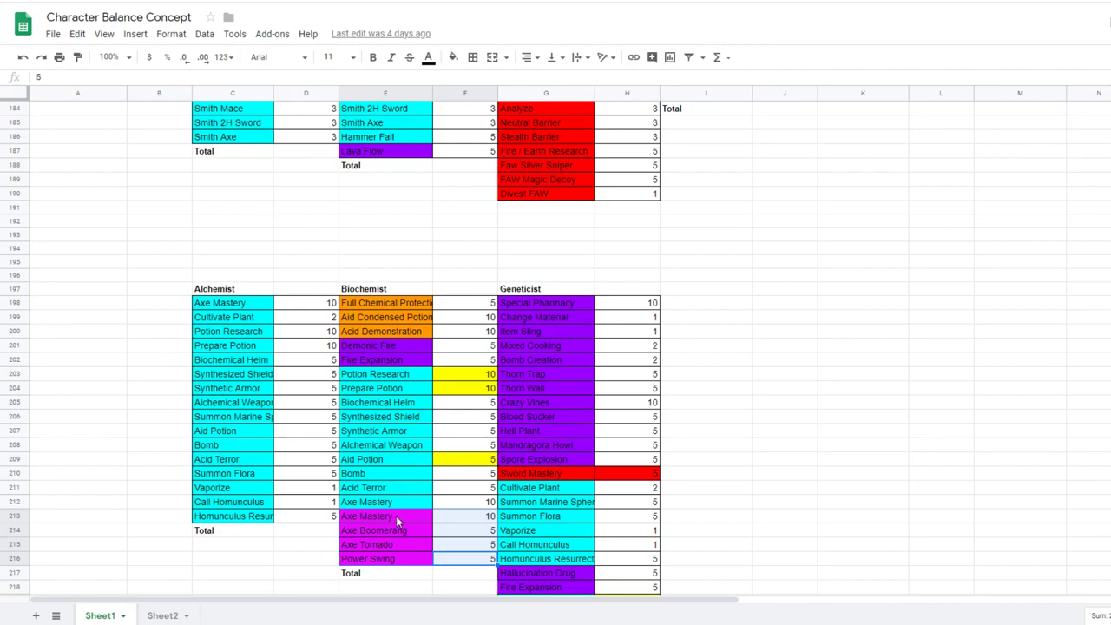
{"action": "mouse_move", "coordinate": [406, 531]}
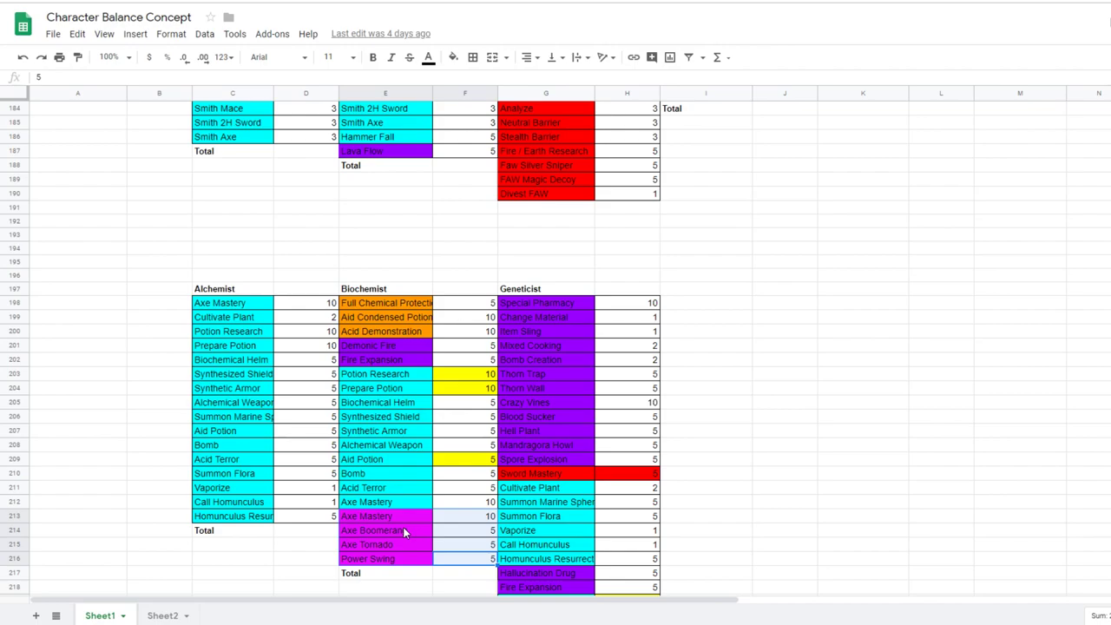
{"action": "mouse_move", "coordinate": [403, 533]}
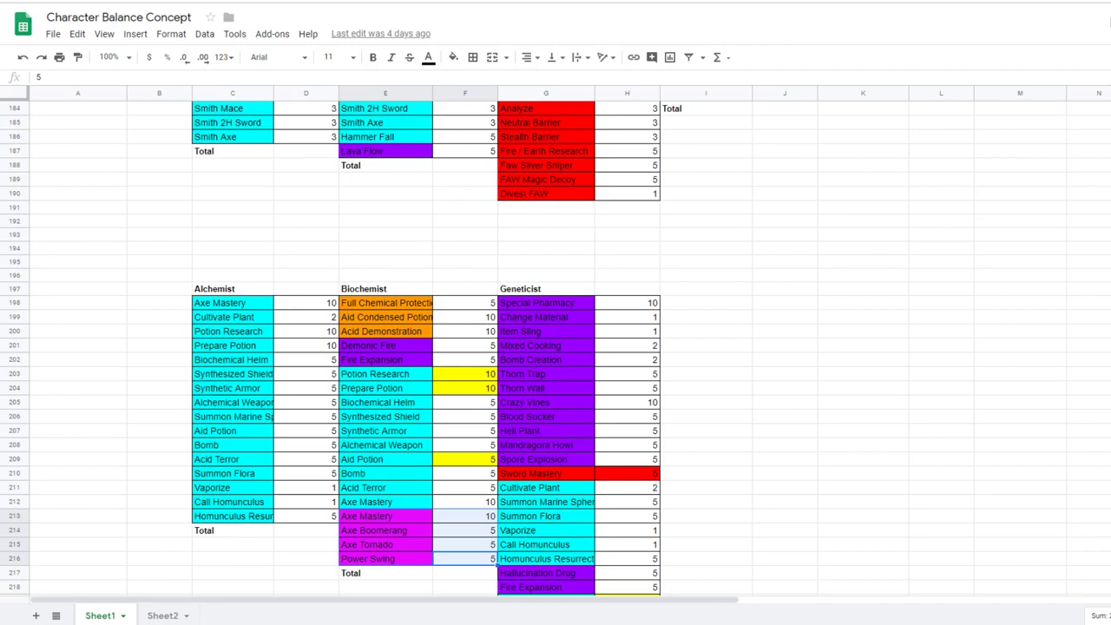
{"action": "mouse_move", "coordinate": [539, 424]}
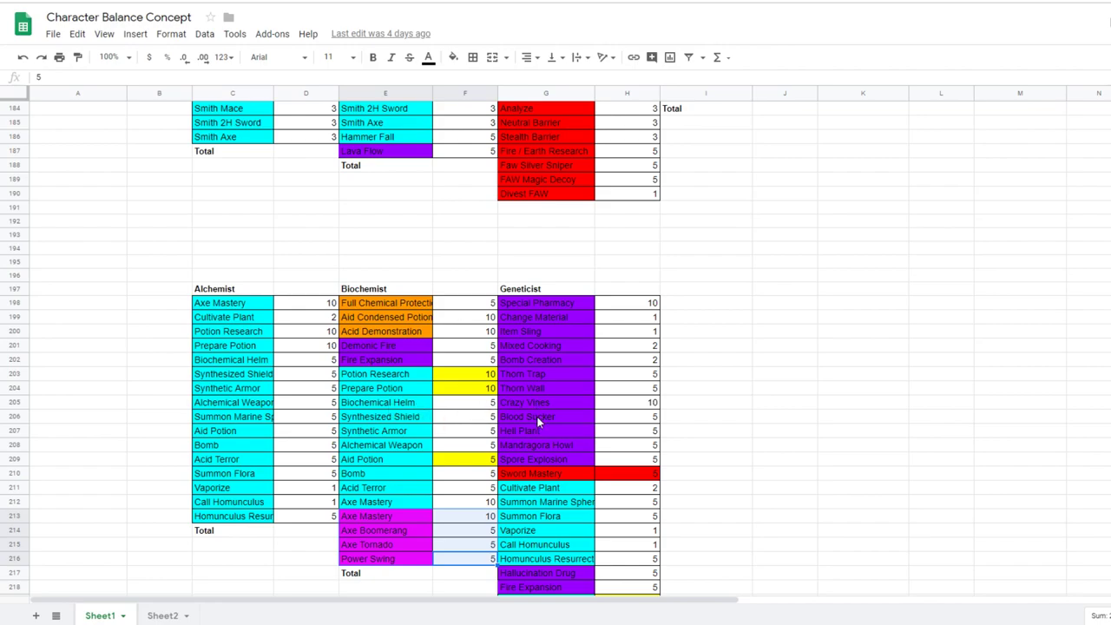
{"action": "mouse_move", "coordinate": [554, 430]}
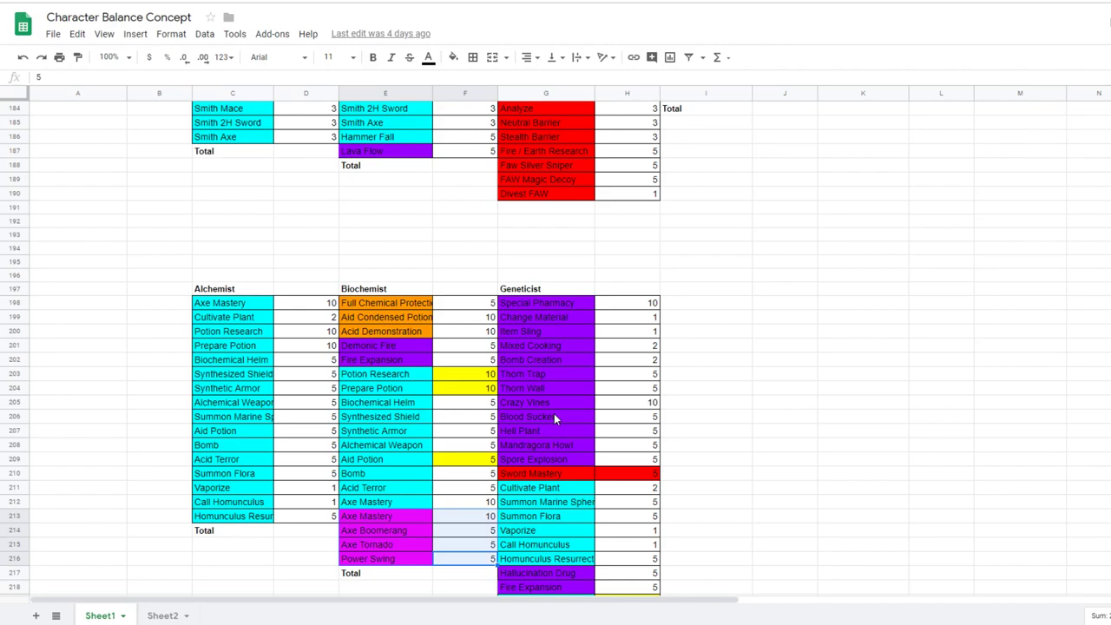
{"action": "mouse_move", "coordinate": [556, 396]}
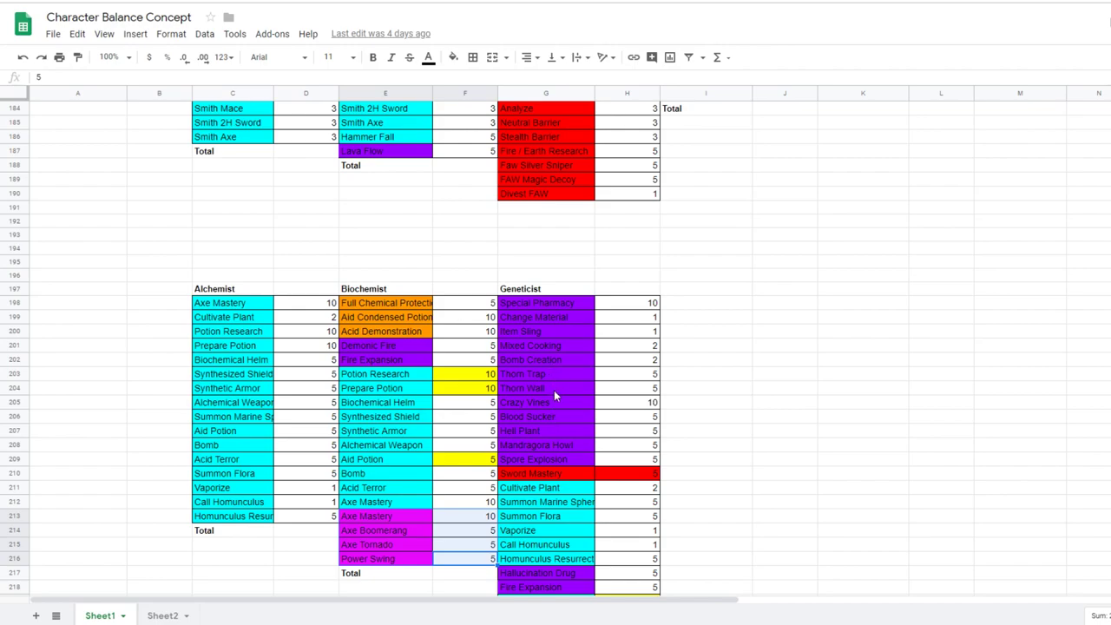
{"action": "mouse_move", "coordinate": [599, 389]}
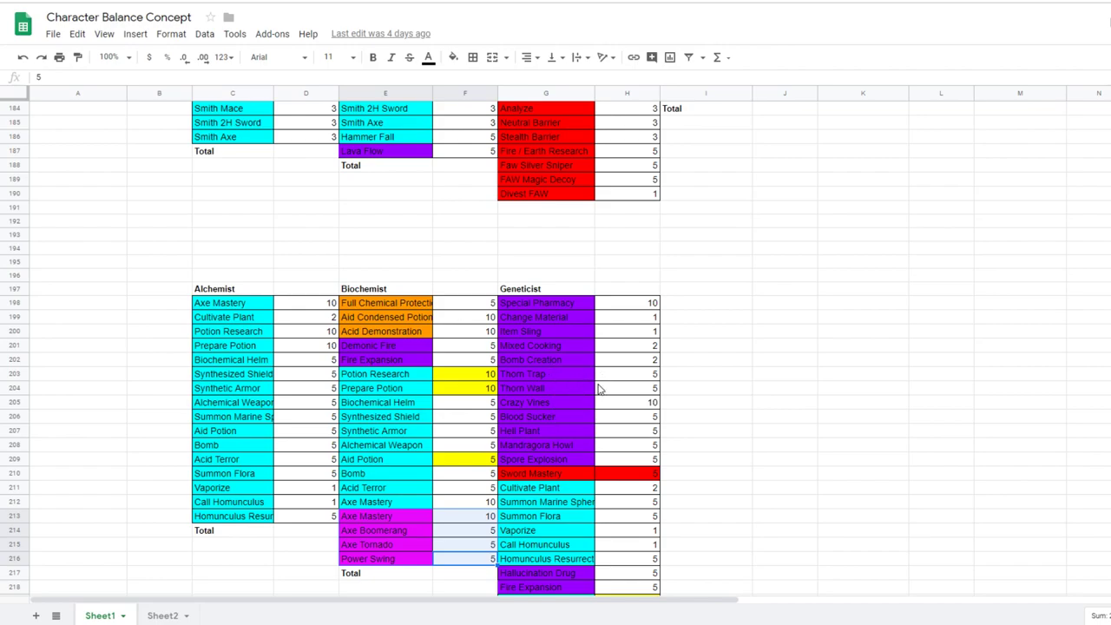
{"action": "mouse_move", "coordinate": [597, 396]}
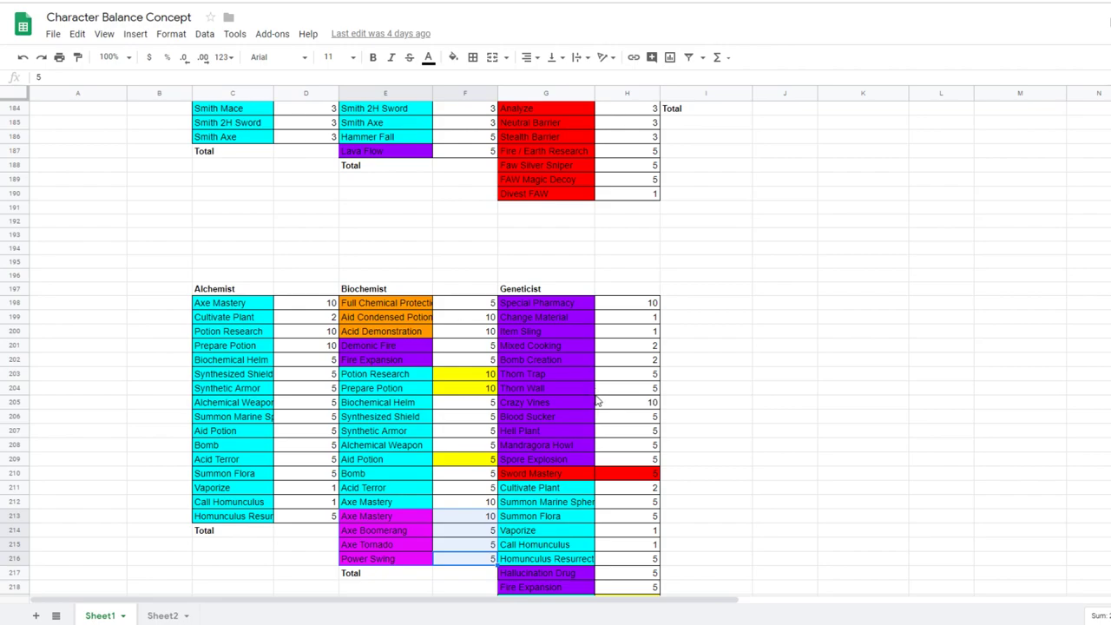
{"action": "mouse_move", "coordinate": [572, 357]}
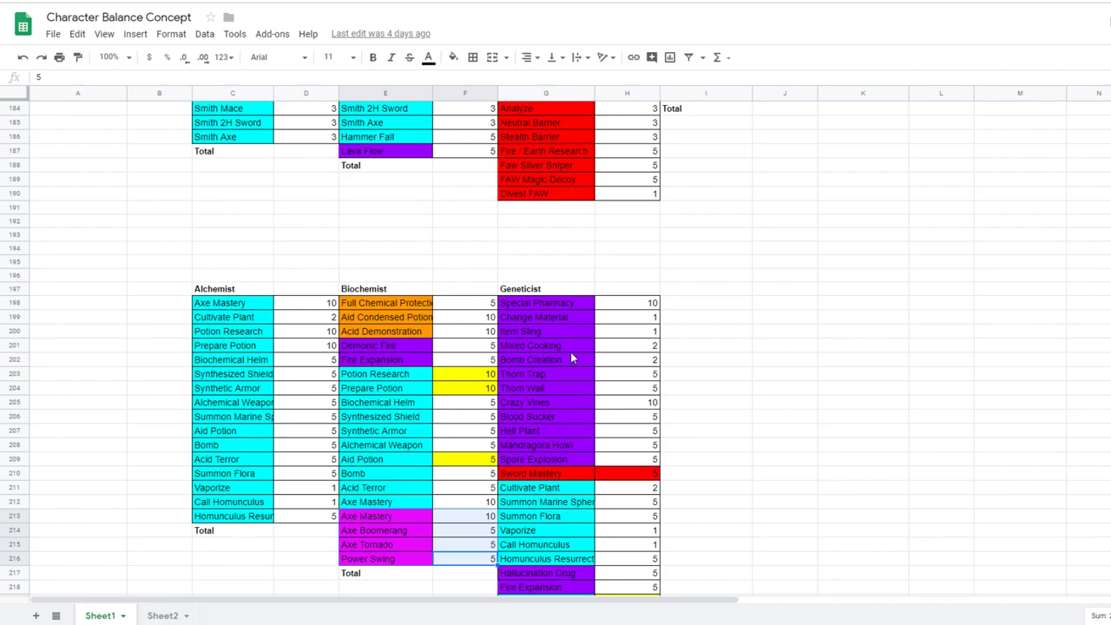
{"action": "mouse_move", "coordinate": [581, 399]}
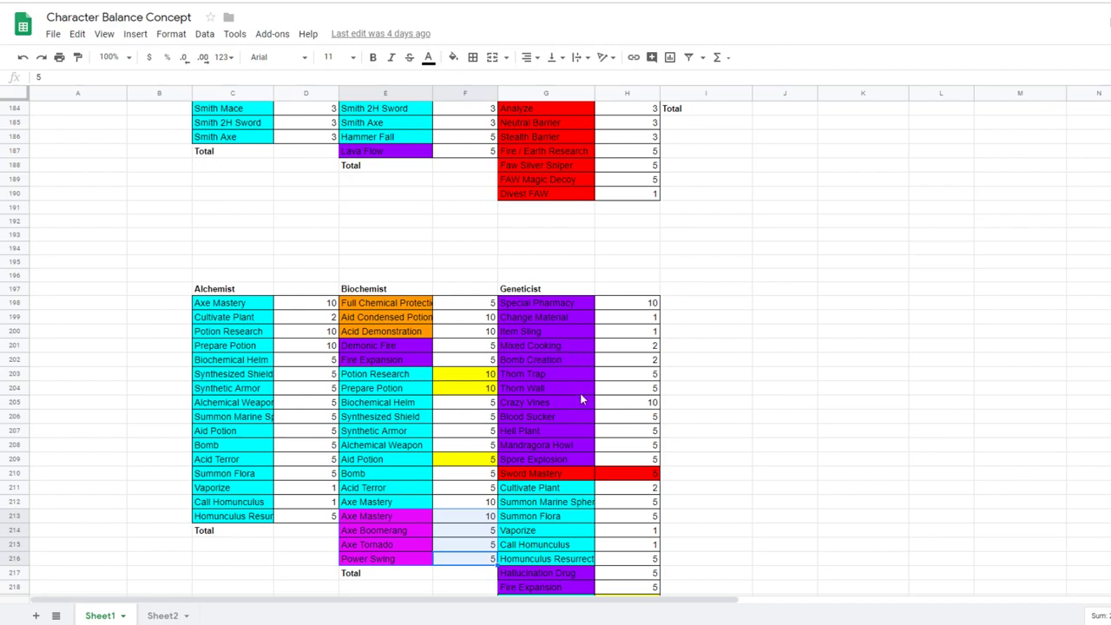
{"action": "mouse_move", "coordinate": [580, 406]}
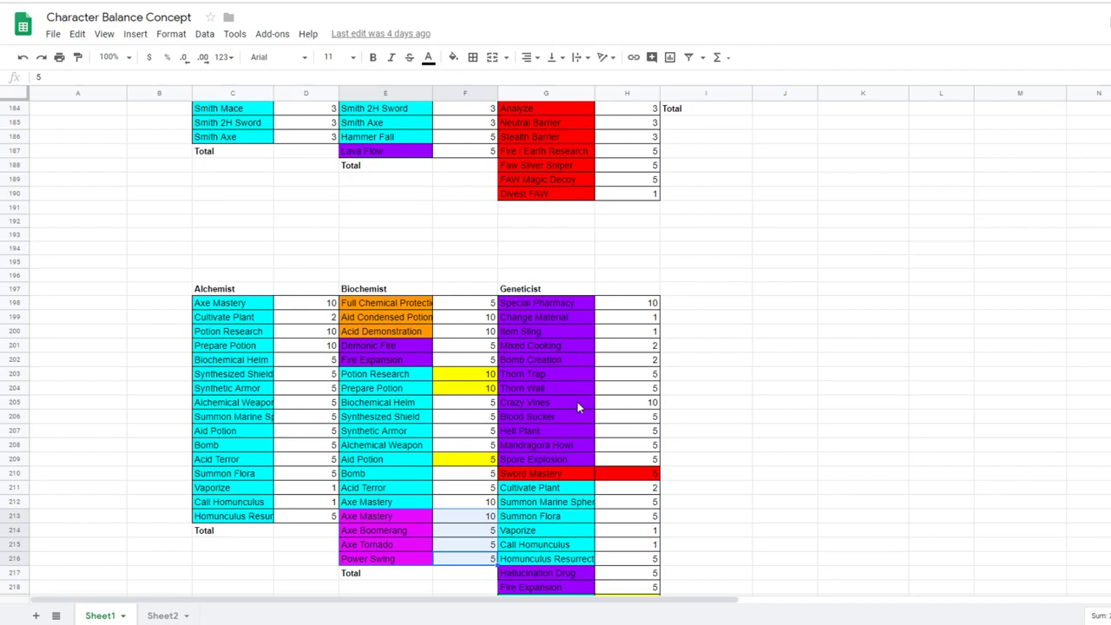
{"action": "mouse_move", "coordinate": [570, 408]}
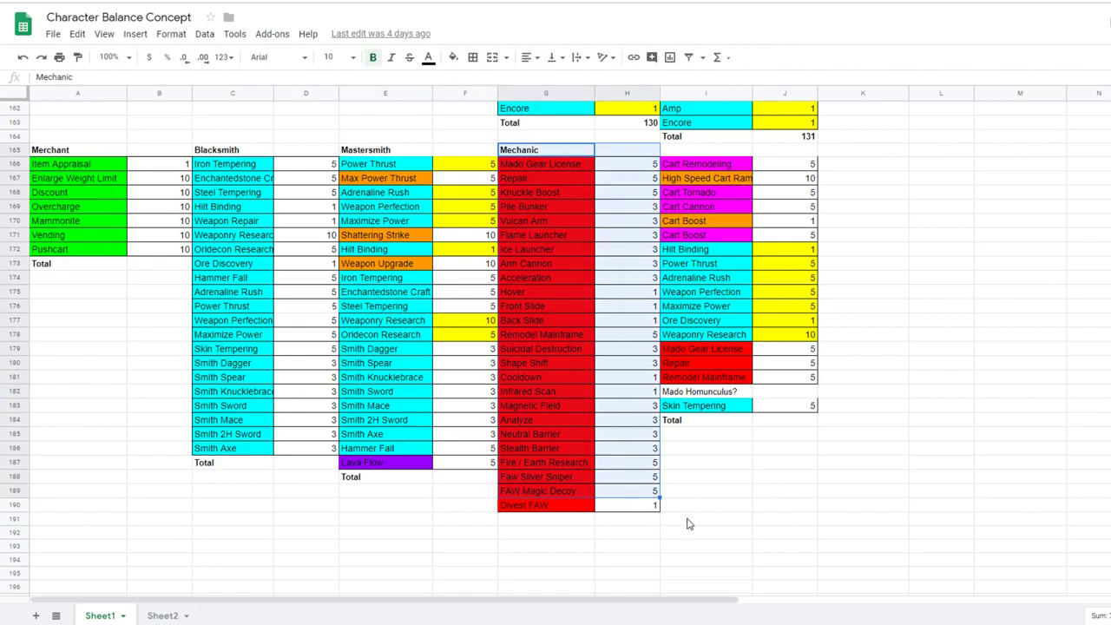
{"action": "mouse_move", "coordinate": [778, 502]}
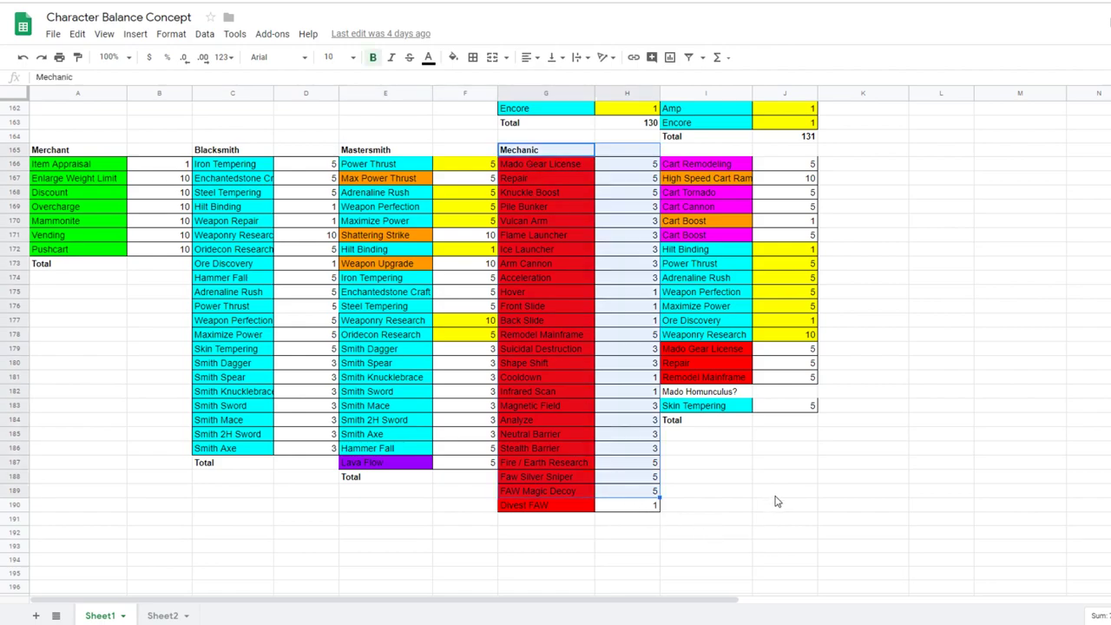
{"action": "left_click", "coordinate": [705, 503]}
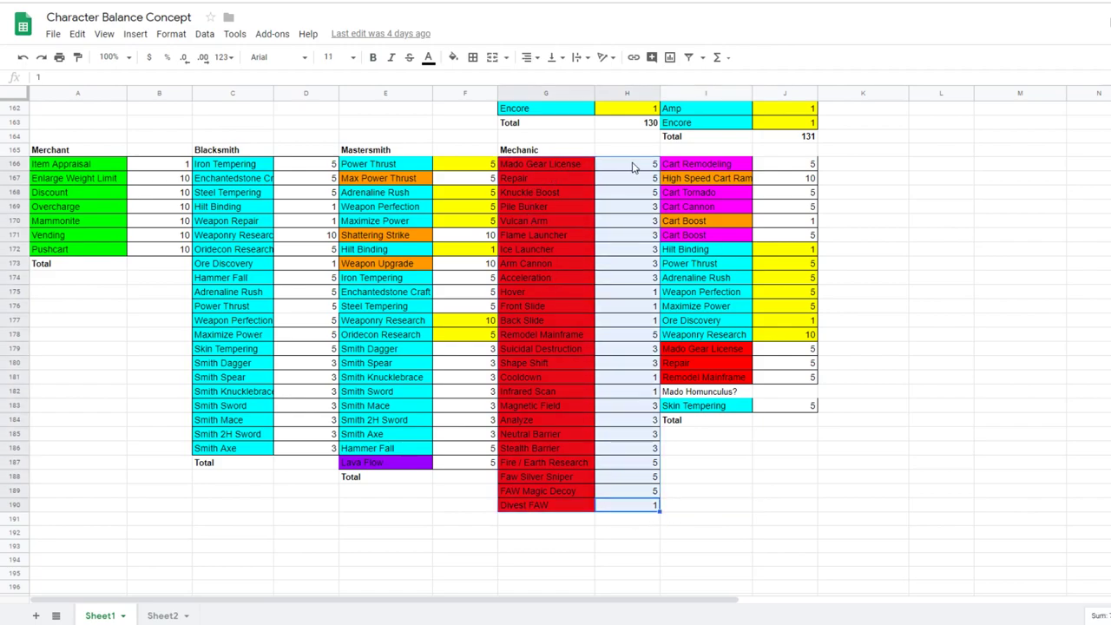
{"action": "left_click", "coordinate": [627, 504]}
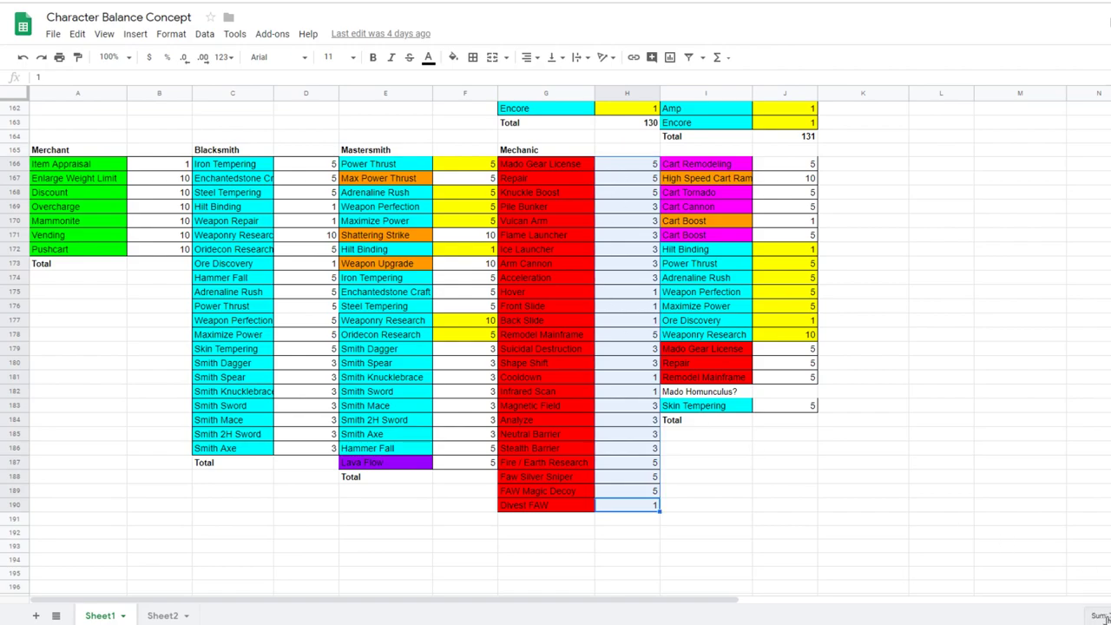
{"action": "mouse_move", "coordinate": [807, 517]}
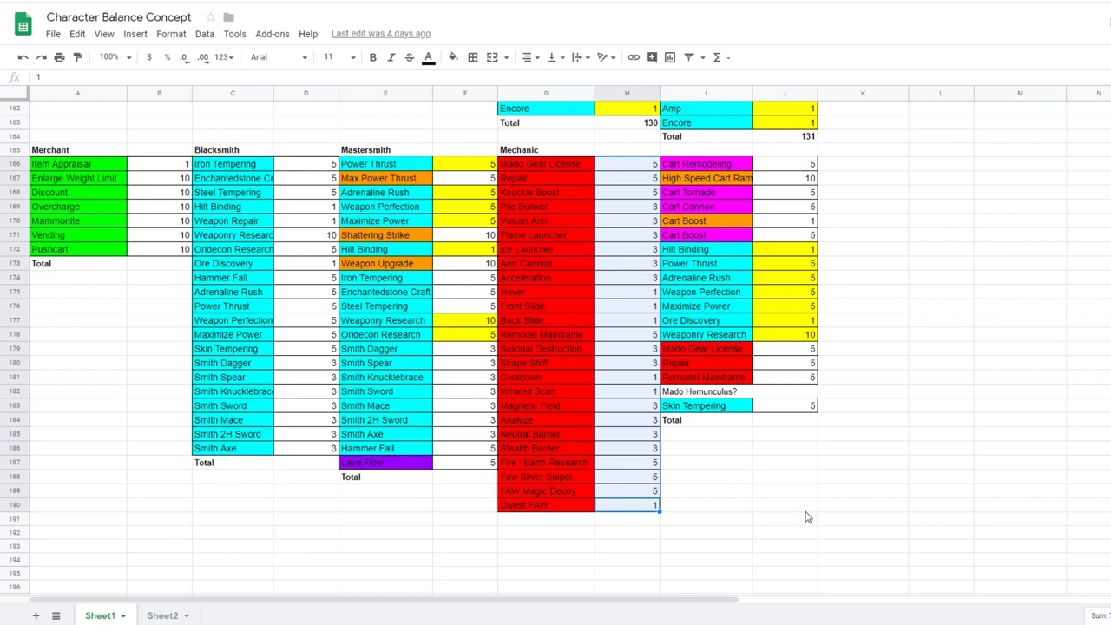
{"action": "mouse_move", "coordinate": [556, 375]}
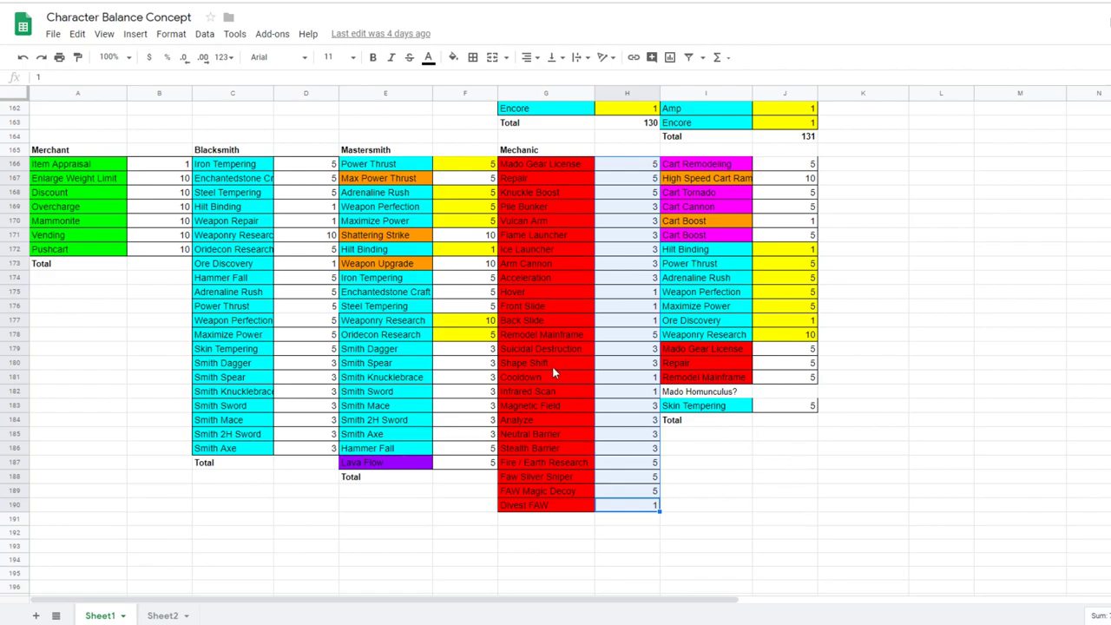
{"action": "mouse_move", "coordinate": [178, 407]}
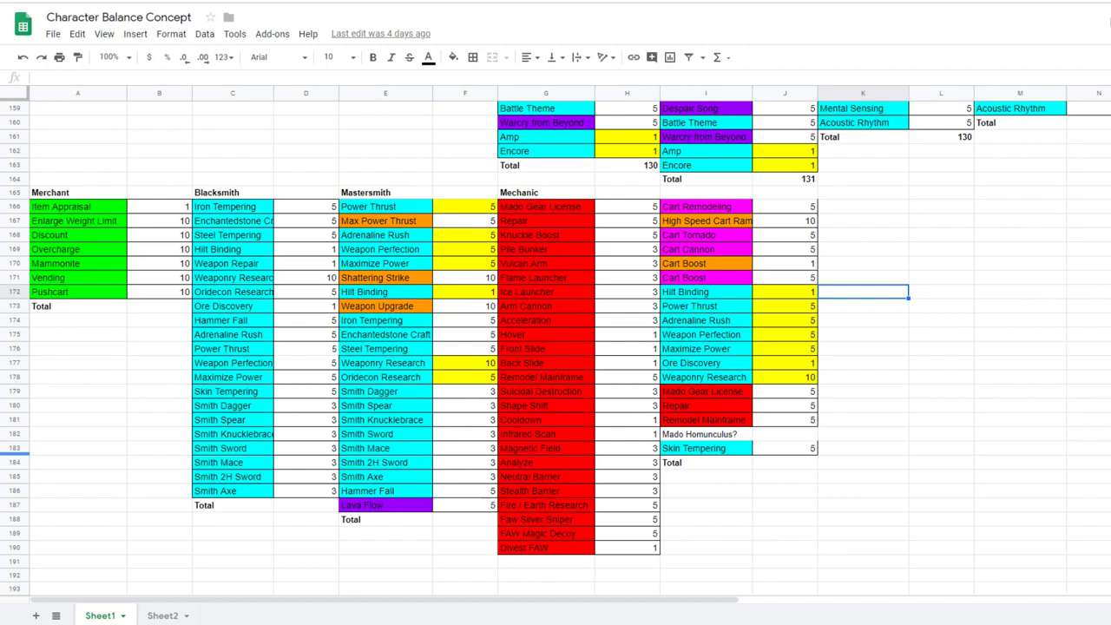
{"action": "mouse_move", "coordinate": [772, 212]}
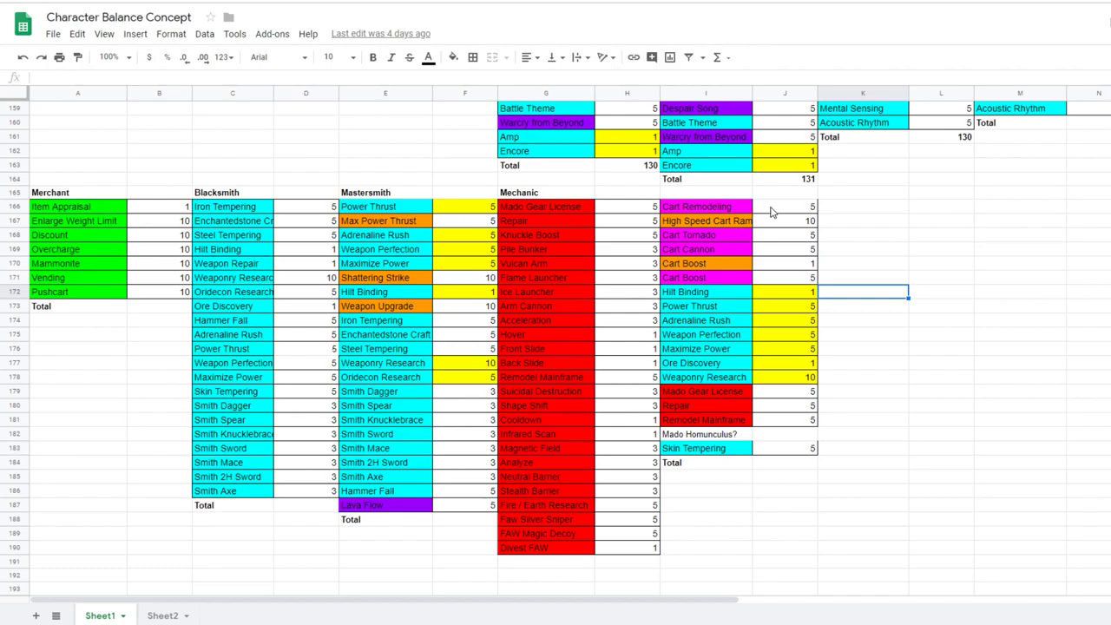
{"action": "mouse_move", "coordinate": [555, 413]}
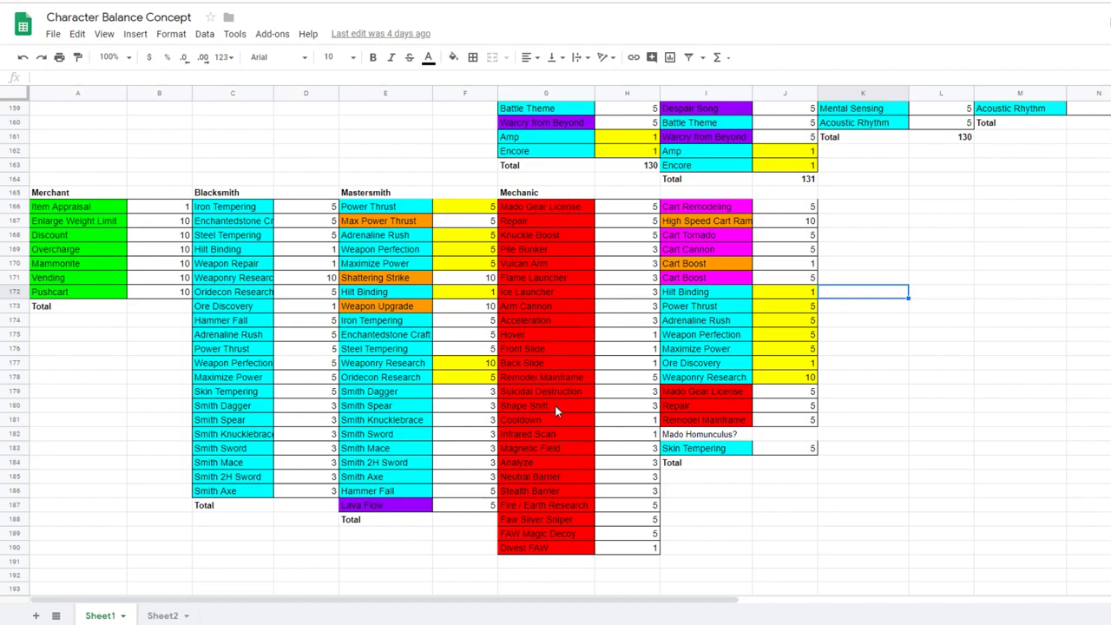
{"action": "mouse_move", "coordinate": [564, 194]}
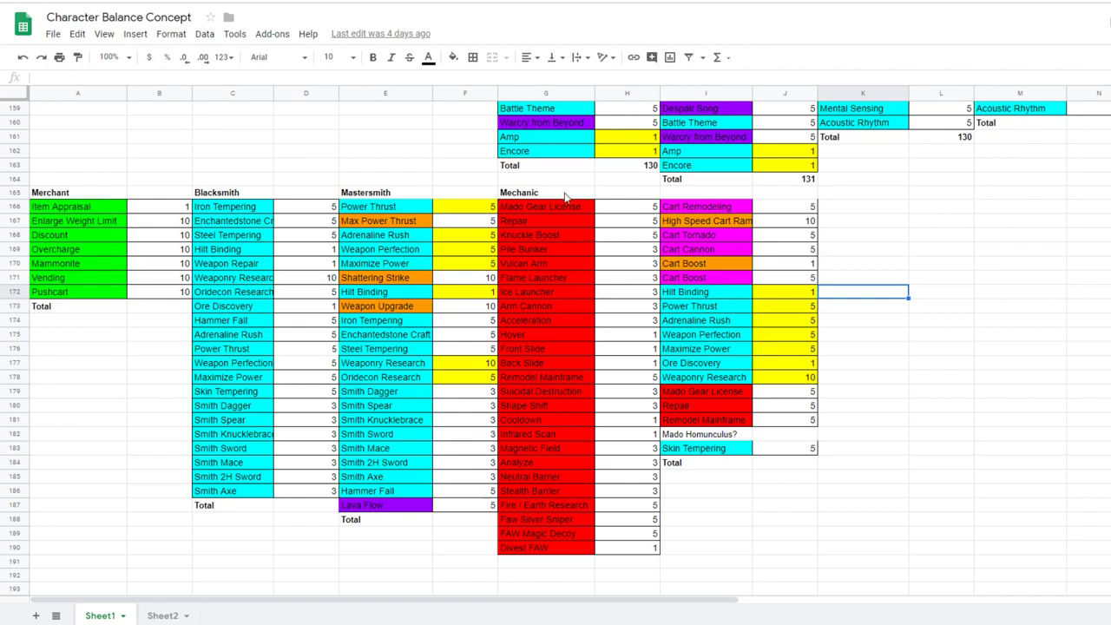
{"action": "mouse_move", "coordinate": [545, 316]}
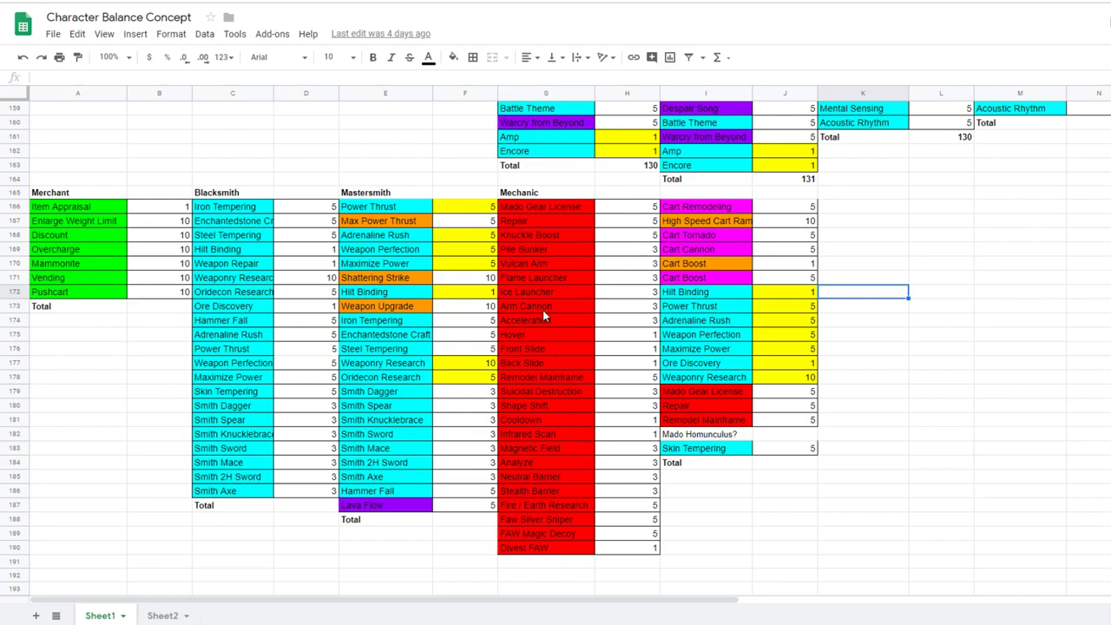
{"action": "mouse_move", "coordinate": [573, 321]}
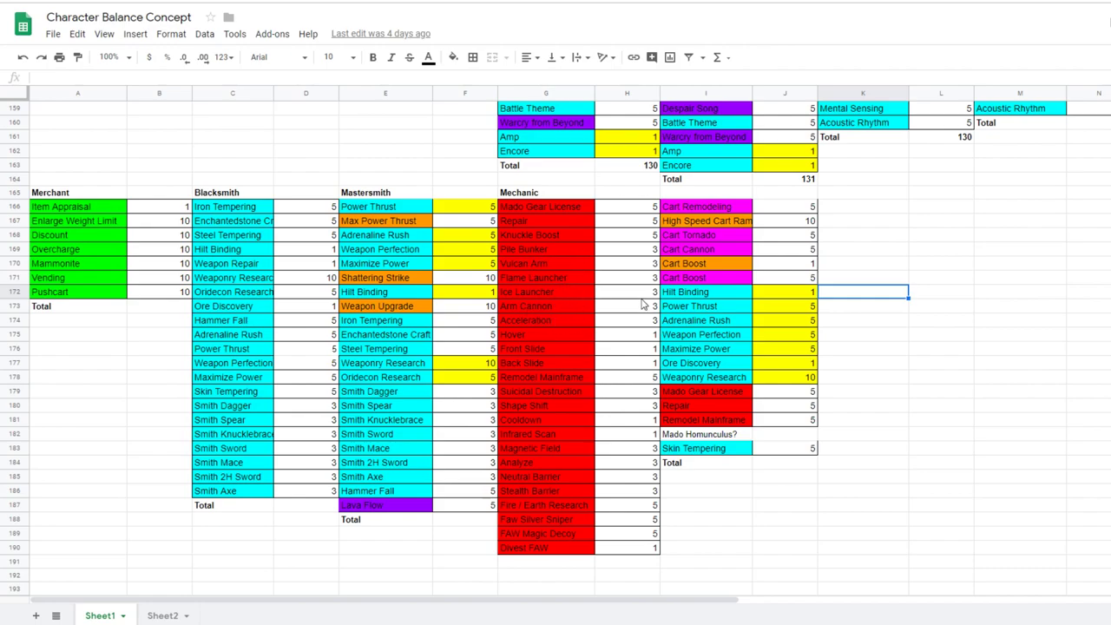
{"action": "mouse_move", "coordinate": [605, 393]}
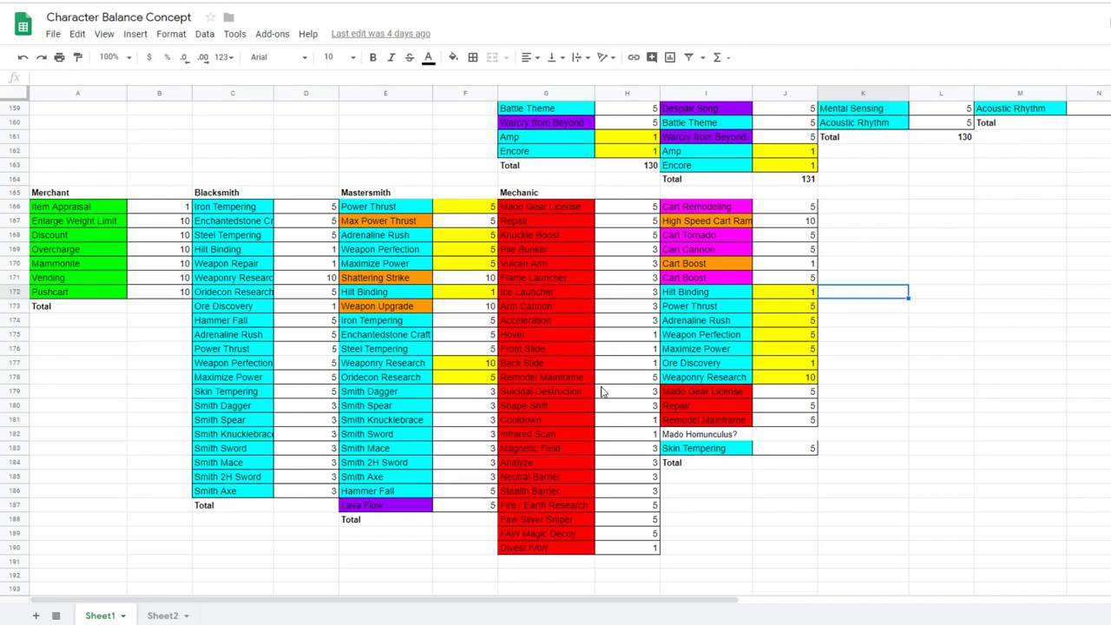
{"action": "mouse_move", "coordinate": [579, 430]}
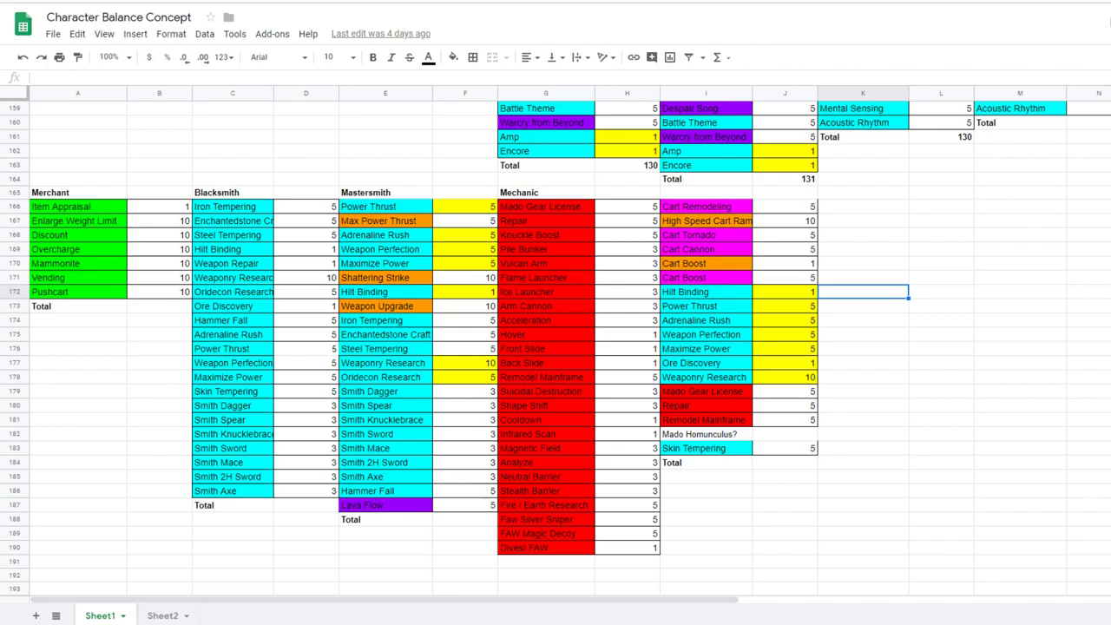
- Scroll past the Alchemist tables to the Thief, Assassin, Assassin Cross and Guillotine Cross tables
{"action": "scroll", "scroll_direction": "down", "scroll_amount": 3}
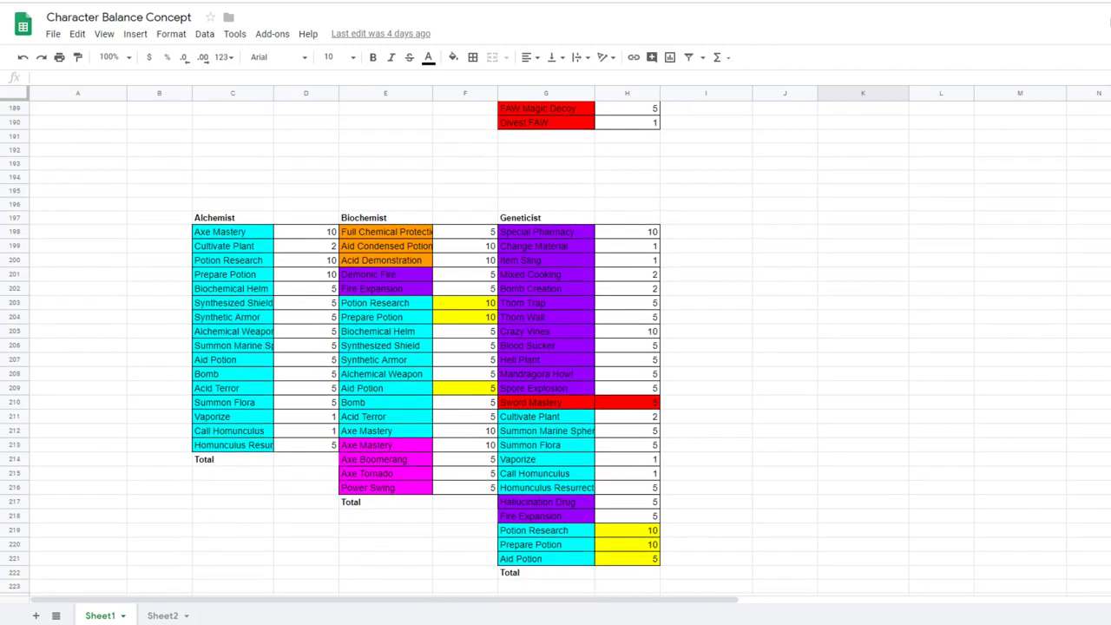
{"action": "scroll", "scroll_direction": "down", "scroll_amount": 3}
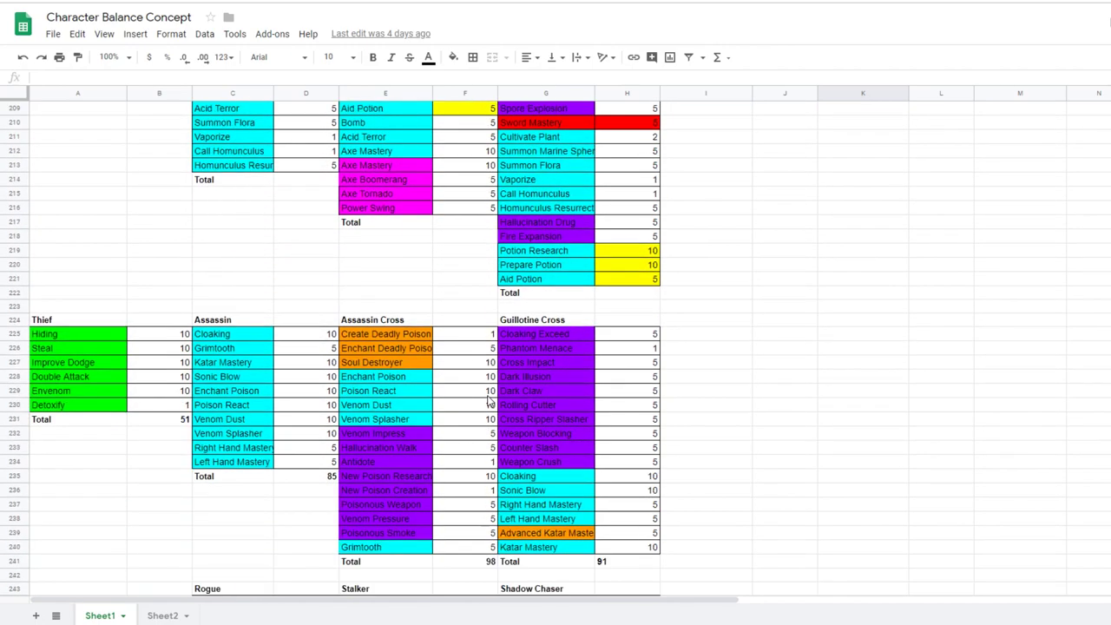
{"action": "scroll", "scroll_direction": "down", "scroll_amount": 3}
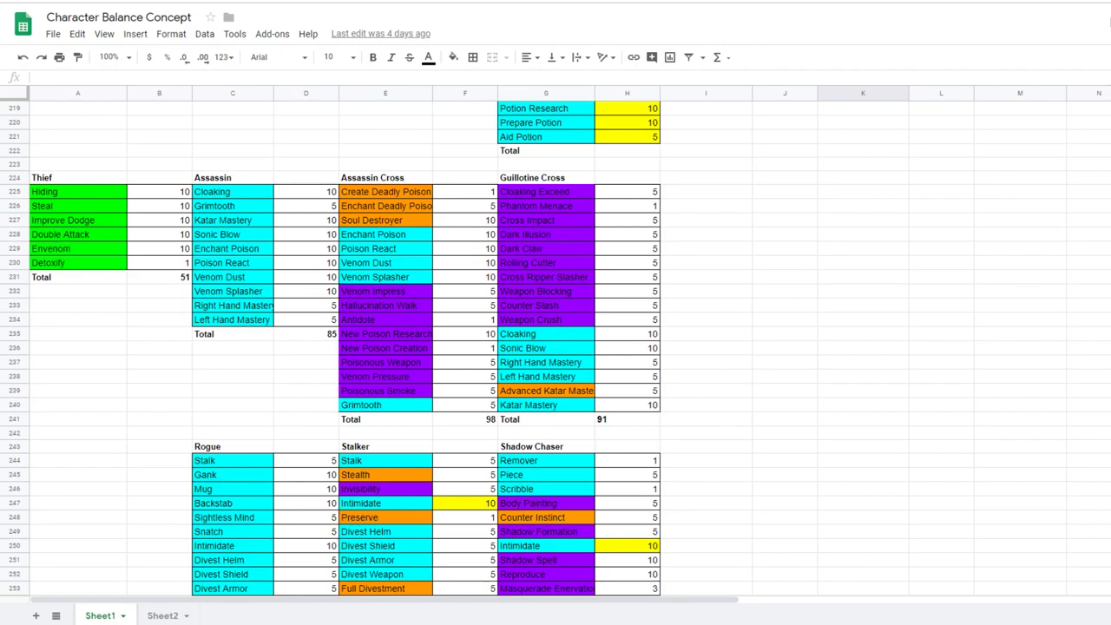
{"action": "mouse_move", "coordinate": [430, 276]}
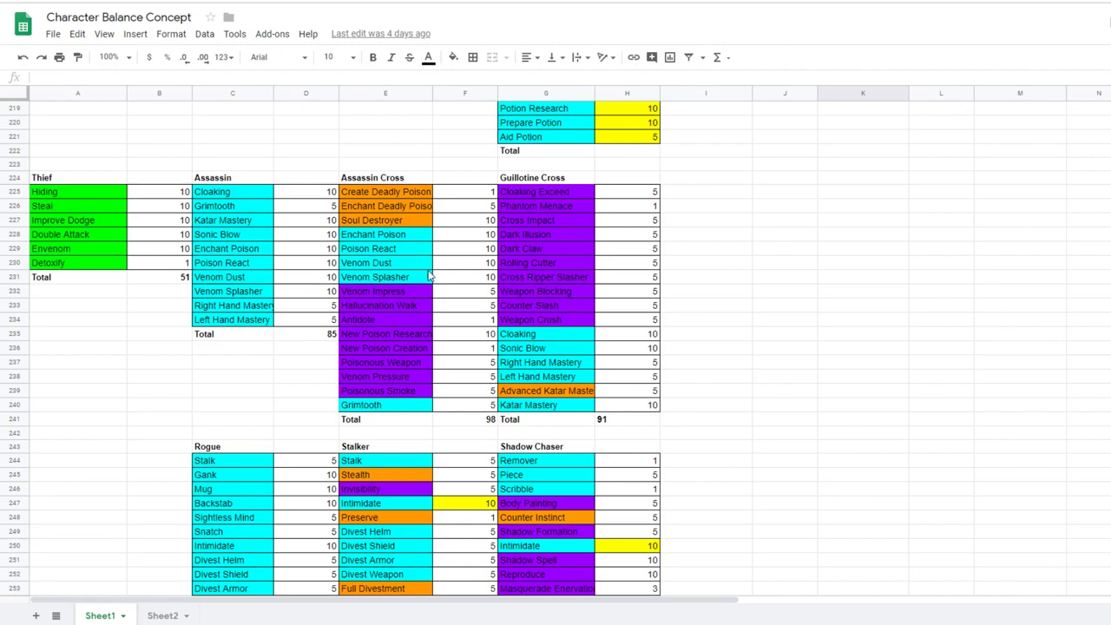
{"action": "mouse_move", "coordinate": [528, 275]}
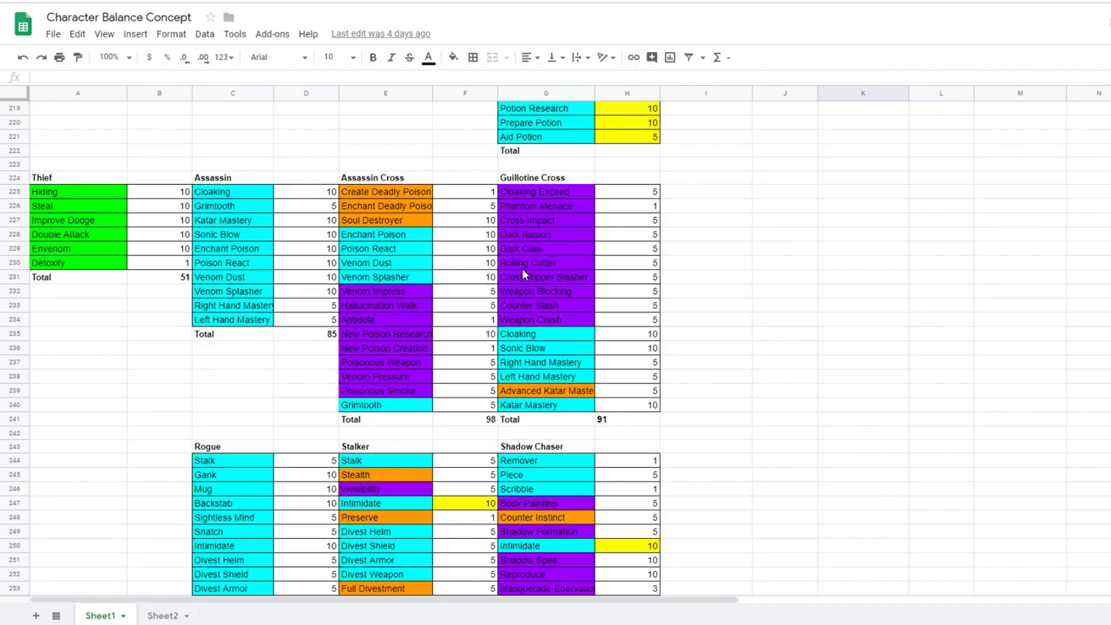
{"action": "mouse_move", "coordinate": [535, 269]}
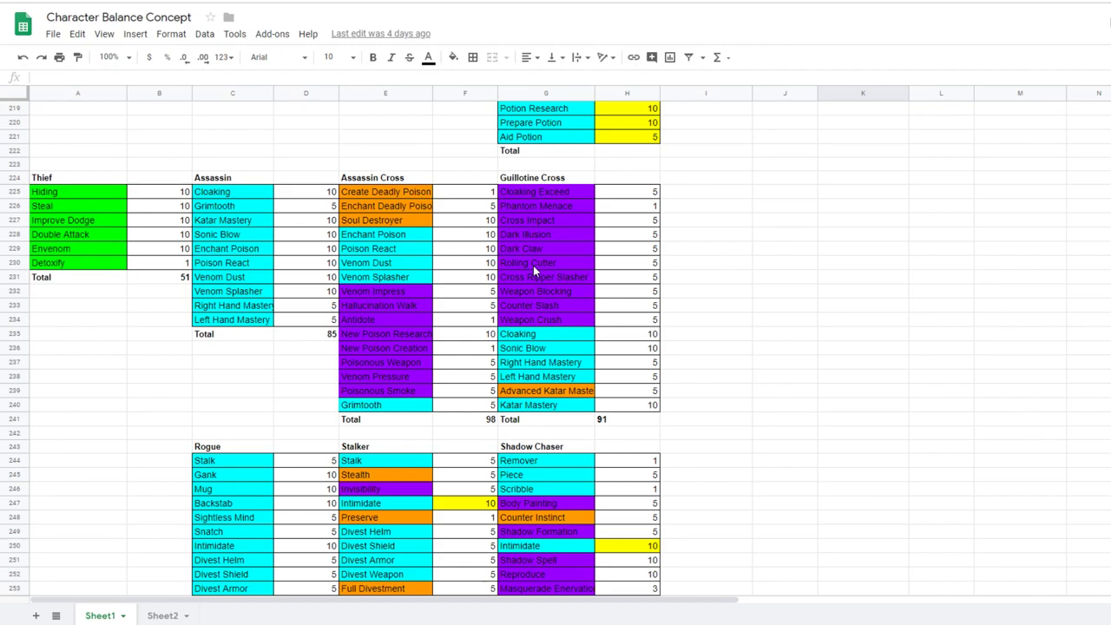
{"action": "mouse_move", "coordinate": [424, 363]}
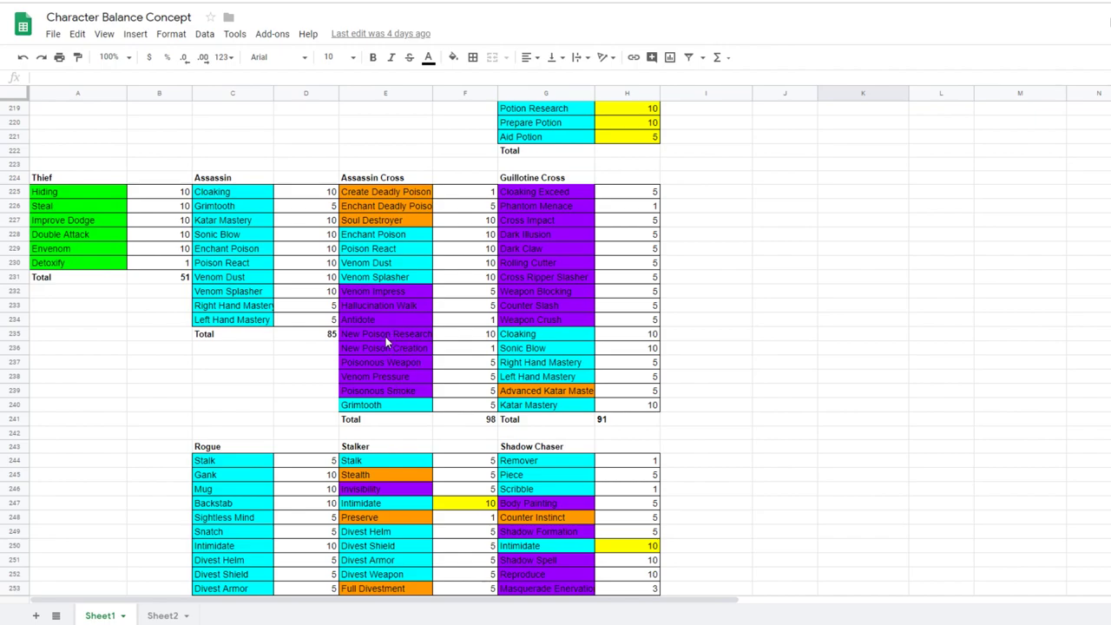
{"action": "mouse_move", "coordinate": [396, 321]}
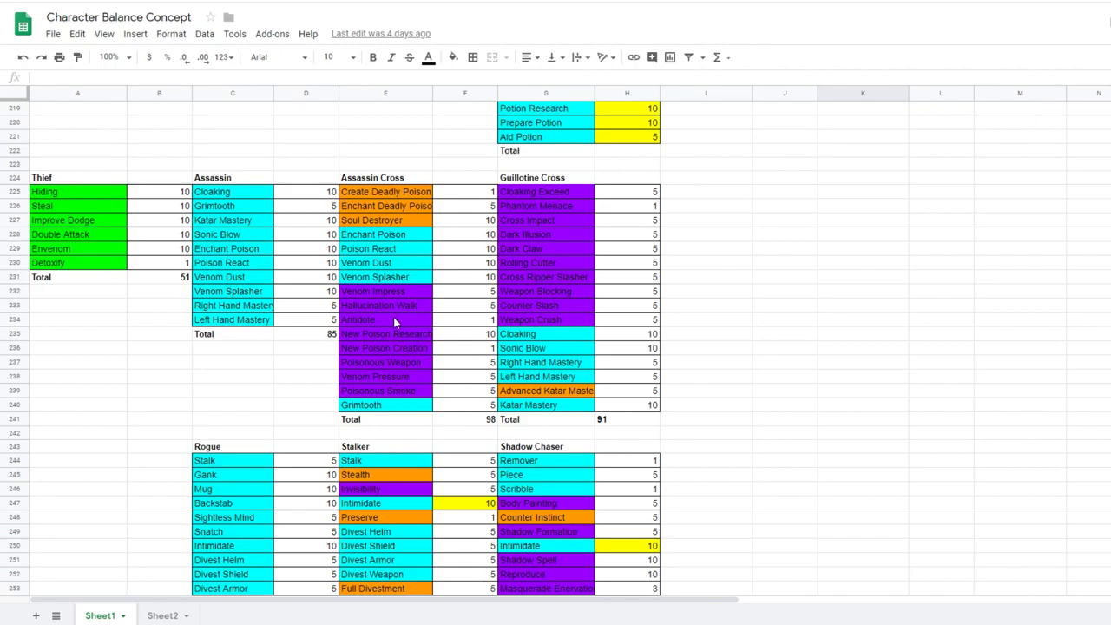
{"action": "mouse_move", "coordinate": [385, 339]}
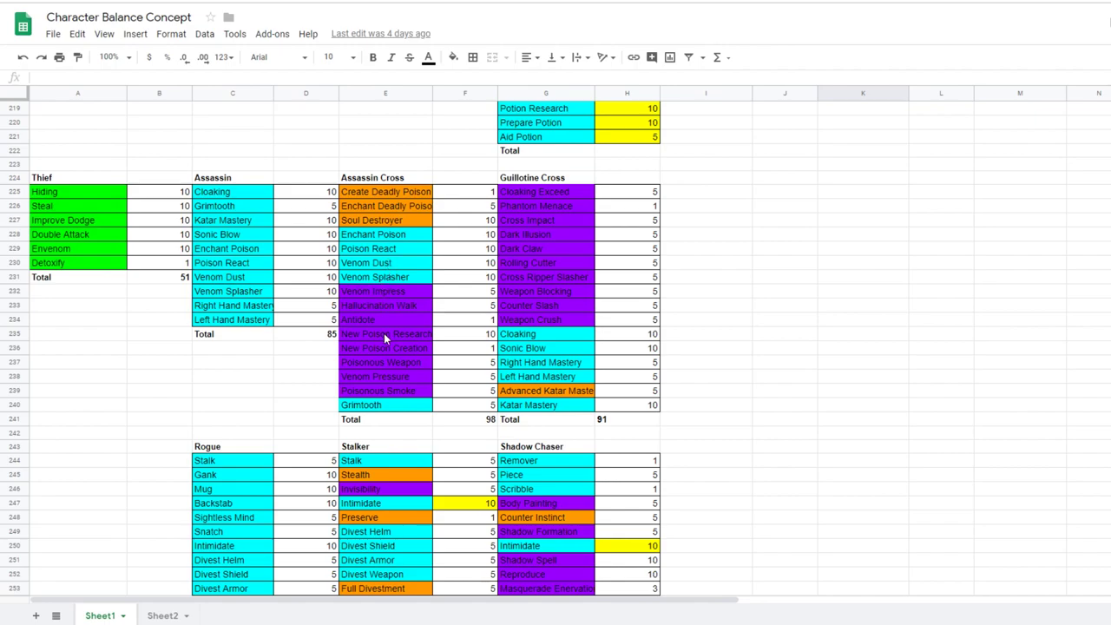
{"action": "mouse_move", "coordinate": [400, 264]}
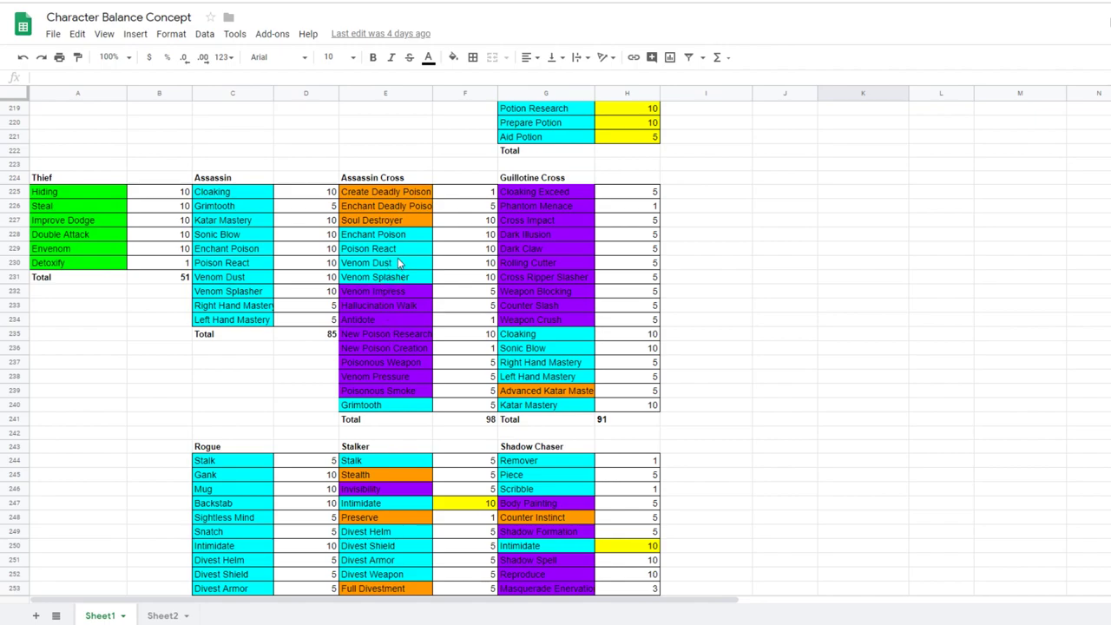
{"action": "mouse_move", "coordinate": [413, 389]}
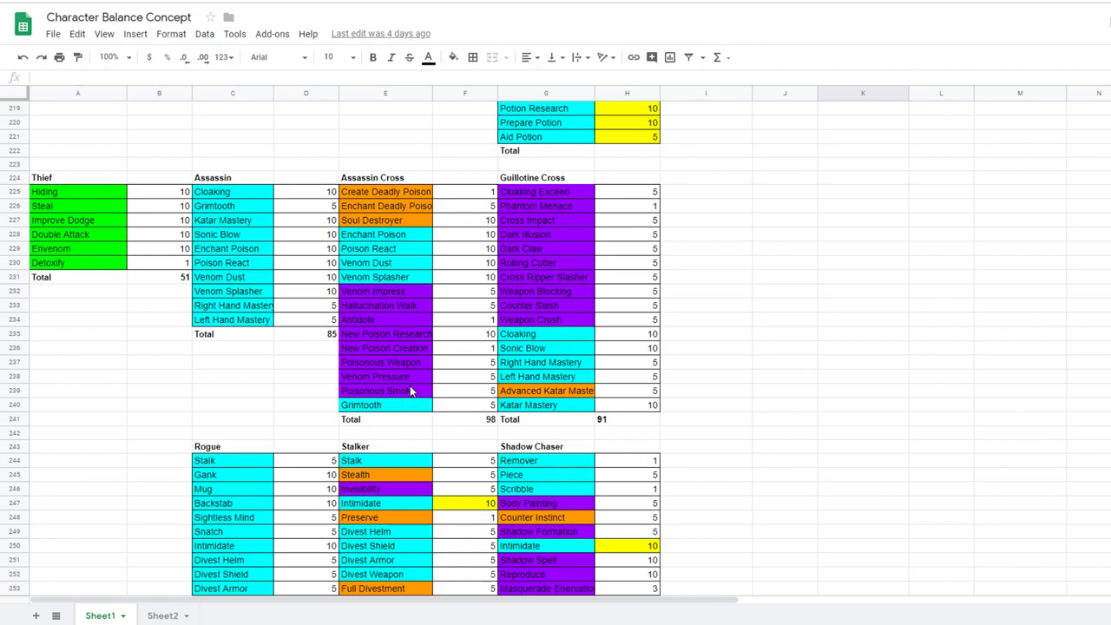
{"action": "mouse_move", "coordinate": [413, 395]}
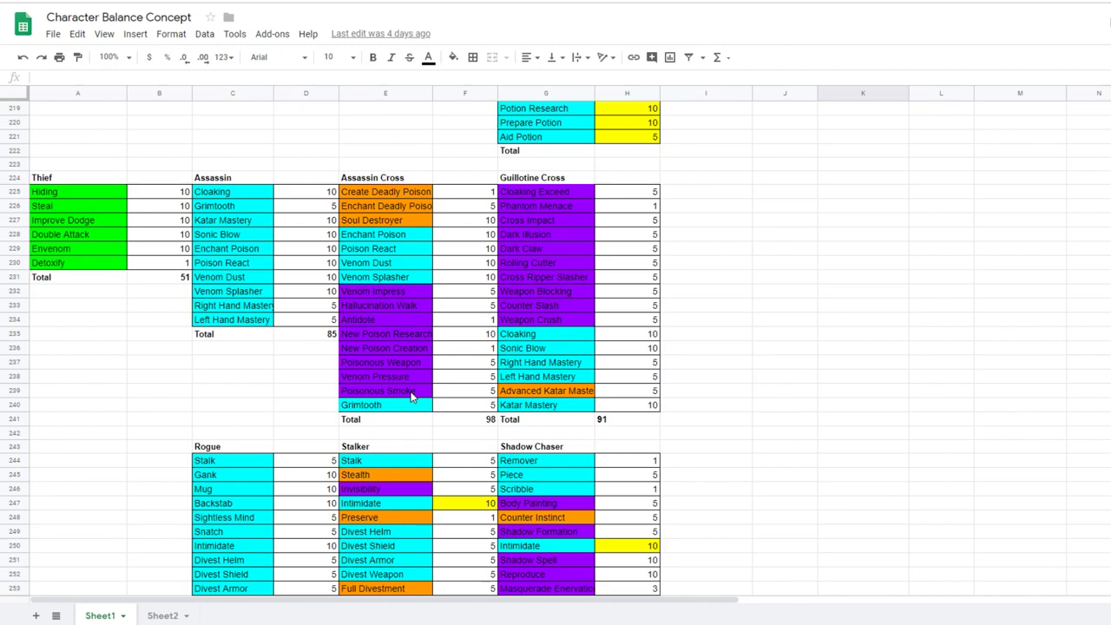
{"action": "mouse_move", "coordinate": [465, 276]}
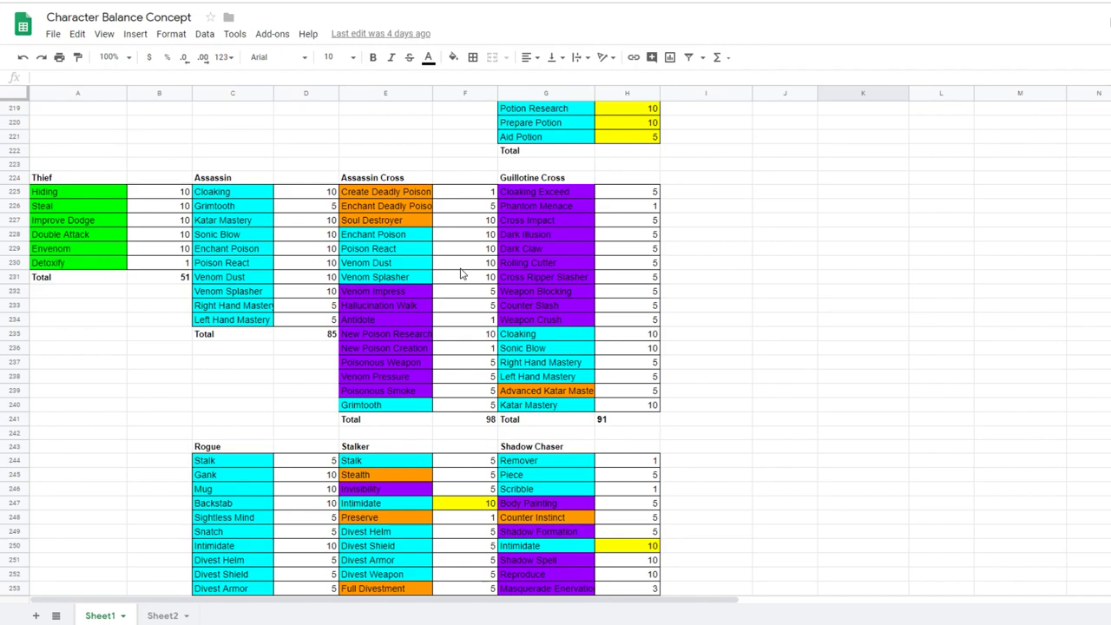
{"action": "mouse_move", "coordinate": [381, 292]}
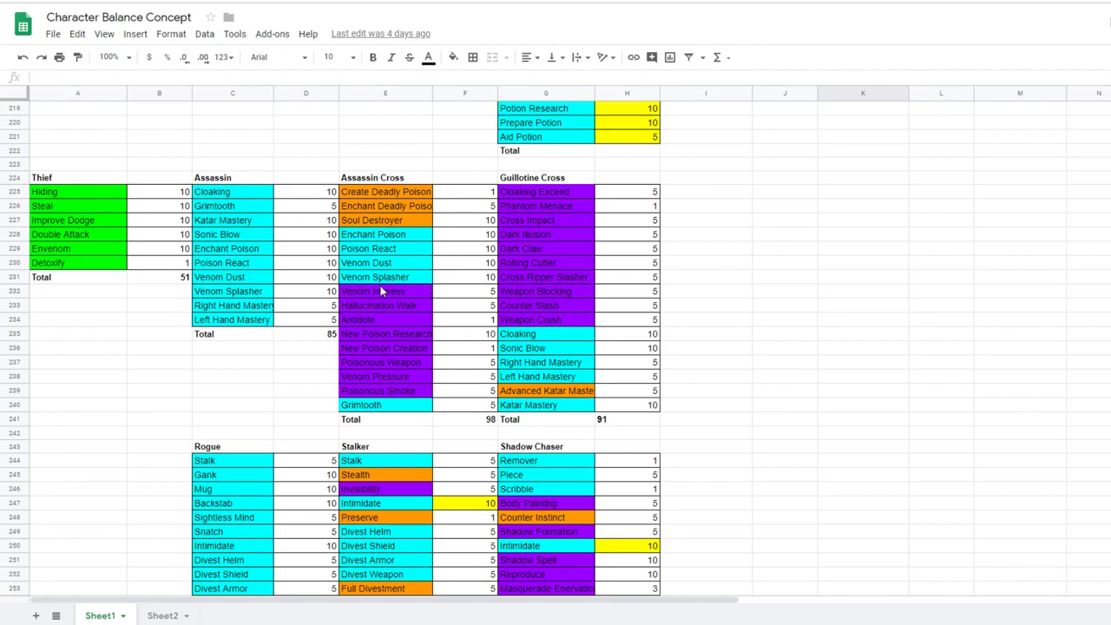
{"action": "left_click", "coordinate": [368, 248]}
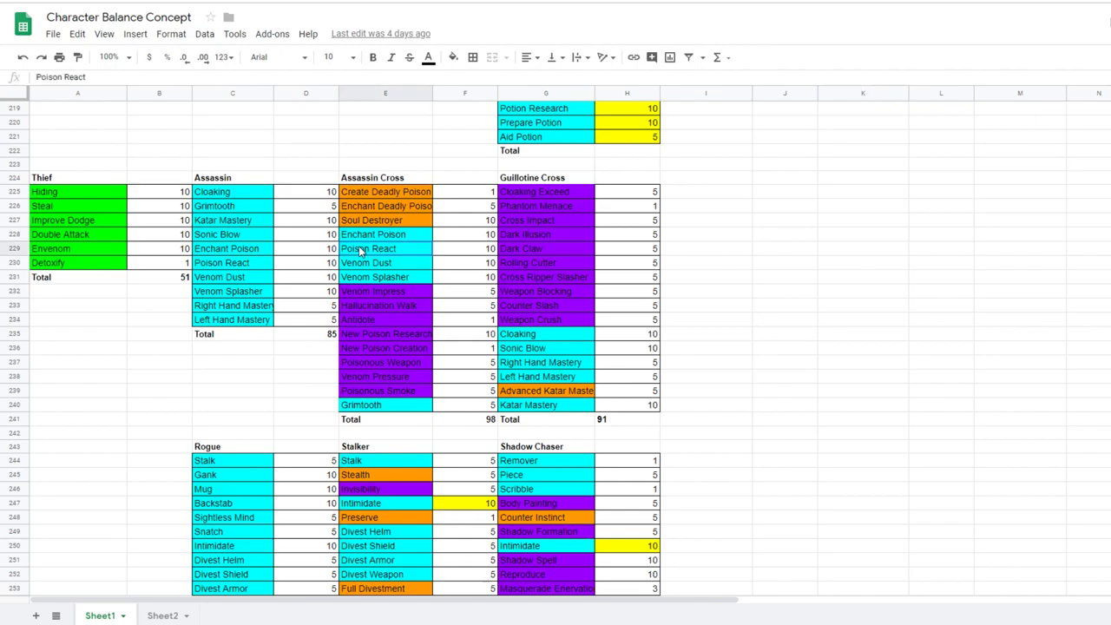
{"action": "left_click_drag", "start_coordinate": [361, 248], "coordinate": [473, 278]}
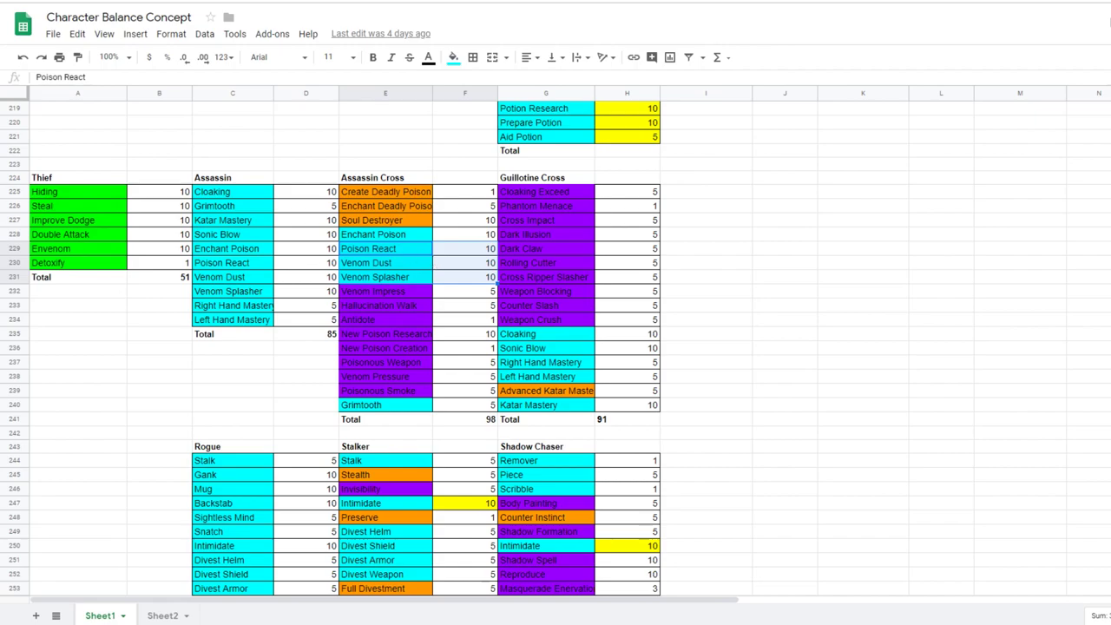
{"action": "mouse_move", "coordinate": [621, 273]}
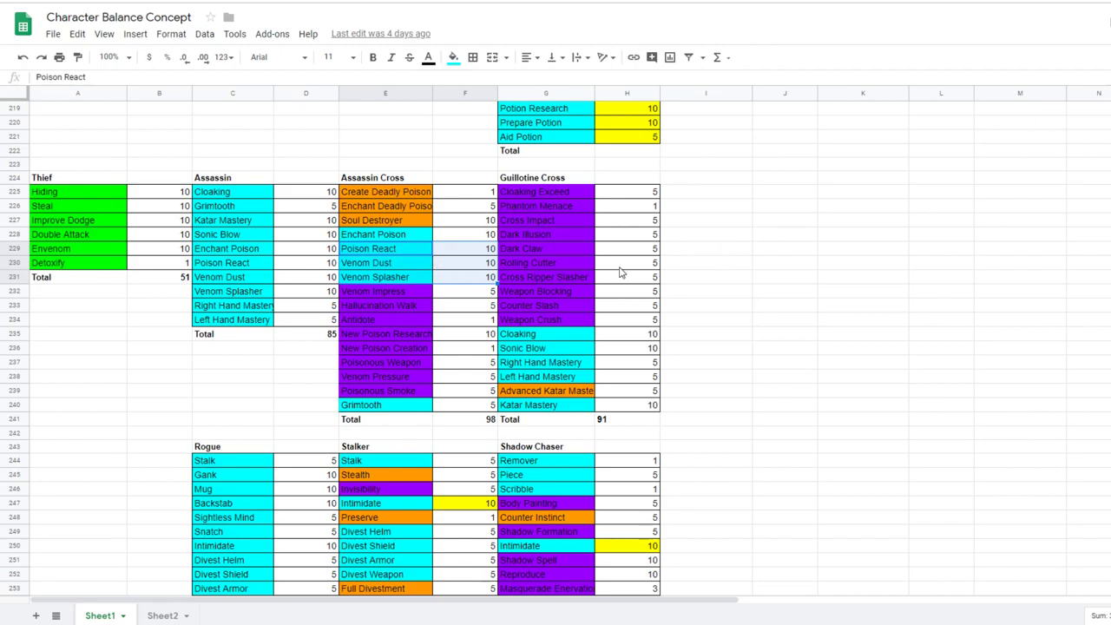
{"action": "mouse_move", "coordinate": [559, 240]}
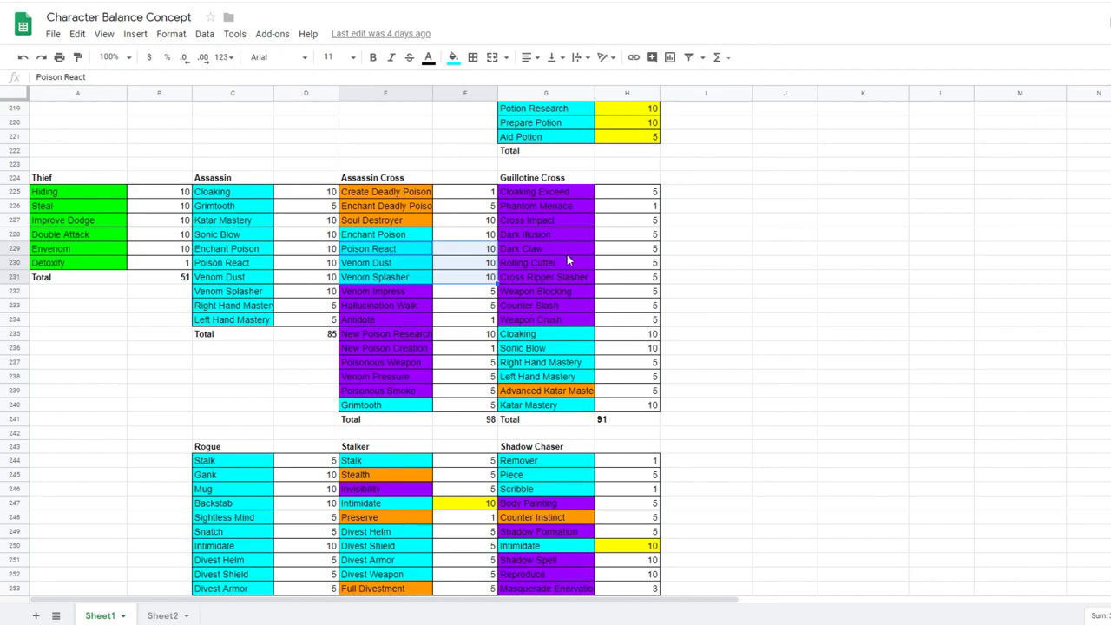
{"action": "mouse_move", "coordinate": [562, 296]}
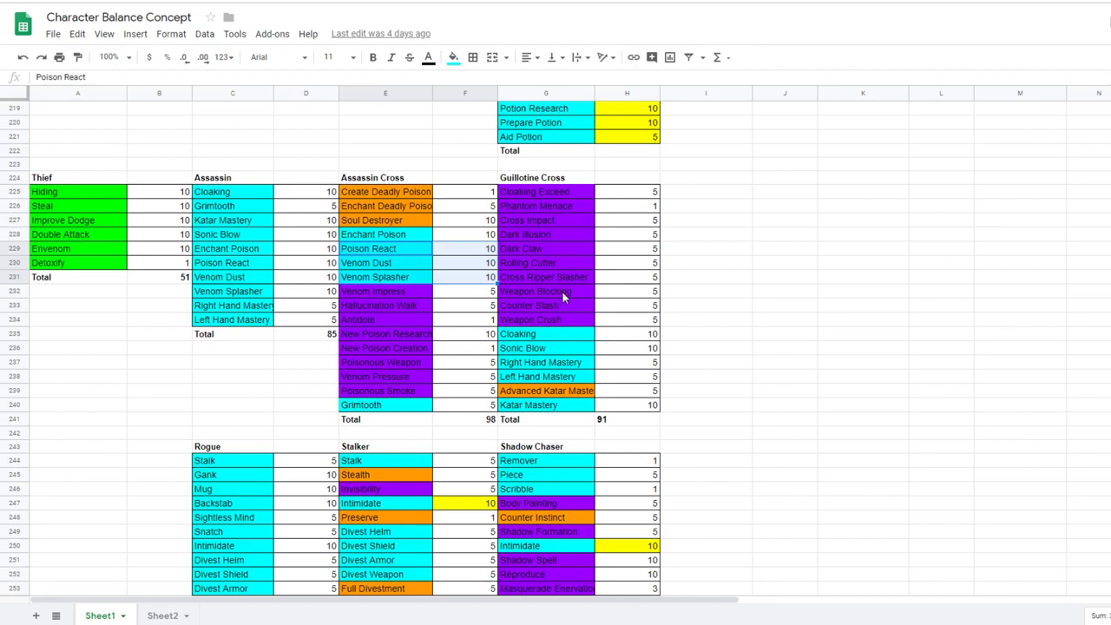
{"action": "mouse_move", "coordinate": [606, 417]}
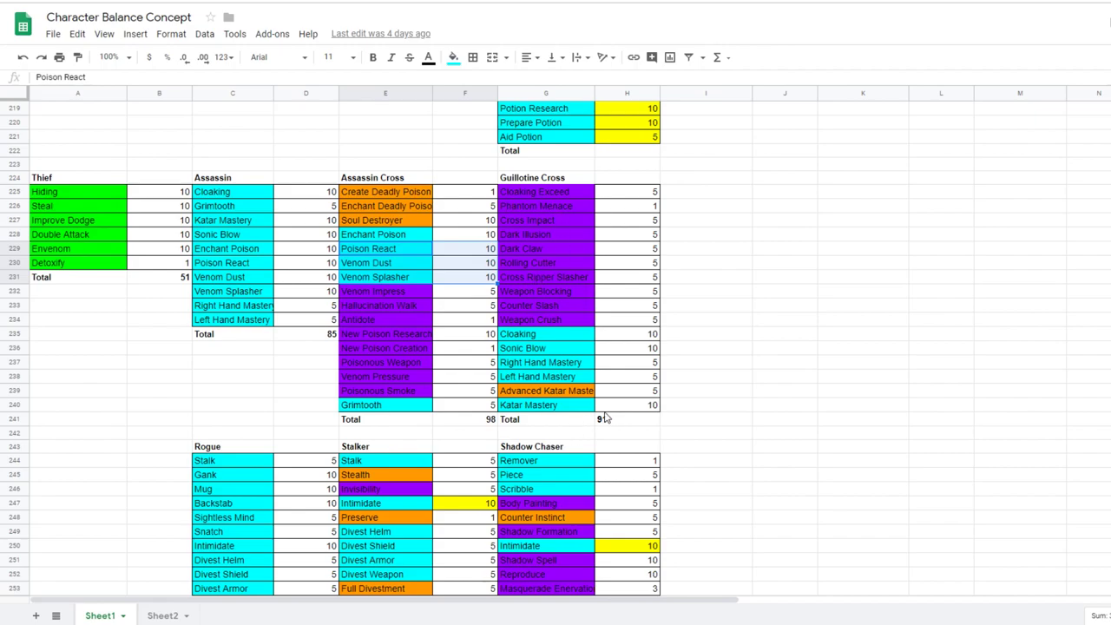
{"action": "mouse_move", "coordinate": [642, 425]}
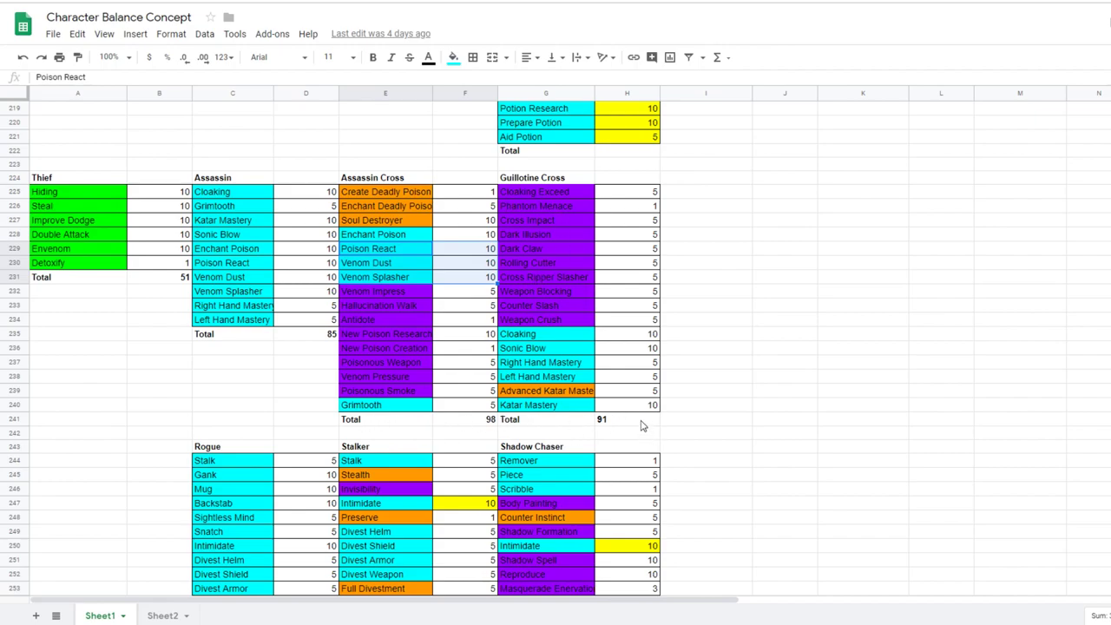
{"action": "left_click", "coordinate": [625, 419]}
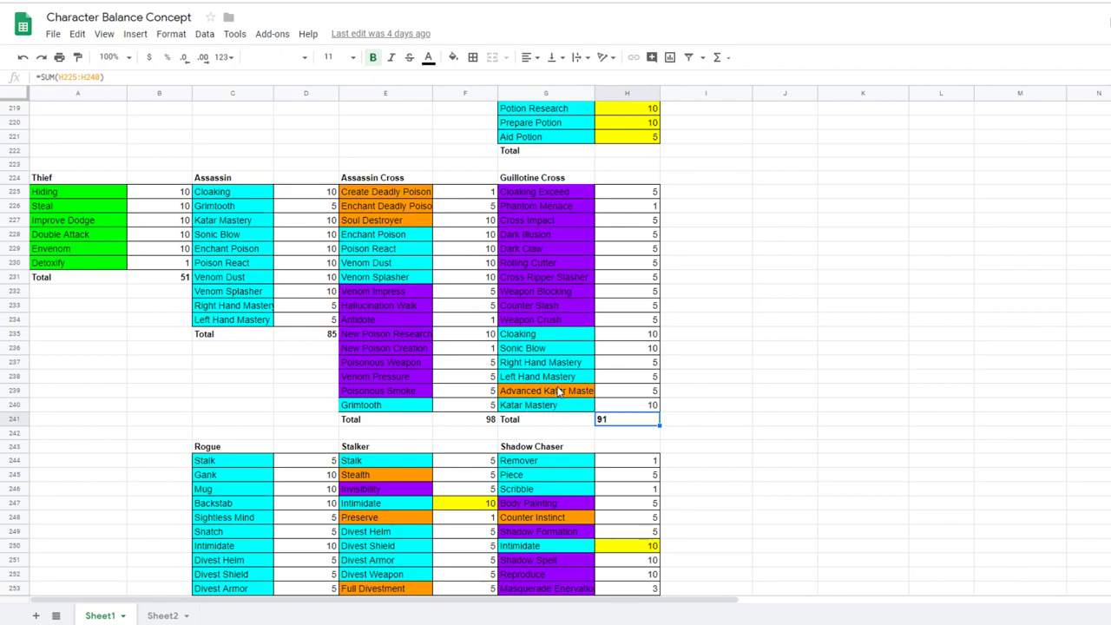
{"action": "mouse_move", "coordinate": [270, 200]}
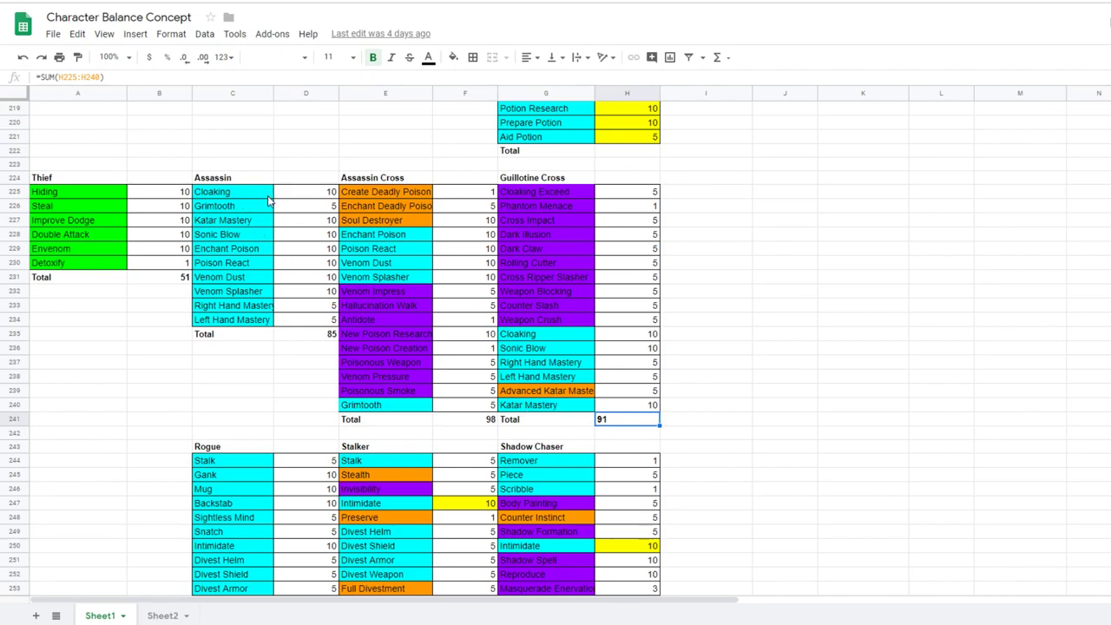
{"action": "mouse_move", "coordinate": [639, 430]}
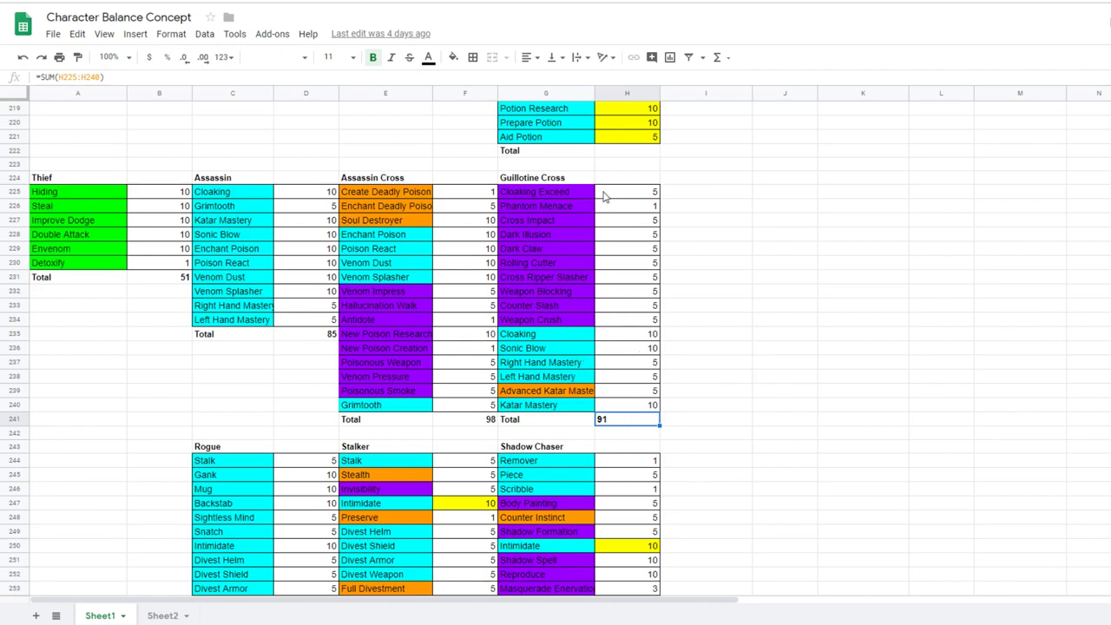
{"action": "mouse_move", "coordinate": [132, 207]}
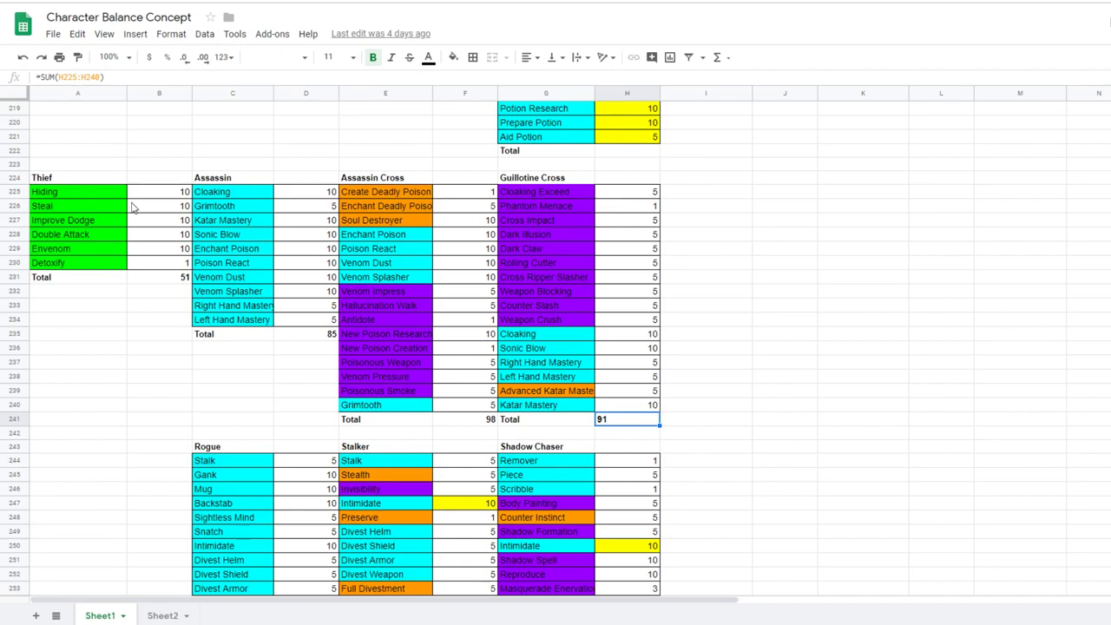
{"action": "mouse_move", "coordinate": [167, 254]}
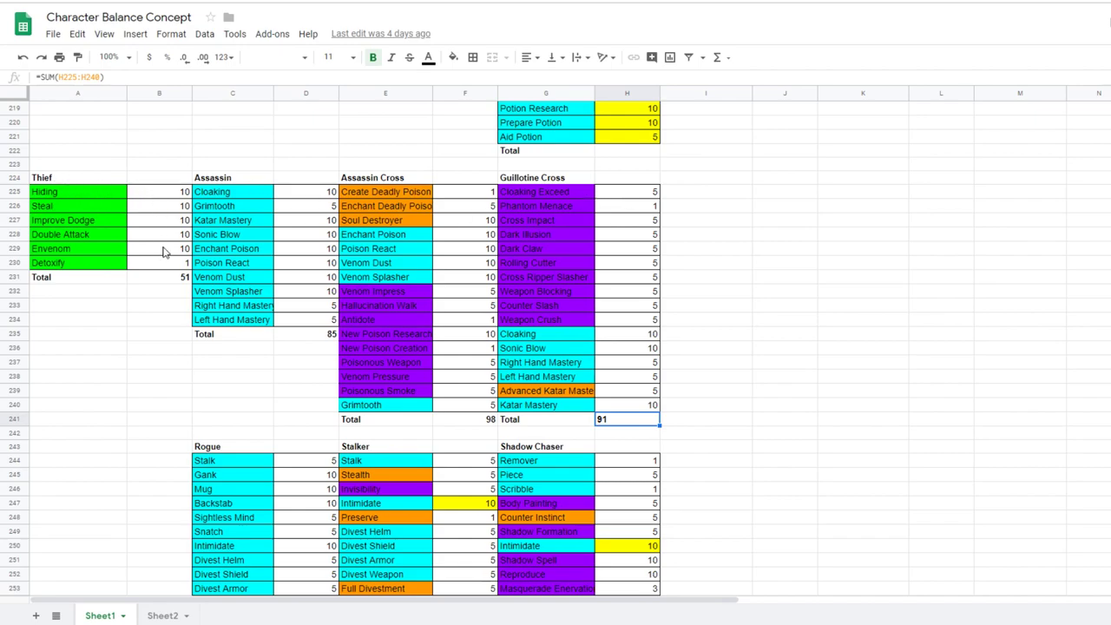
{"action": "mouse_move", "coordinate": [184, 284]}
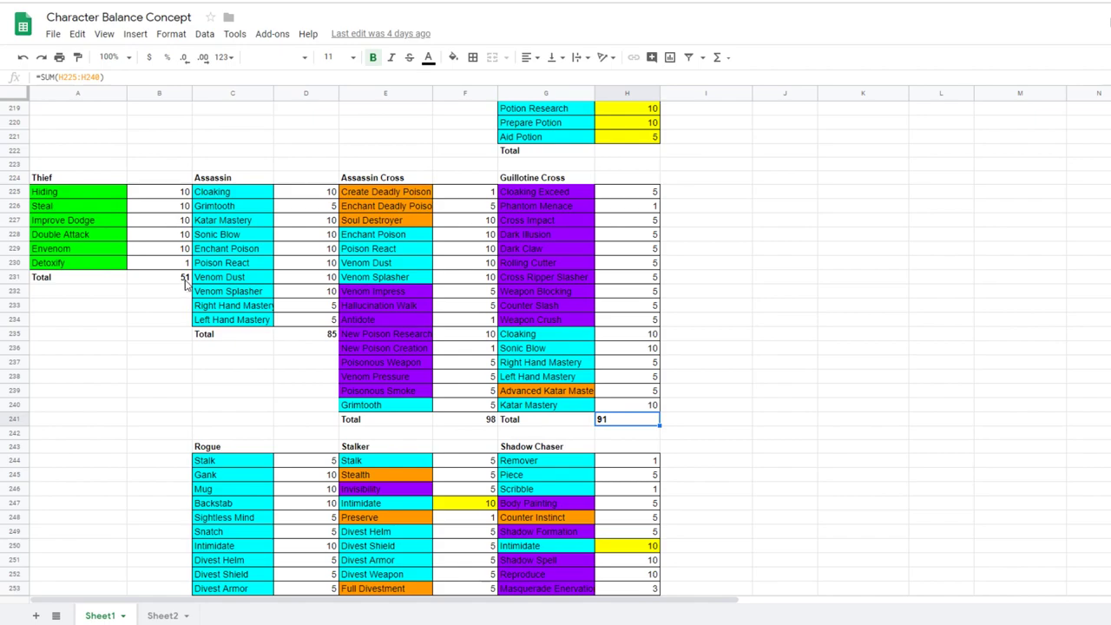
{"action": "mouse_move", "coordinate": [319, 338]}
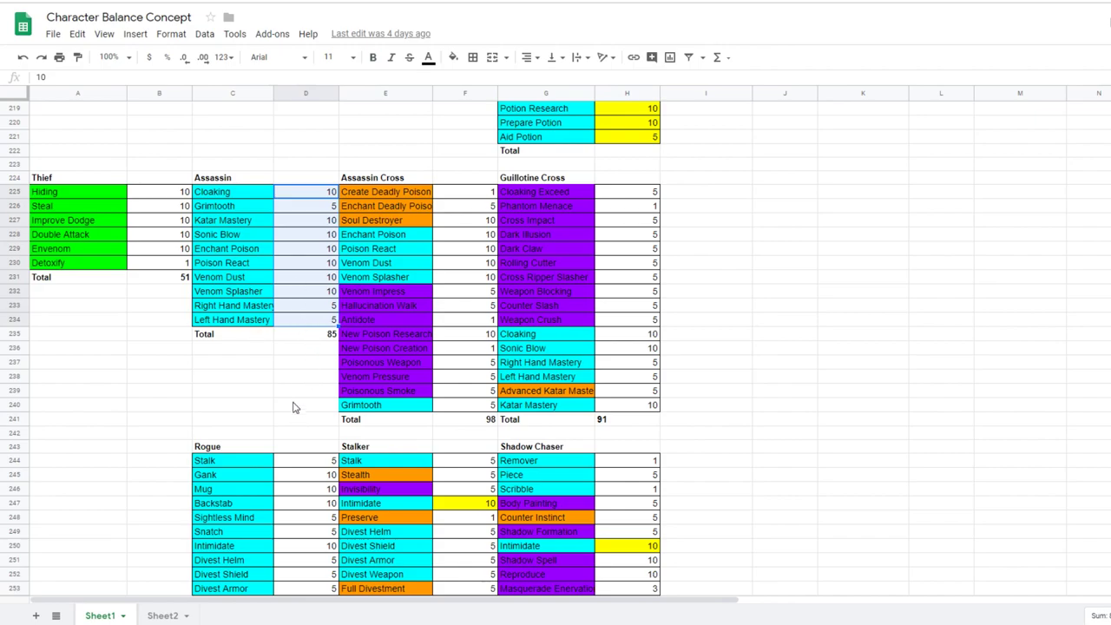
{"action": "mouse_move", "coordinate": [292, 259]}
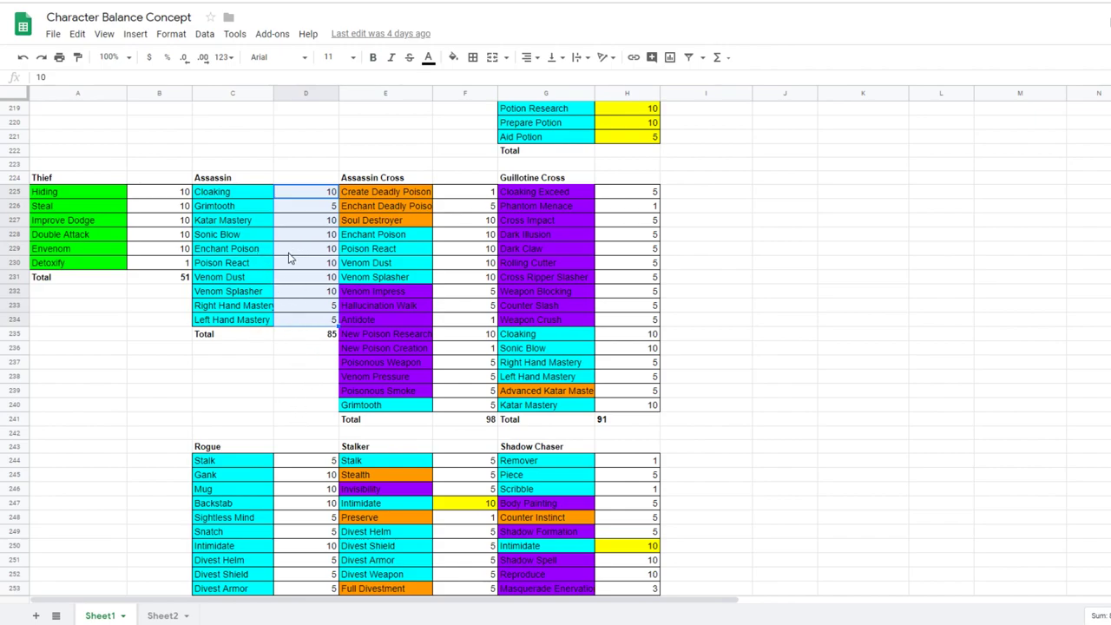
{"action": "mouse_move", "coordinate": [292, 298]}
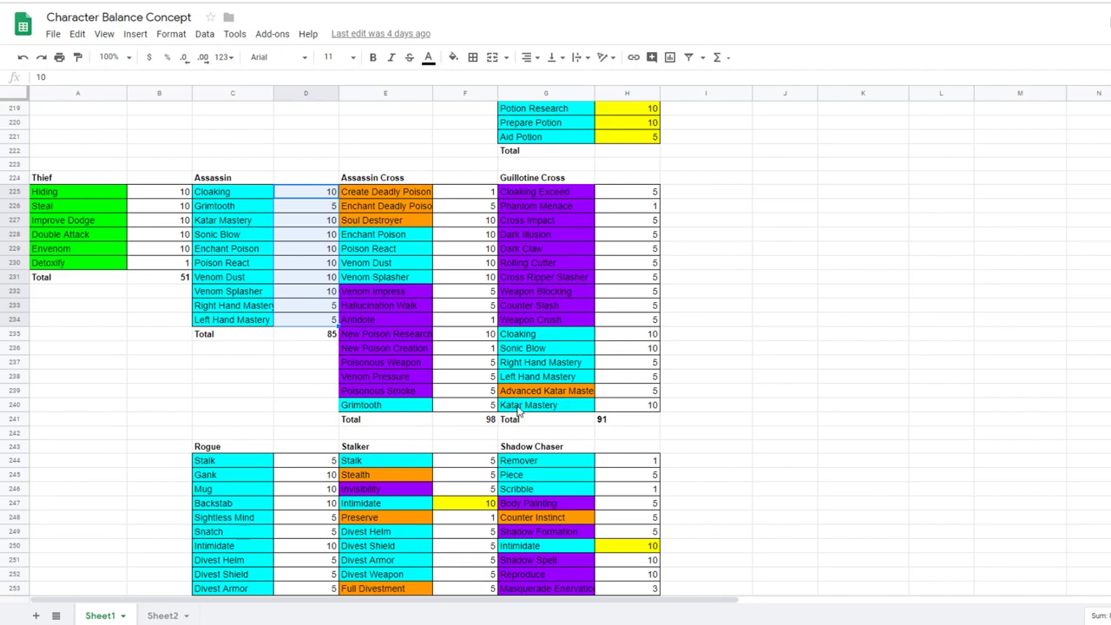
{"action": "mouse_move", "coordinate": [632, 401]}
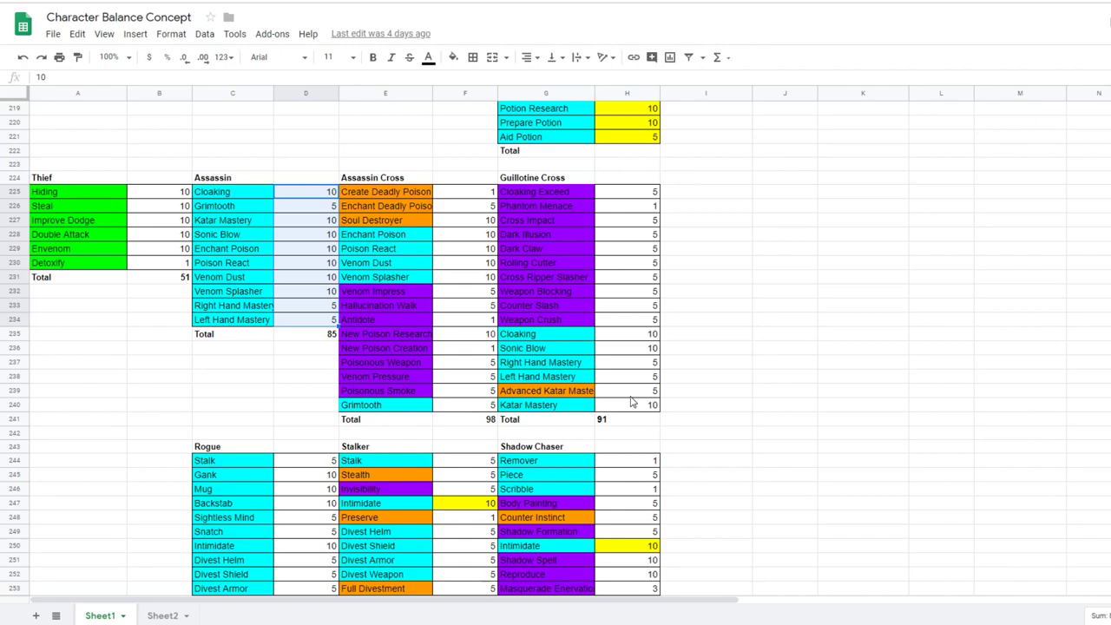
{"action": "scroll", "scroll_direction": "down", "scroll_amount": 3}
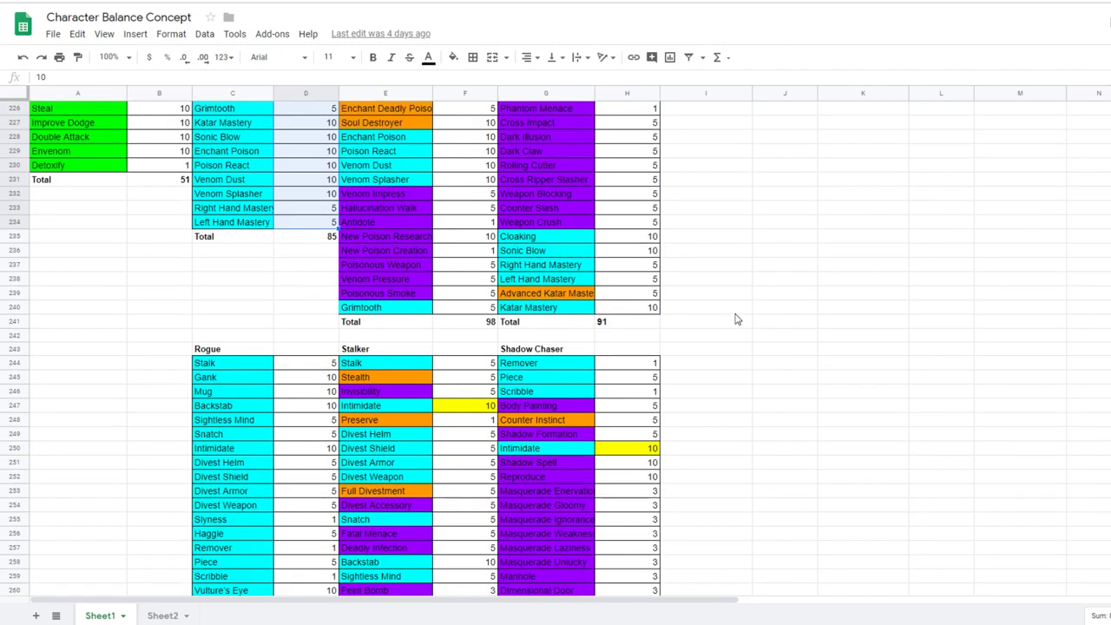
{"action": "scroll", "scroll_direction": "up", "scroll_amount": 3}
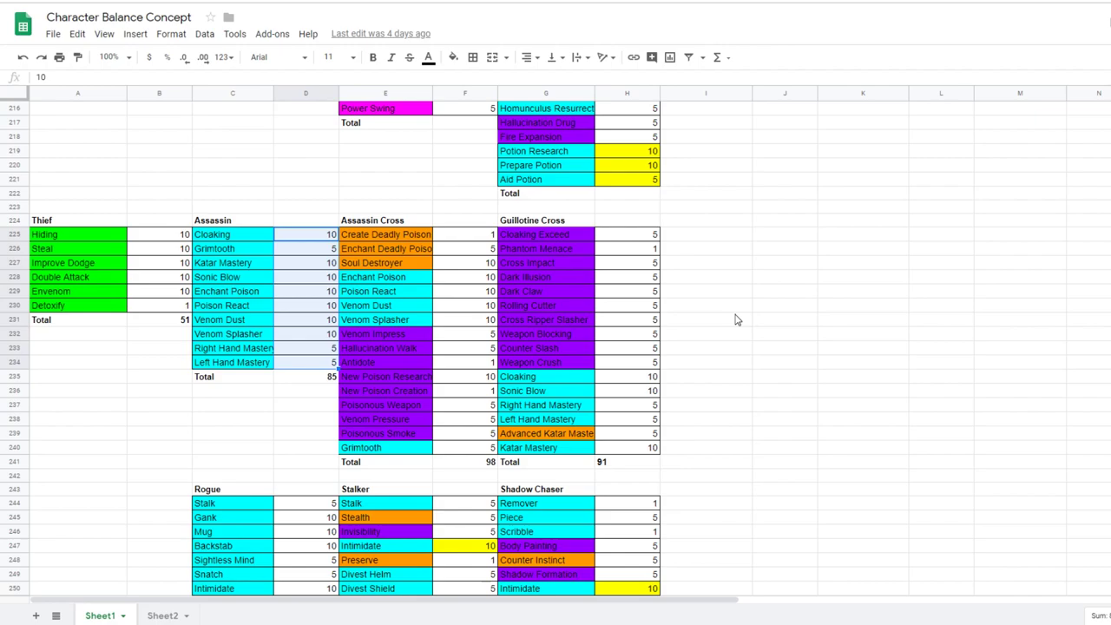
{"action": "scroll", "scroll_direction": "down", "scroll_amount": 3}
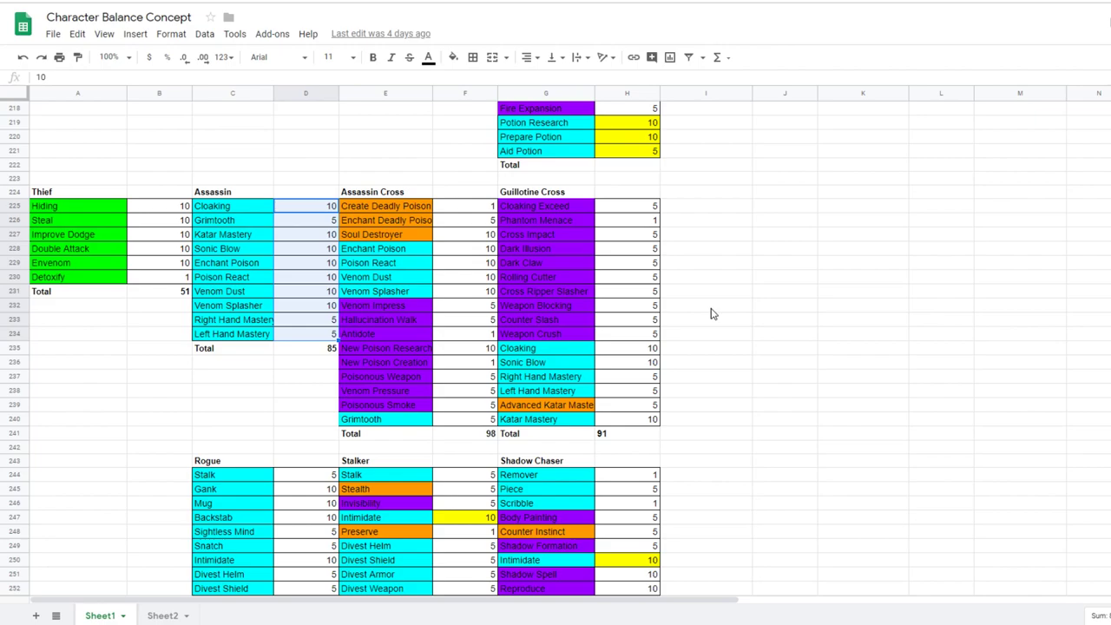
{"action": "mouse_move", "coordinate": [445, 360]}
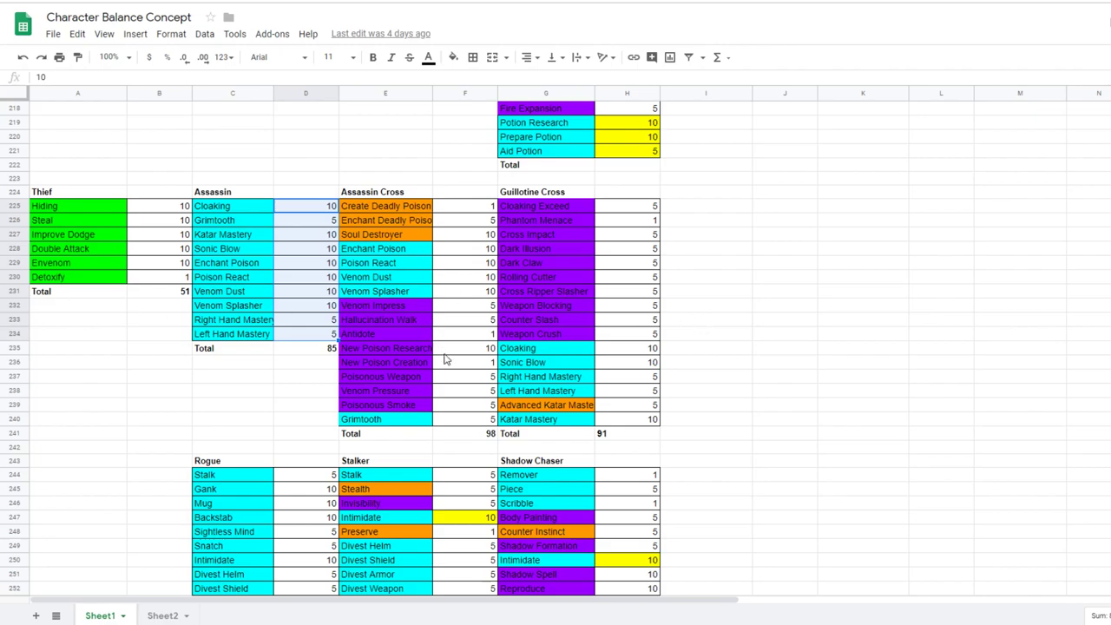
{"action": "scroll", "scroll_direction": "down", "scroll_amount": 3}
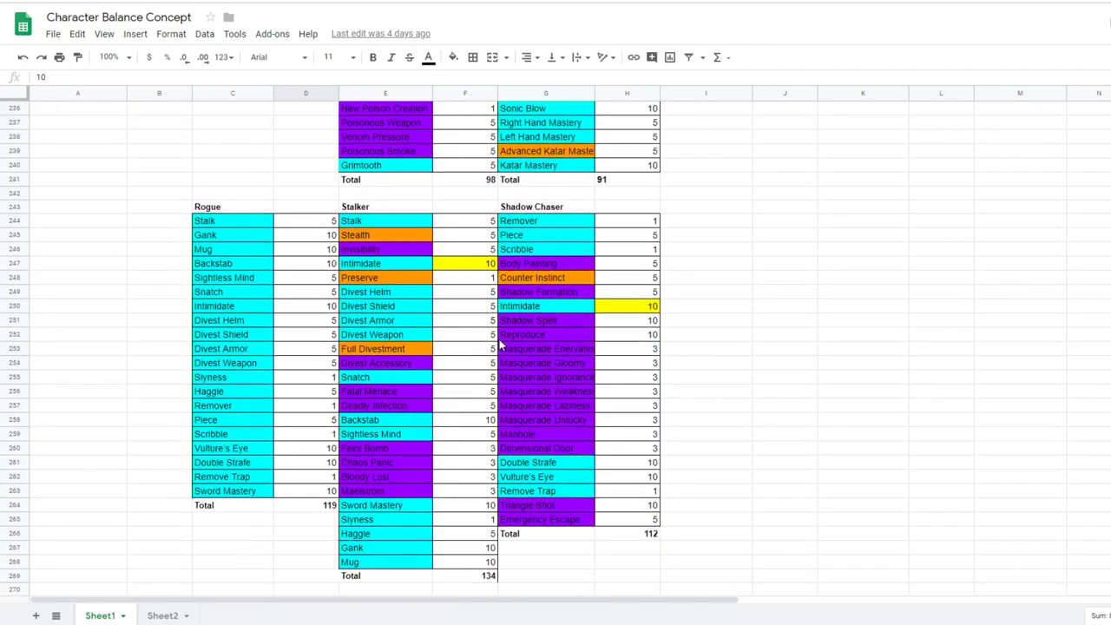
{"action": "mouse_move", "coordinate": [646, 334]}
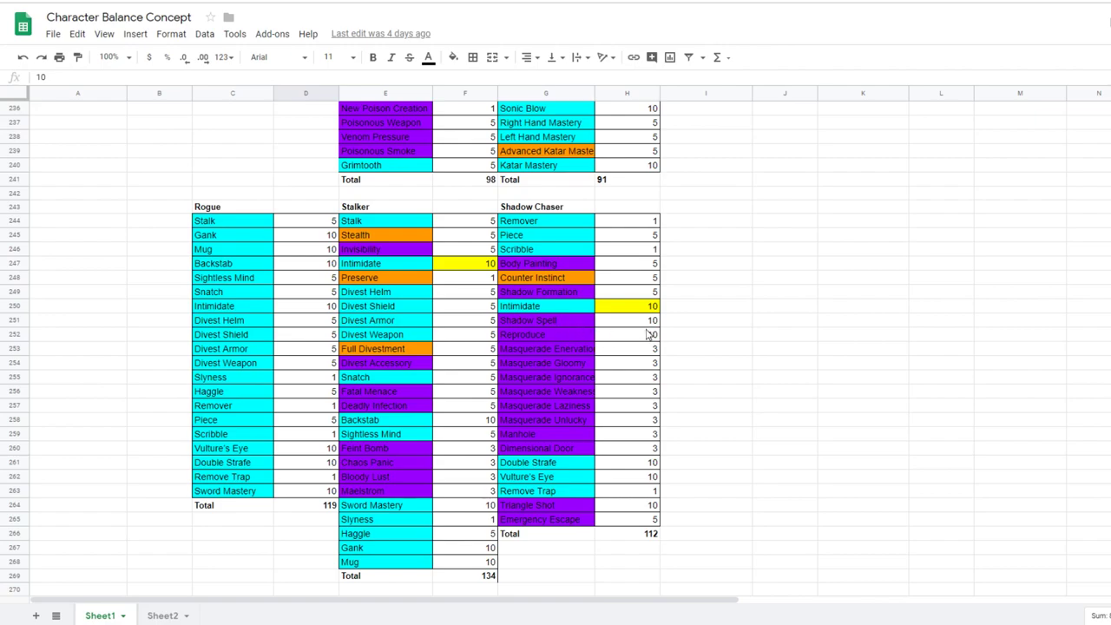
{"action": "mouse_move", "coordinate": [649, 334]}
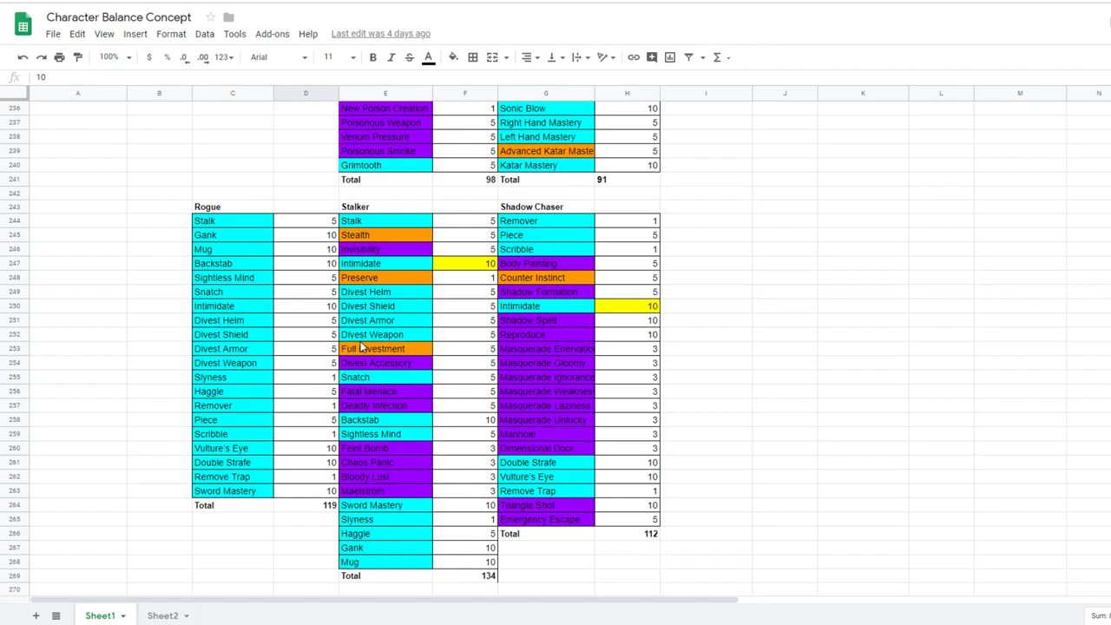
{"action": "mouse_move", "coordinate": [535, 347]}
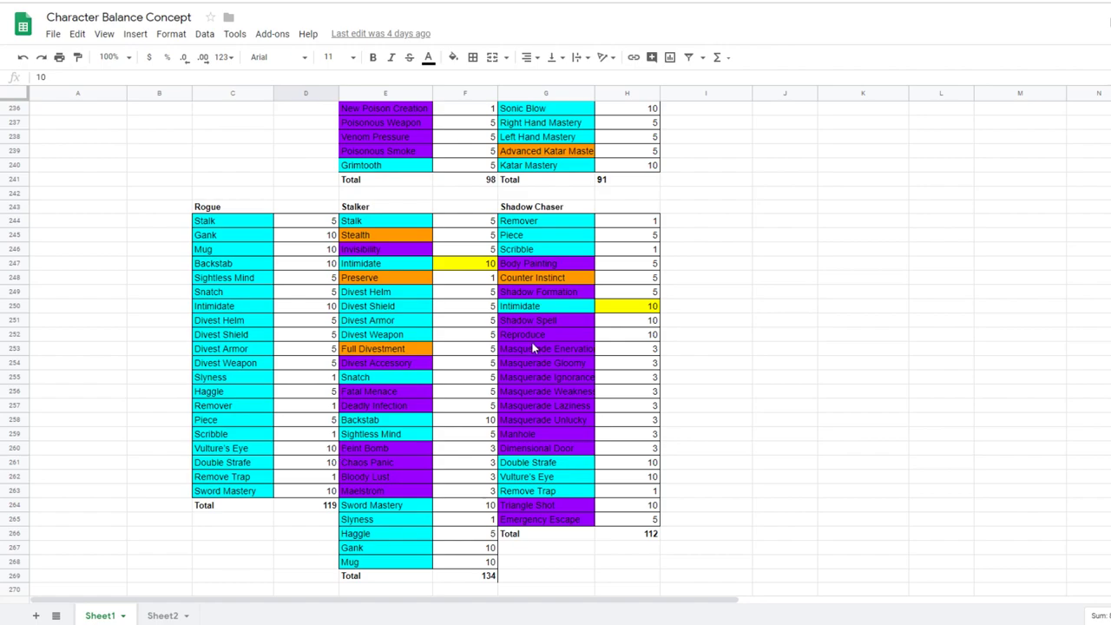
{"action": "left_click", "coordinate": [545, 377]}
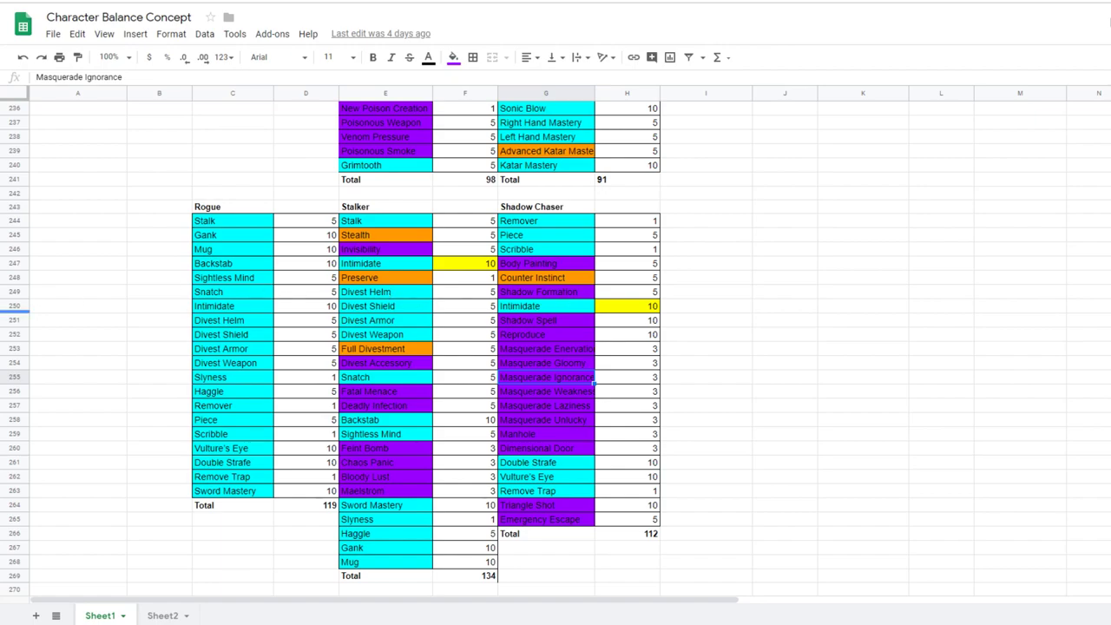
{"action": "scroll", "scroll_direction": "down", "scroll_amount": 3}
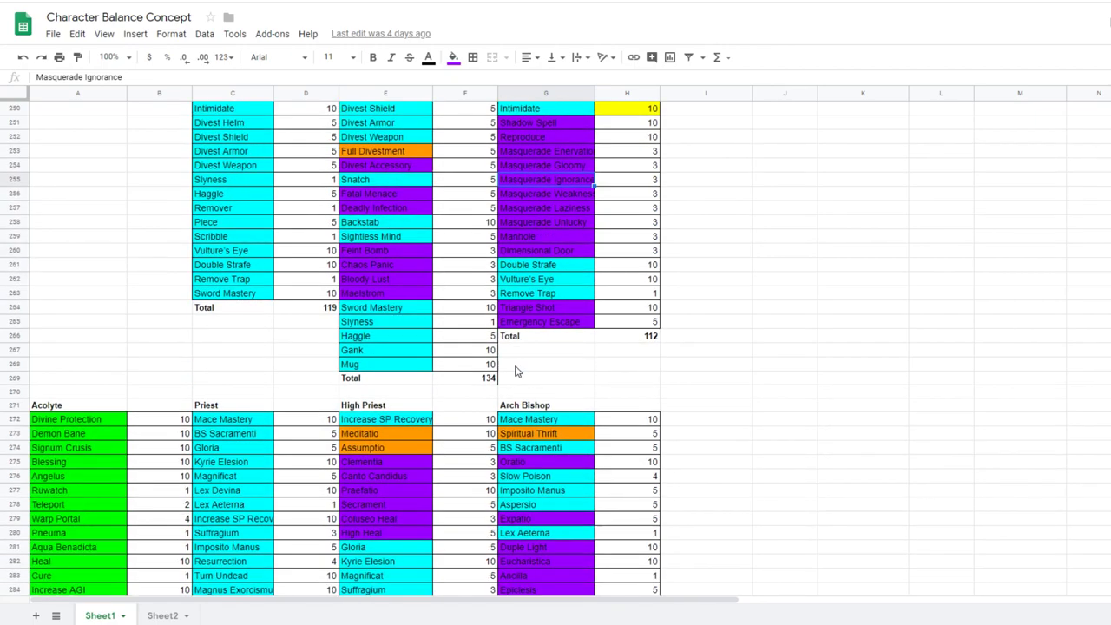
{"action": "scroll", "scroll_direction": "down", "scroll_amount": 3}
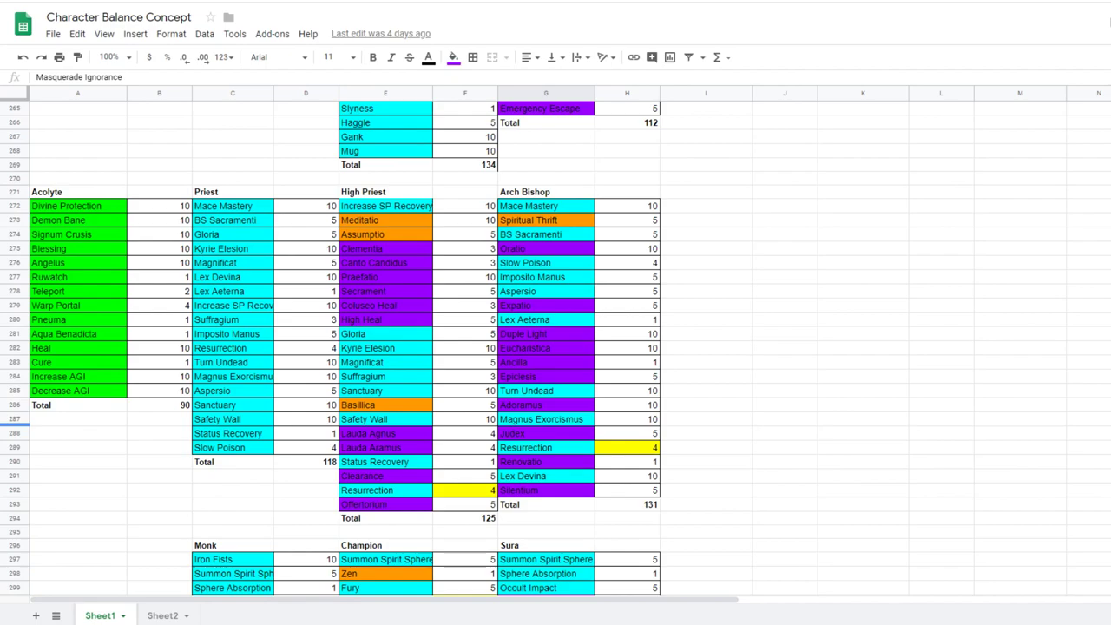
{"action": "mouse_move", "coordinate": [420, 284]}
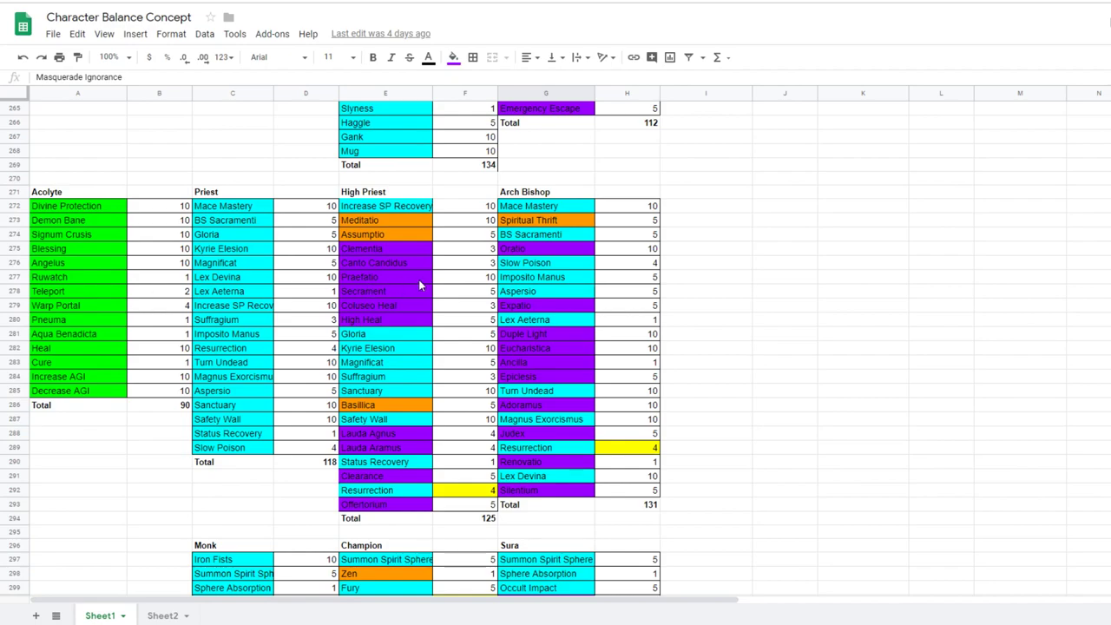
{"action": "mouse_move", "coordinate": [398, 250]}
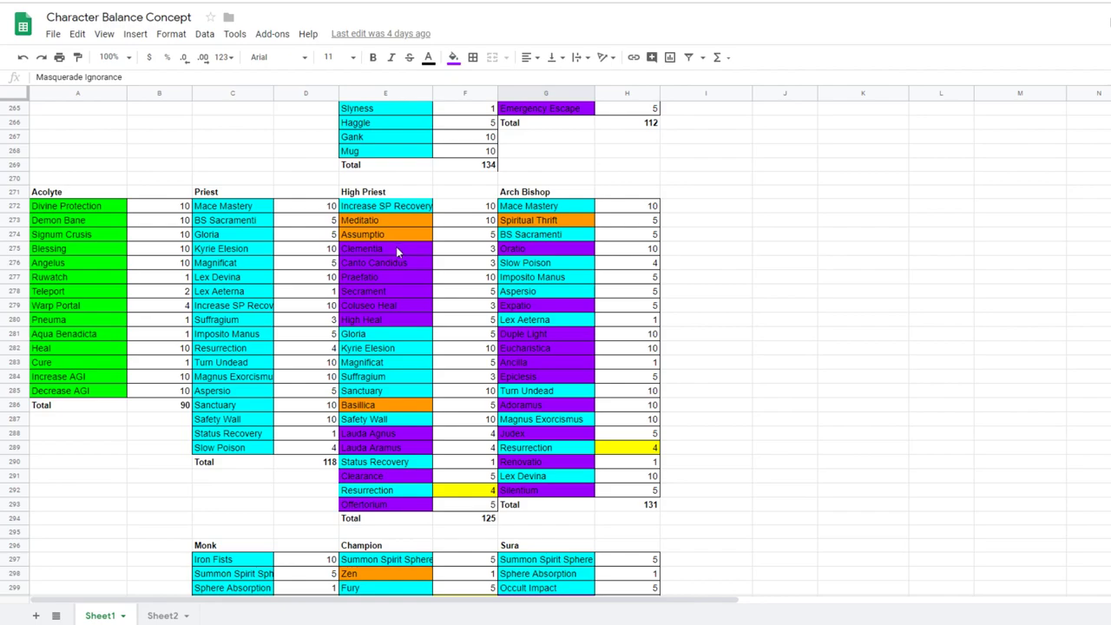
{"action": "mouse_move", "coordinate": [399, 257]}
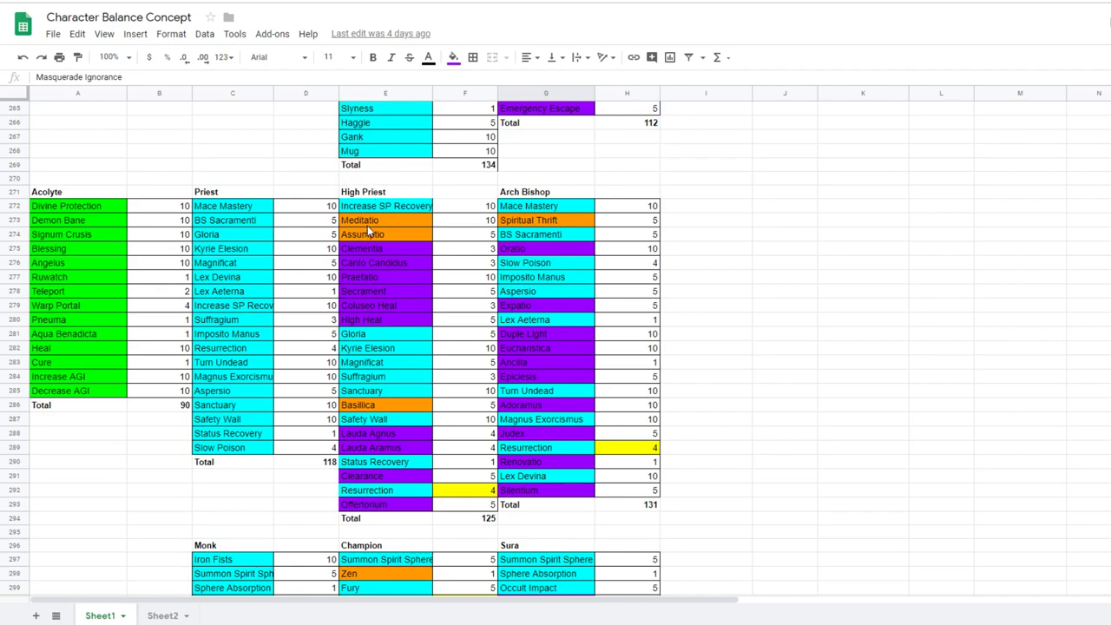
{"action": "scroll", "scroll_direction": "down", "scroll_amount": 3}
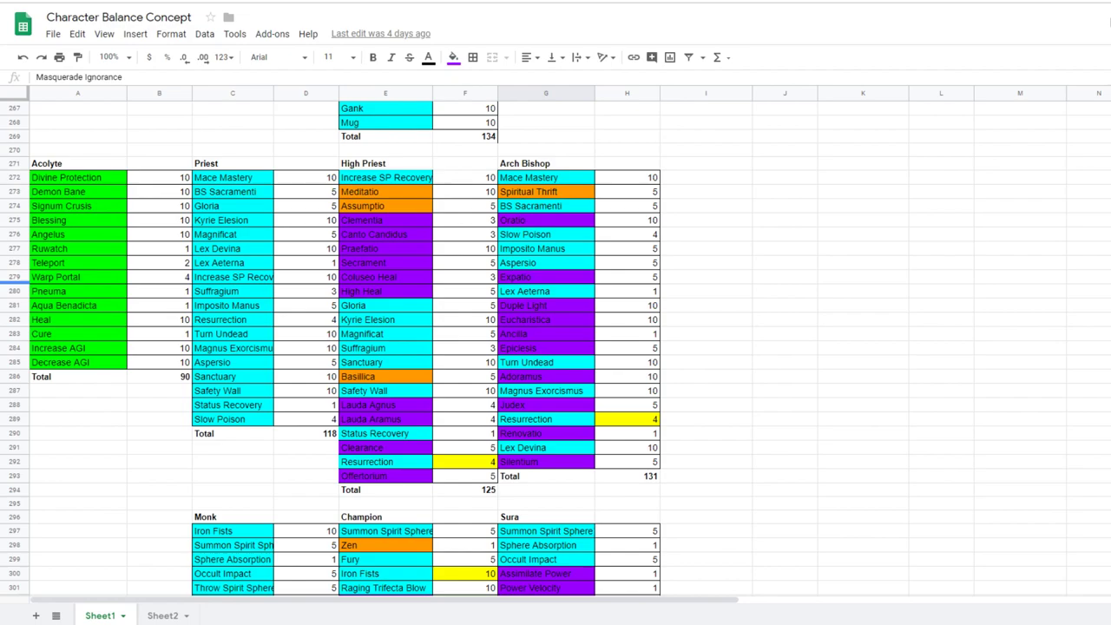
{"action": "scroll", "scroll_direction": "down", "scroll_amount": 3}
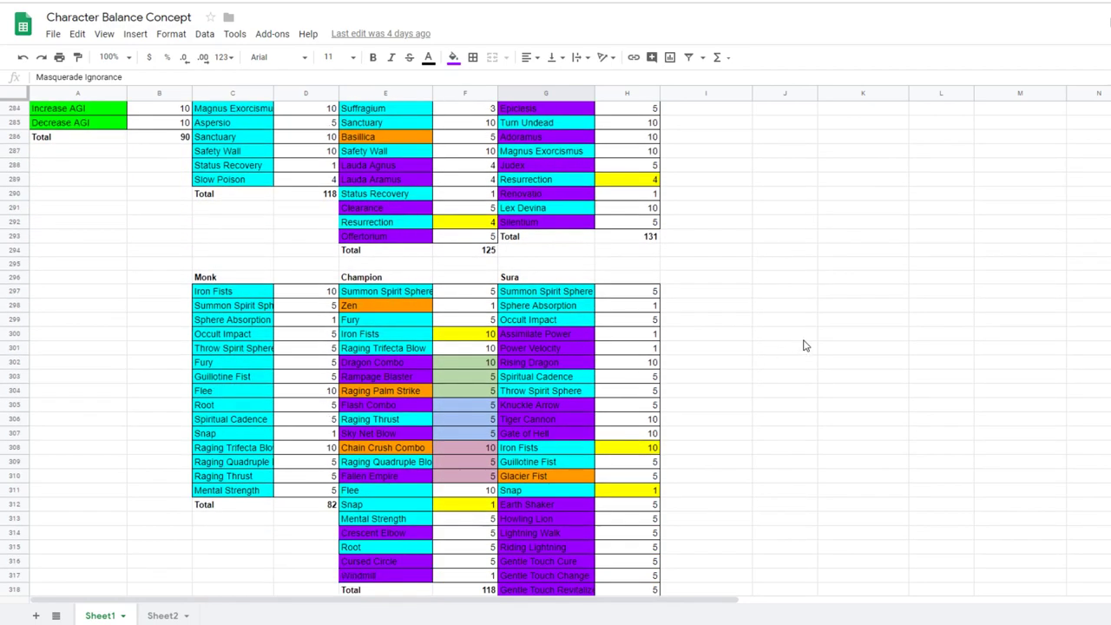
{"action": "scroll", "scroll_direction": "down", "scroll_amount": 3}
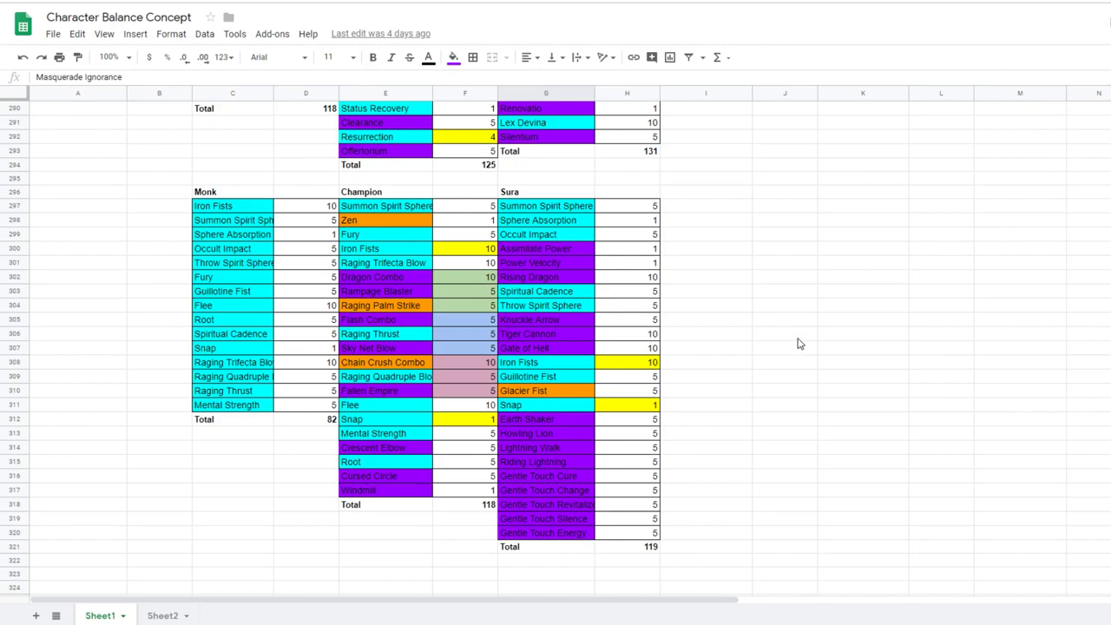
{"action": "mouse_move", "coordinate": [507, 271]}
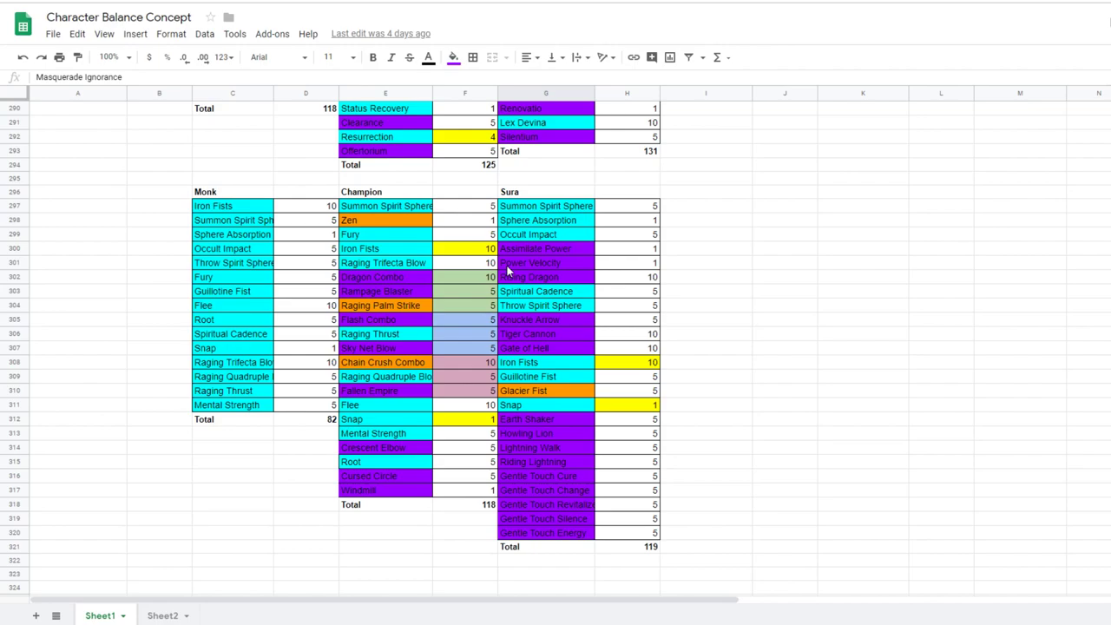
{"action": "mouse_move", "coordinate": [535, 277]}
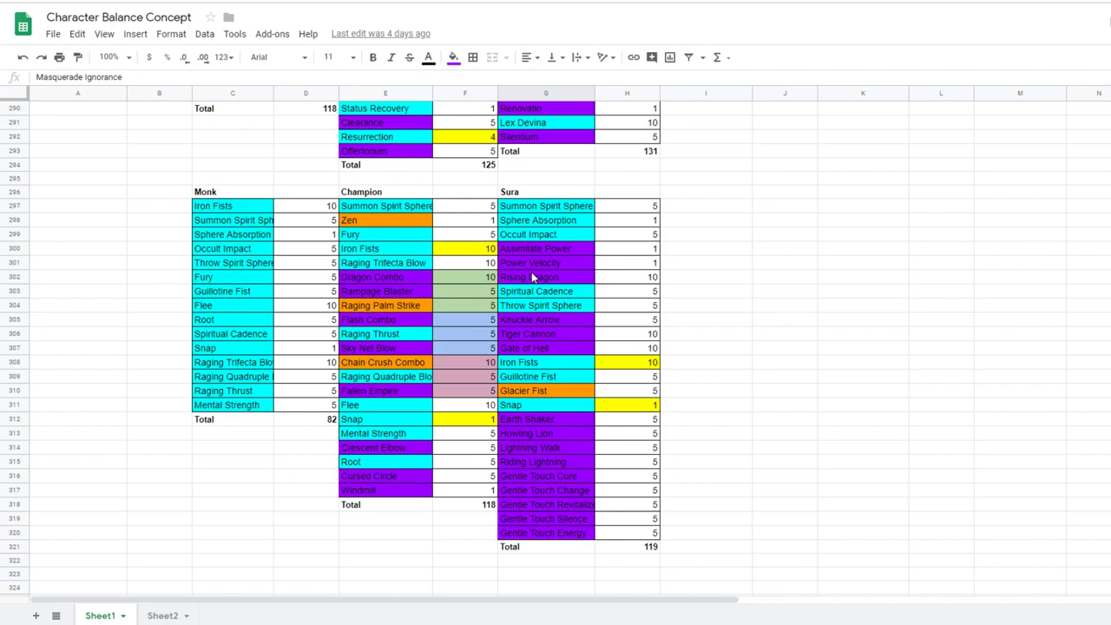
{"action": "mouse_move", "coordinate": [443, 286]}
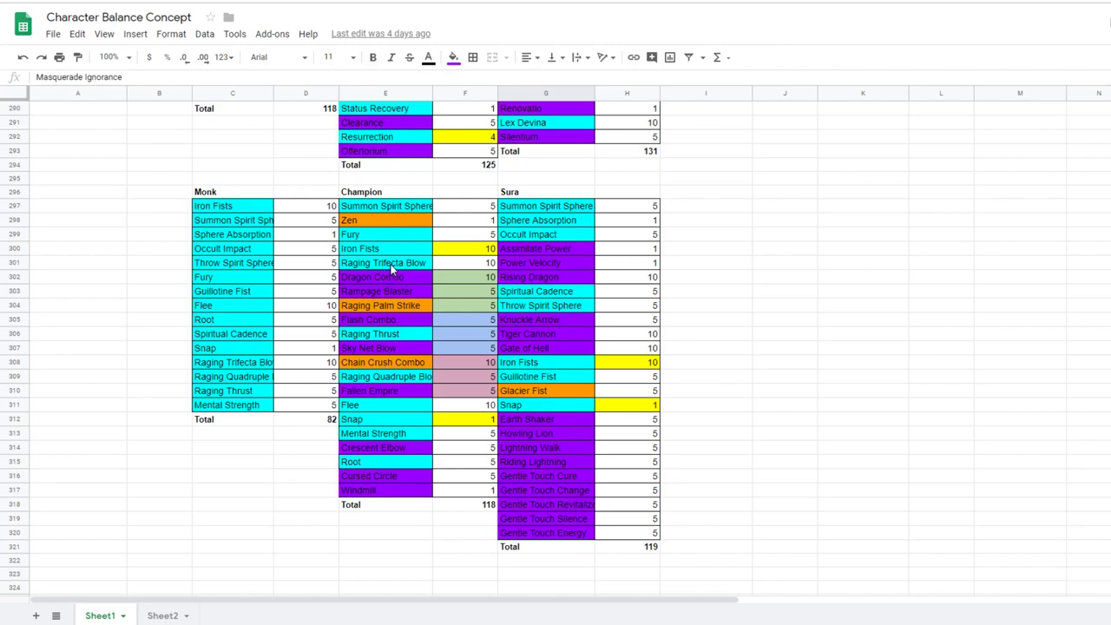
{"action": "mouse_move", "coordinate": [377, 280]}
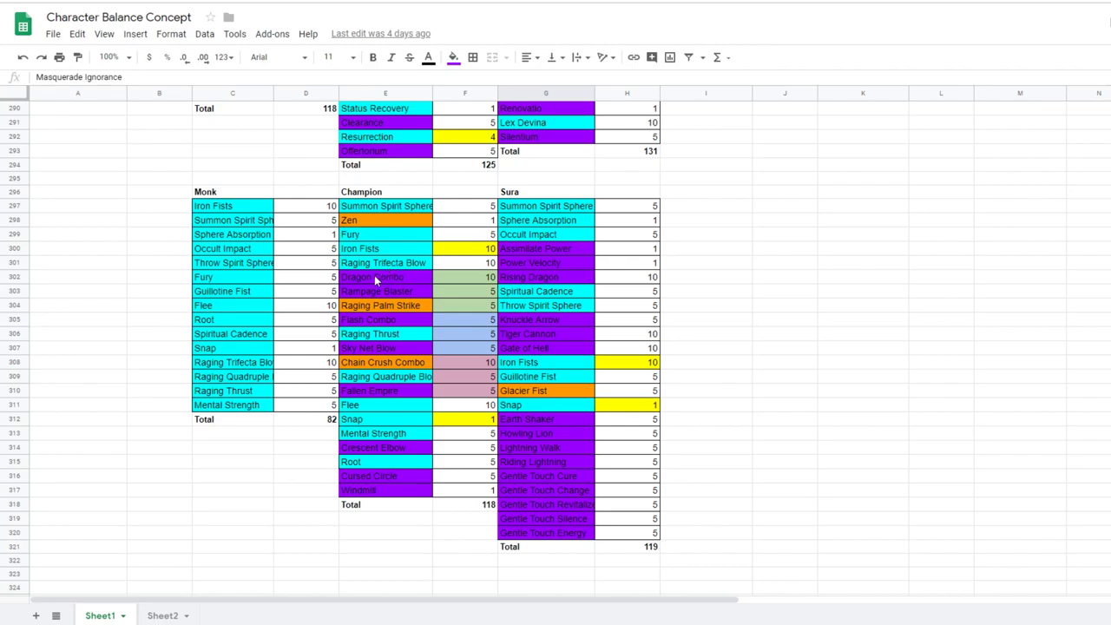
{"action": "mouse_move", "coordinate": [475, 285]}
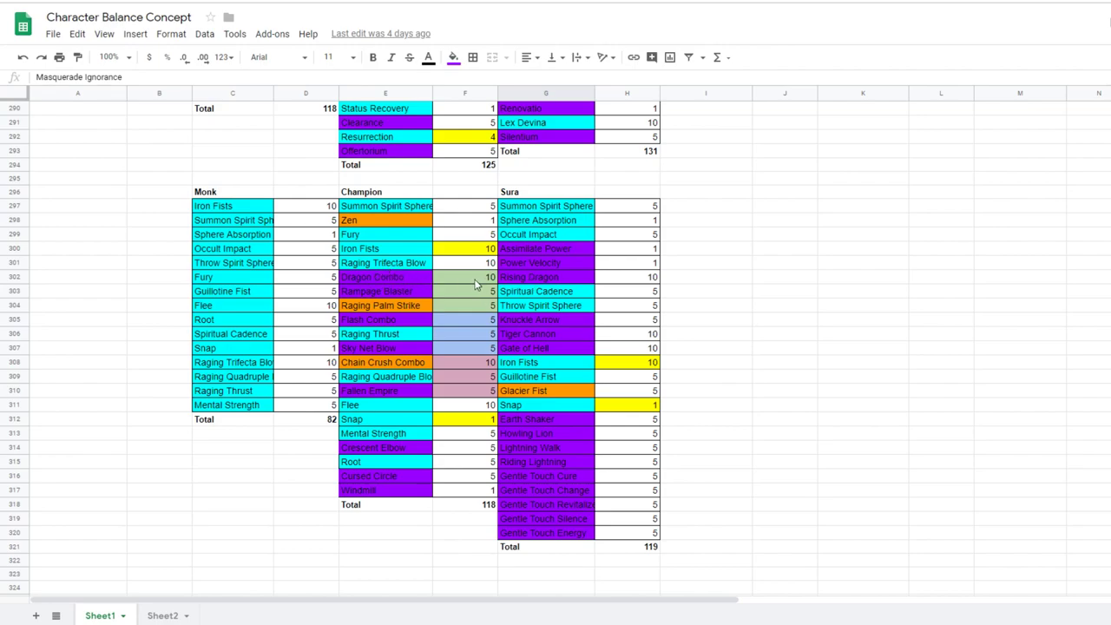
{"action": "mouse_move", "coordinate": [408, 267]}
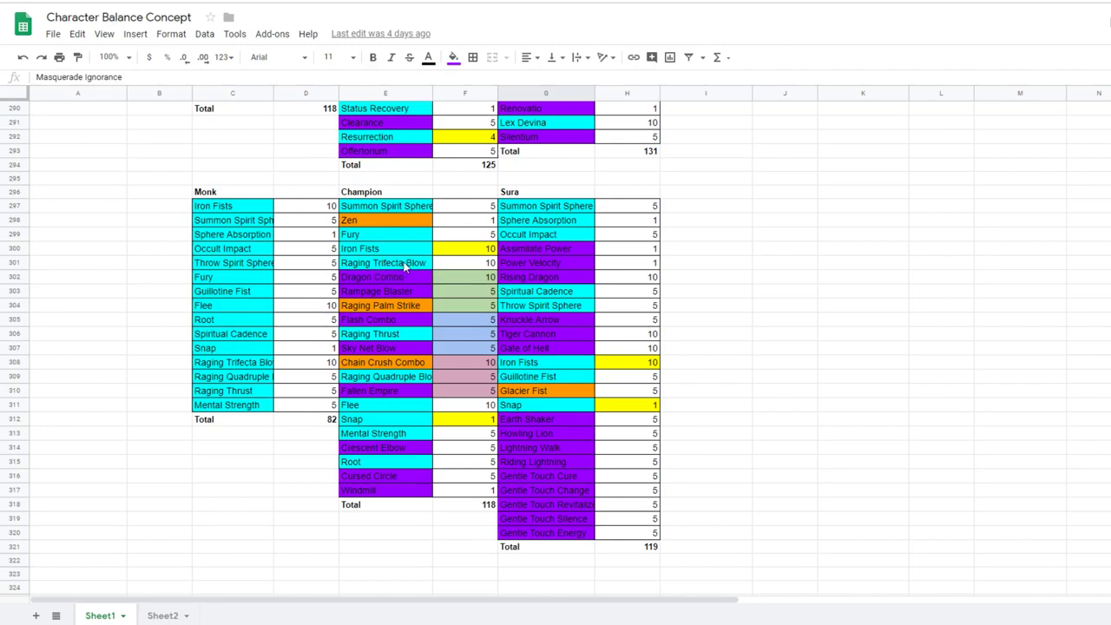
{"action": "mouse_move", "coordinate": [373, 281]}
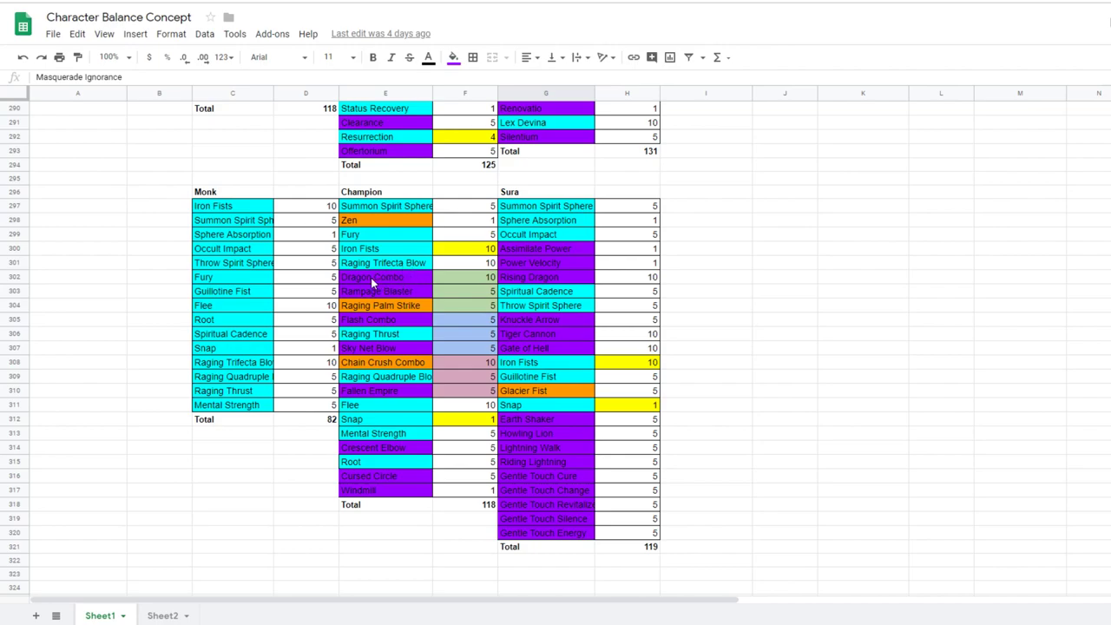
{"action": "mouse_move", "coordinate": [389, 284]}
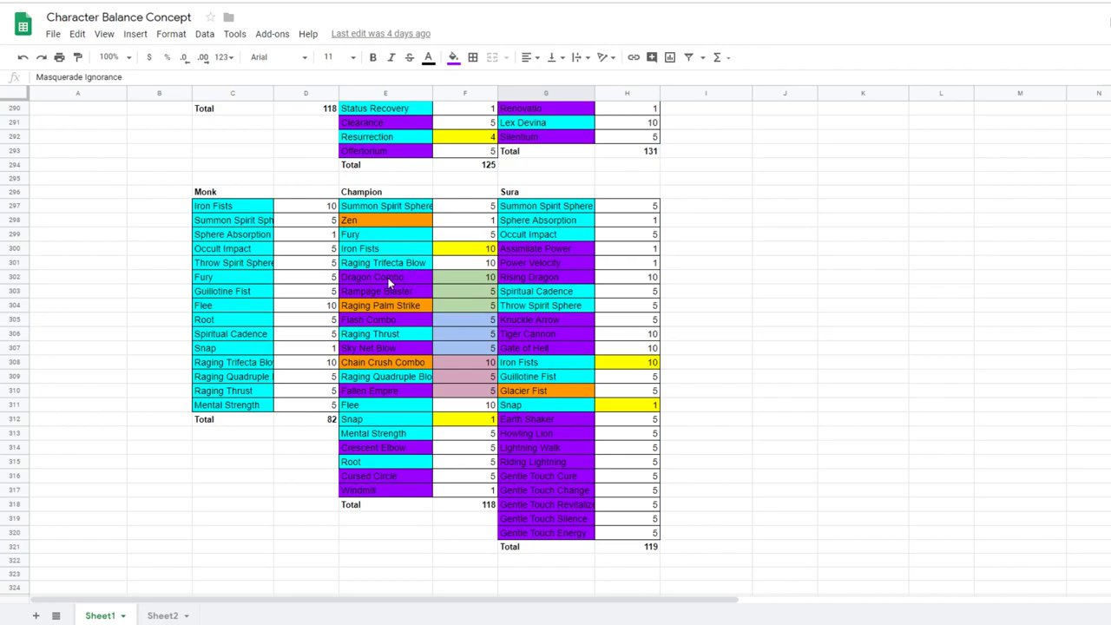
{"action": "left_click", "coordinate": [385, 306]}
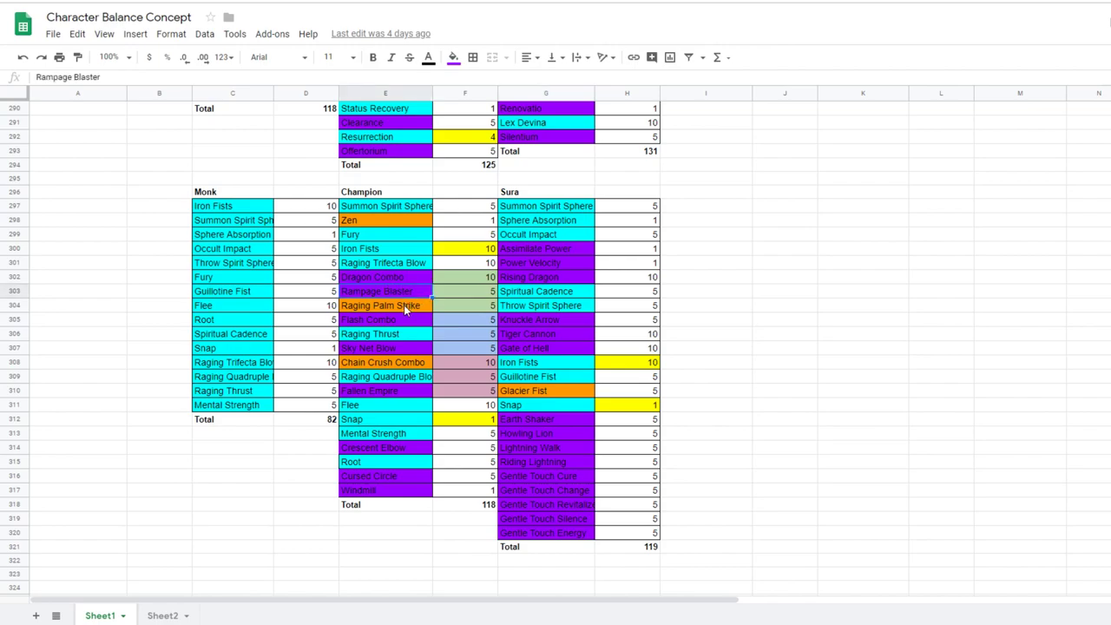
{"action": "left_click", "coordinate": [385, 305]}
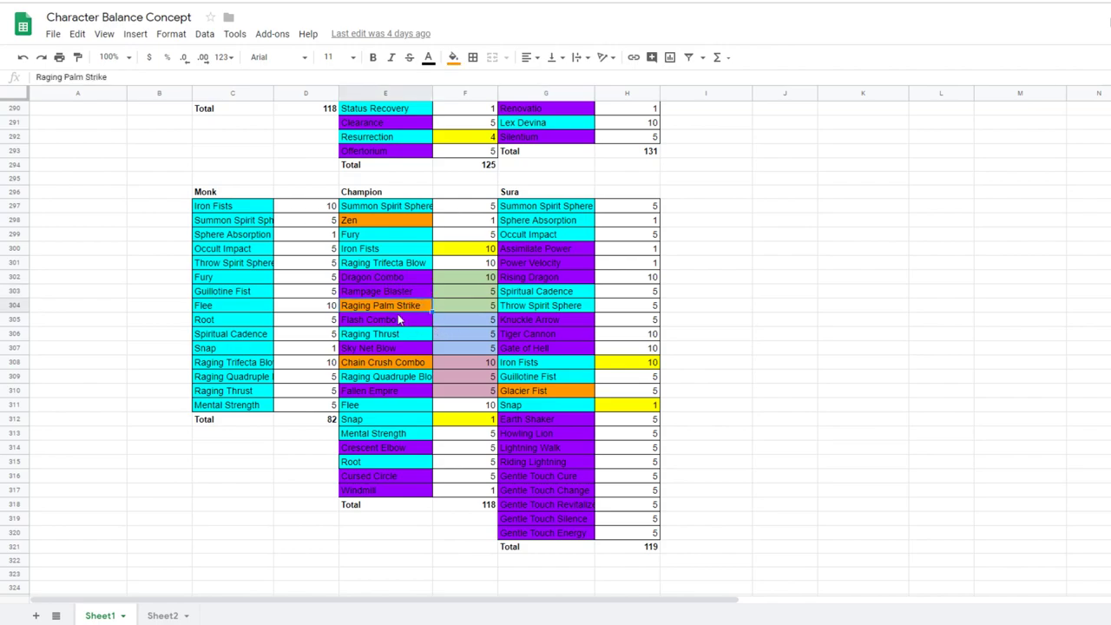
{"action": "left_click", "coordinate": [386, 319]}
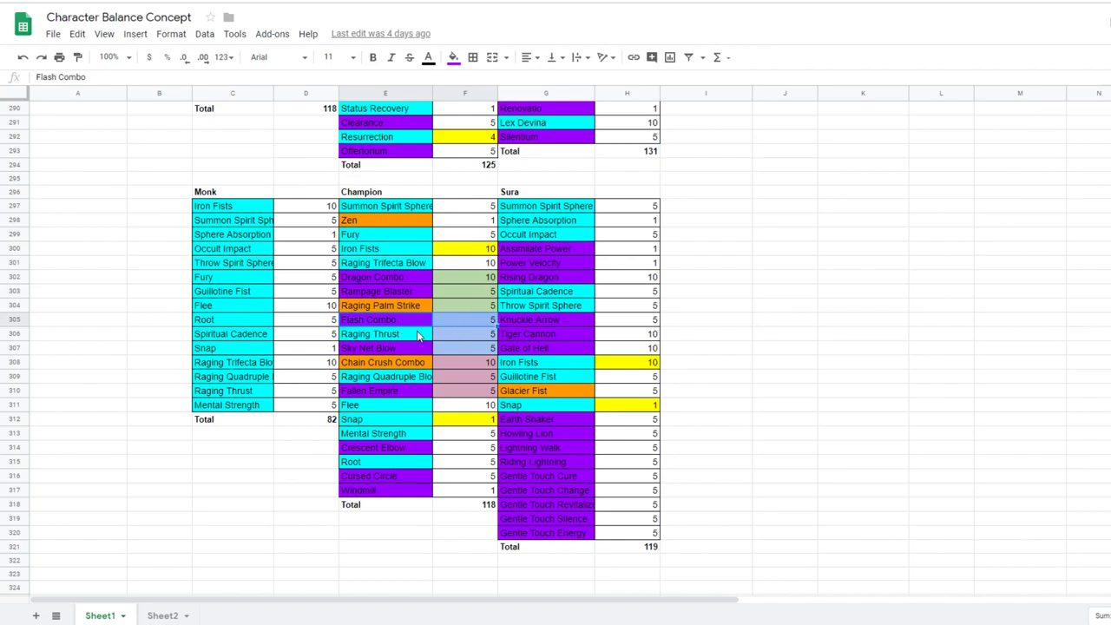
{"action": "left_click", "coordinate": [465, 333]}
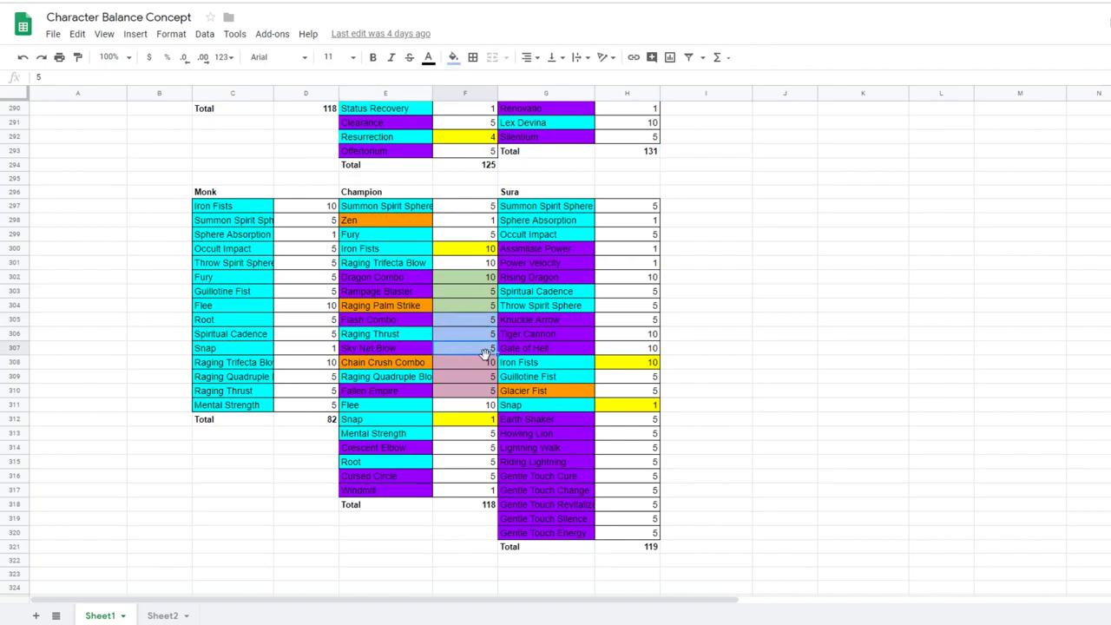
{"action": "mouse_move", "coordinate": [441, 365]}
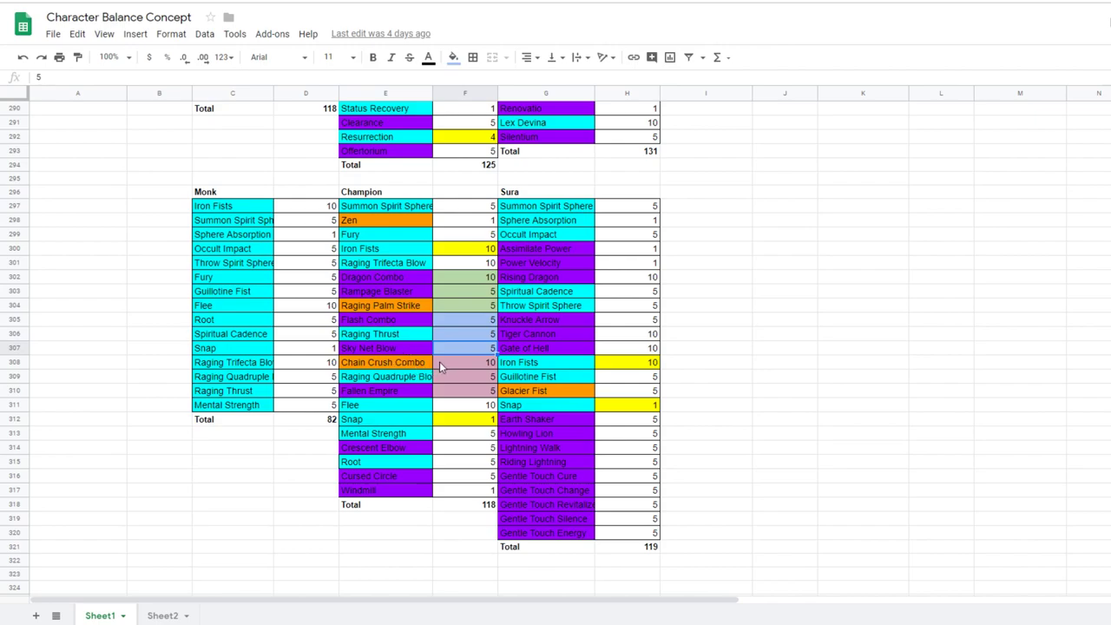
{"action": "mouse_move", "coordinate": [385, 378]}
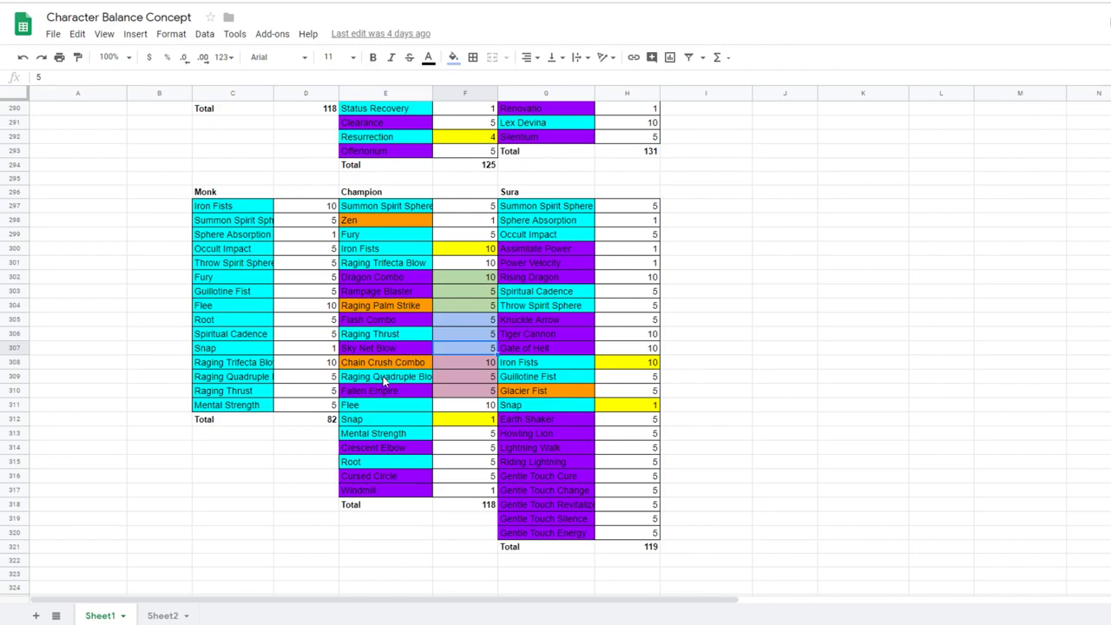
{"action": "mouse_move", "coordinate": [462, 384]}
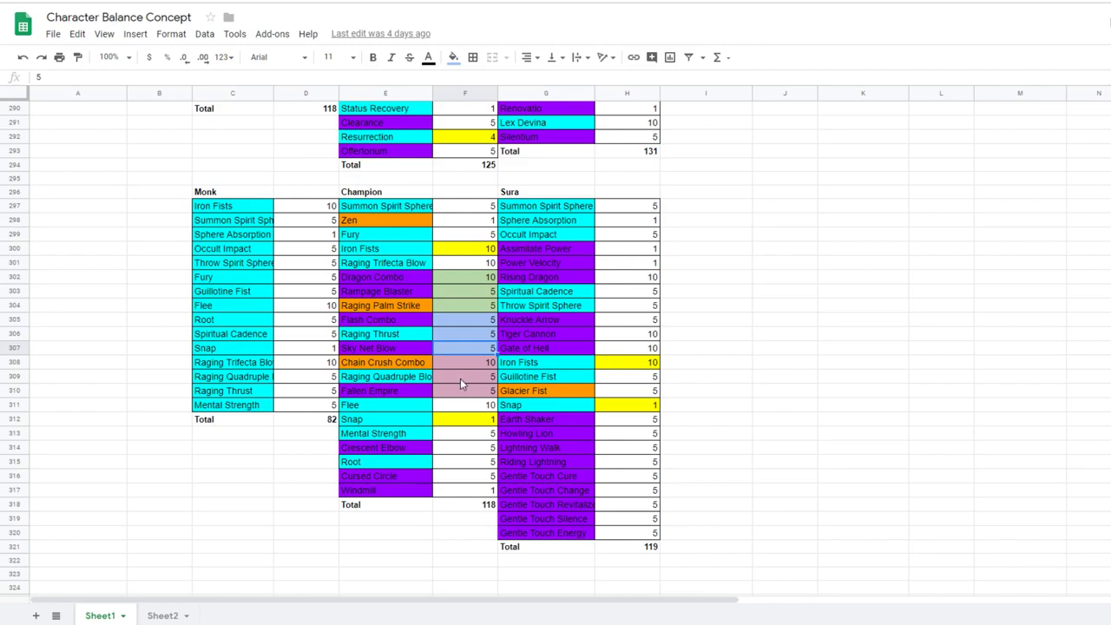
{"action": "mouse_move", "coordinate": [444, 283]}
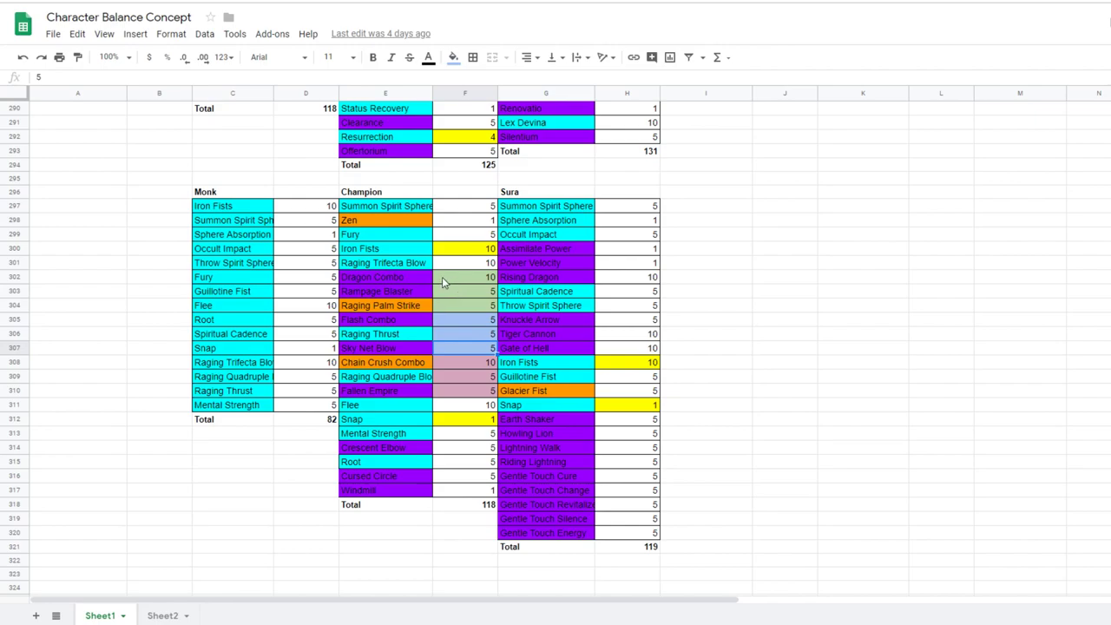
{"action": "mouse_move", "coordinate": [460, 302]}
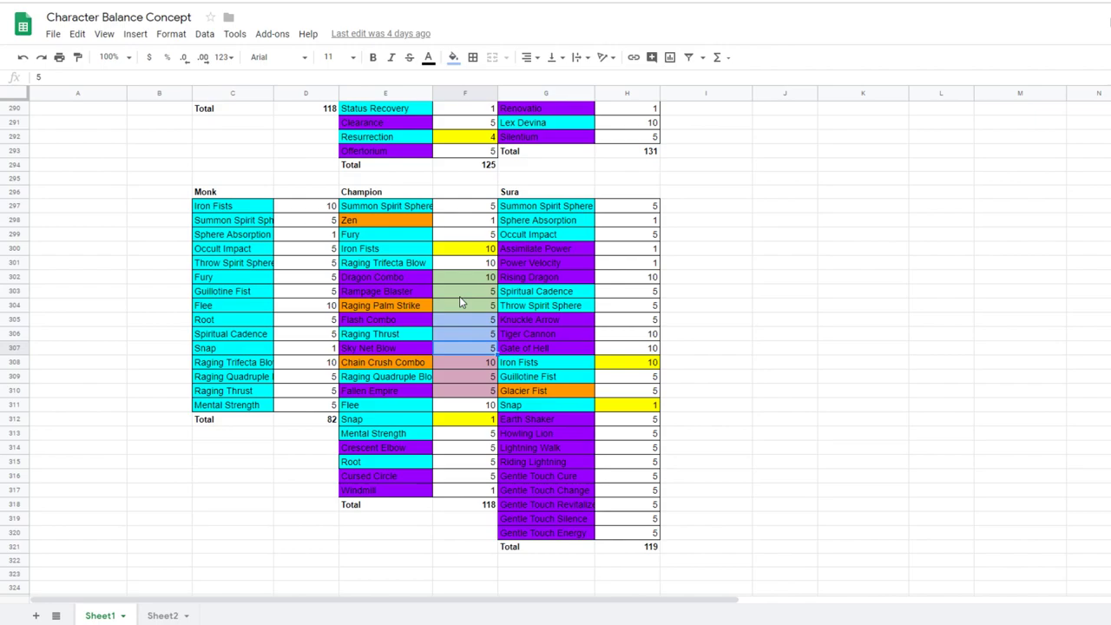
{"action": "mouse_move", "coordinate": [409, 333]}
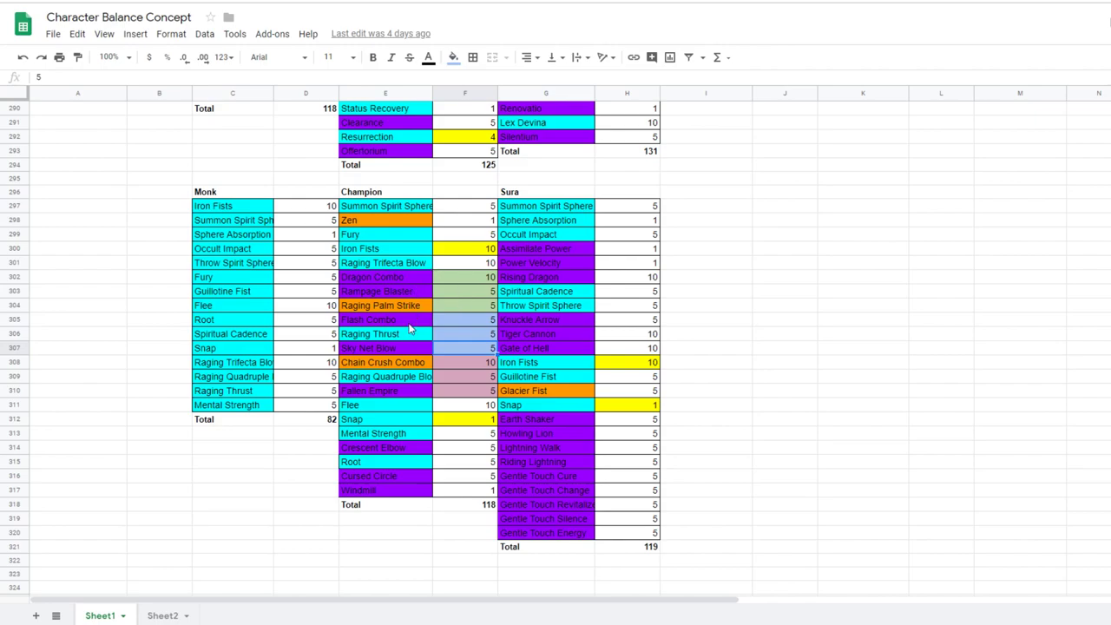
{"action": "mouse_move", "coordinate": [458, 312]}
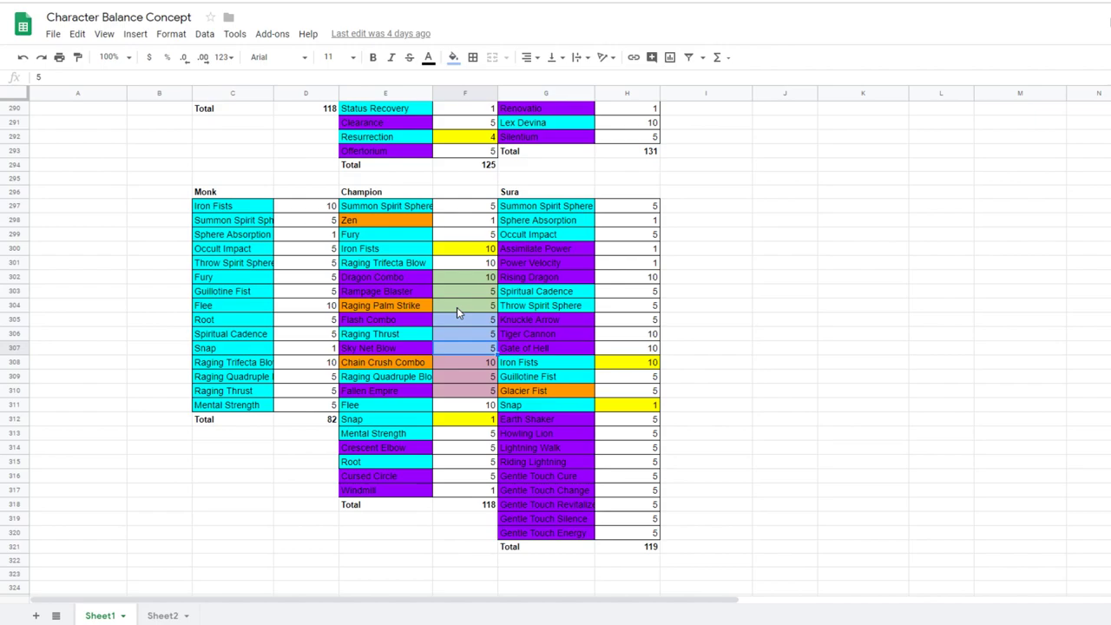
{"action": "scroll", "scroll_direction": "down", "scroll_amount": 3}
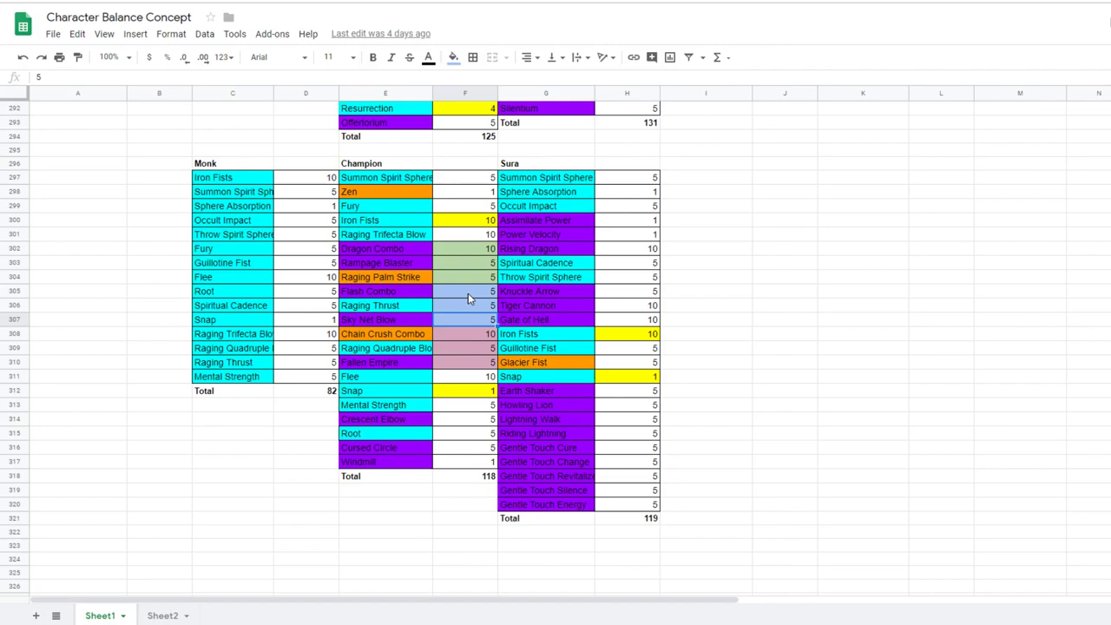
{"action": "mouse_move", "coordinate": [408, 335]}
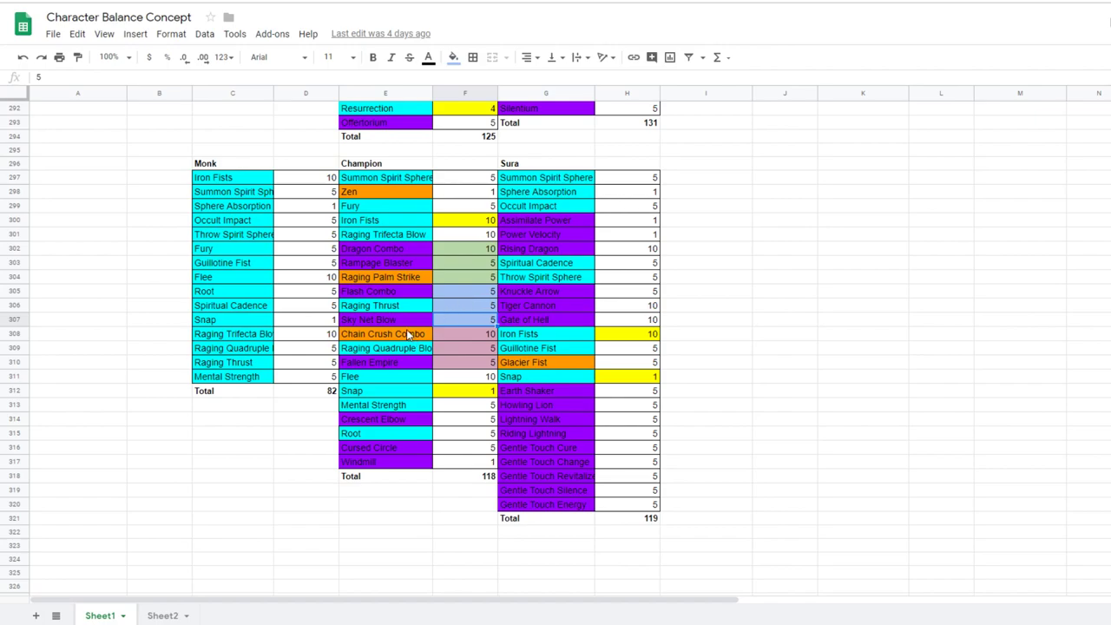
{"action": "mouse_move", "coordinate": [355, 346]}
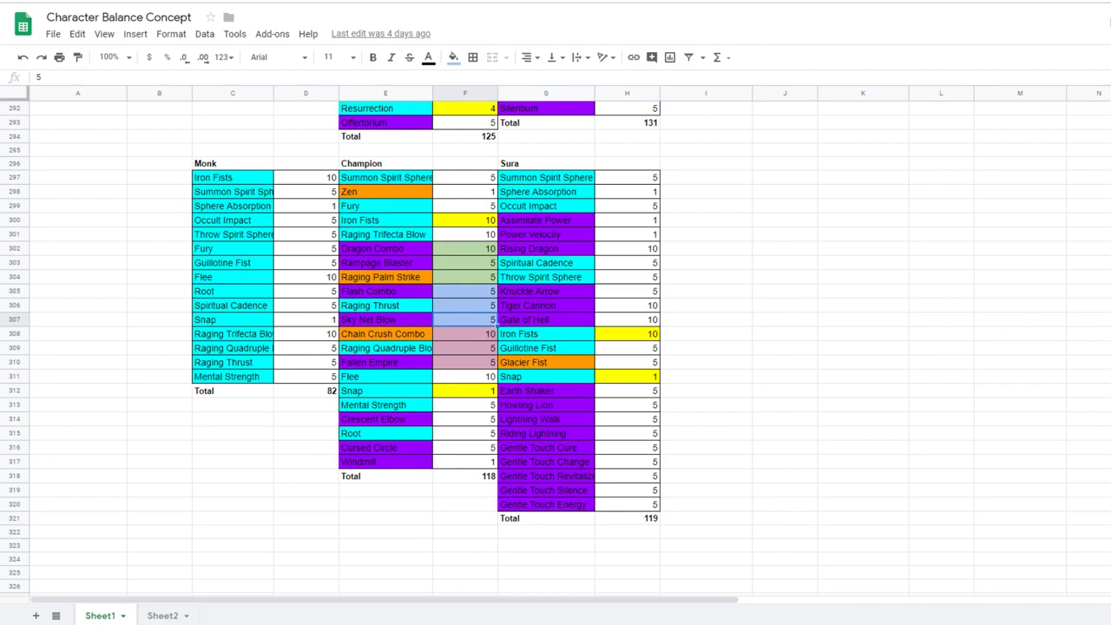
{"action": "mouse_move", "coordinate": [393, 465]}
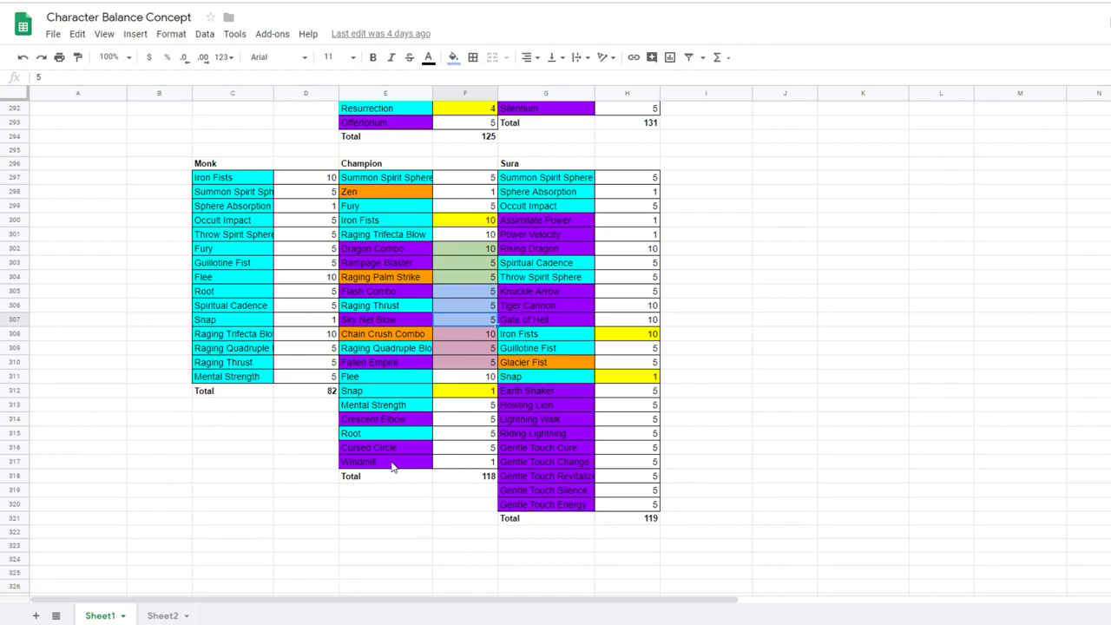
{"action": "mouse_move", "coordinate": [399, 471]}
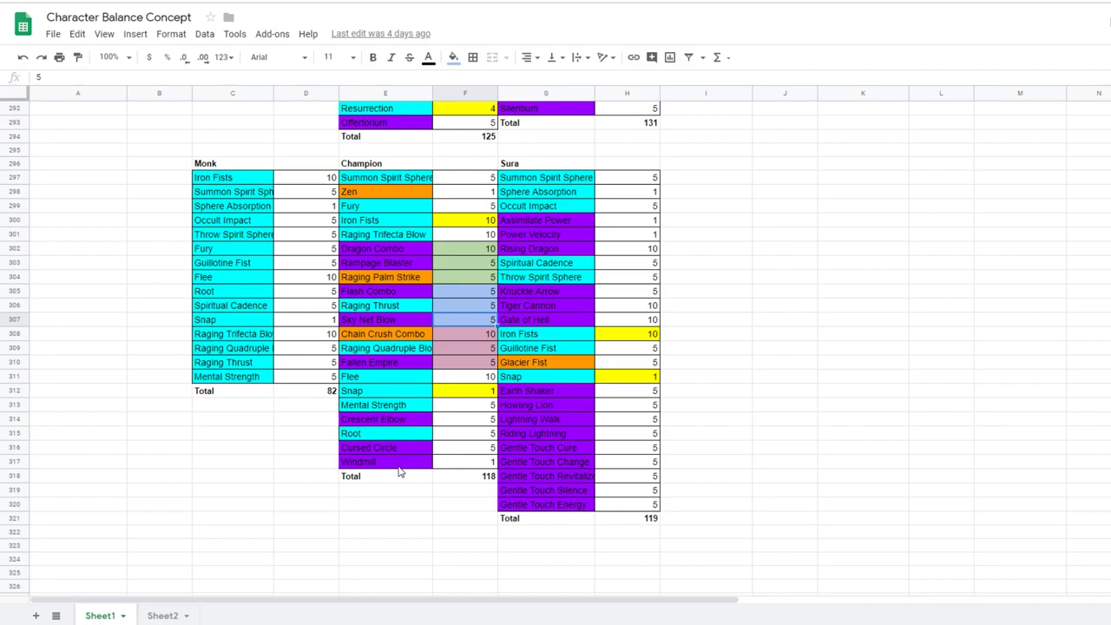